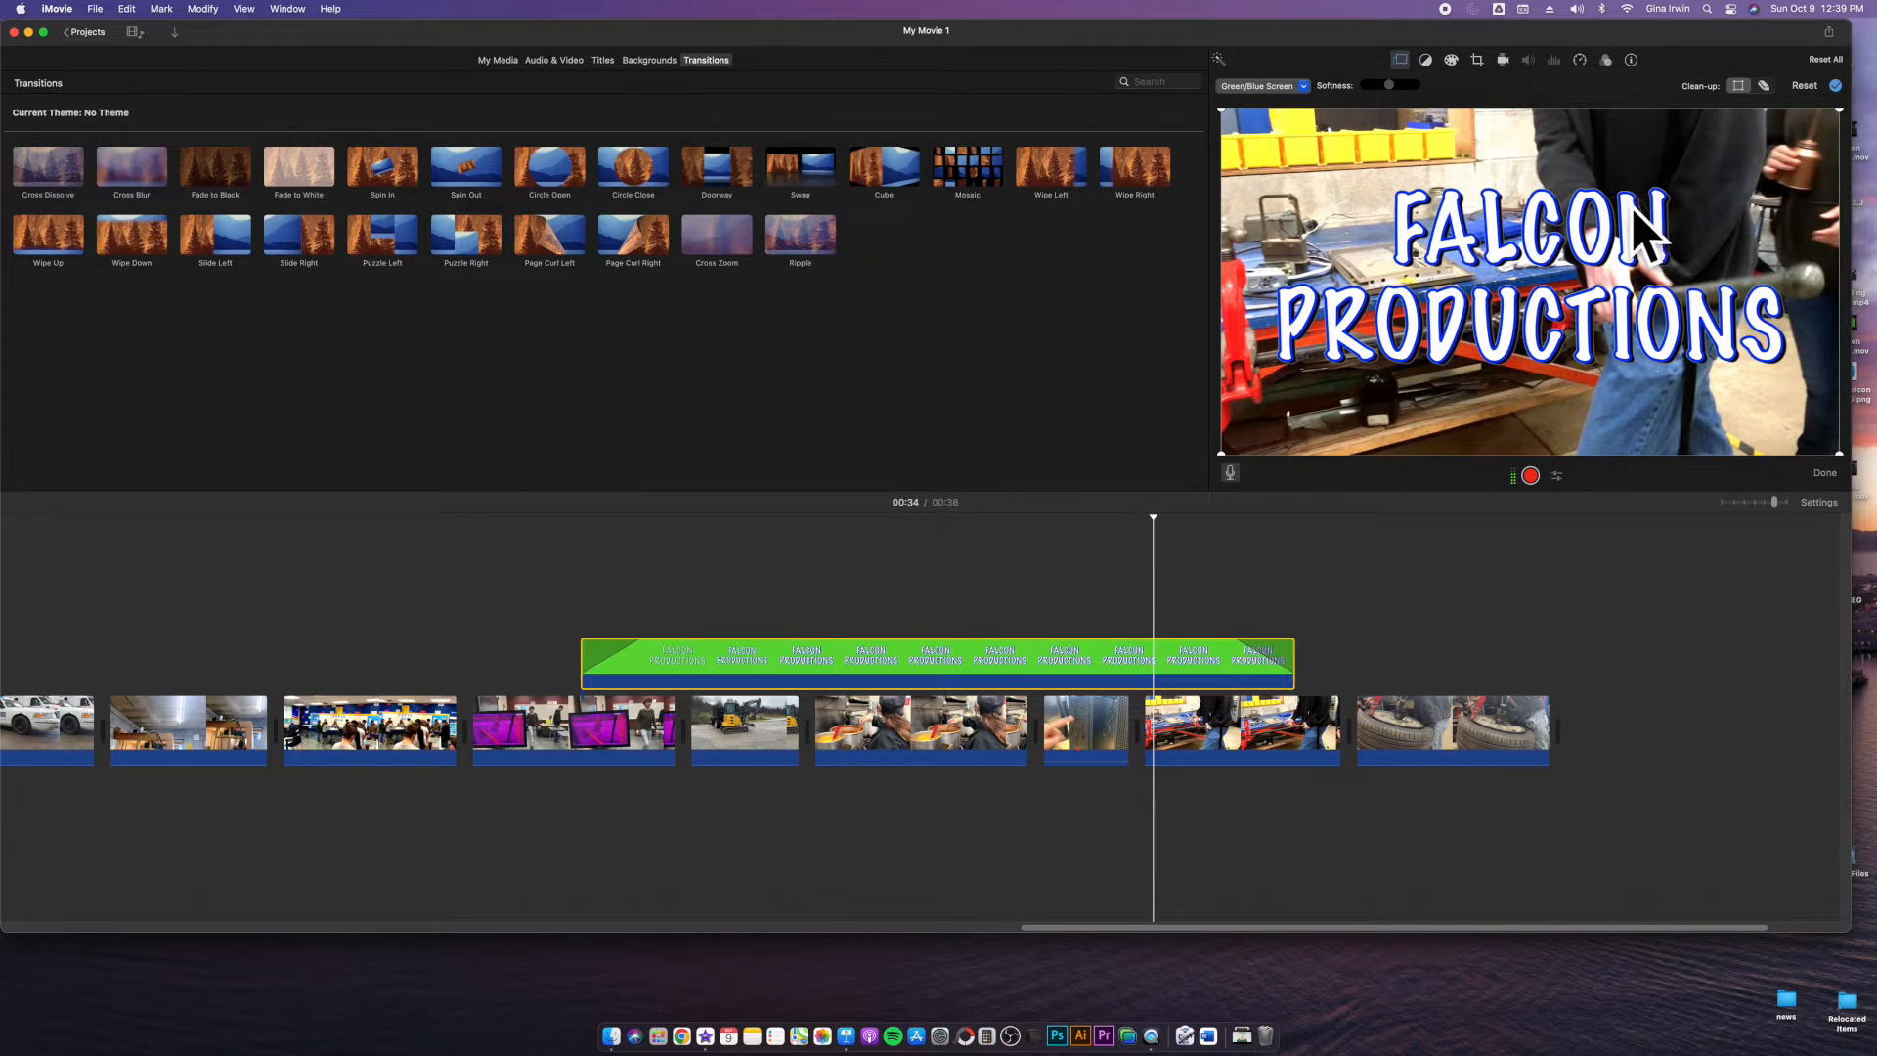
pyautogui.moveTo(999, 329)
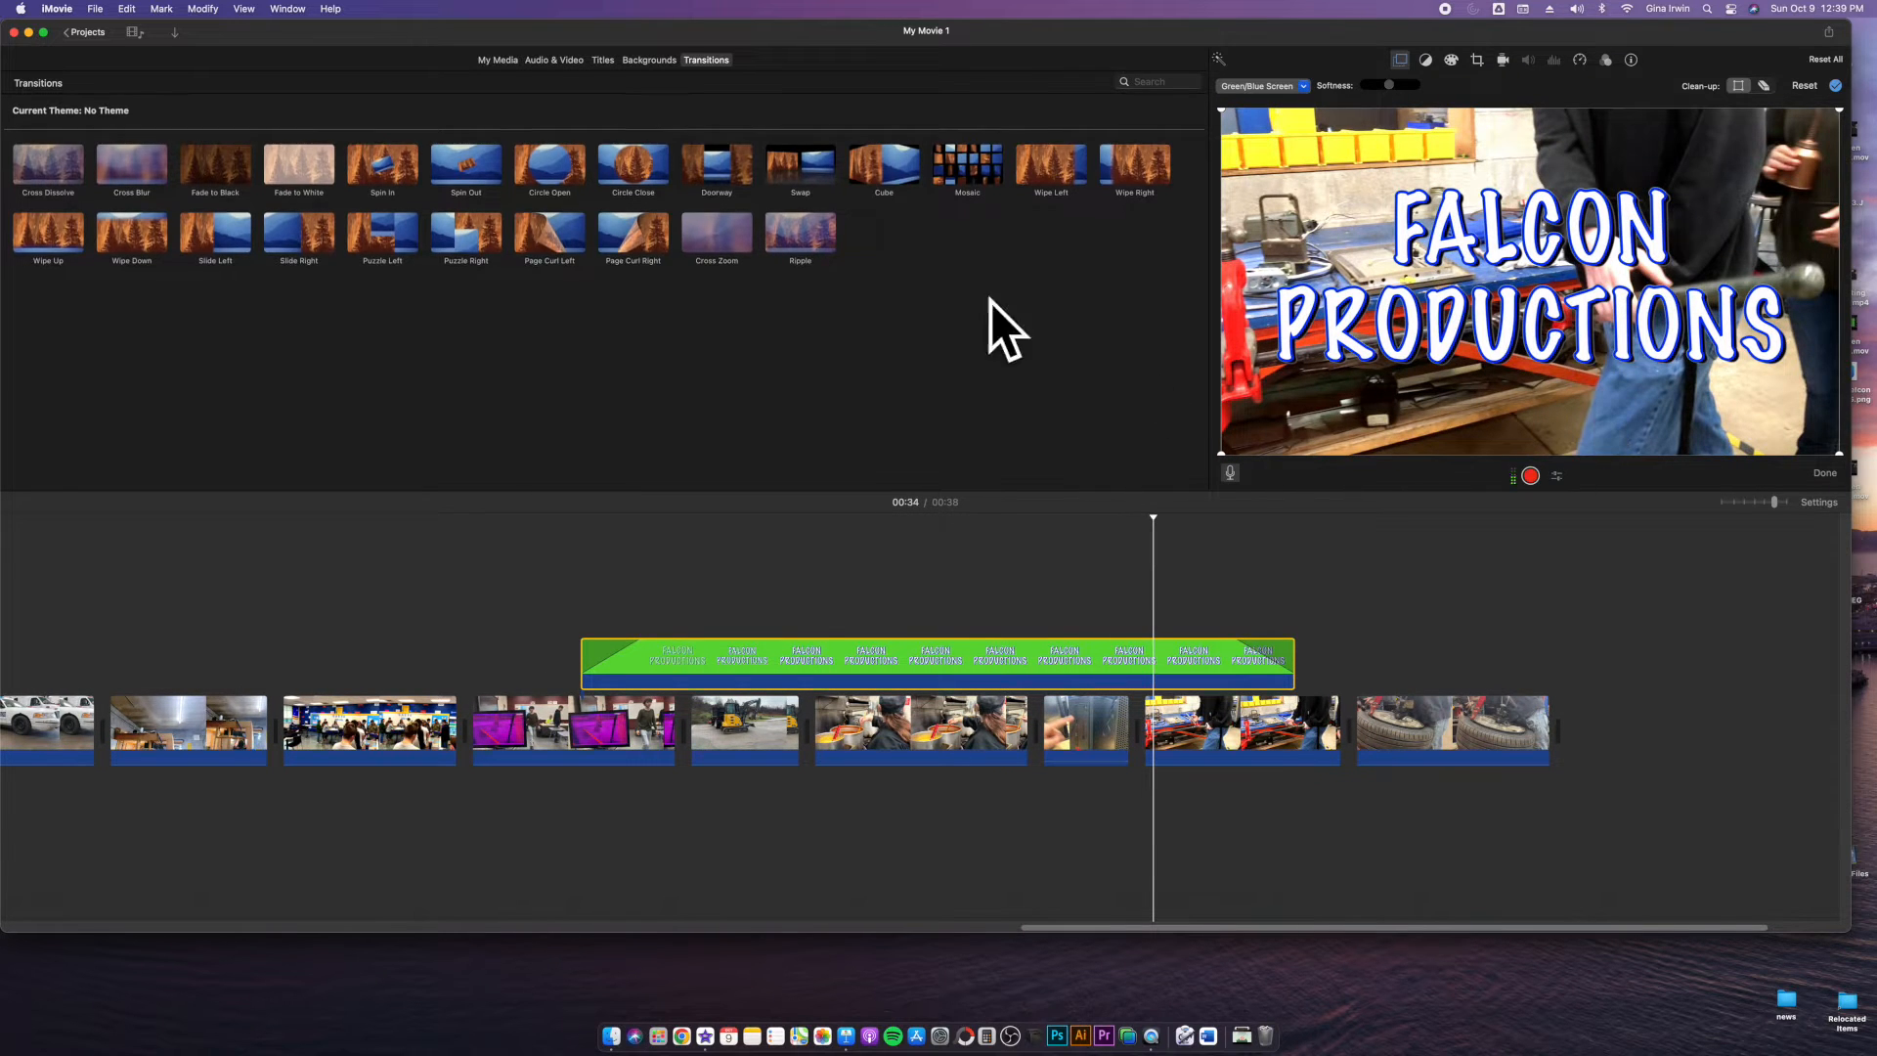
# Step: Show iMovie's title styles and preview one of the title thumbnails in the viewer
pyautogui.click(602, 61)
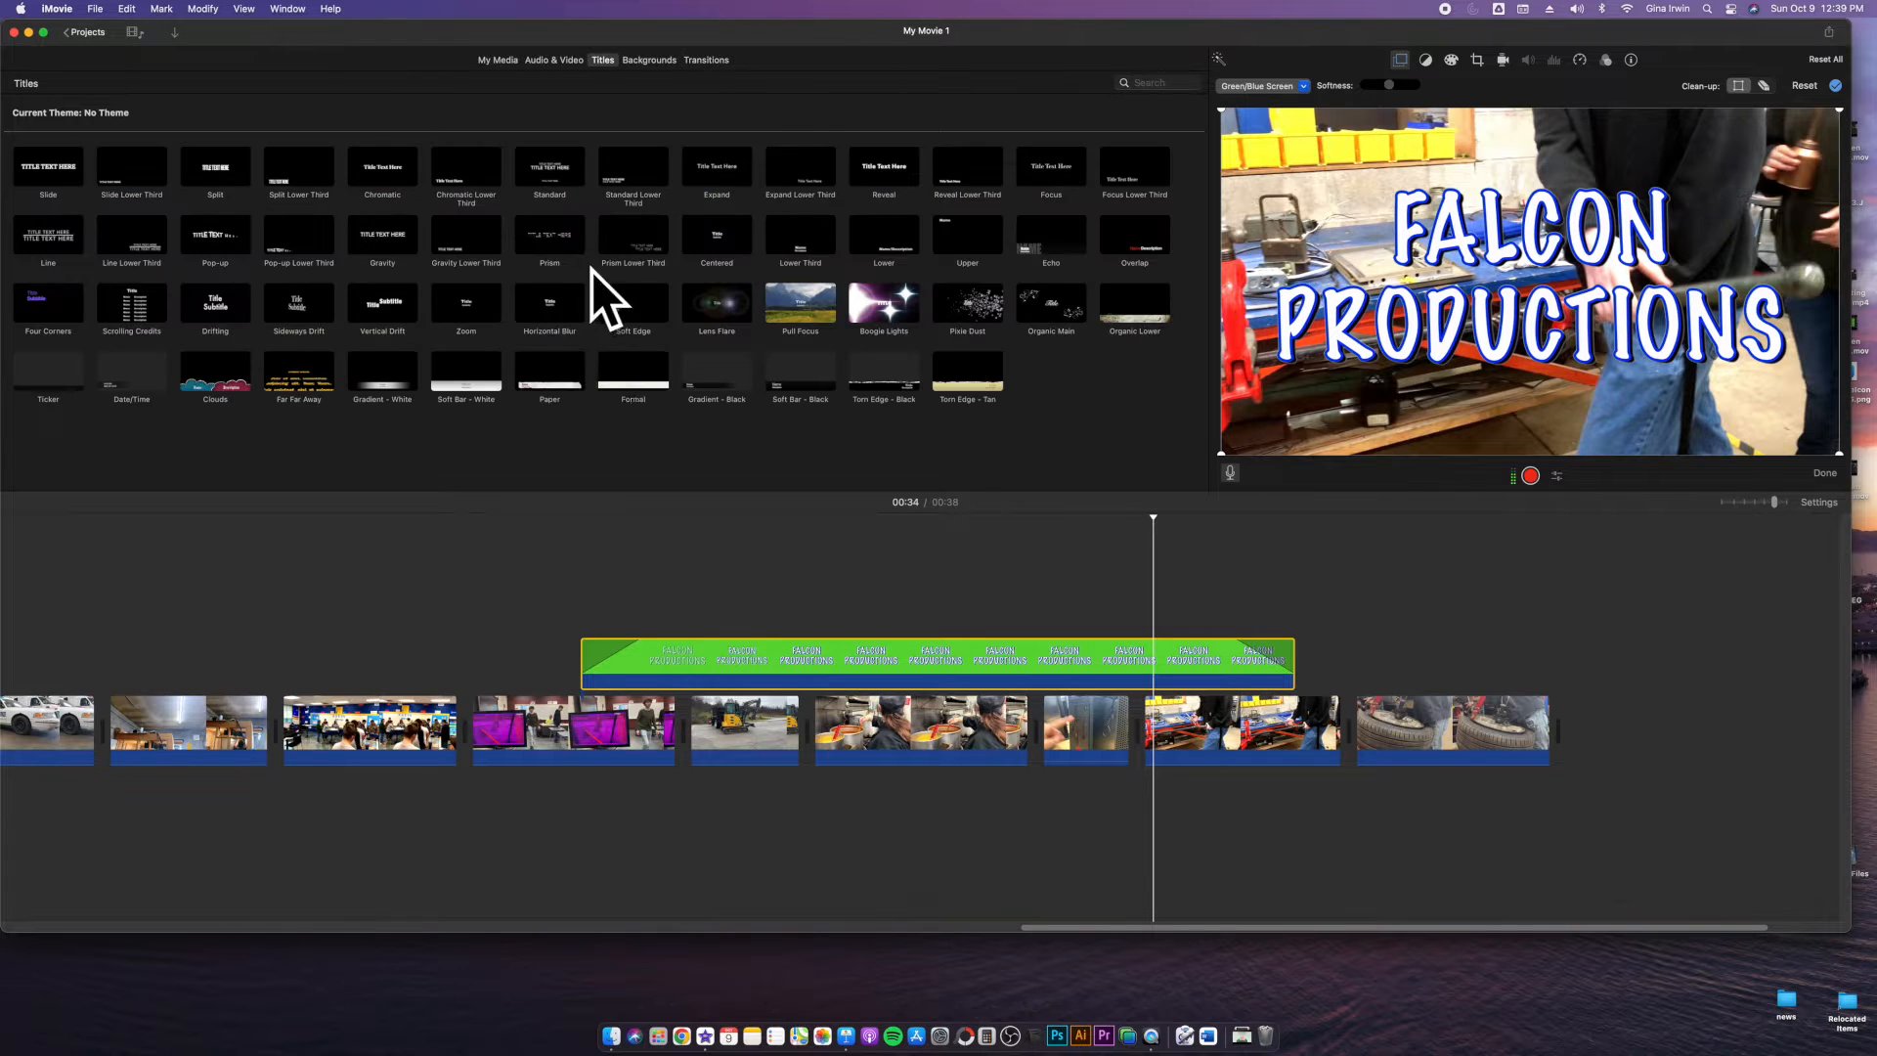
pyautogui.moveTo(718, 334)
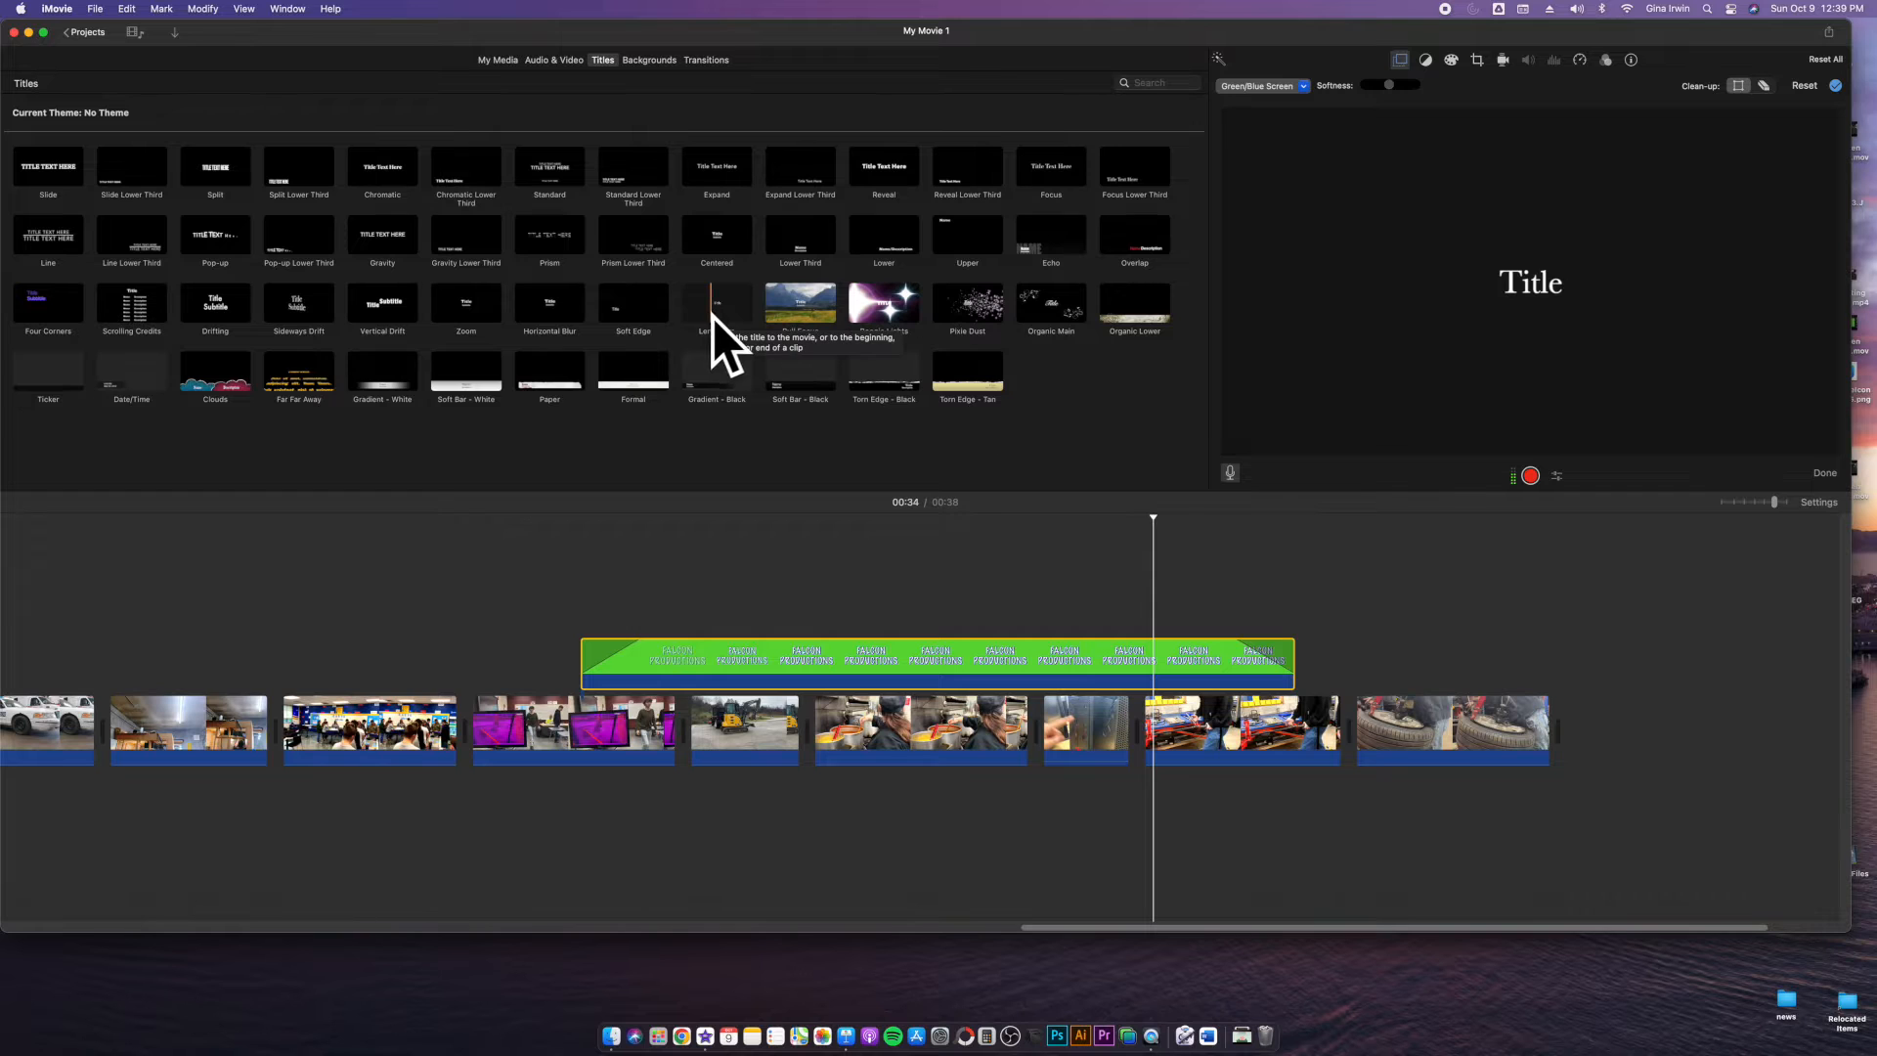
pyautogui.click(717, 665)
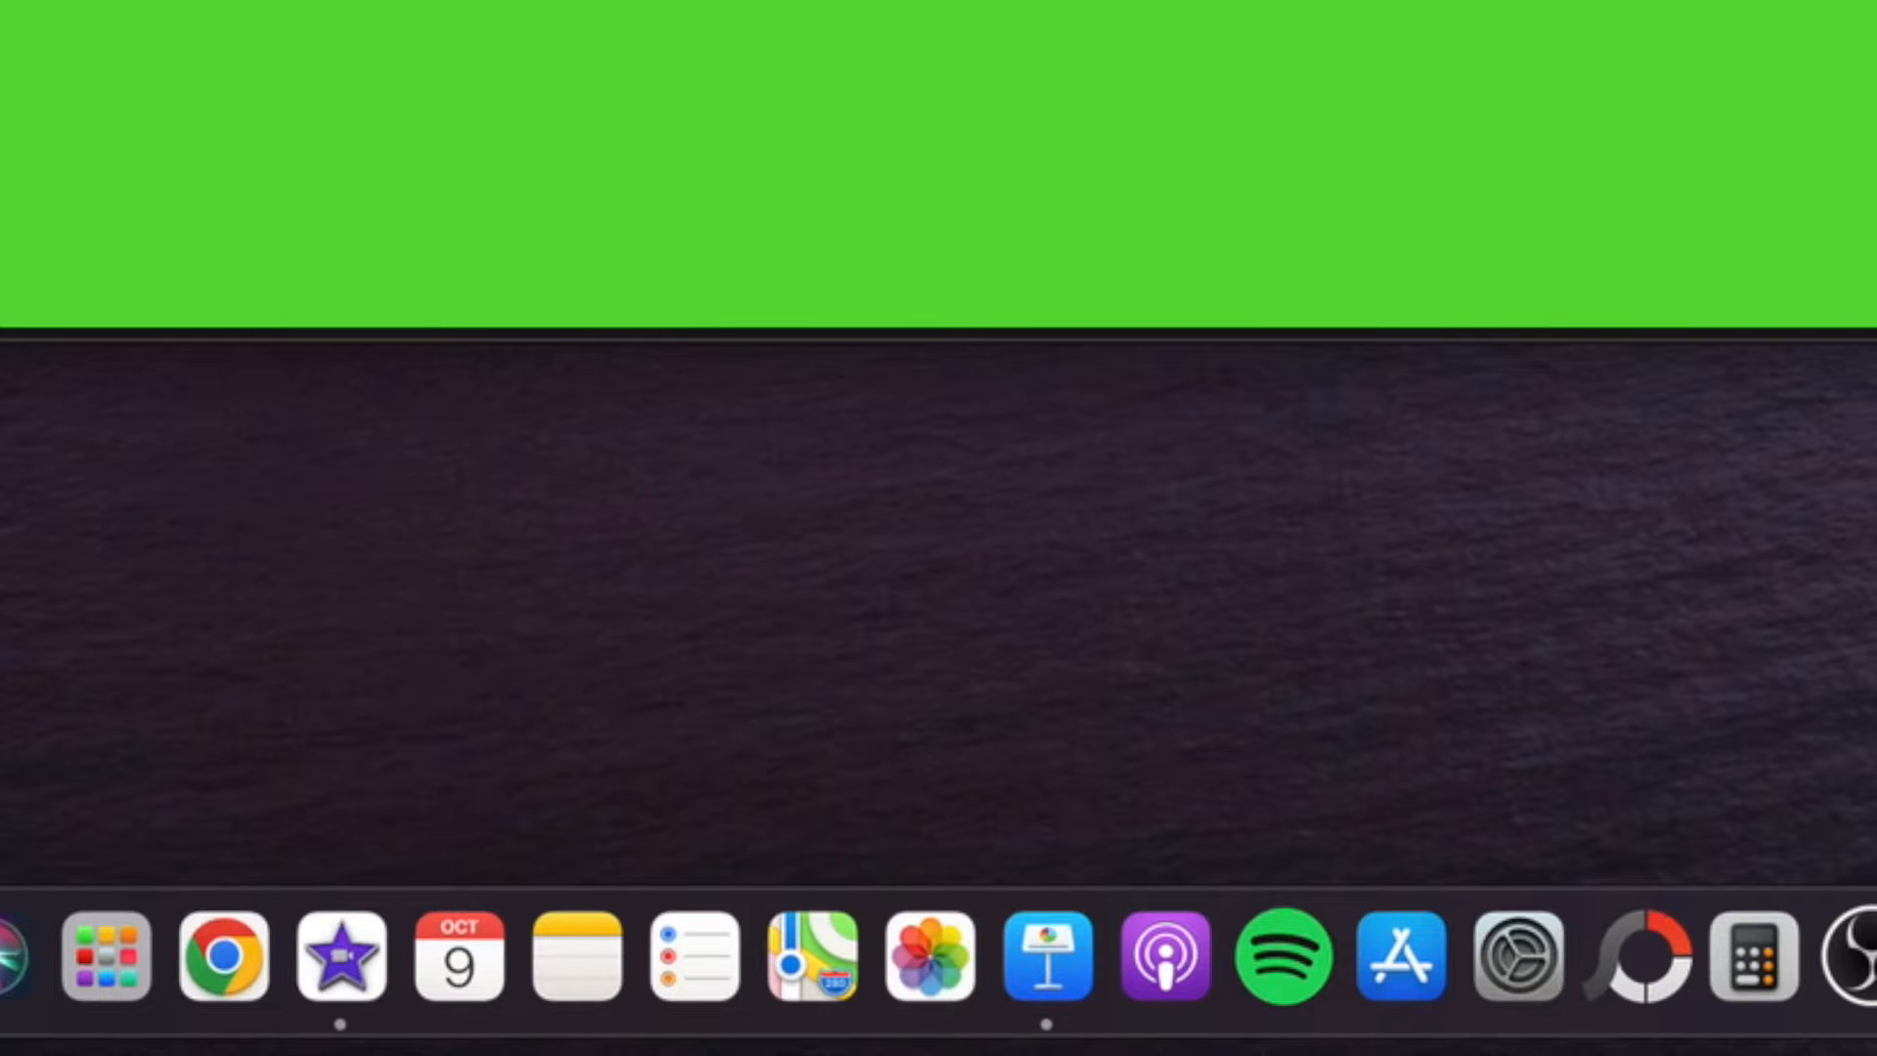
pyautogui.moveTo(1048, 954)
pyautogui.write('keynote')
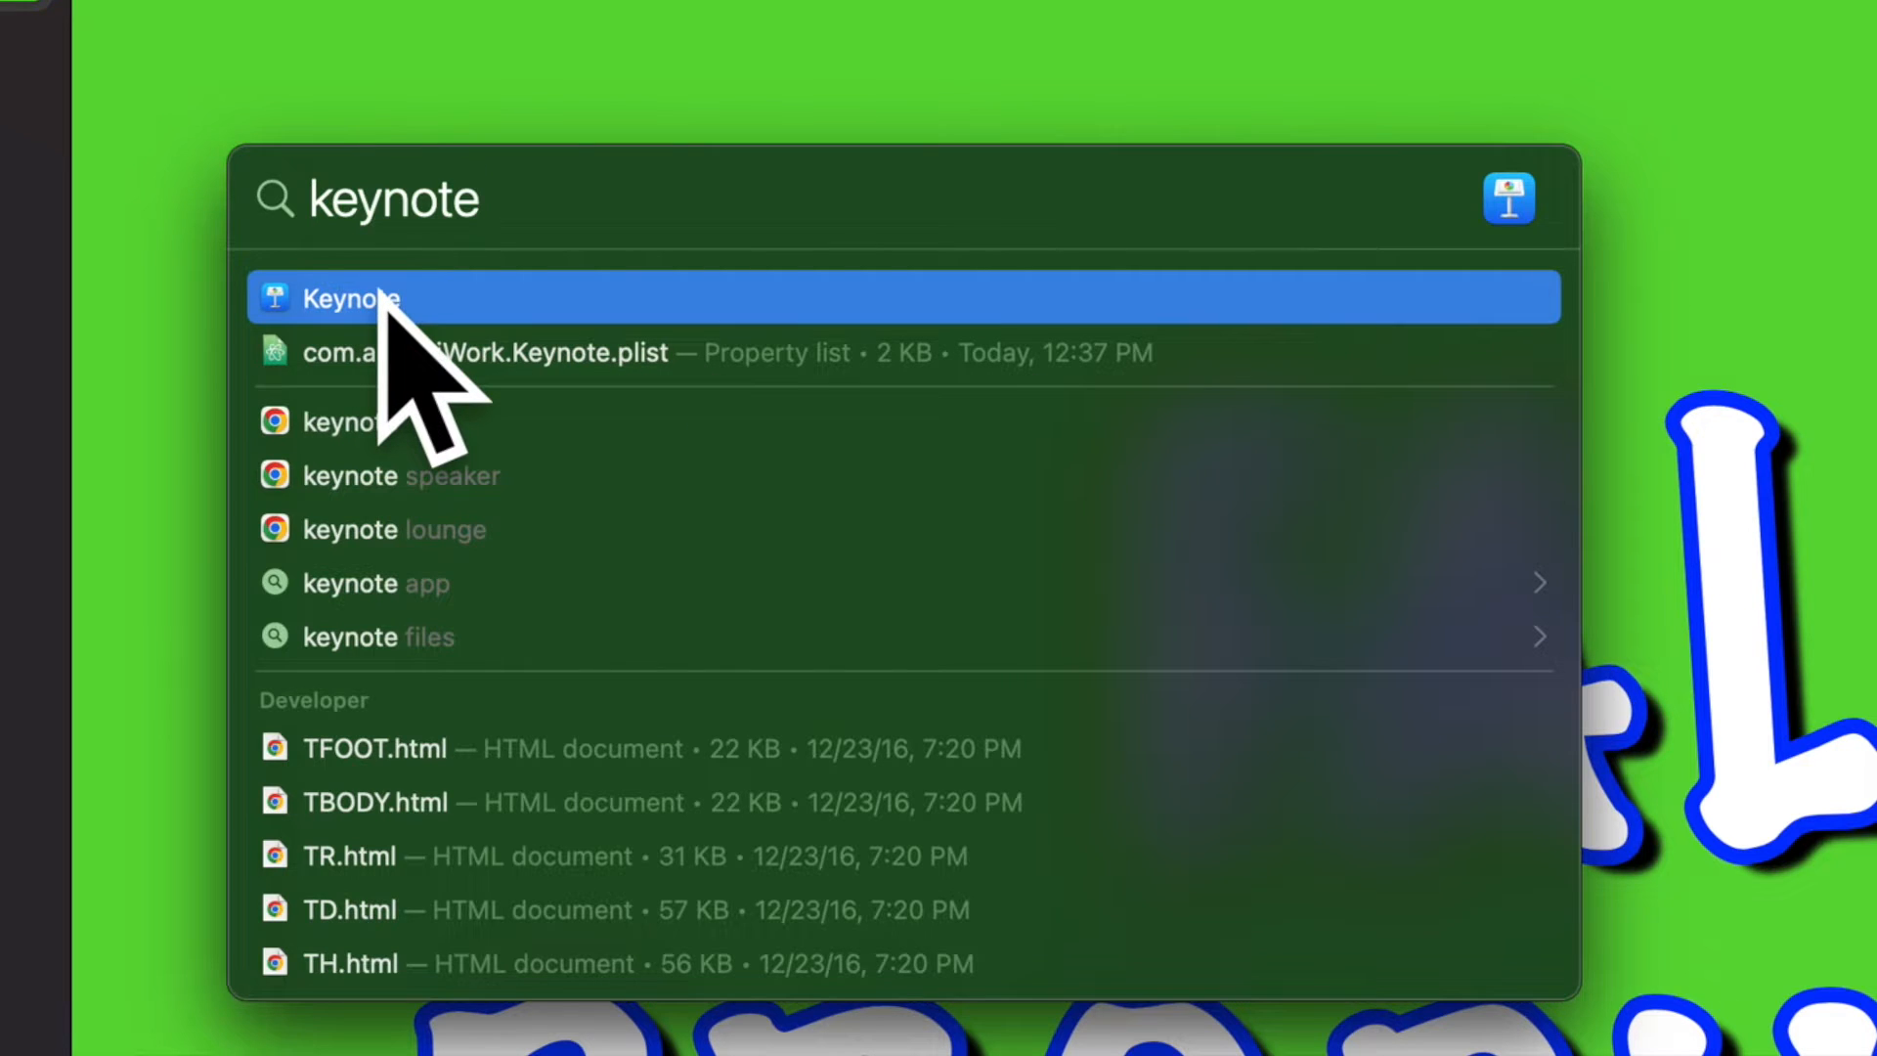
# Step: Launch Keynote from the Spotlight results and bring up its Dock options to keep it pinned
pyautogui.click(350, 297)
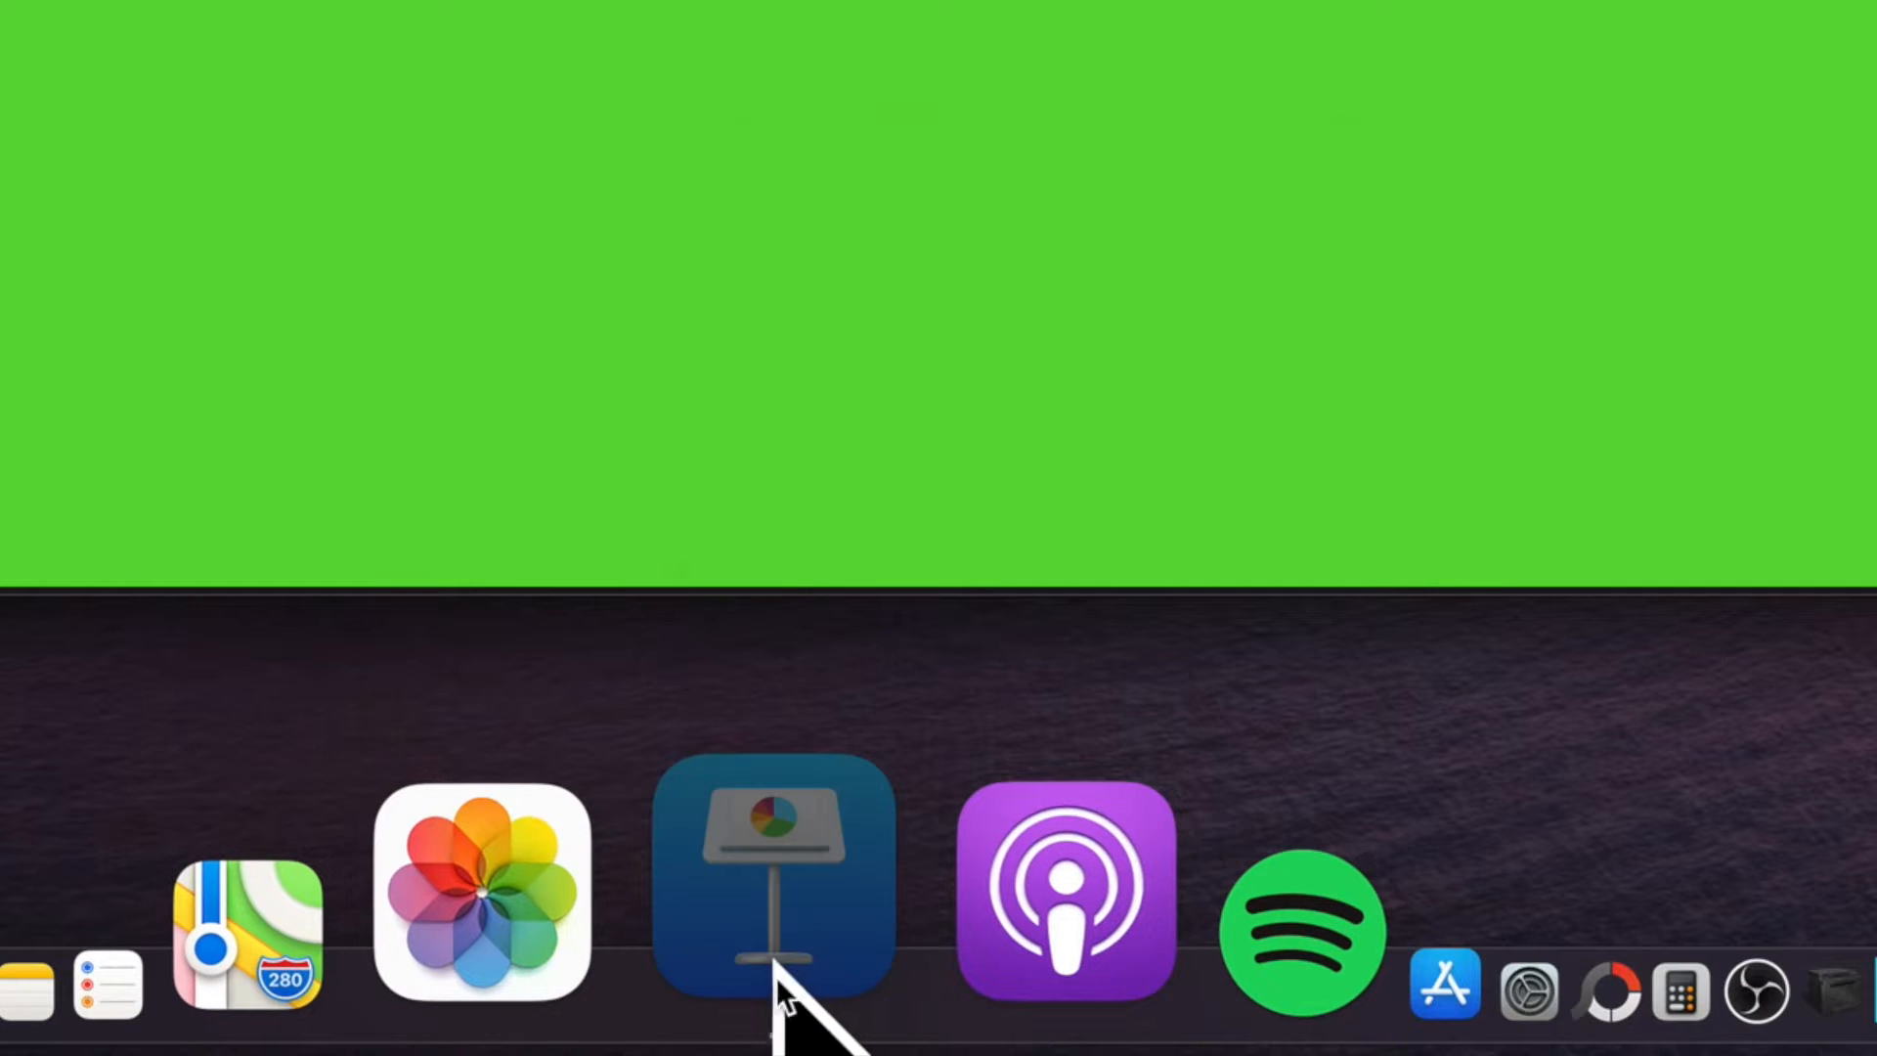
pyautogui.rightClick(772, 890)
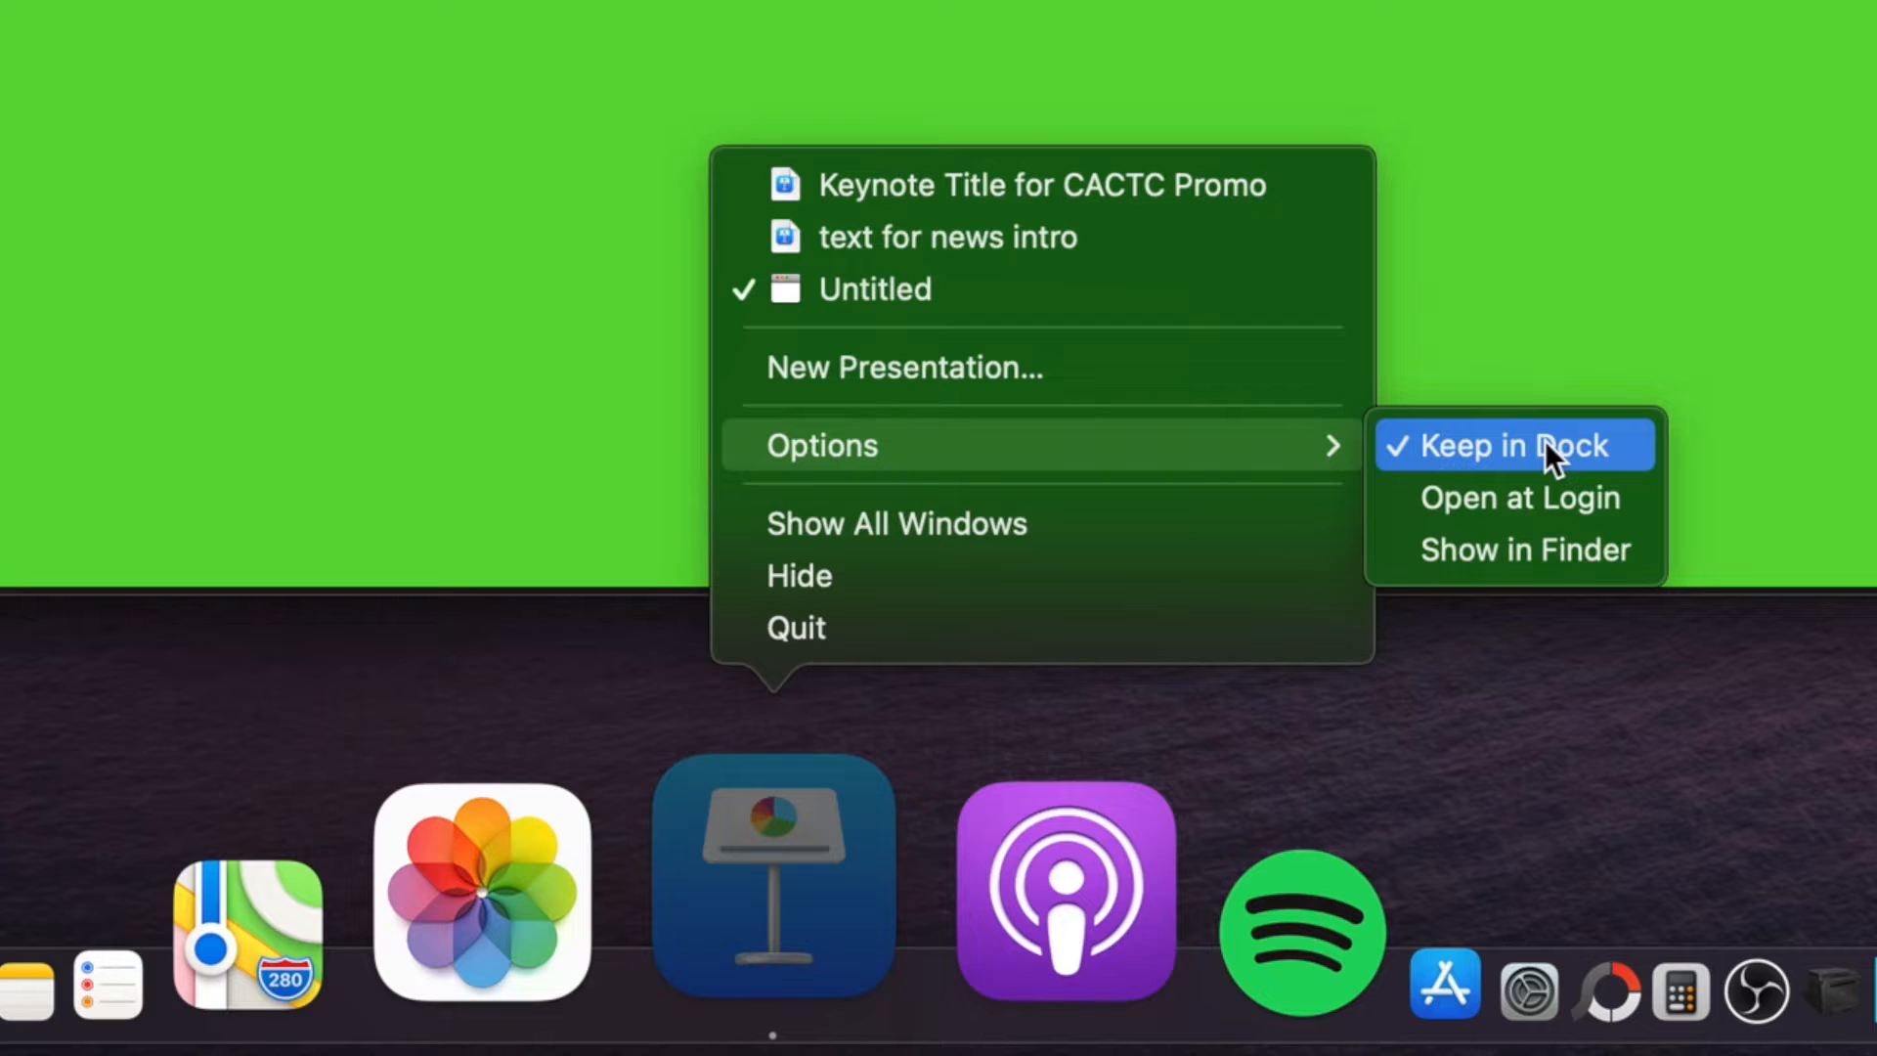
pyautogui.moveTo(1281, 947)
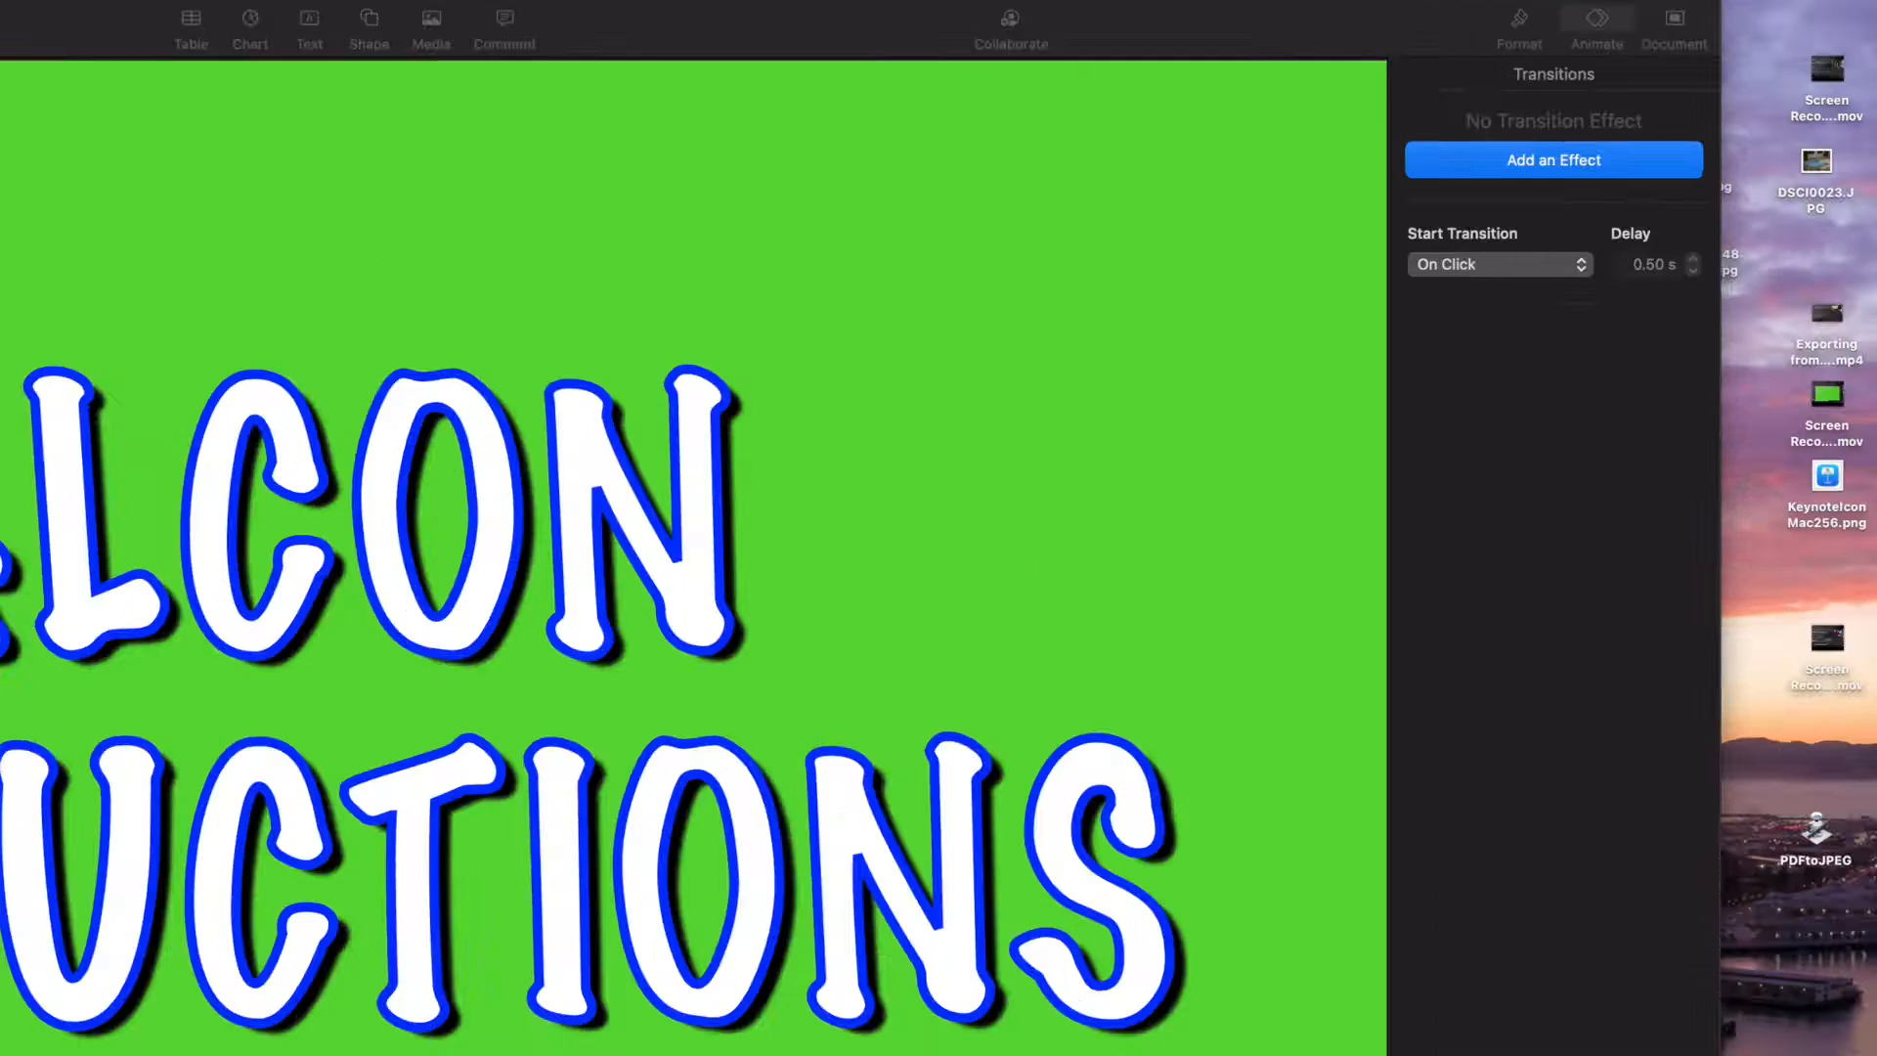
pyautogui.moveTo(221, 400)
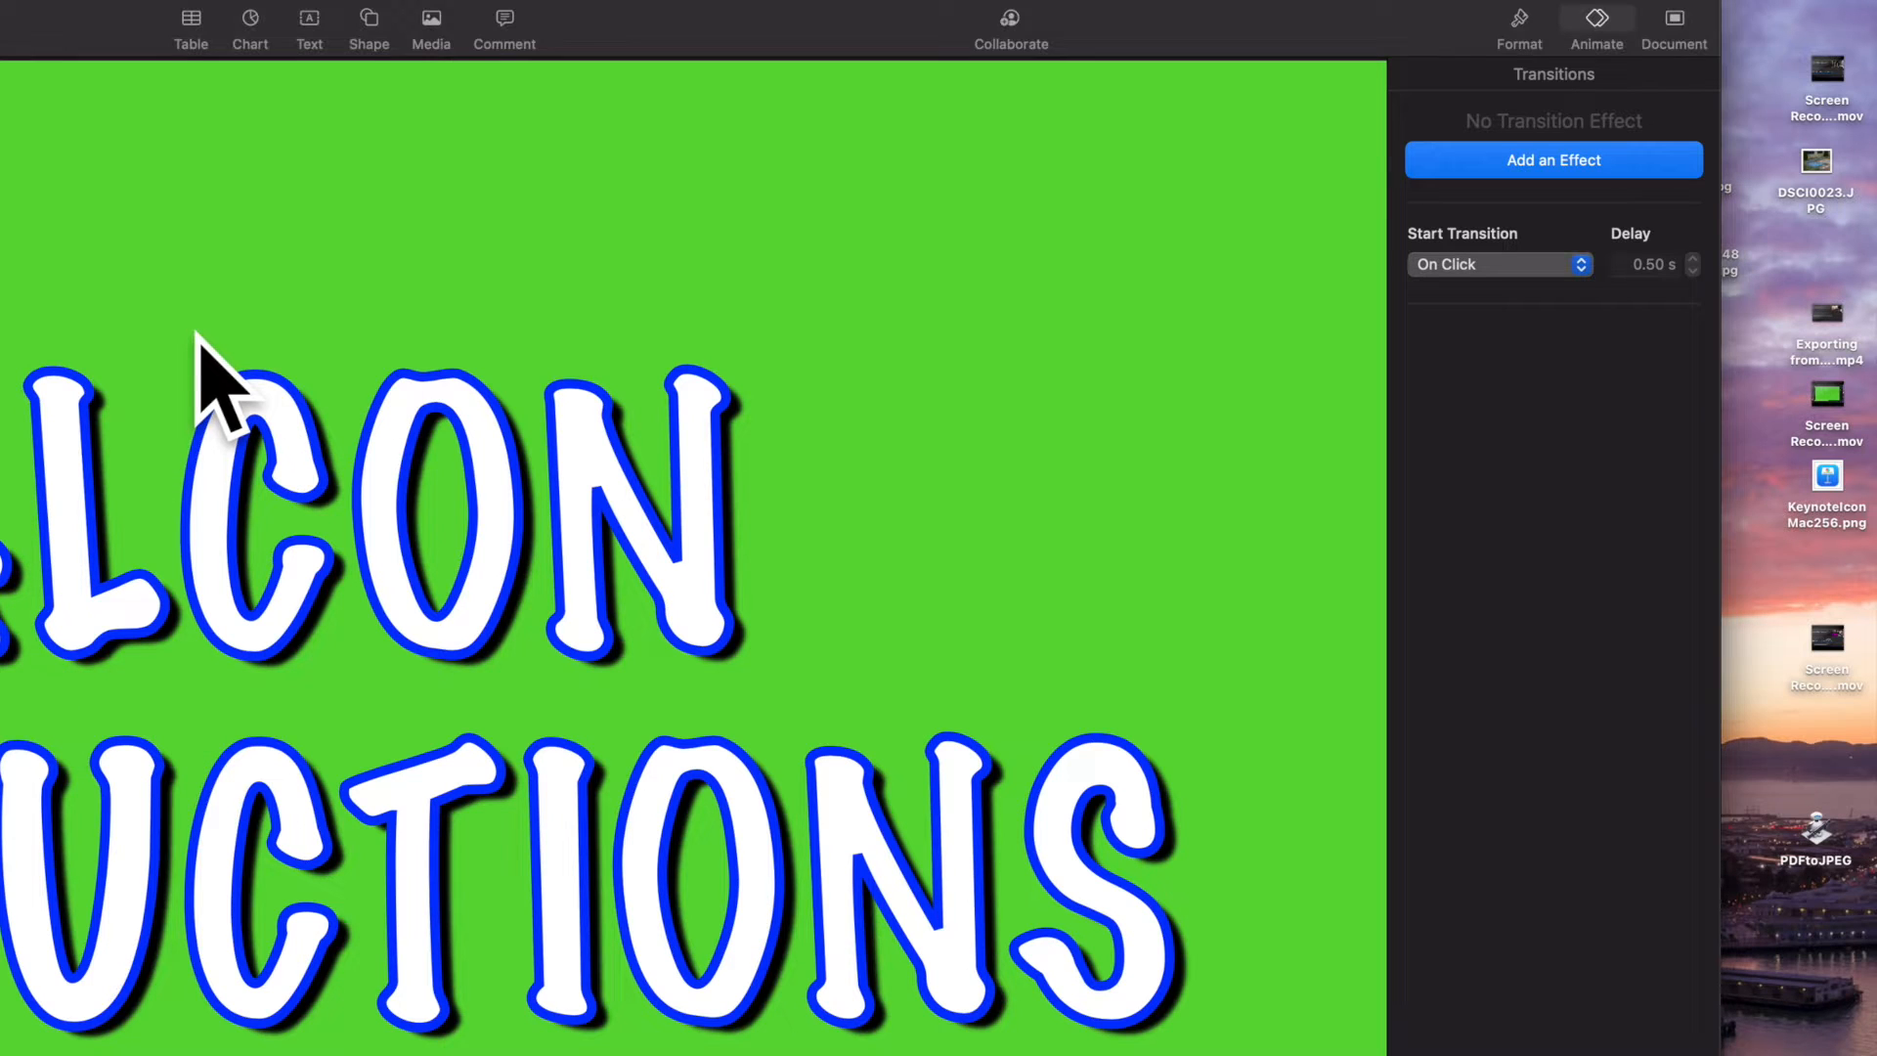
# Step: Review the title's formatting and font list, keeping Marker Felt as the font
pyautogui.click(1517, 20)
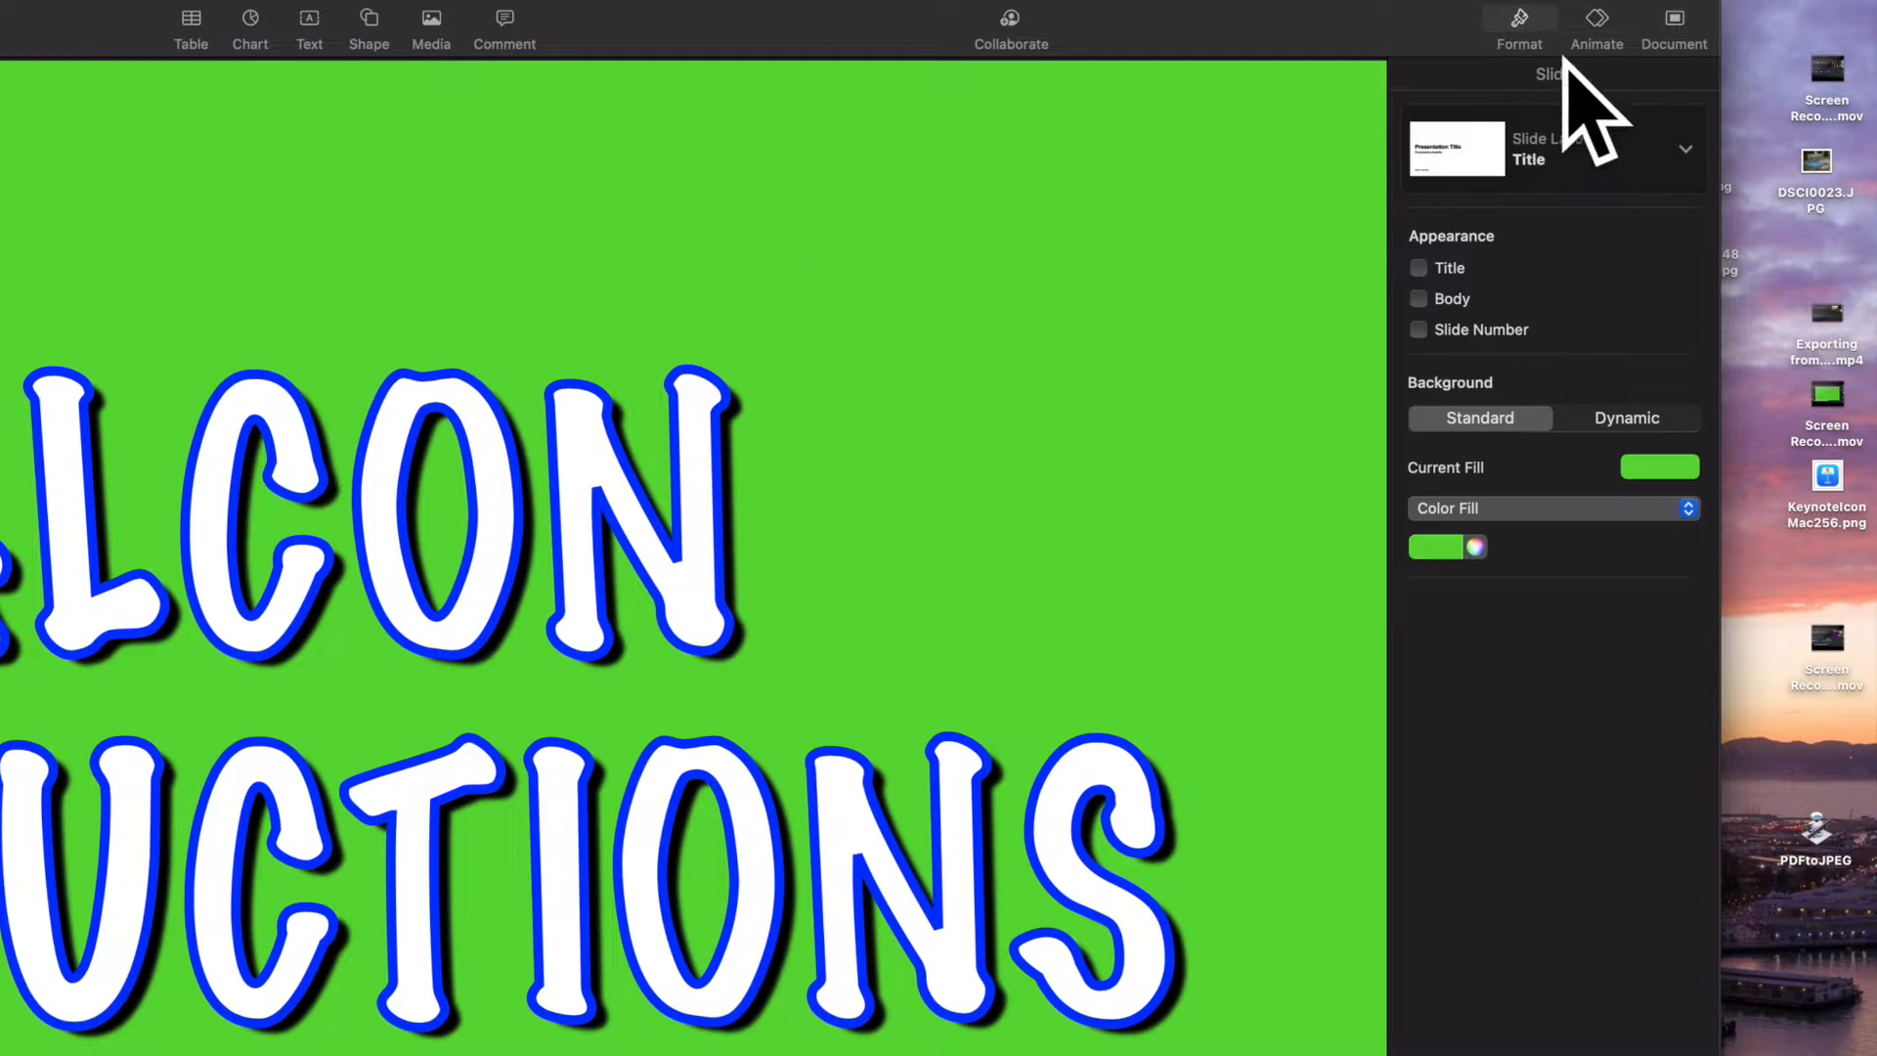
pyautogui.click(1596, 21)
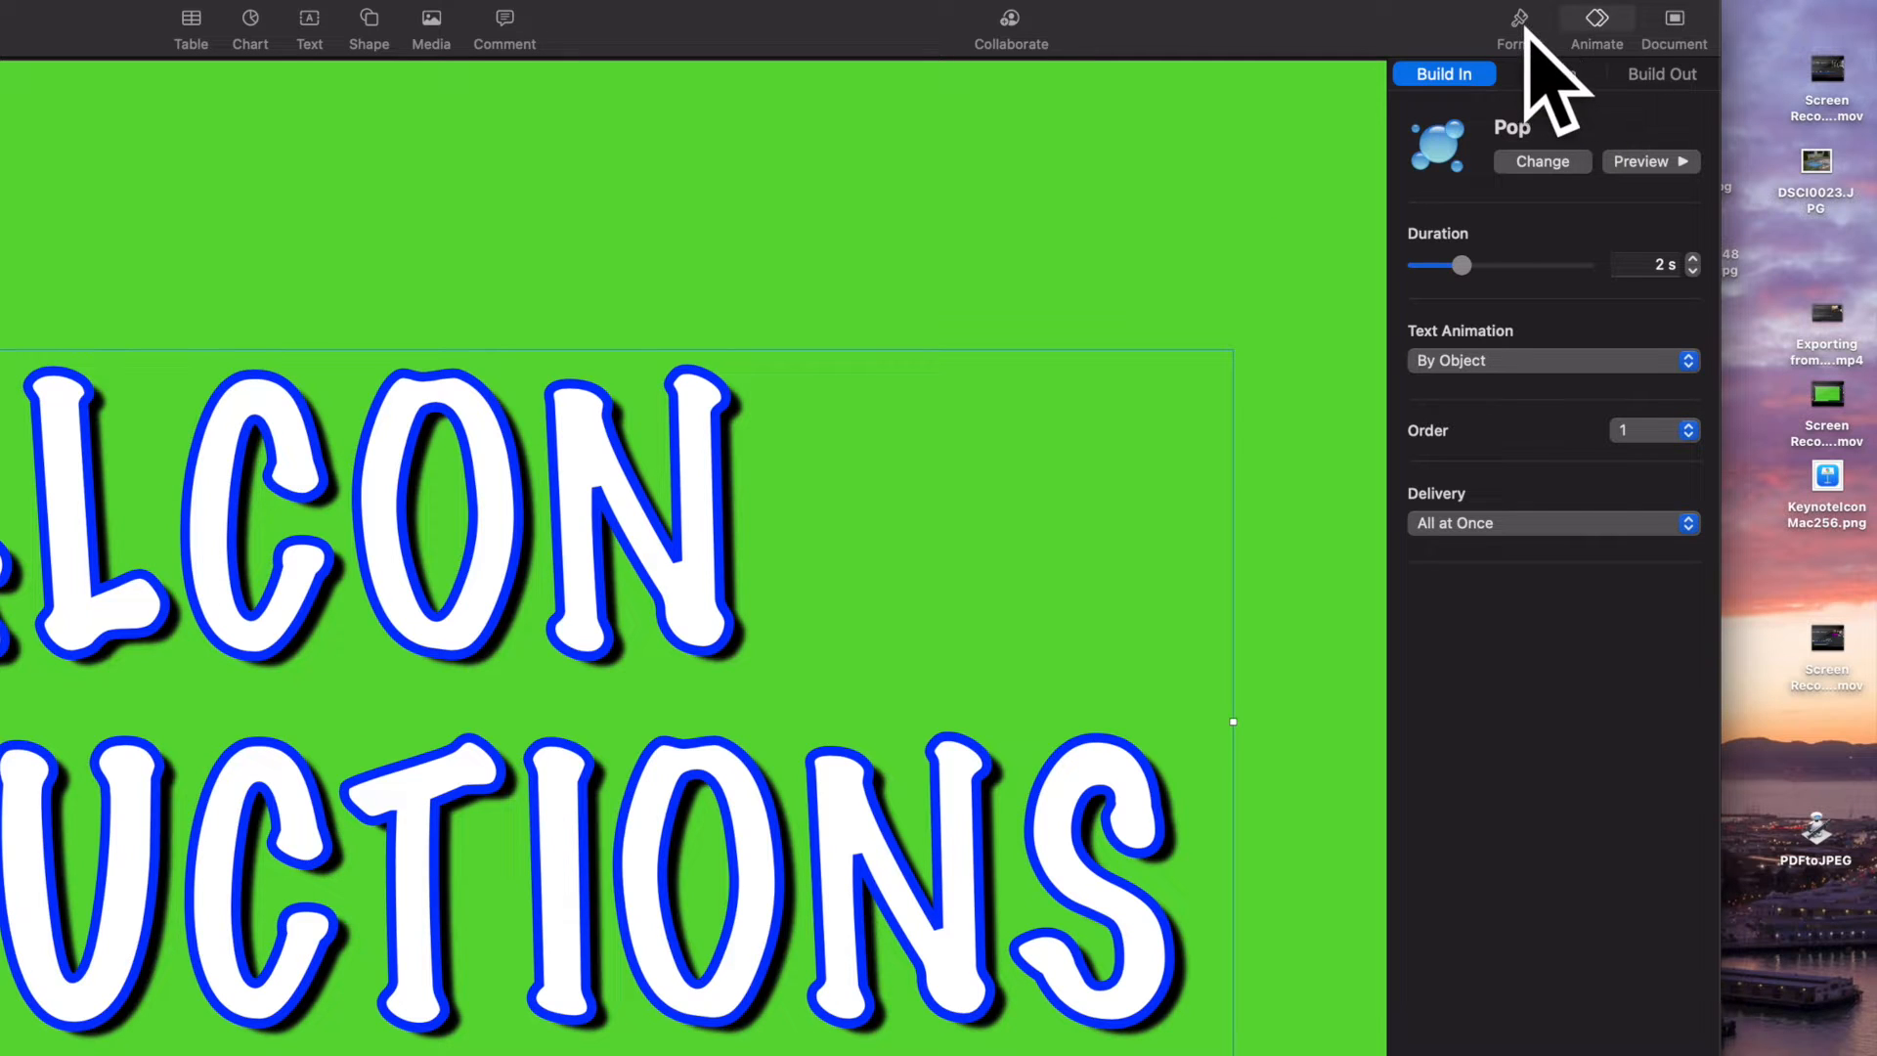
pyautogui.click(1519, 24)
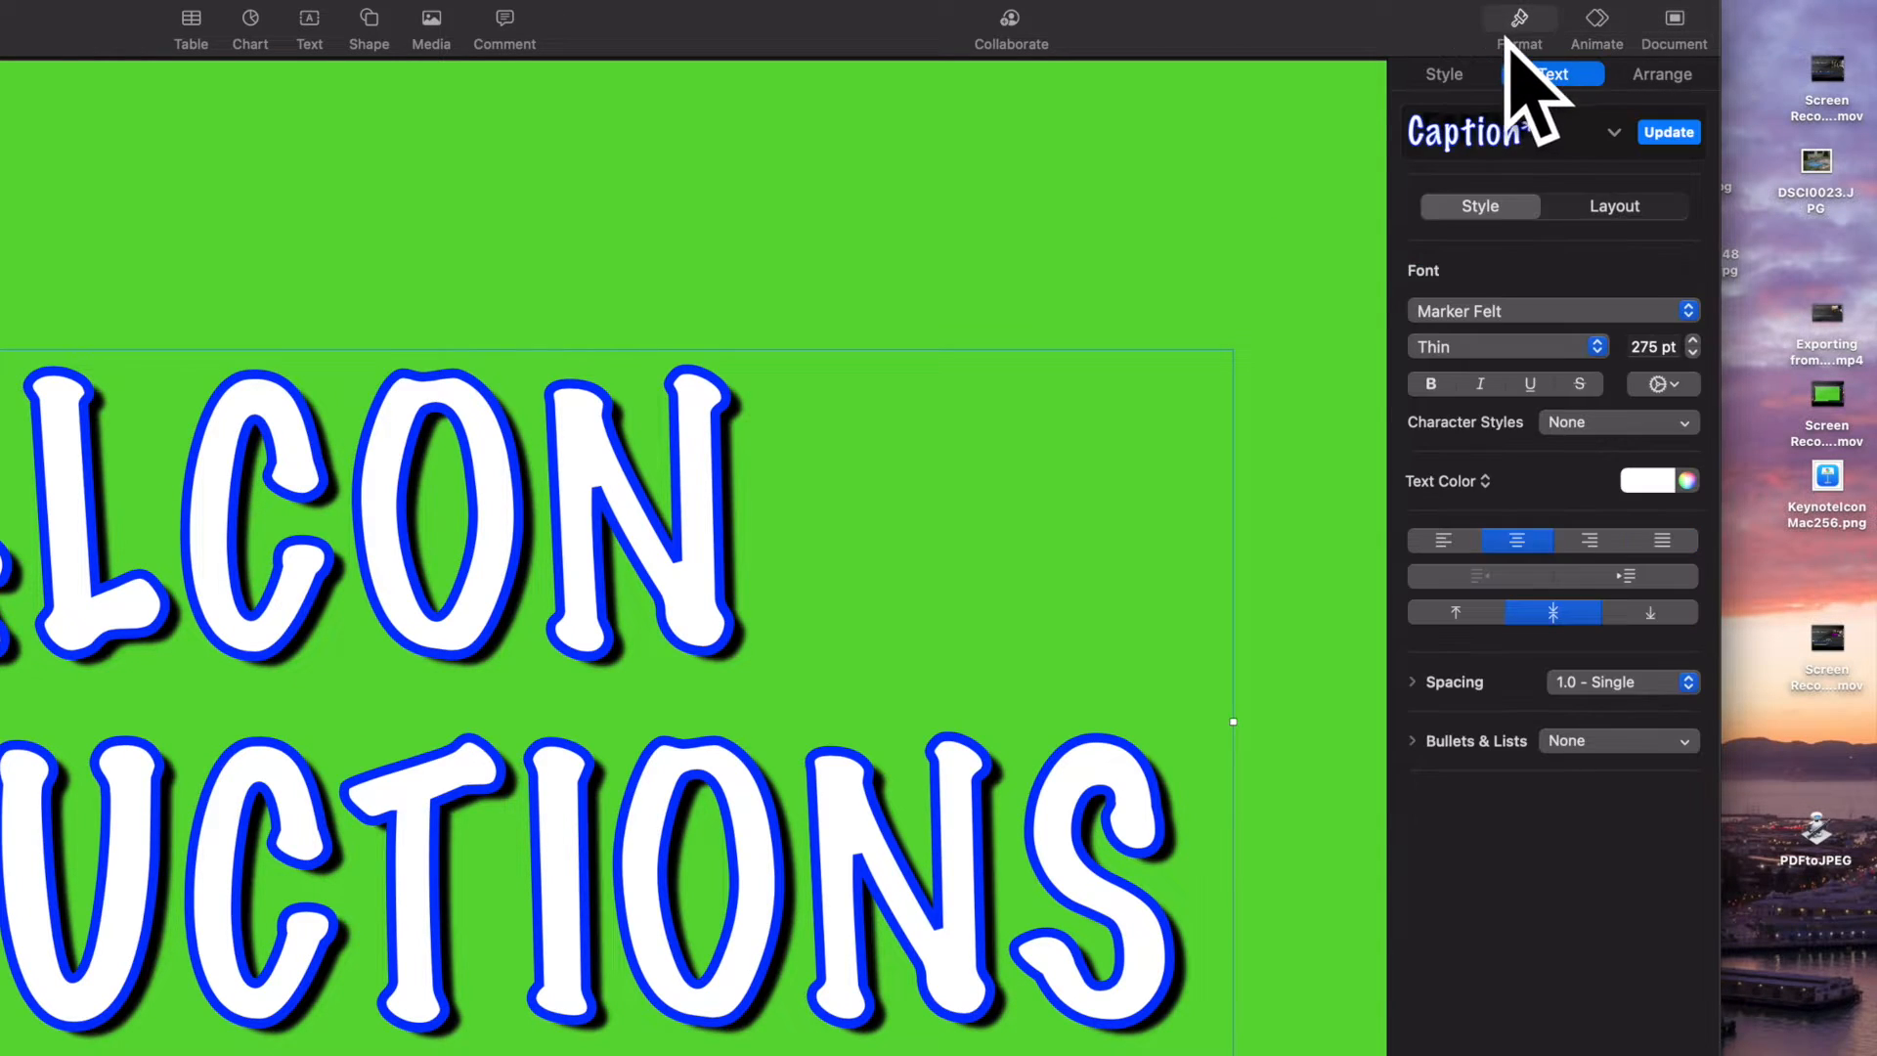
pyautogui.click(1545, 311)
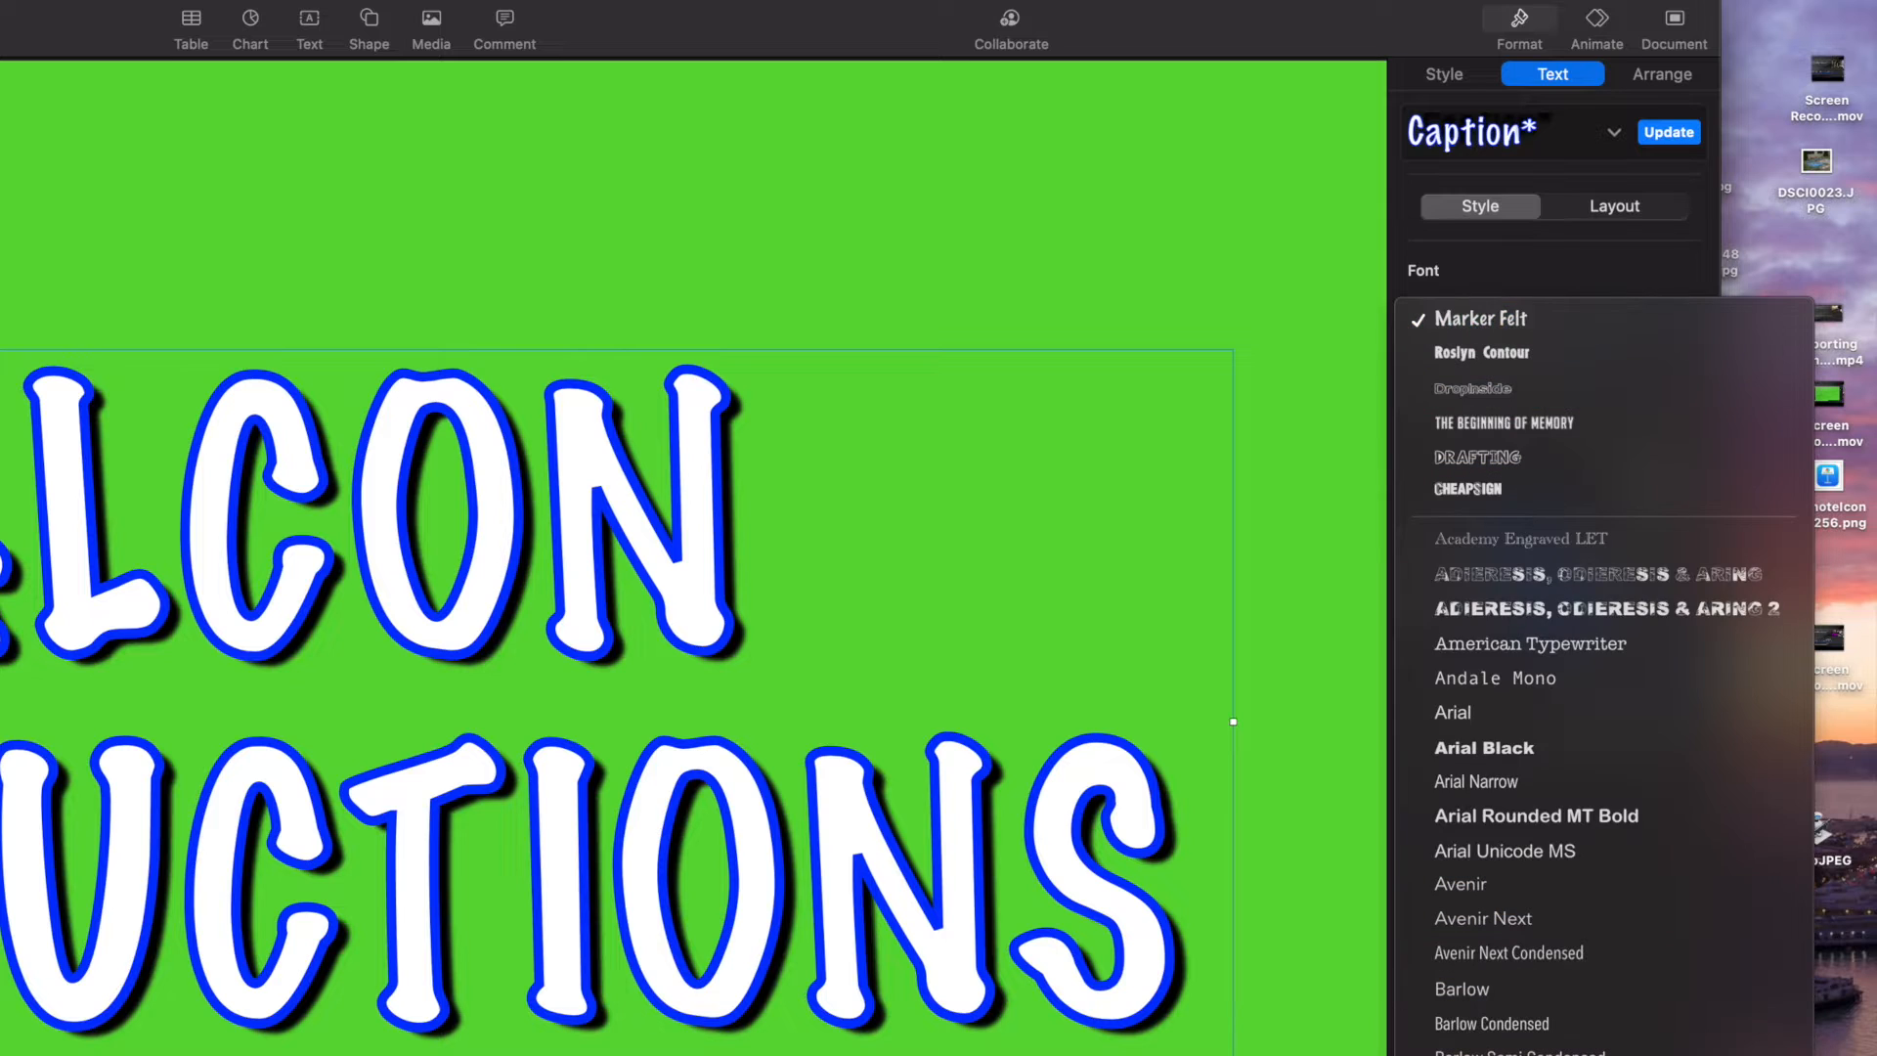
pyautogui.click(1482, 319)
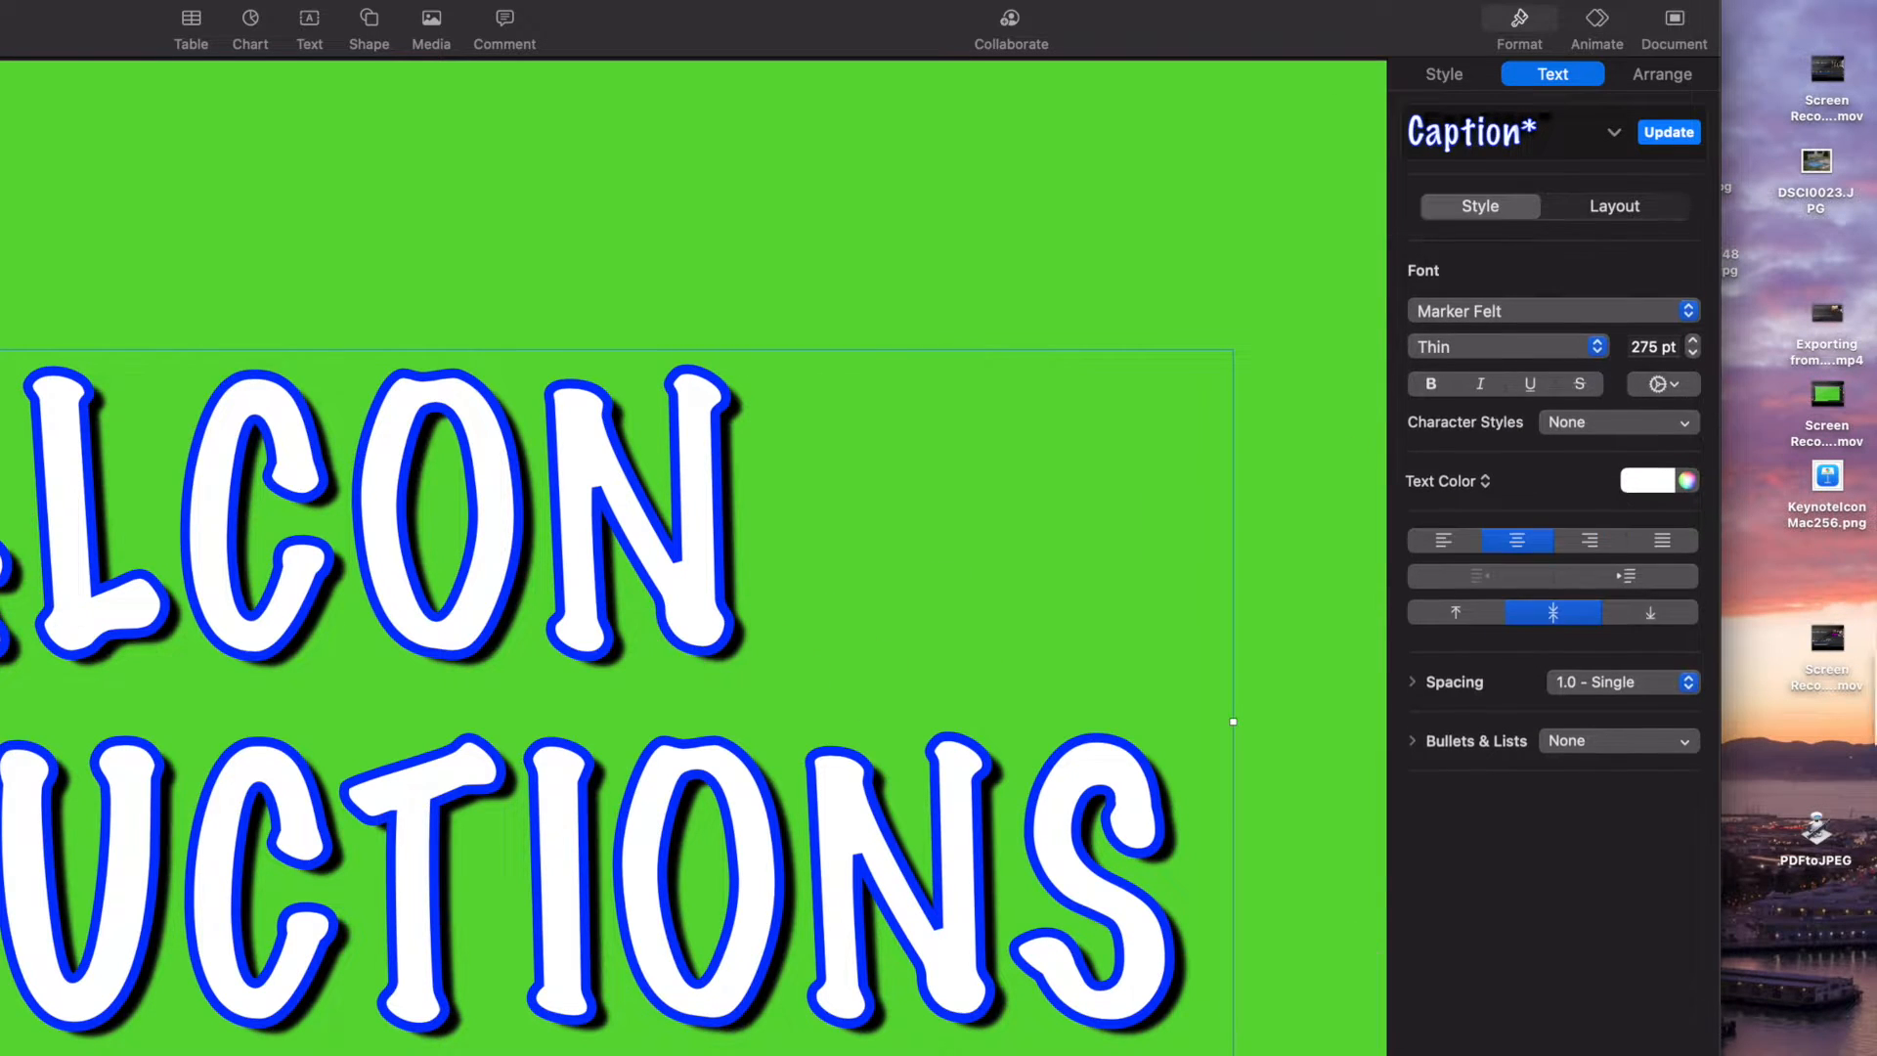
# Step: In Advanced Options keep the blue outline on and remove the title's drop shadow
pyautogui.click(1663, 384)
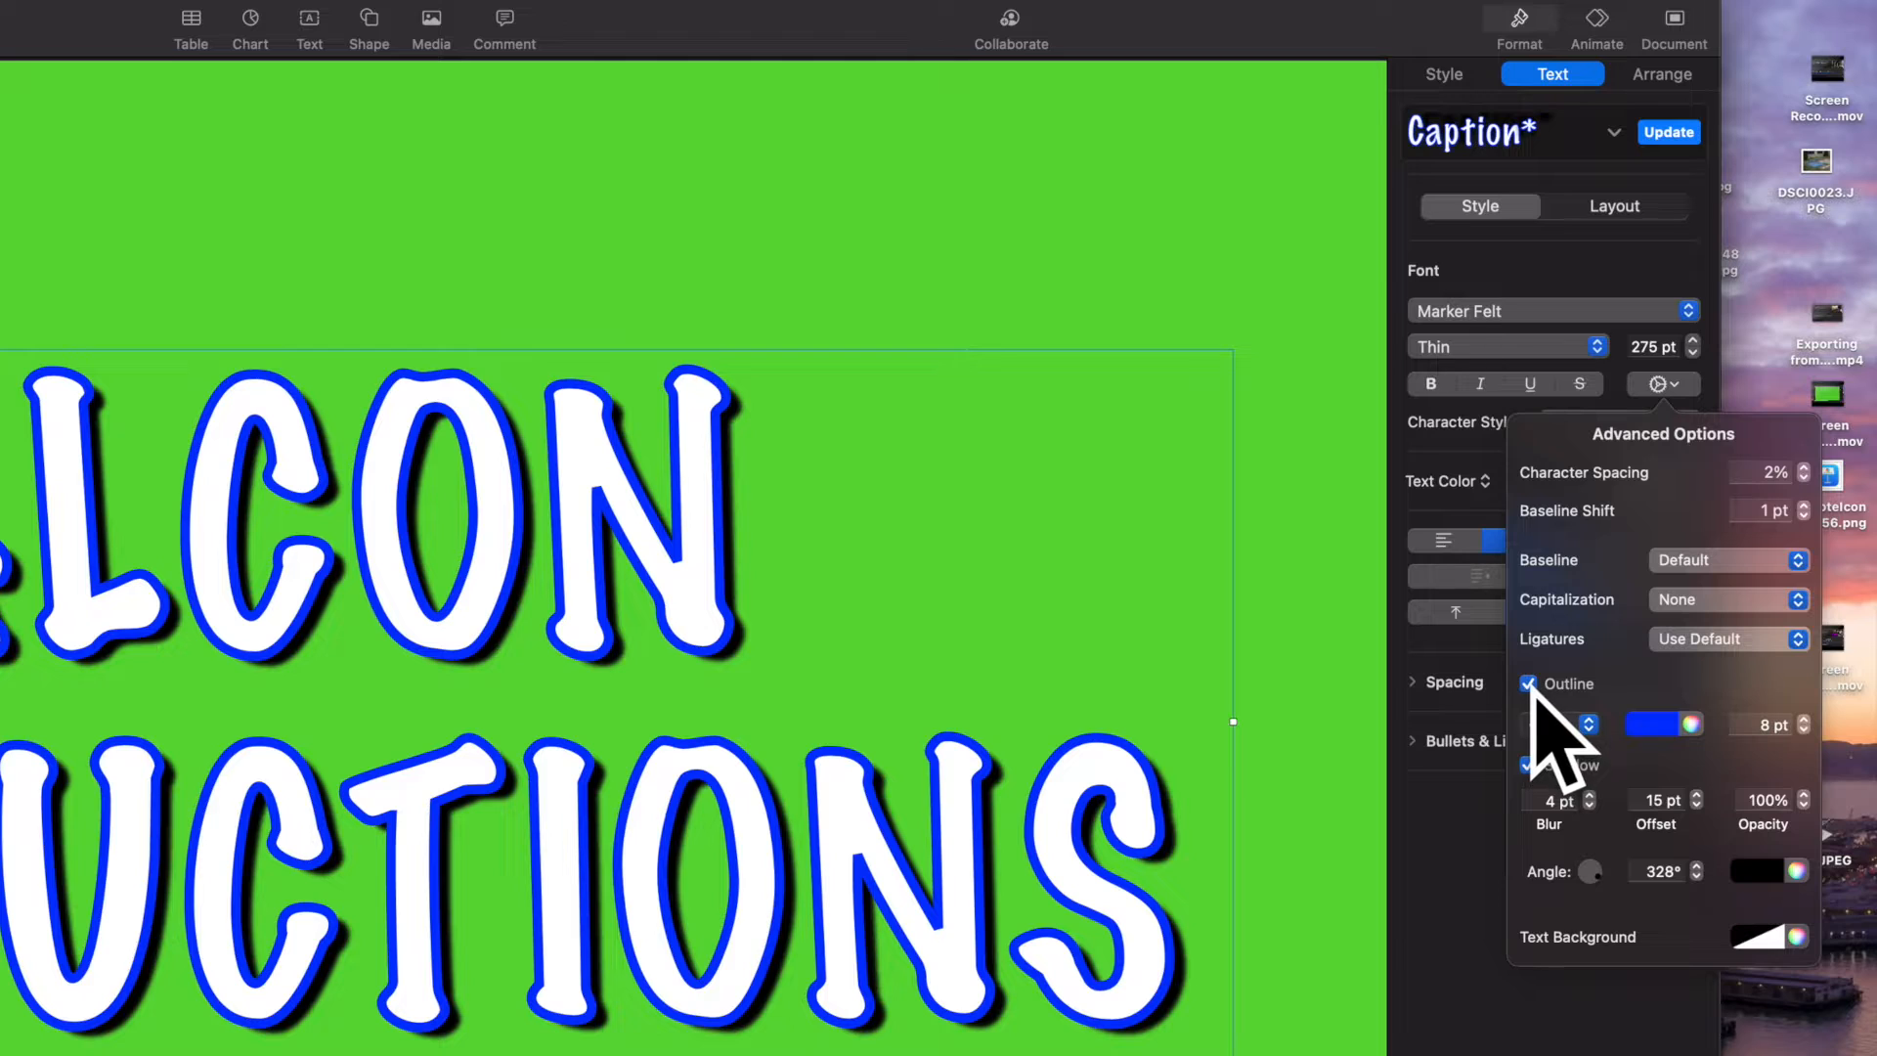
pyautogui.click(1529, 684)
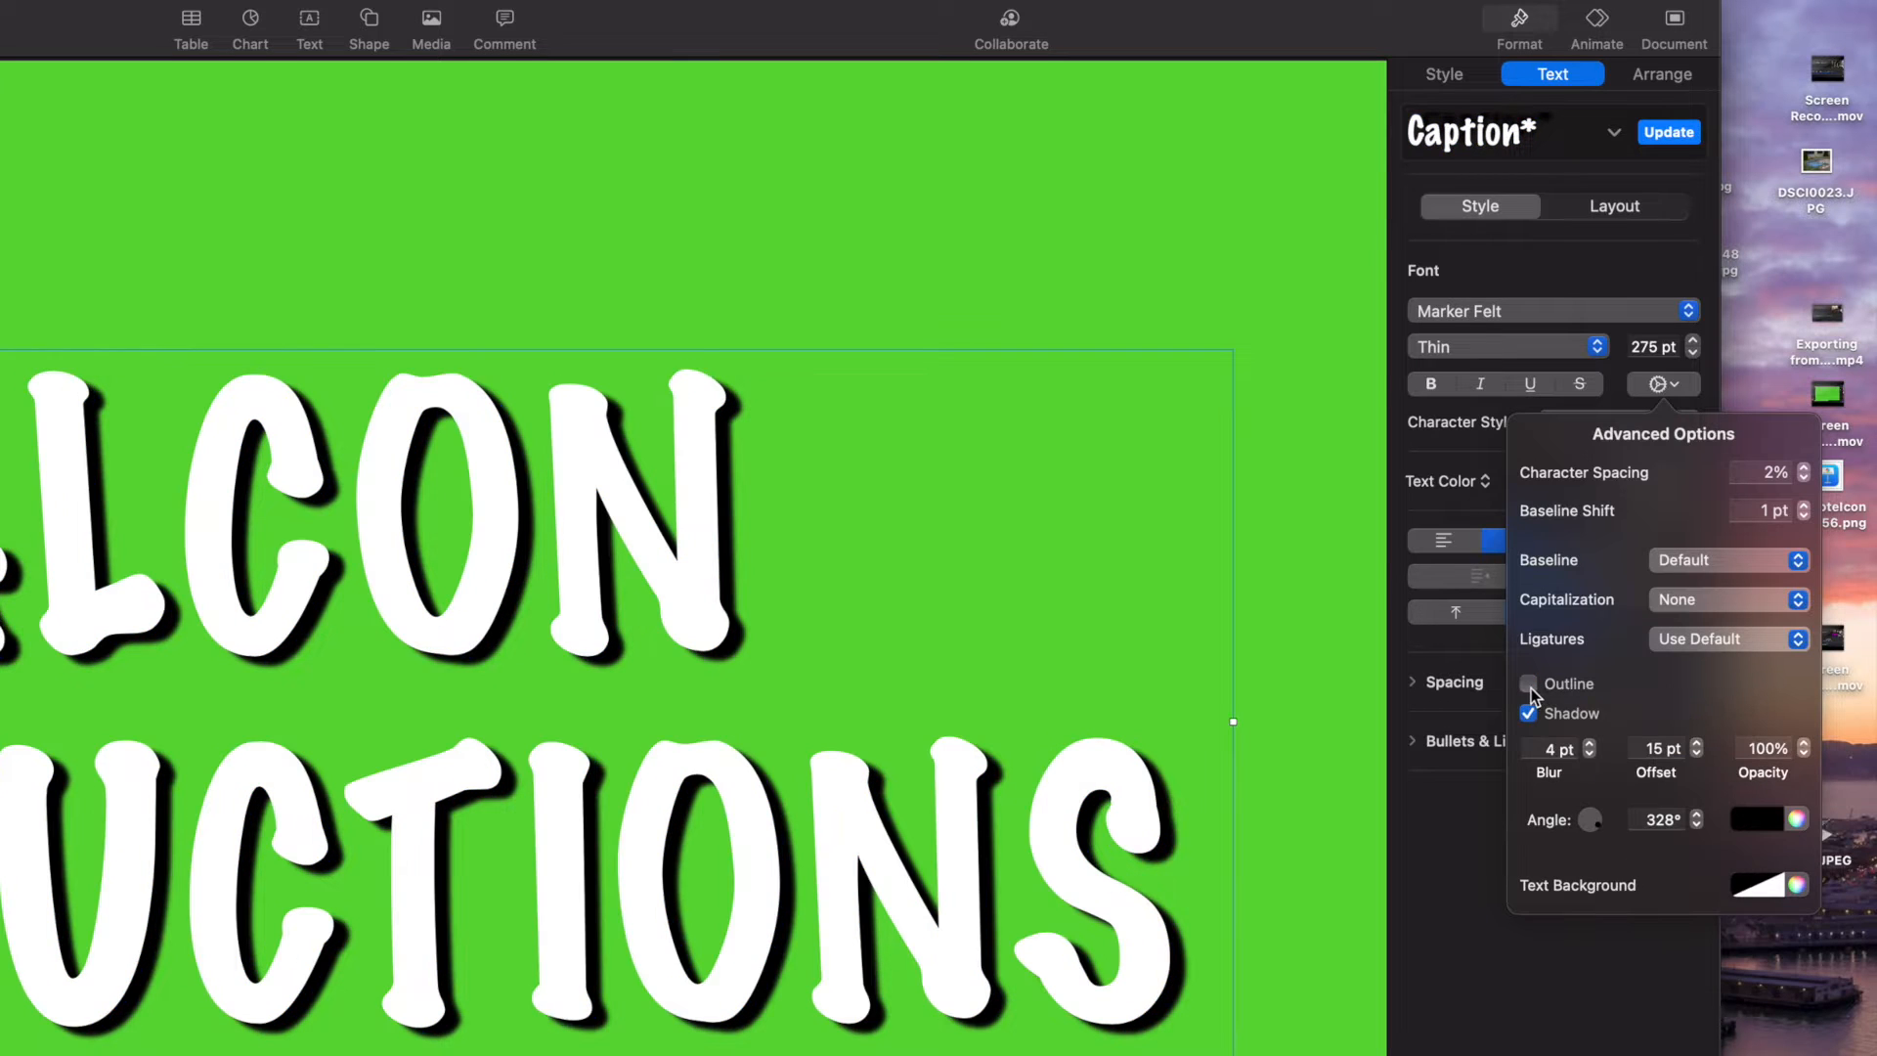
pyautogui.moveTo(1529, 699)
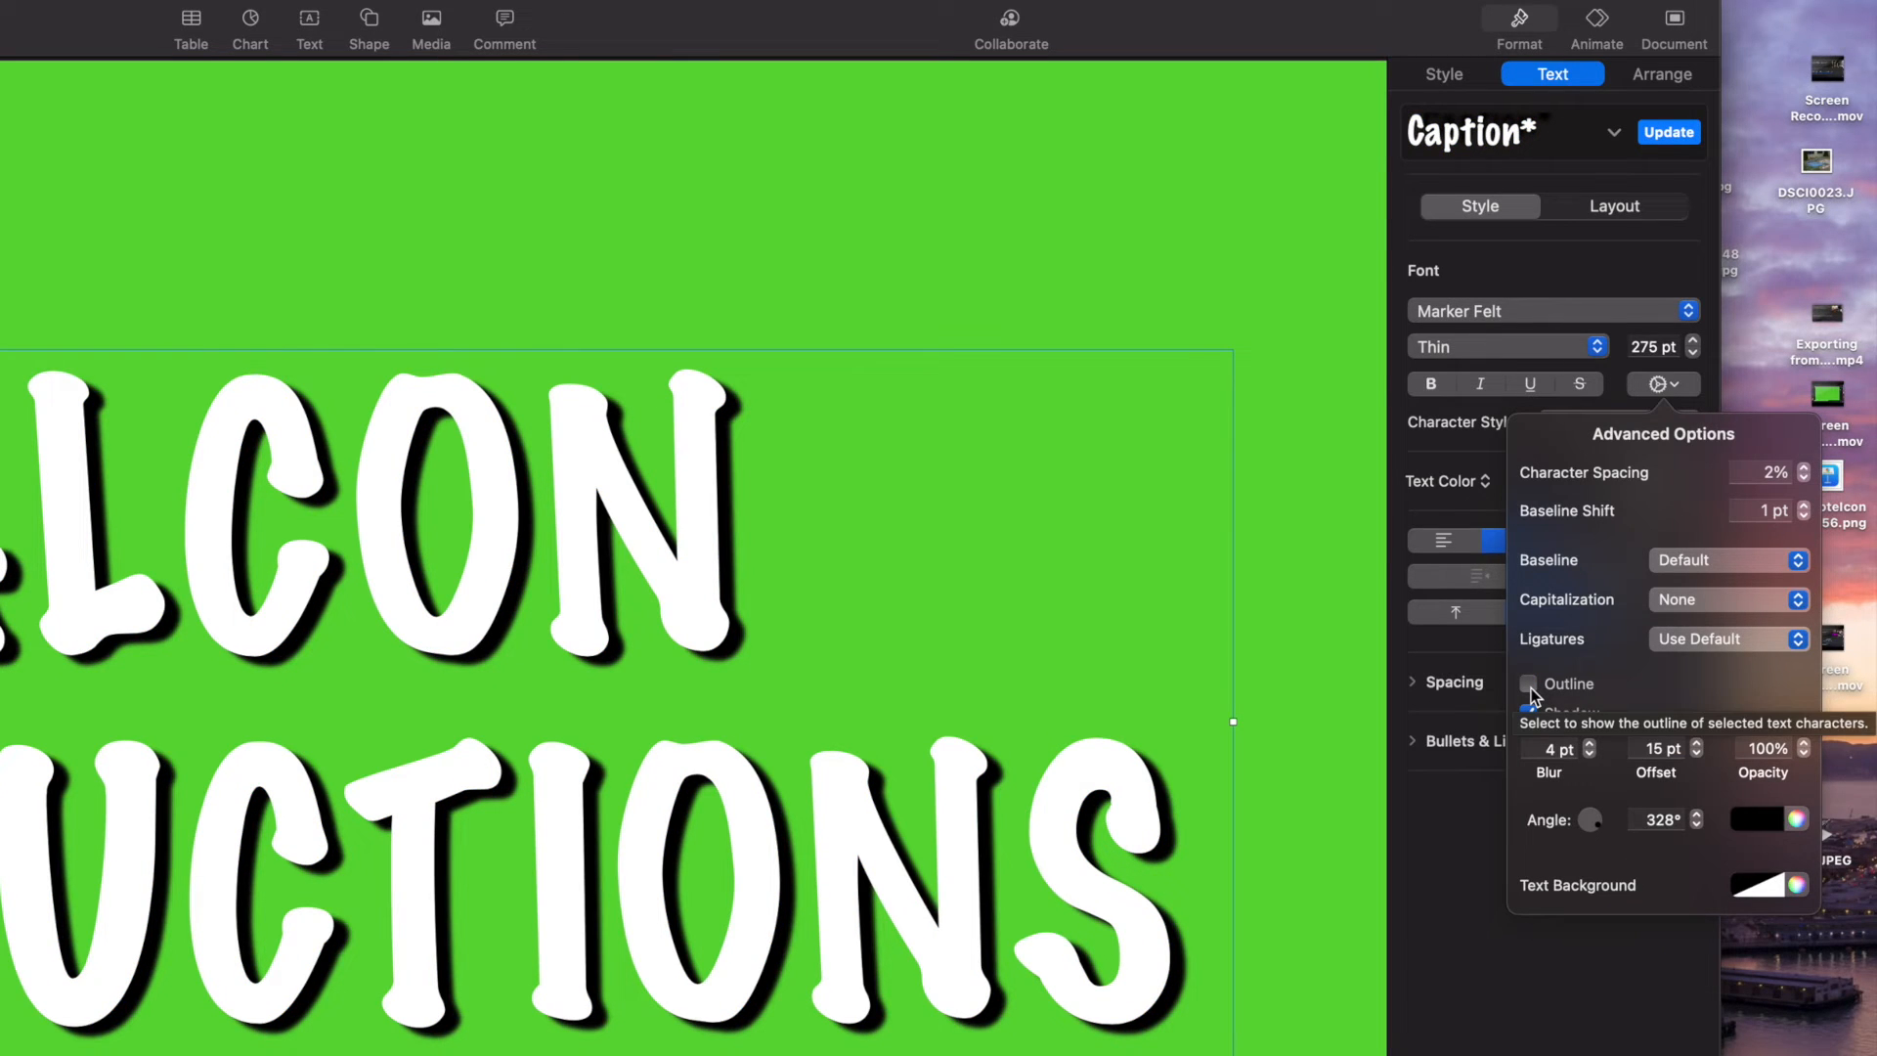
pyautogui.click(1530, 685)
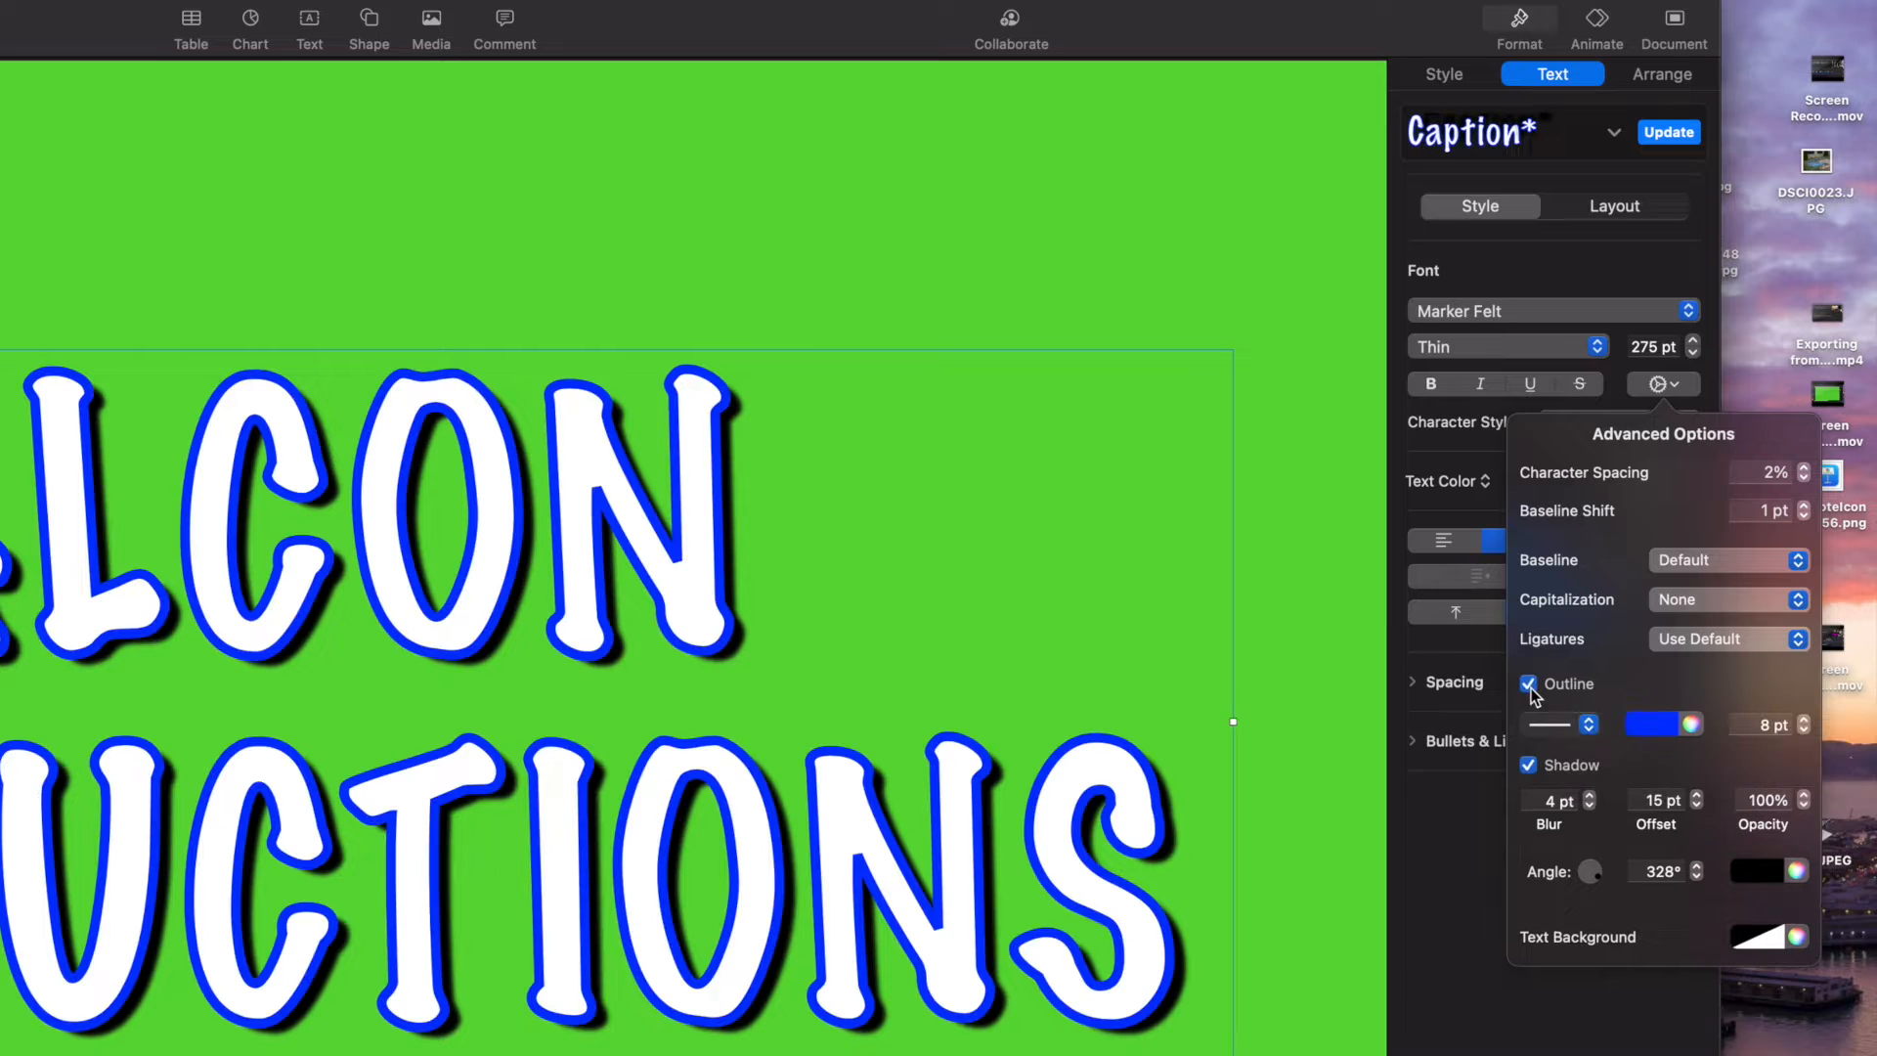
pyautogui.click(1529, 765)
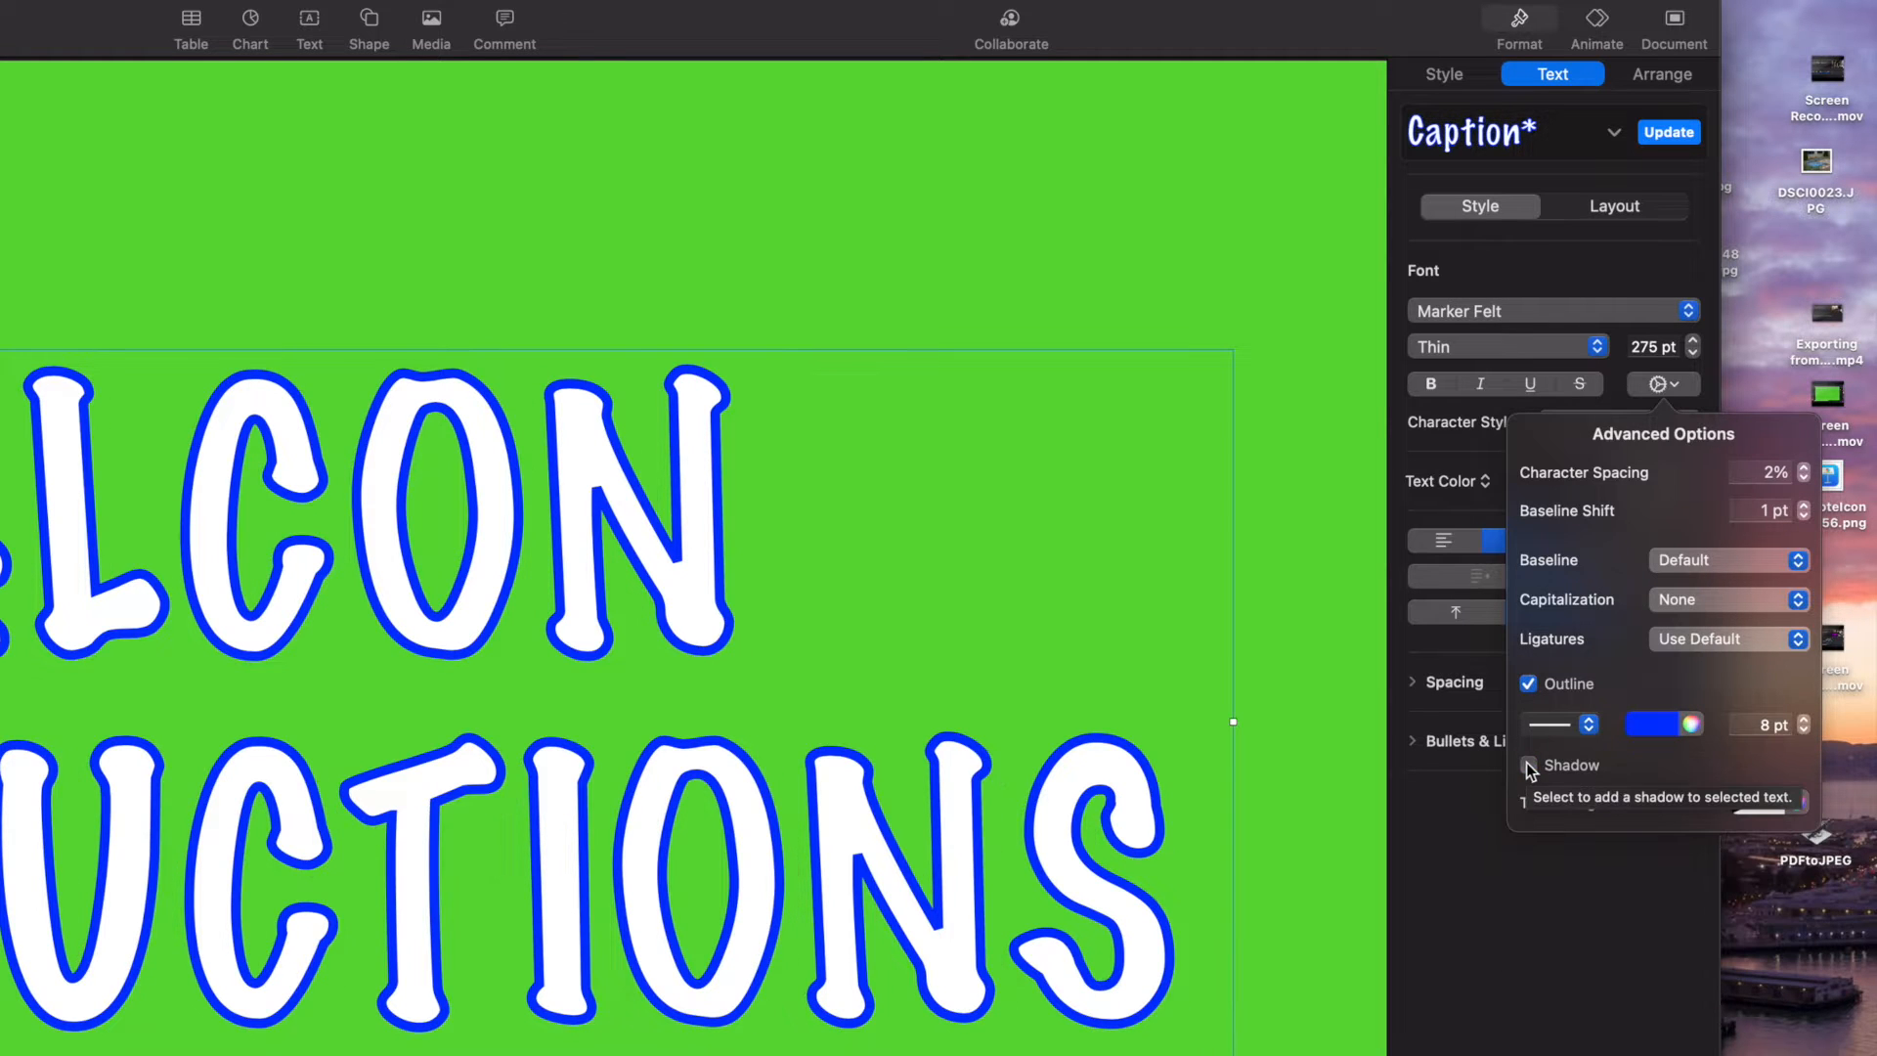
pyautogui.click(1529, 765)
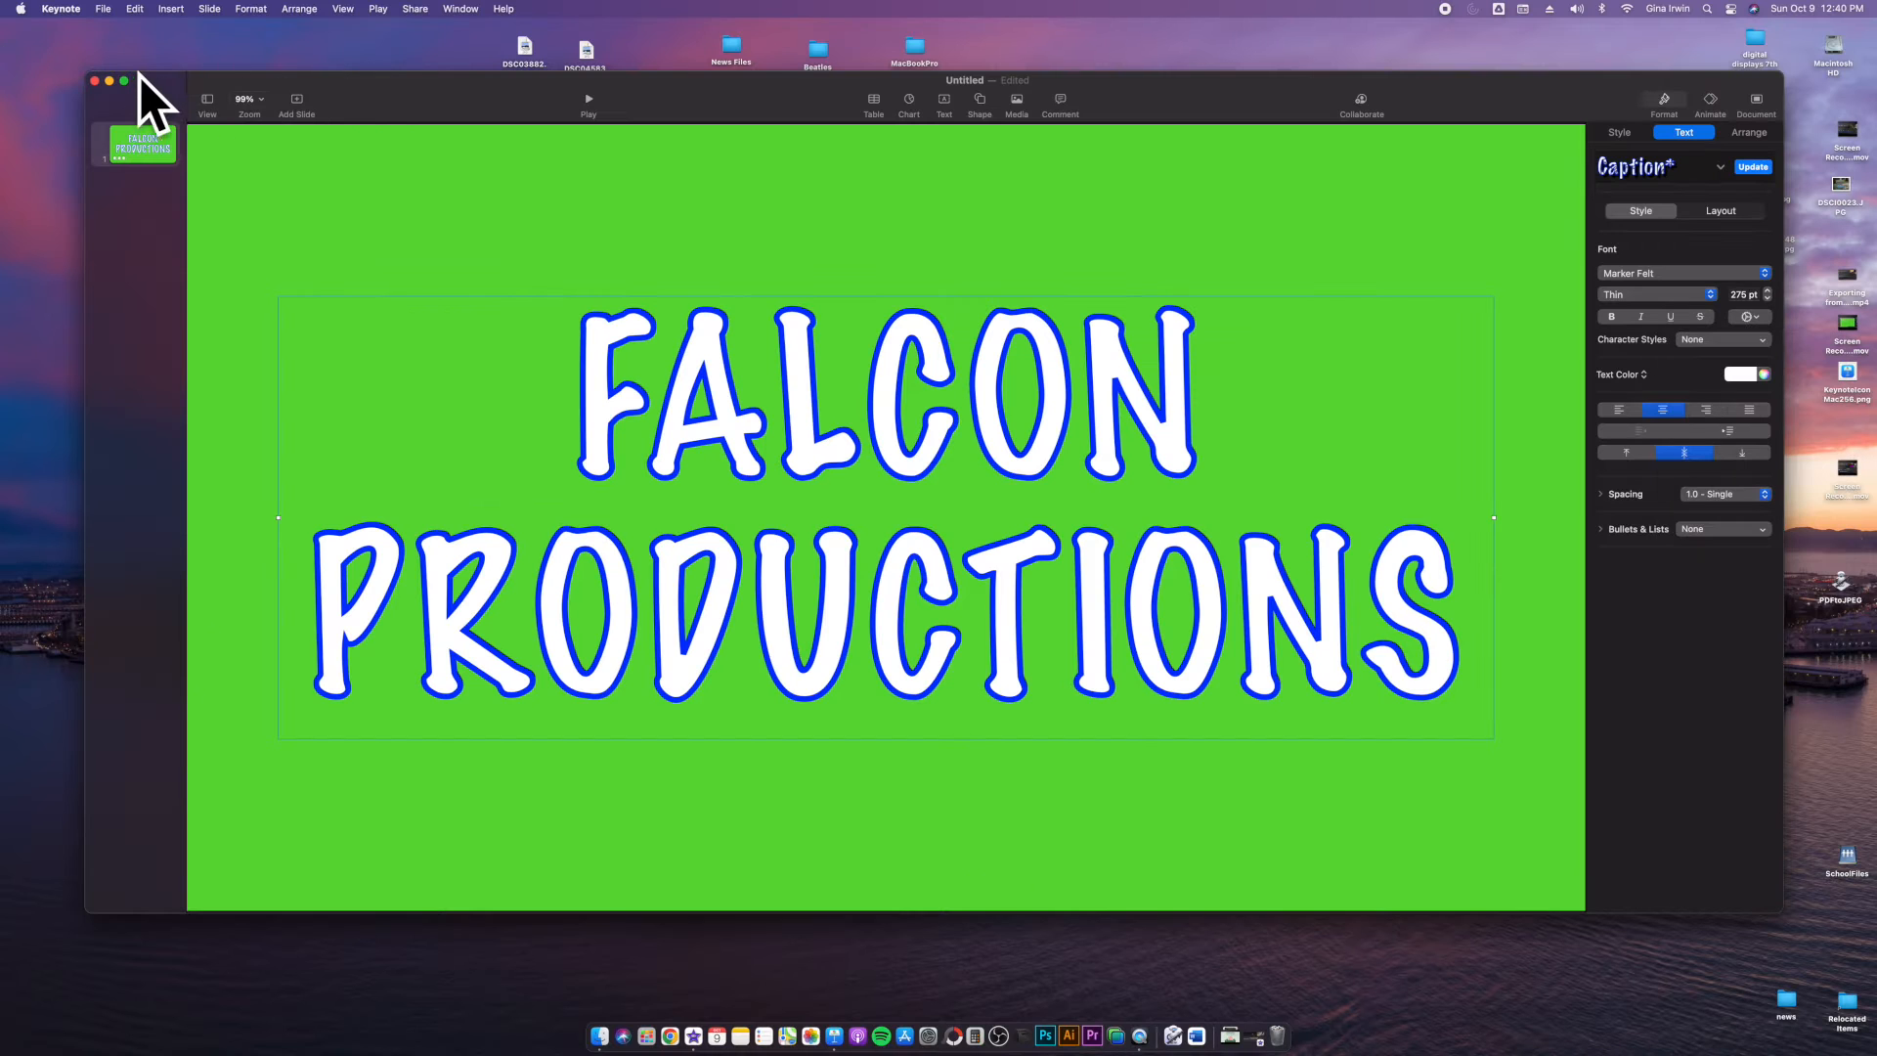
# Step: Close the FALCON PRODUCTIONS window and create a new Basic White presentation
pyautogui.click(94, 80)
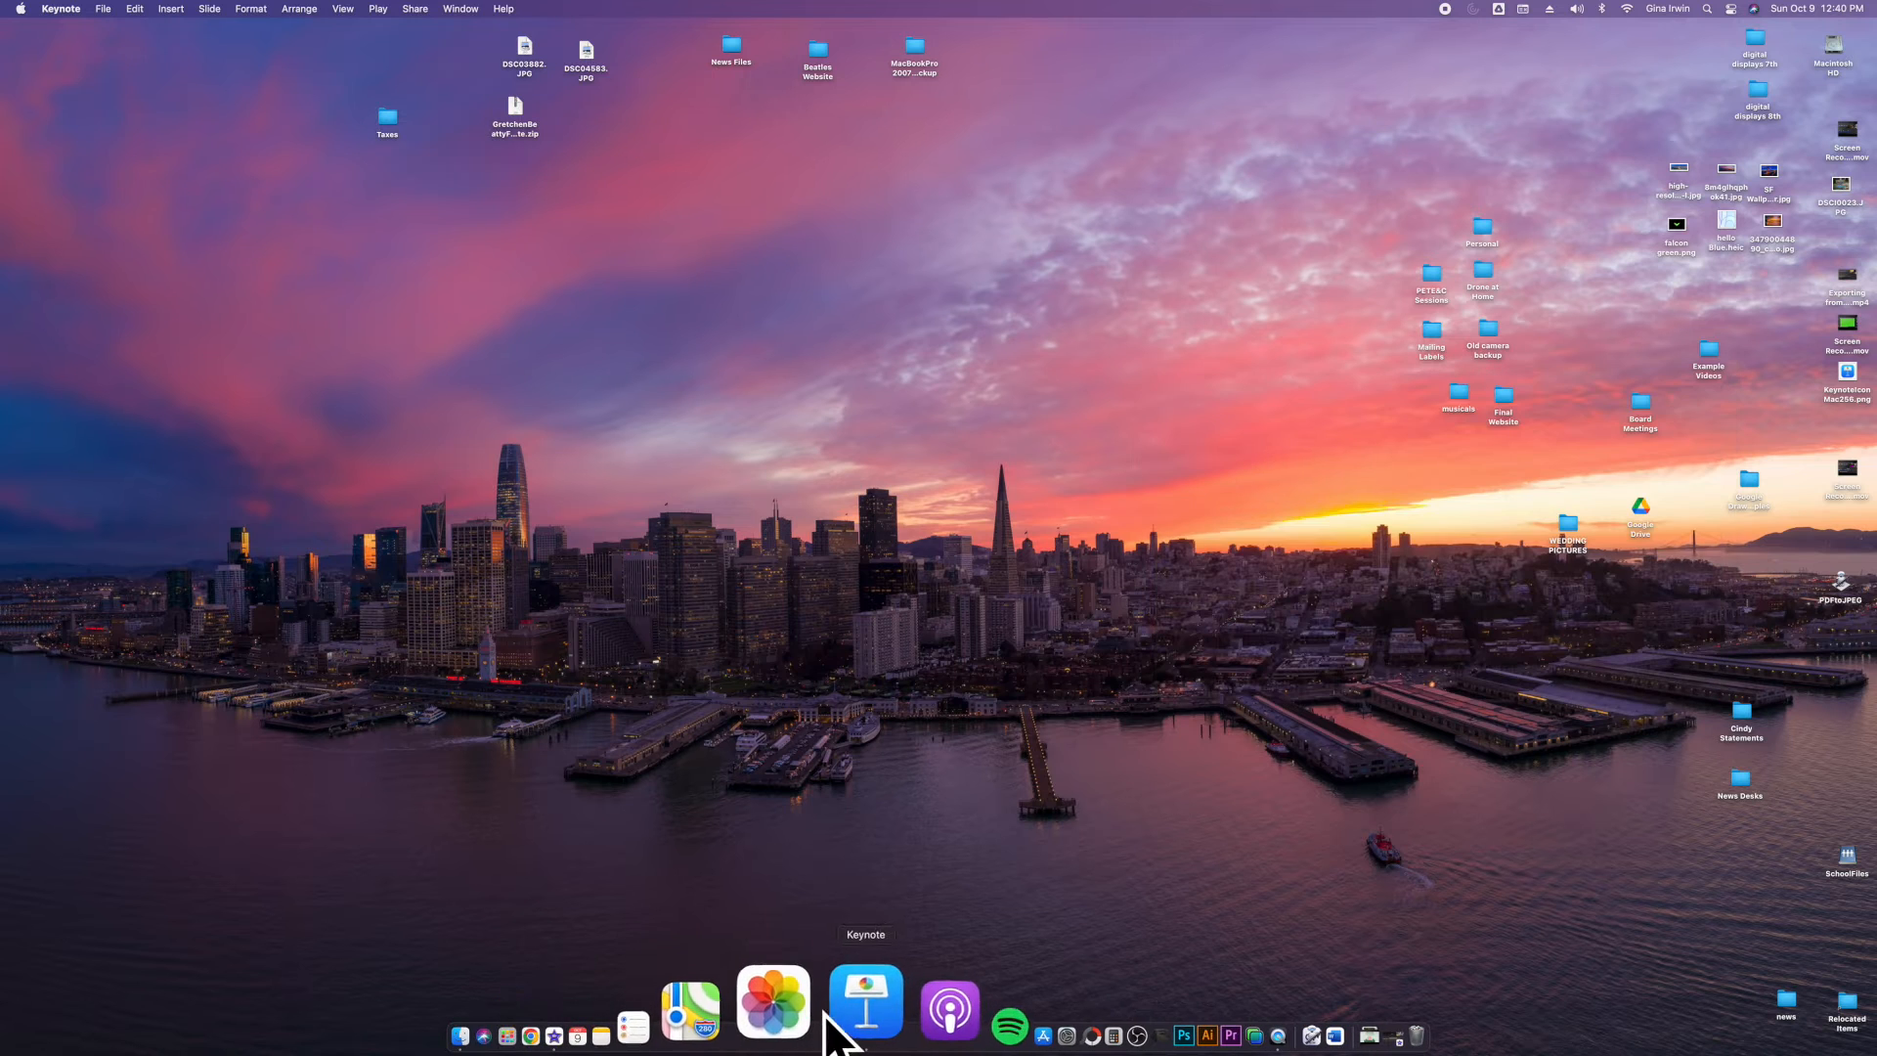
pyautogui.click(864, 1003)
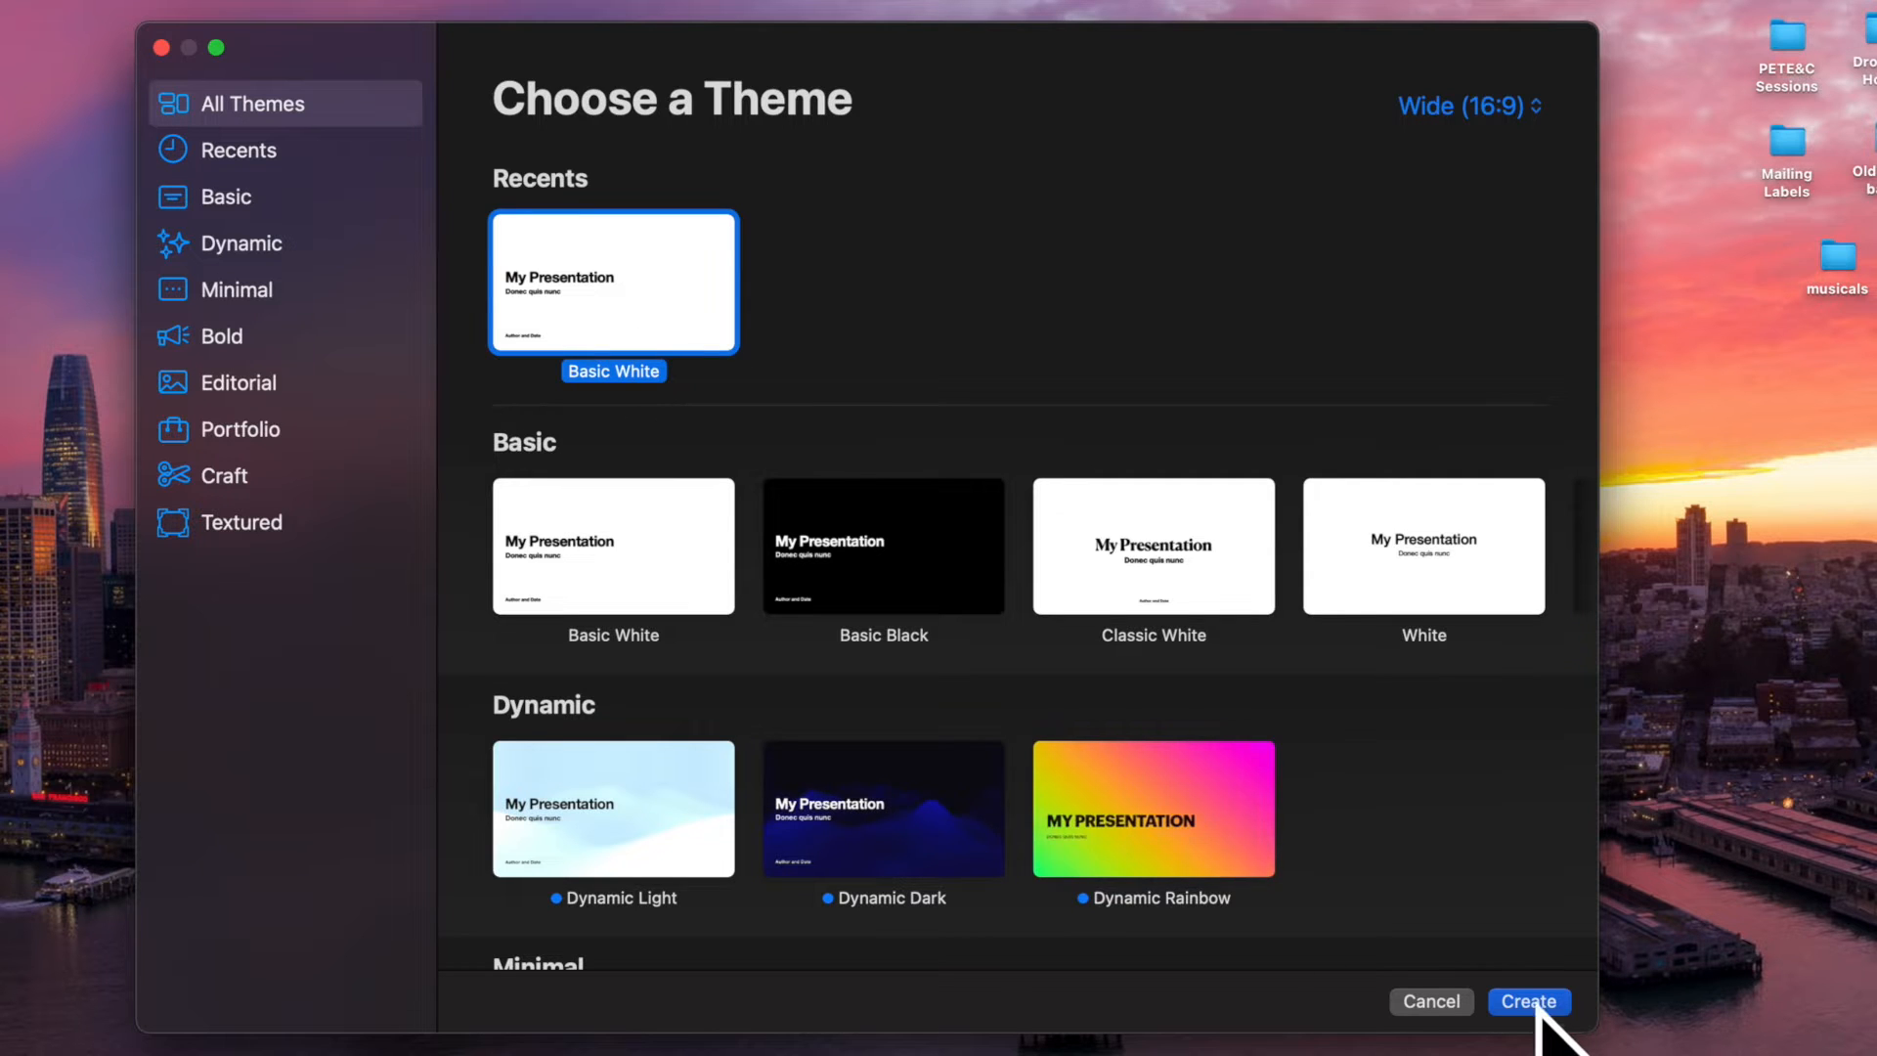
pyautogui.click(1529, 1001)
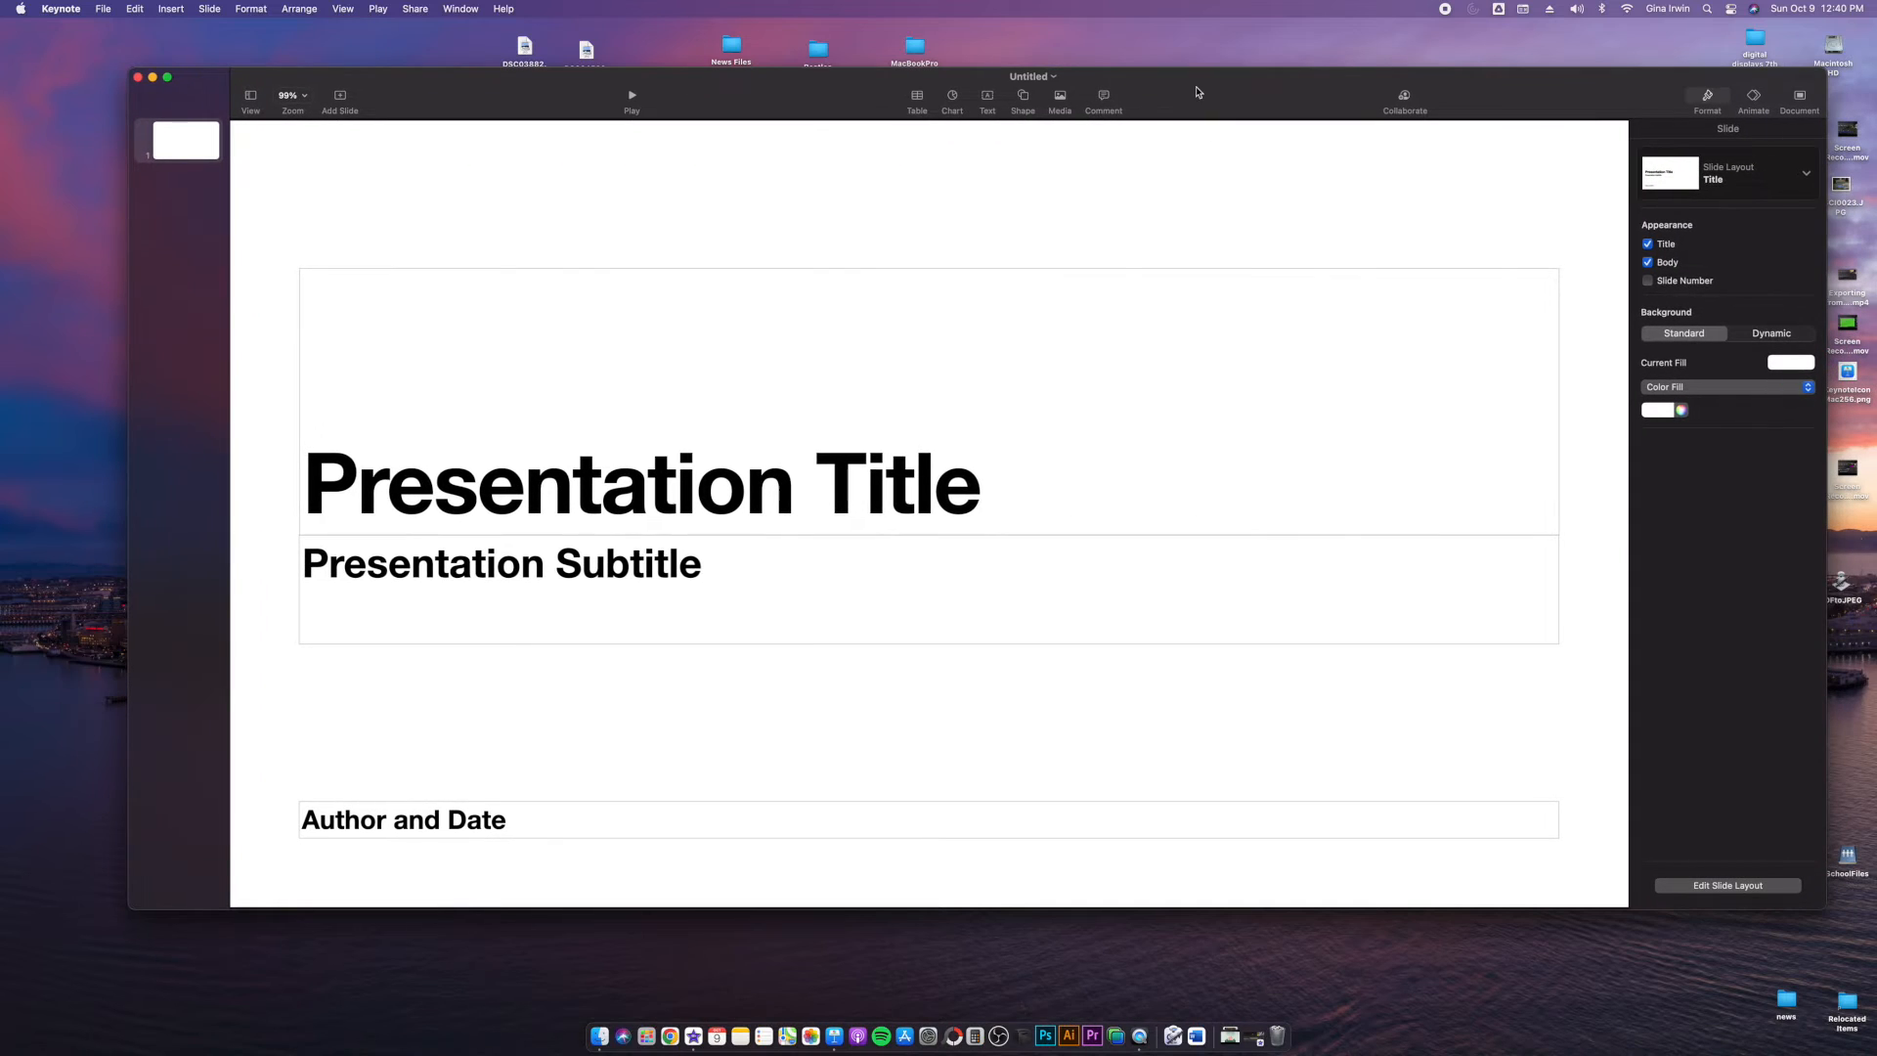
pyautogui.moveTo(796, 643)
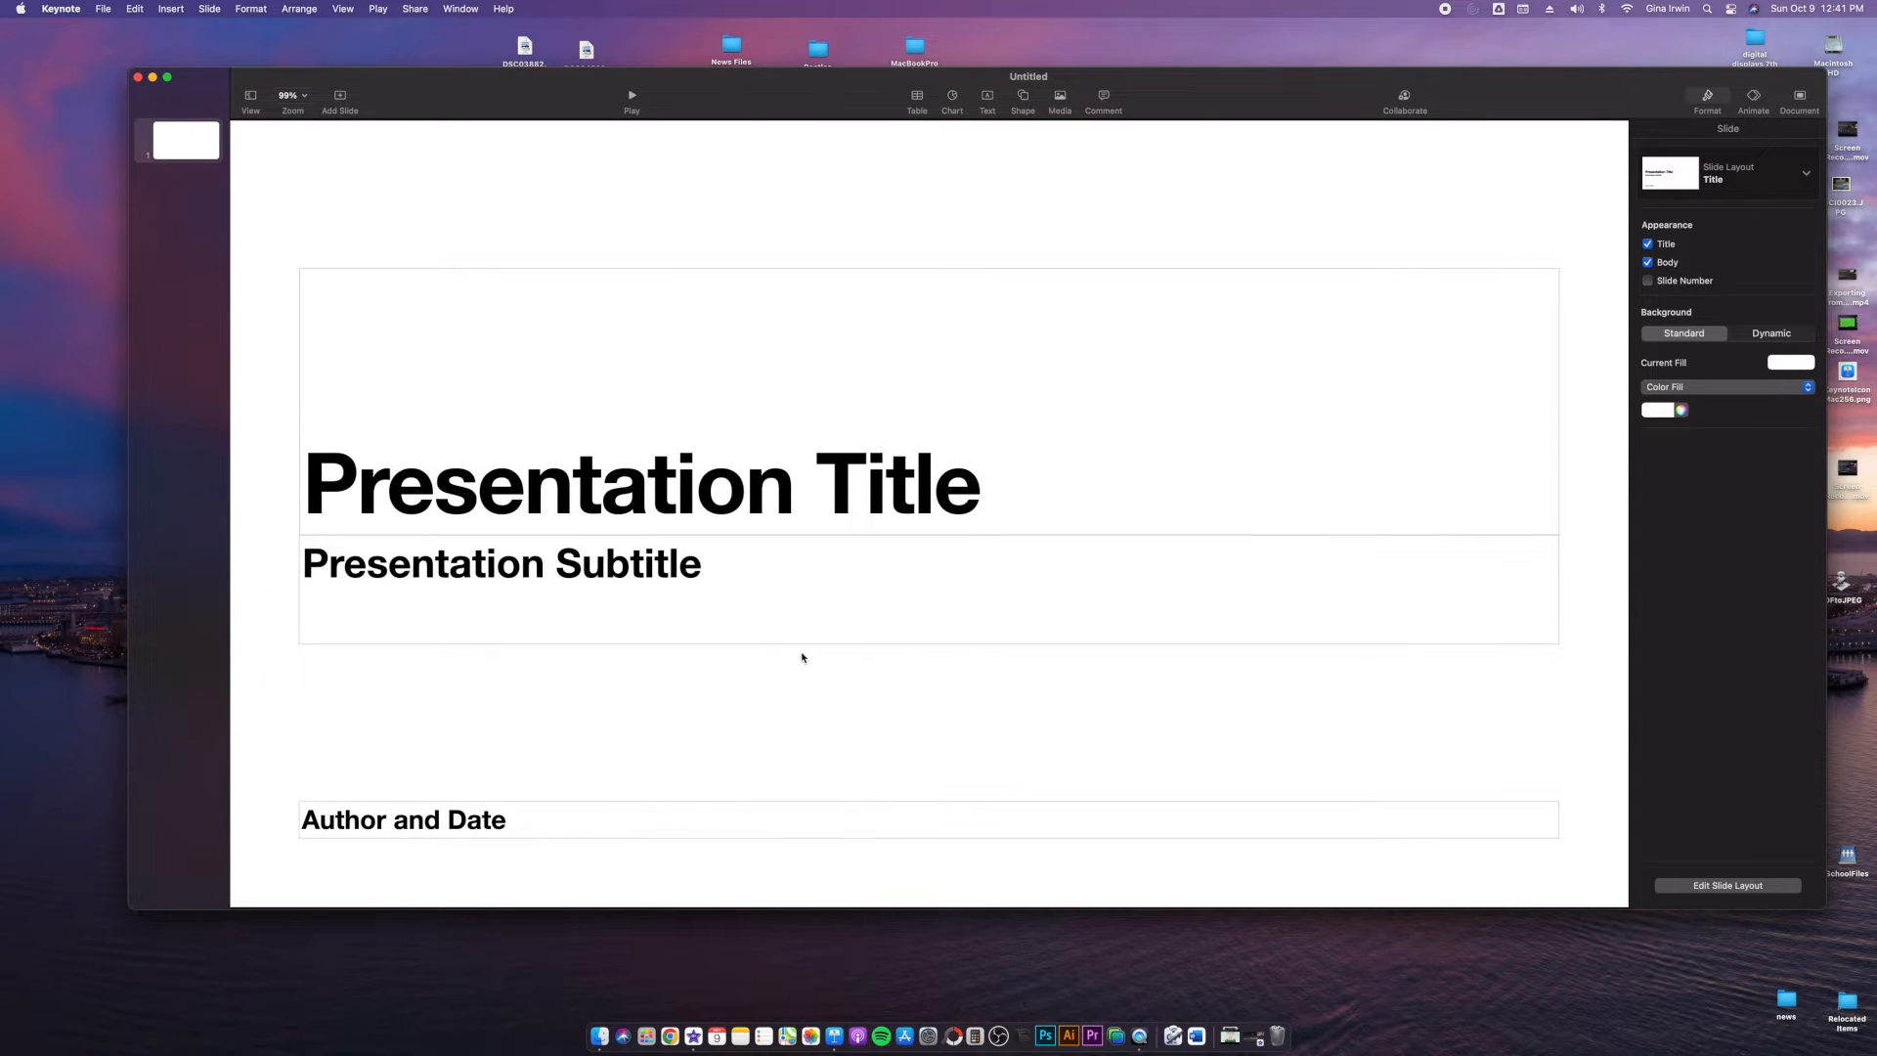
# Step: Select the default title and subtitle placeholders to clear them from the slide
pyautogui.click(641, 485)
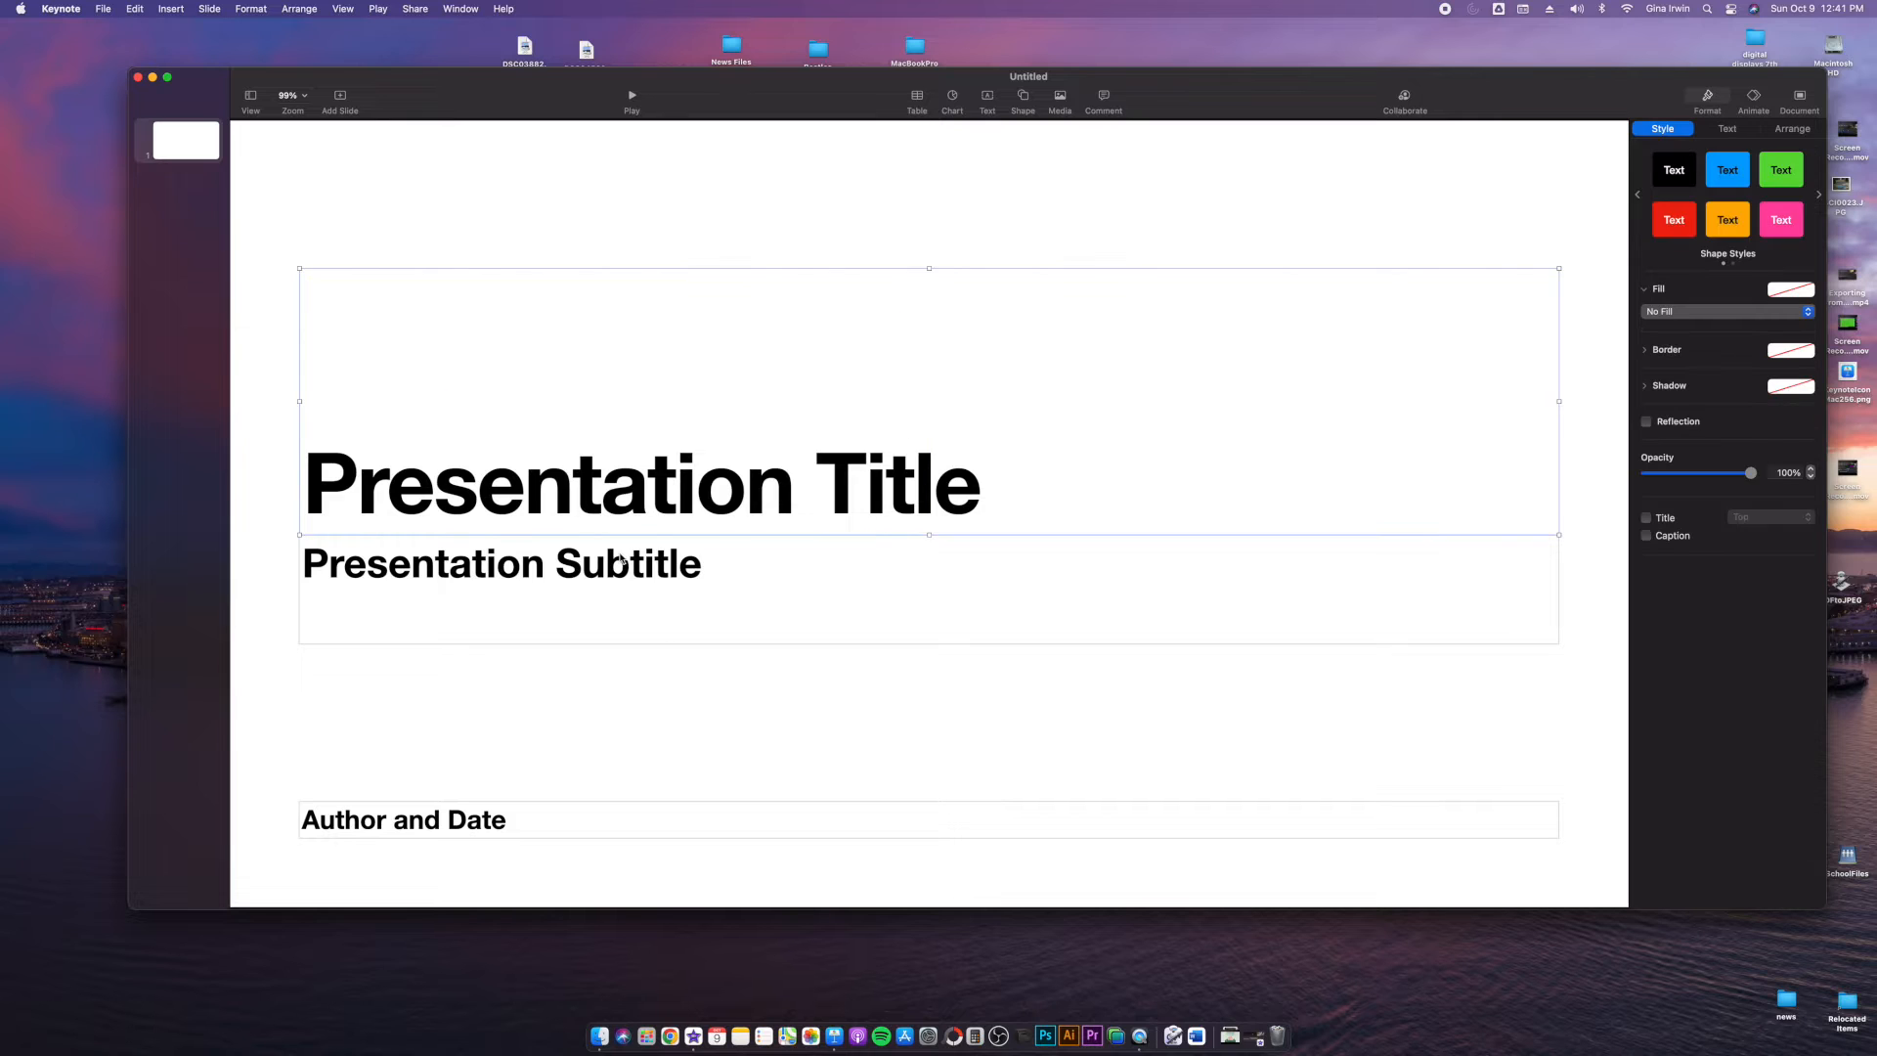
pyautogui.click(502, 563)
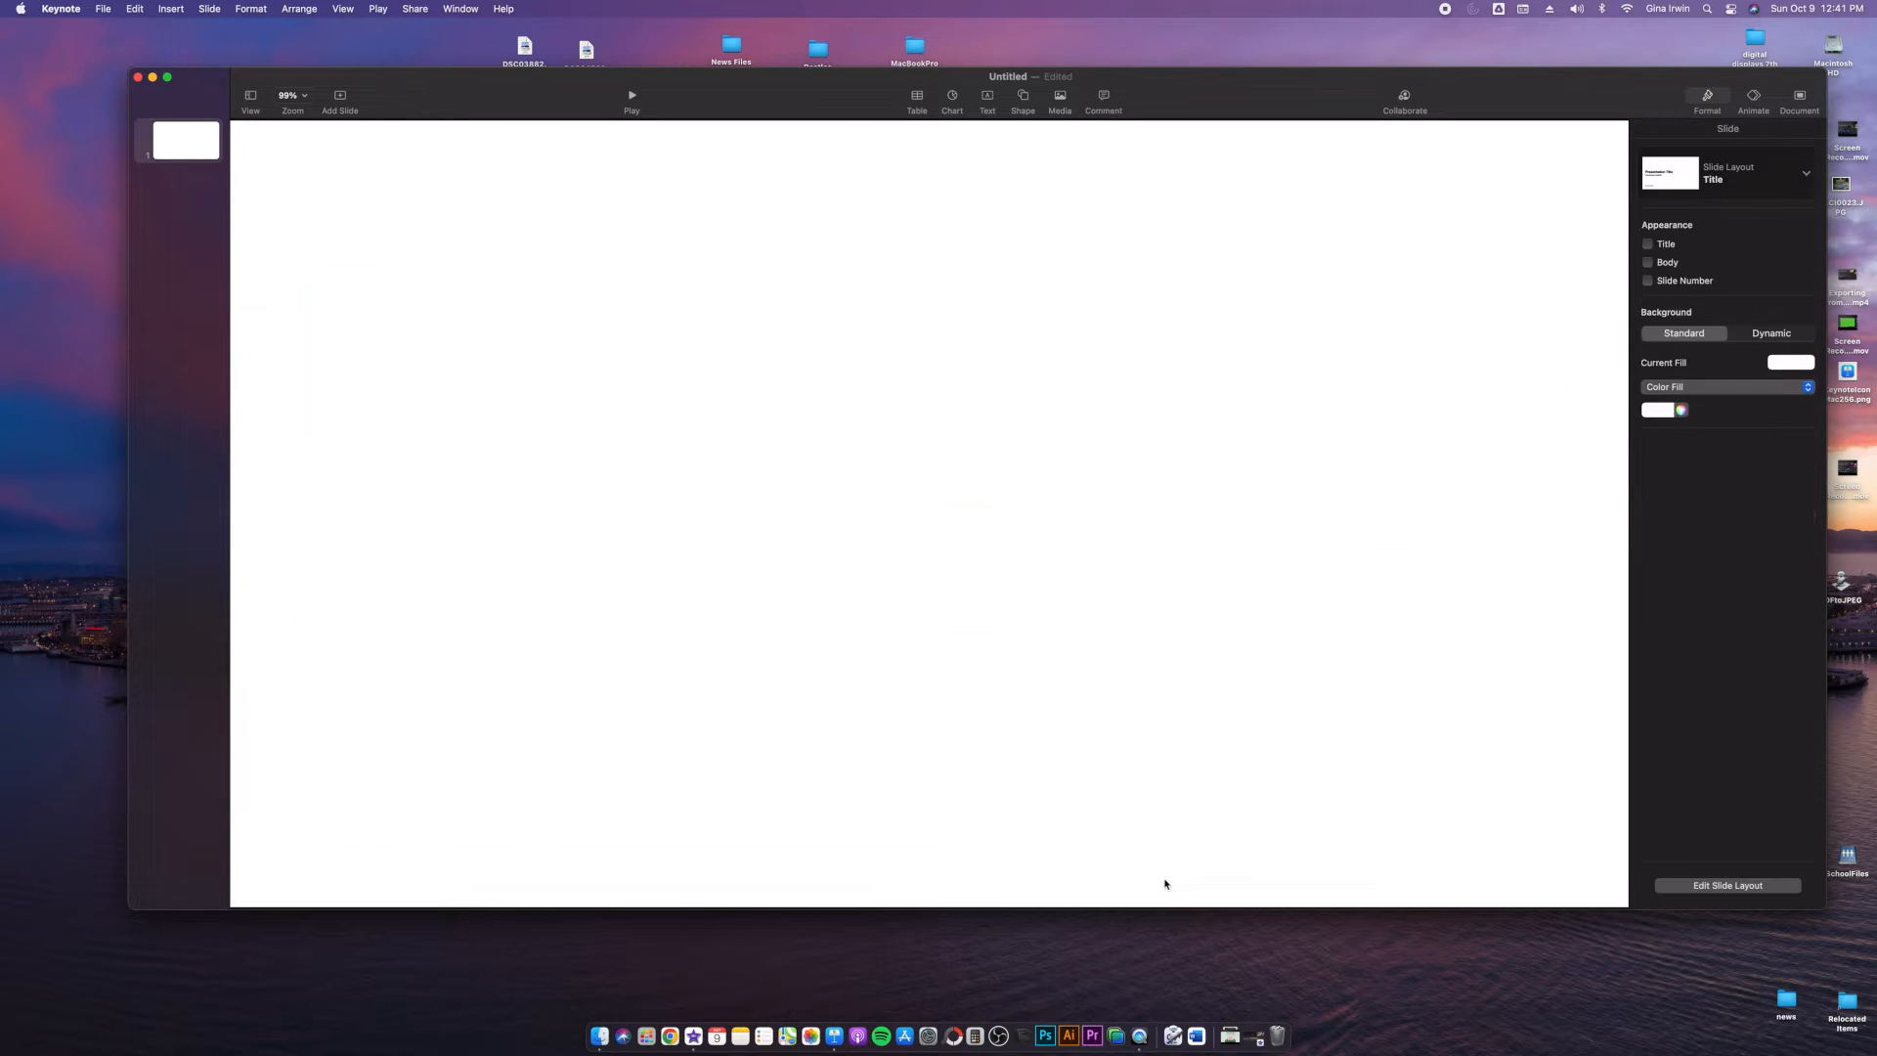
pyautogui.moveTo(1756, 435)
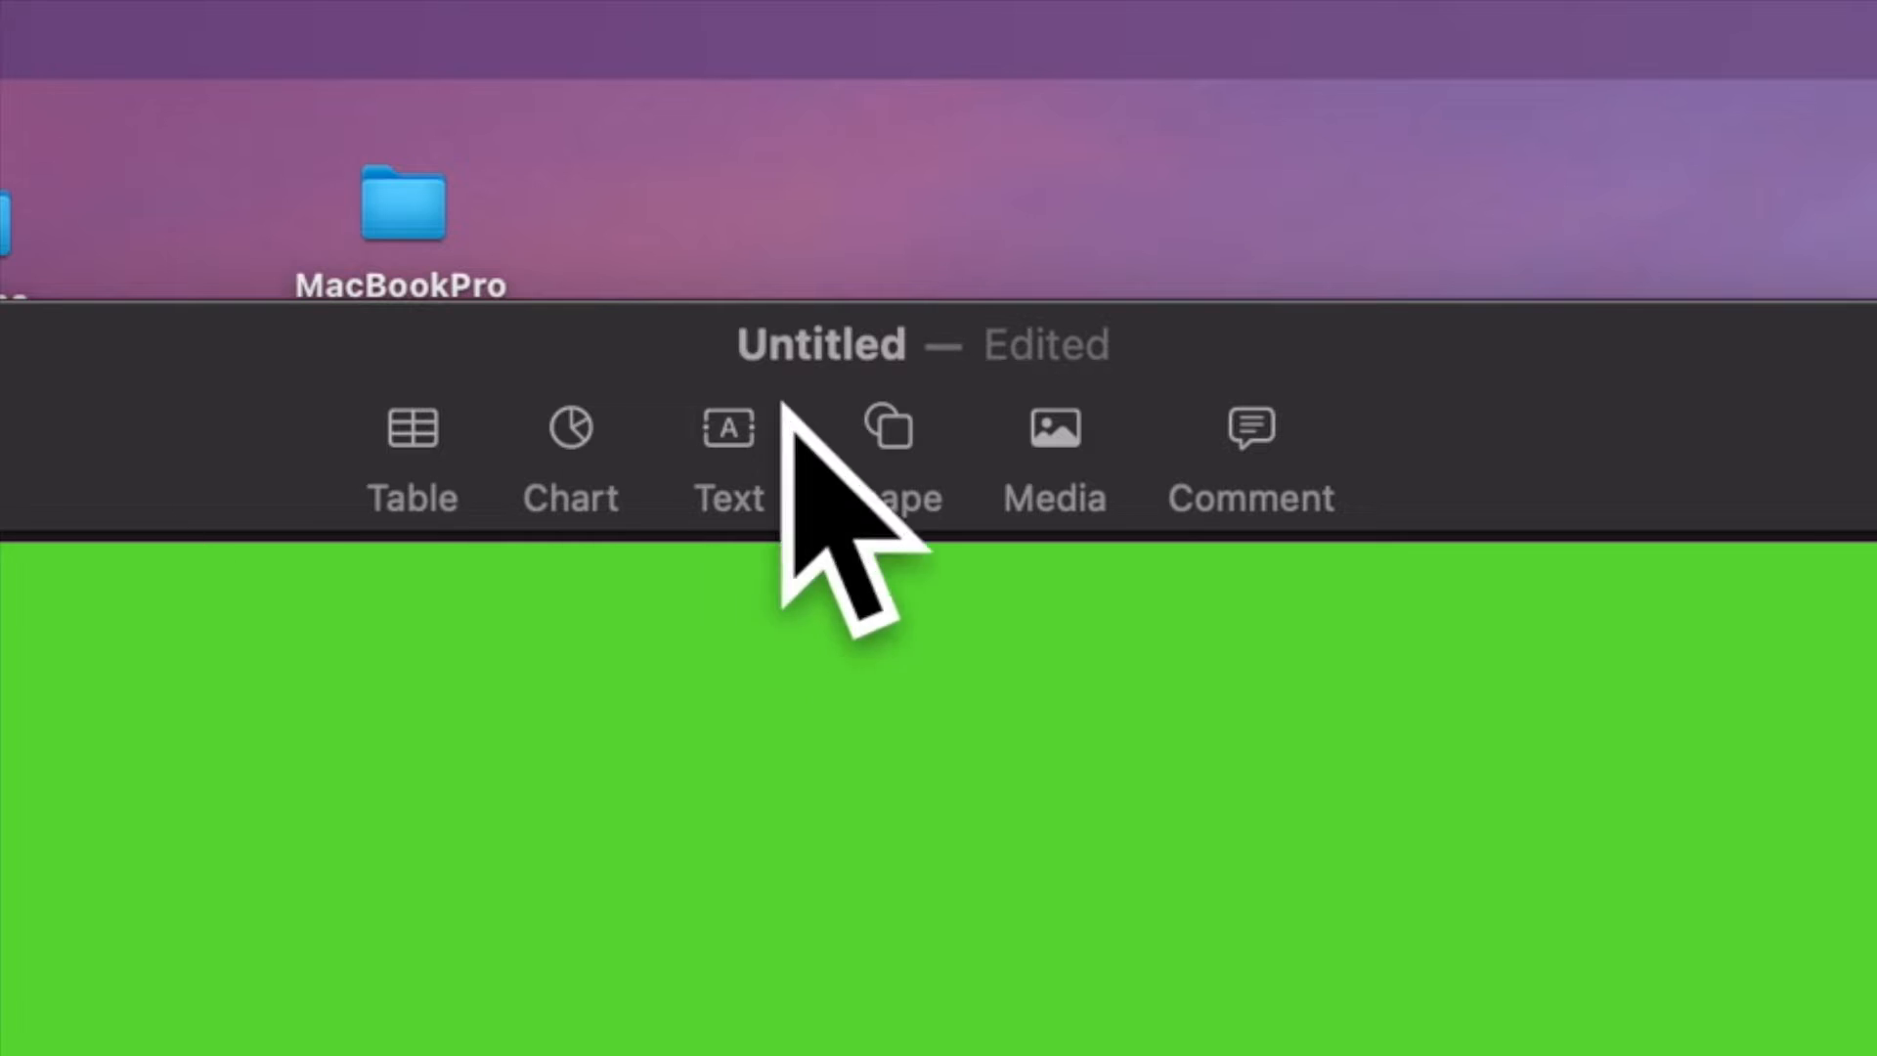
pyautogui.moveTo(927, 616)
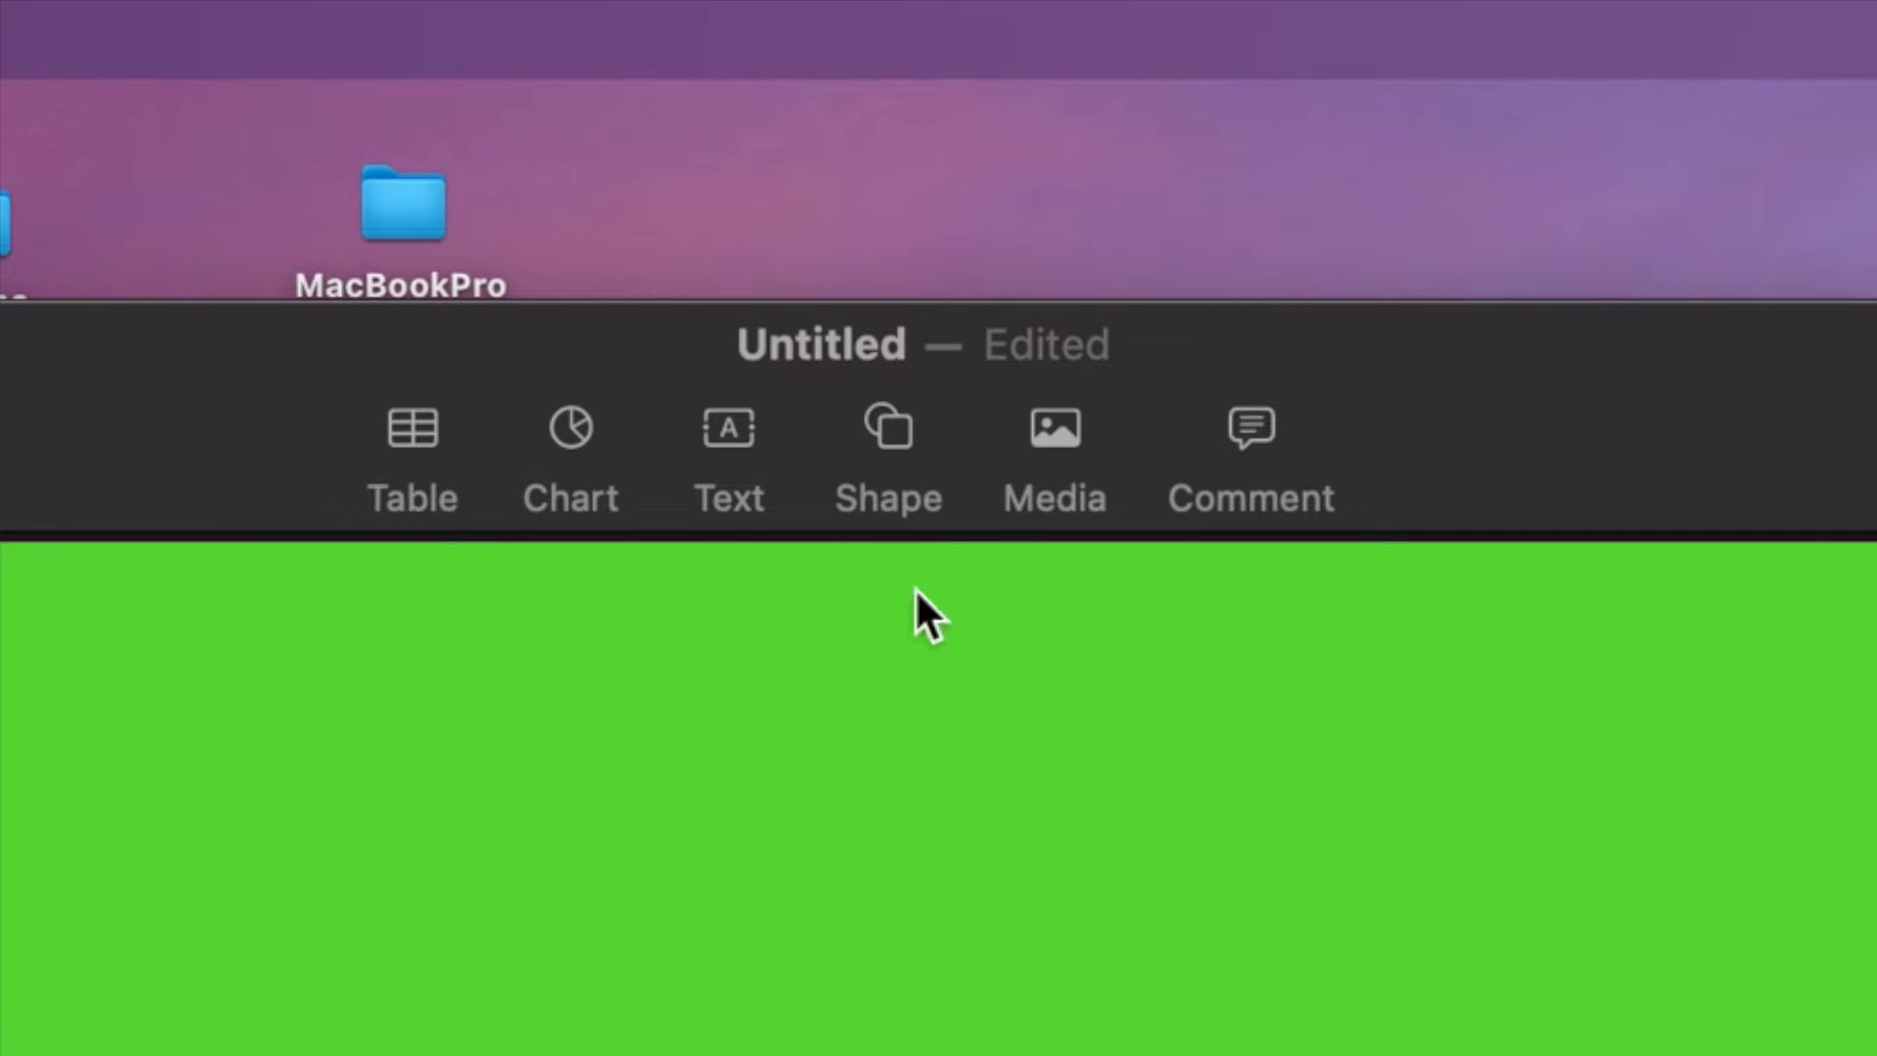
pyautogui.moveTo(1054, 430)
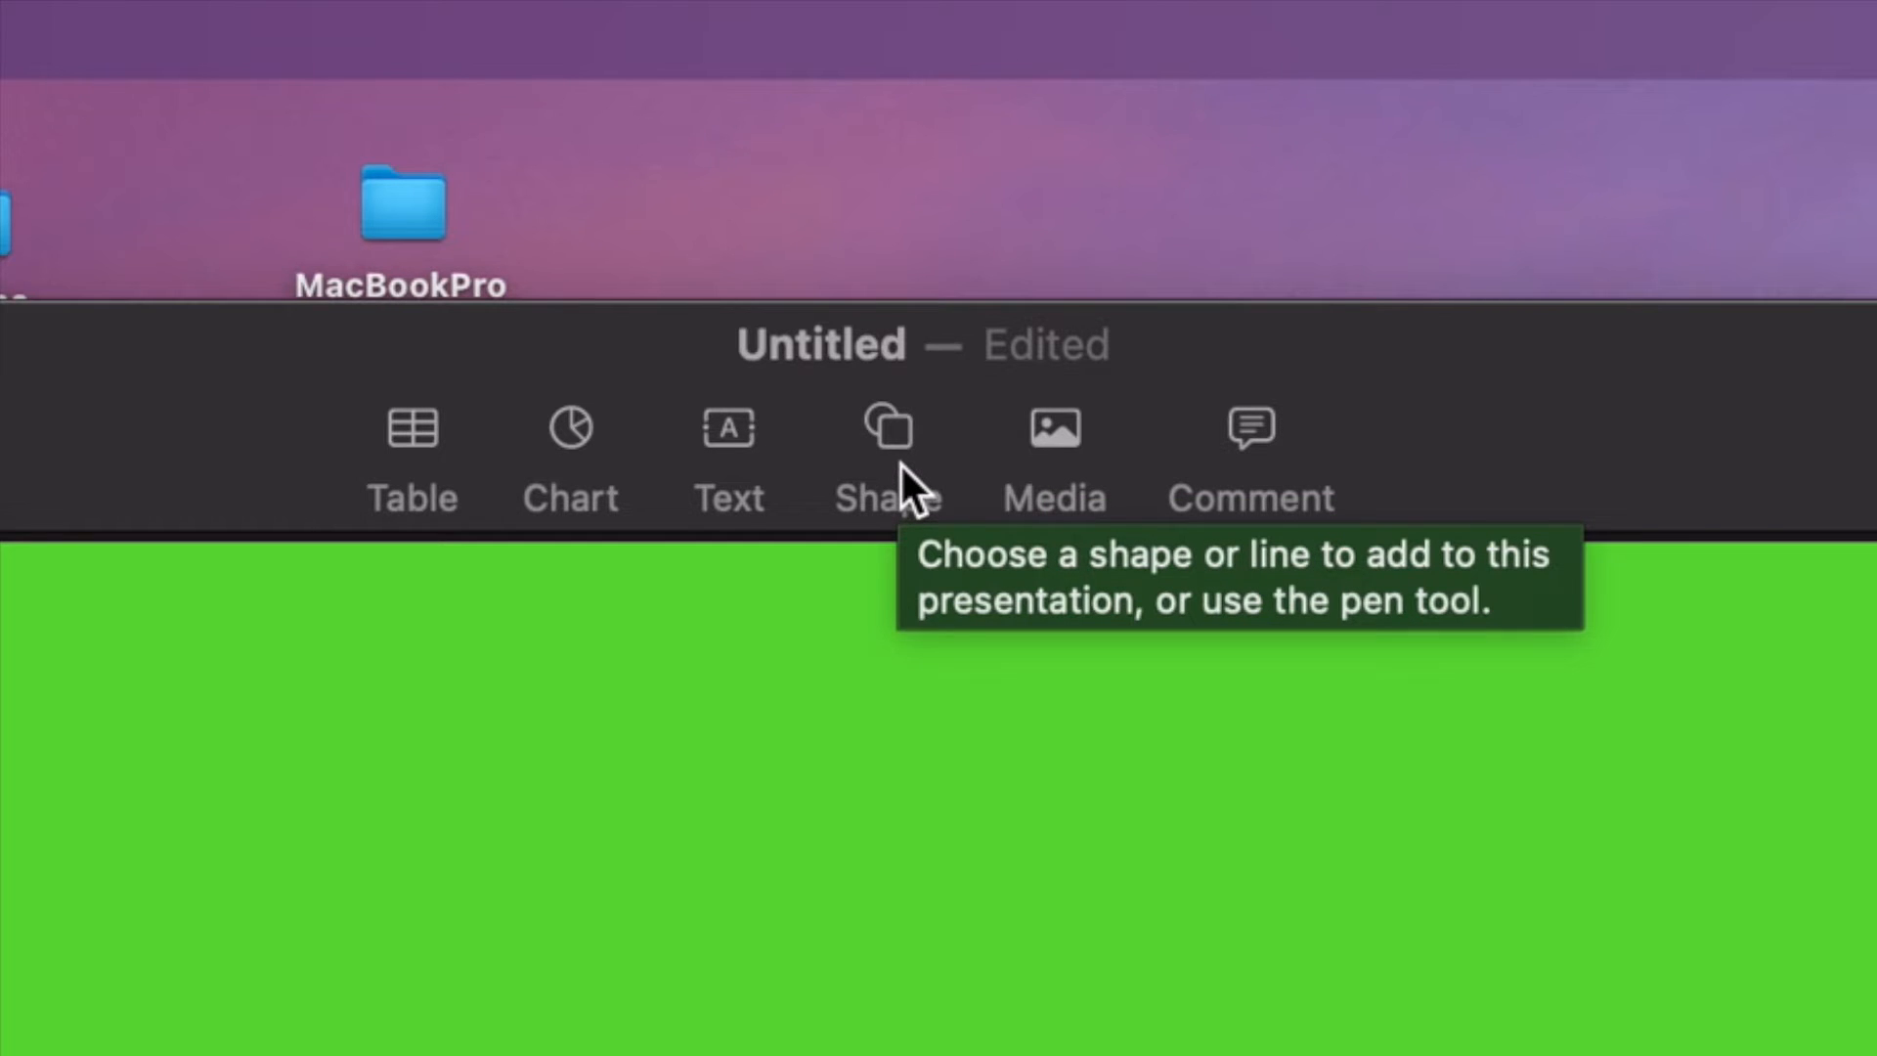
pyautogui.moveTo(796, 461)
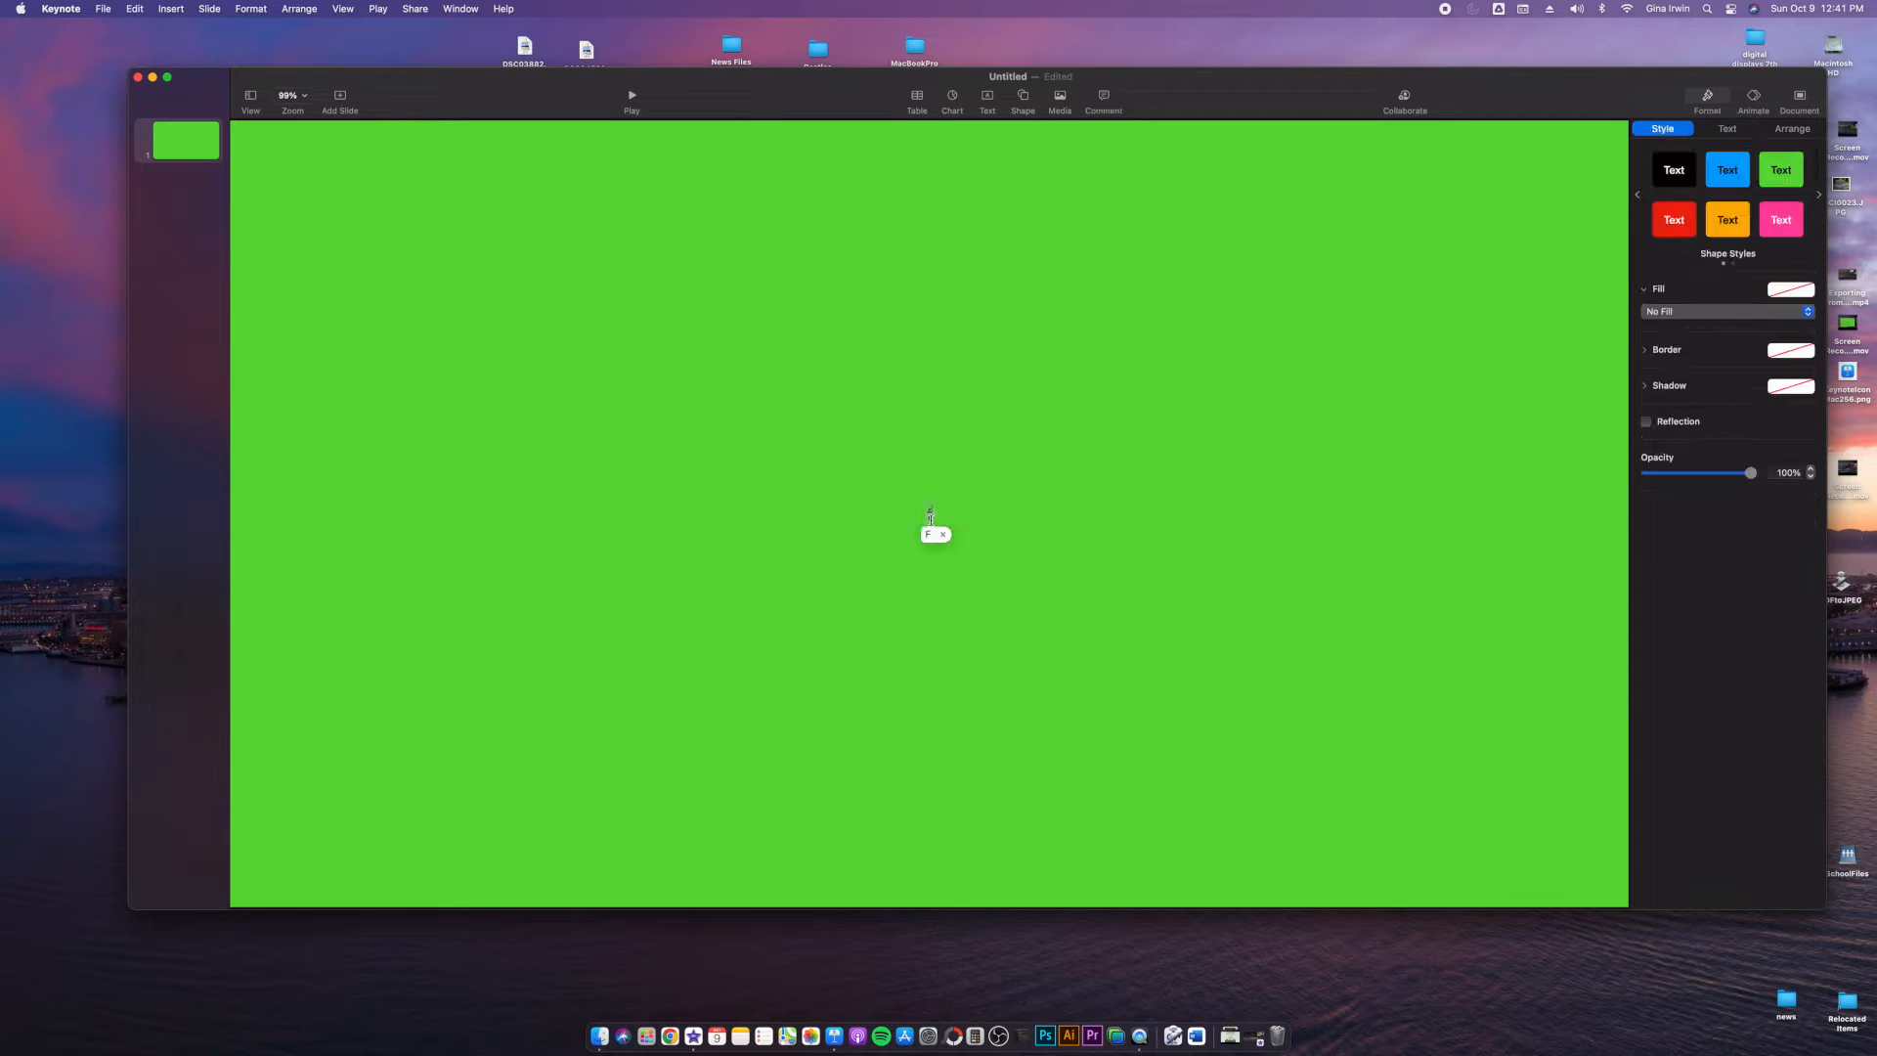
# Step: Enter 'Falcon Productions' in the text box and browse the font list for it
pyautogui.write('Falcon Production')
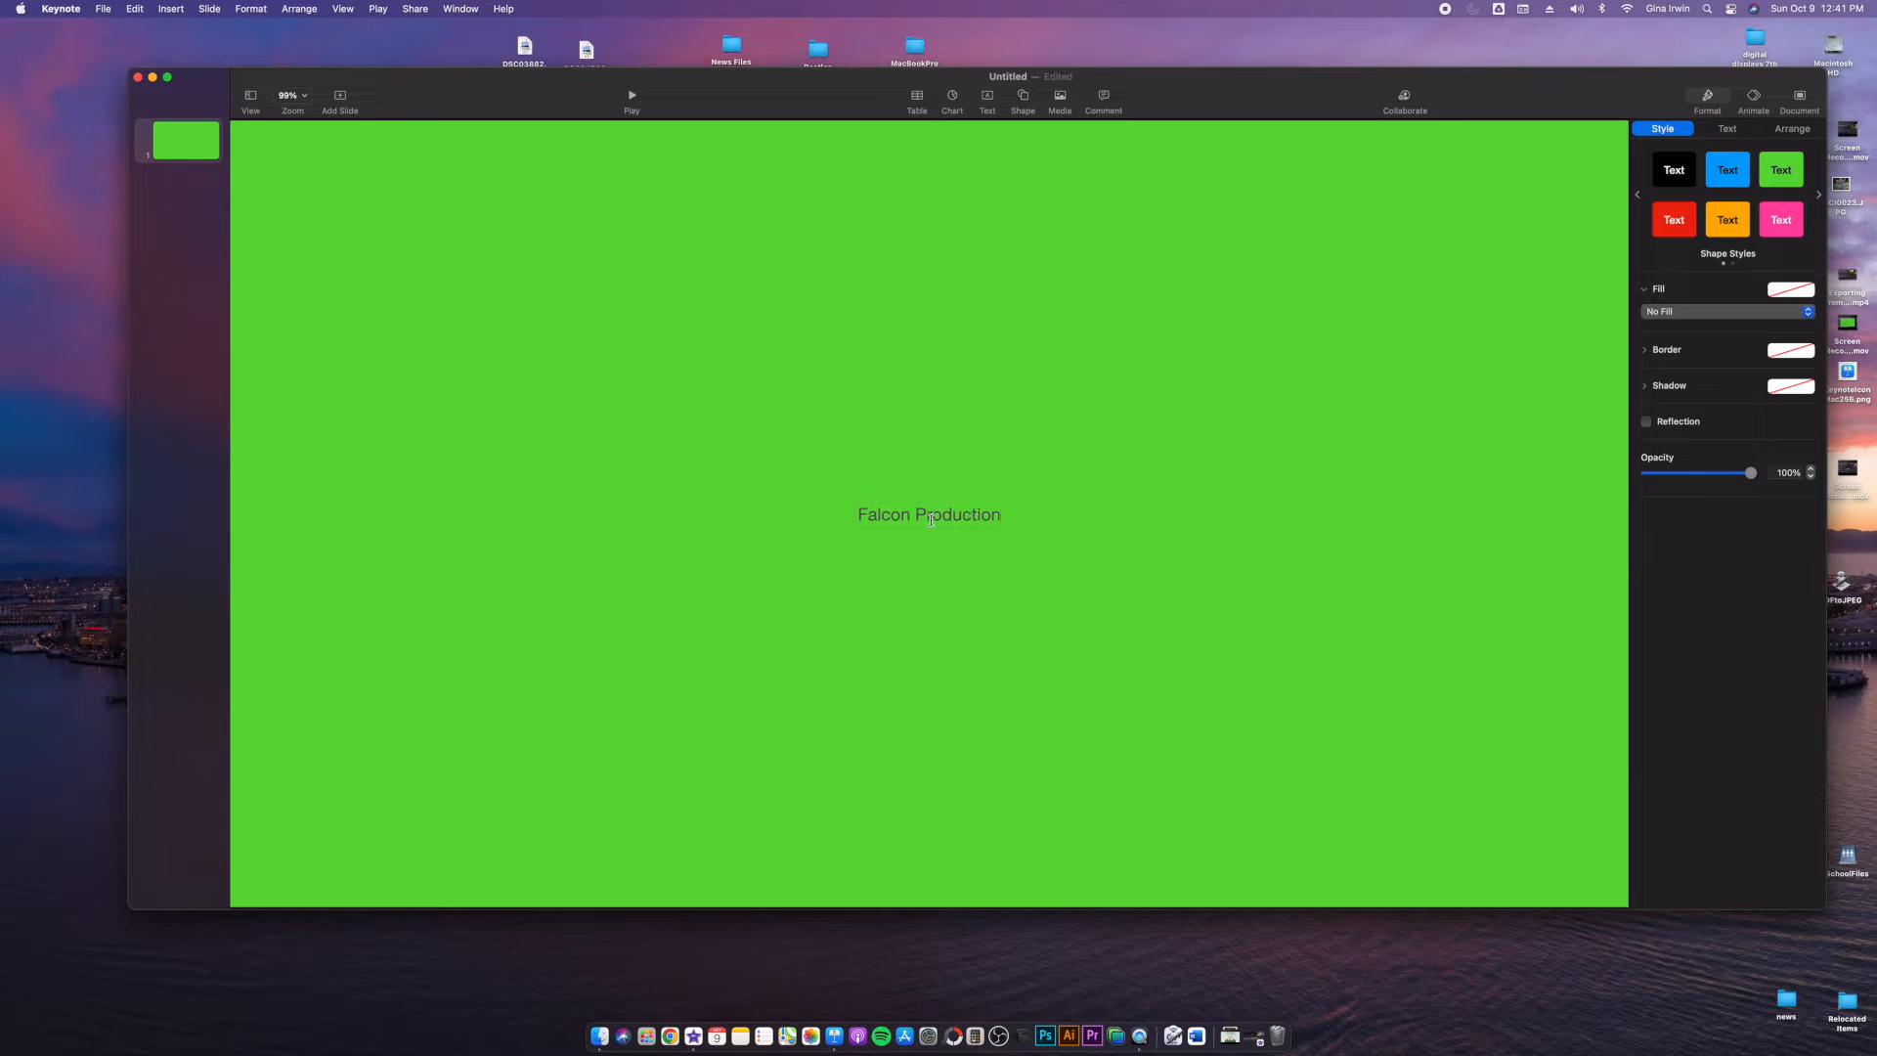
pyautogui.doubleClick(929, 515)
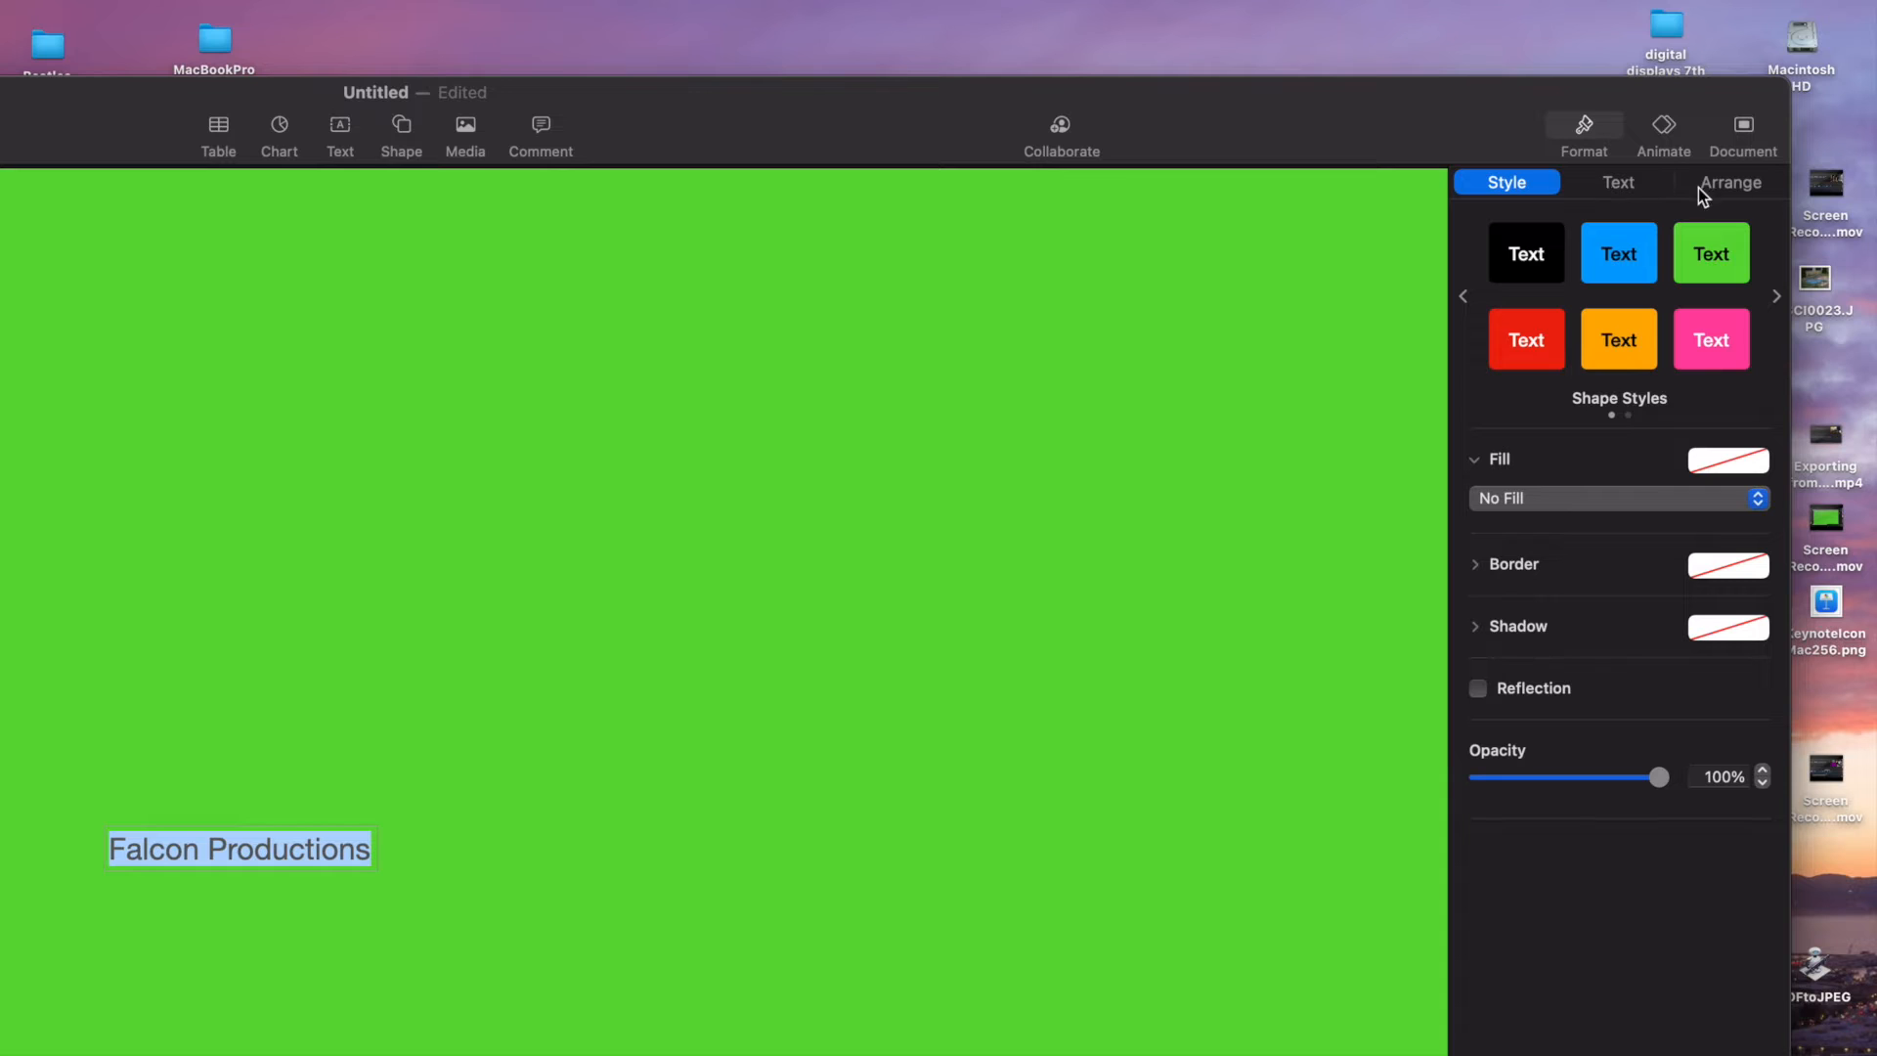
pyautogui.click(1617, 182)
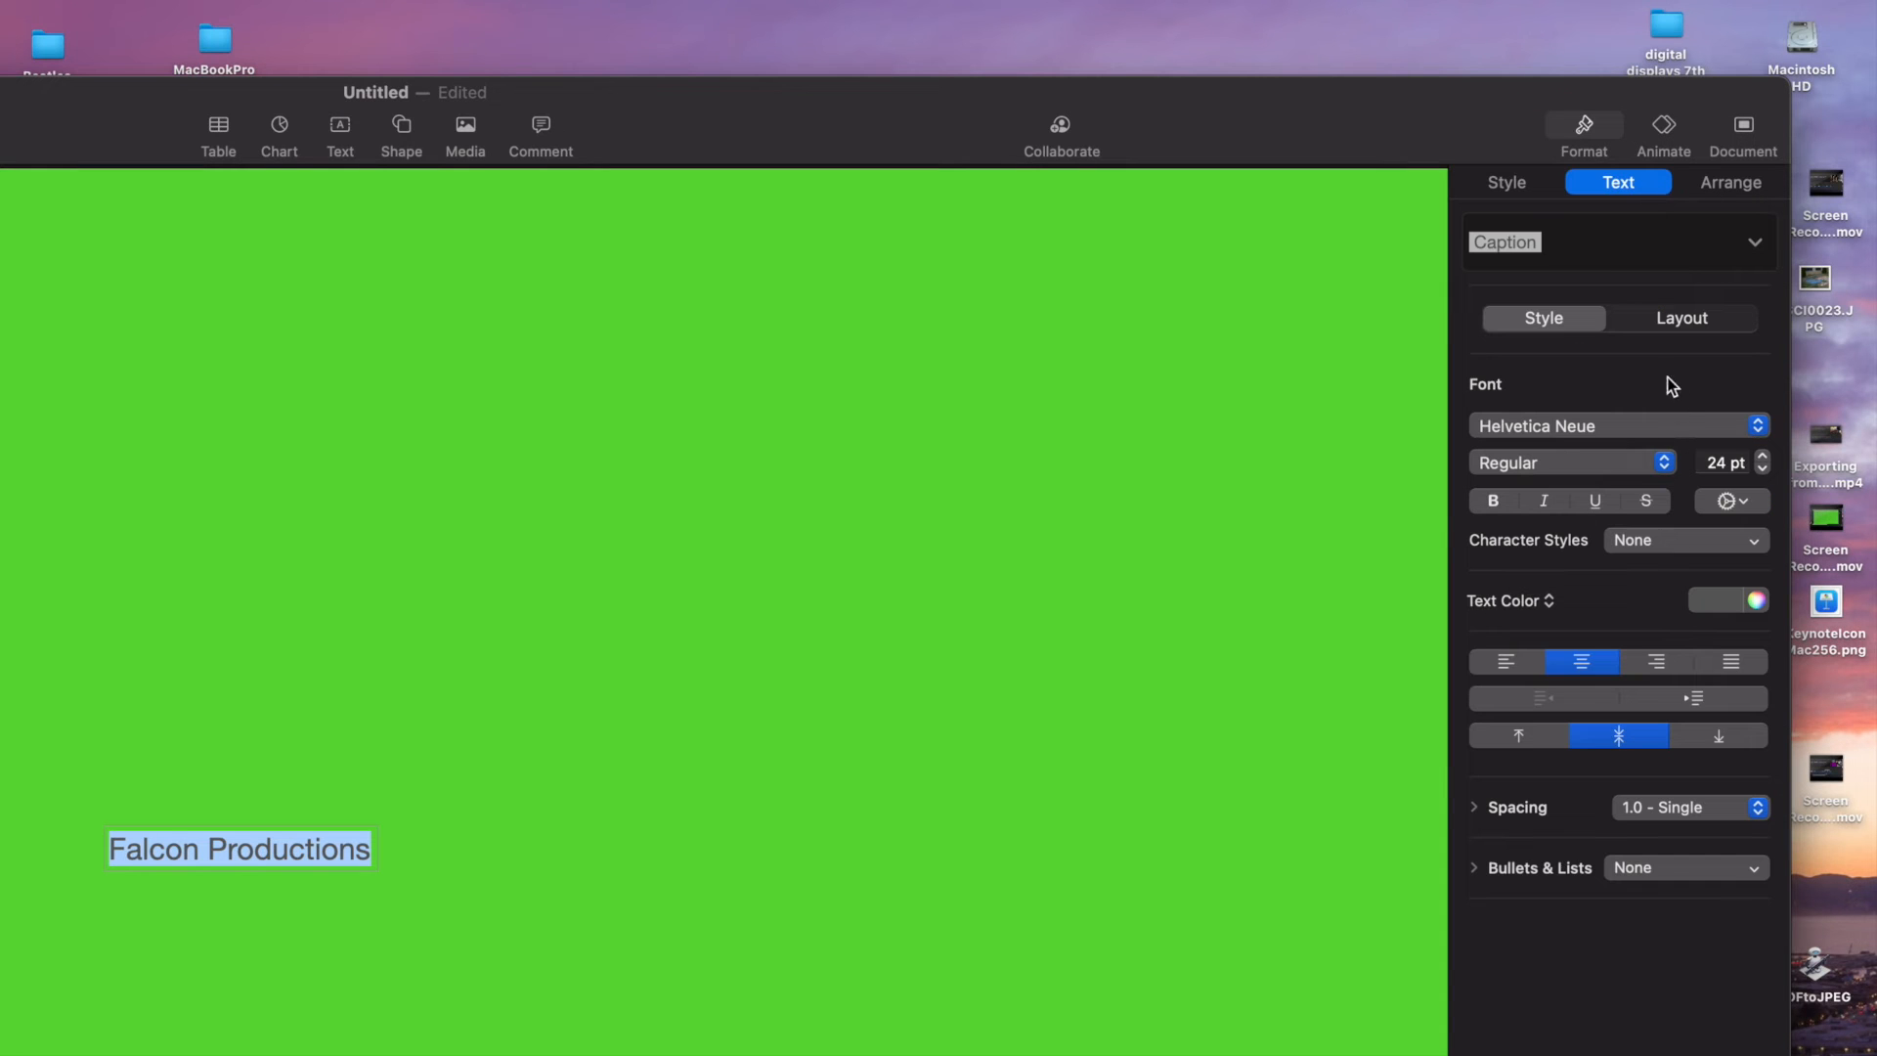
pyautogui.click(1610, 424)
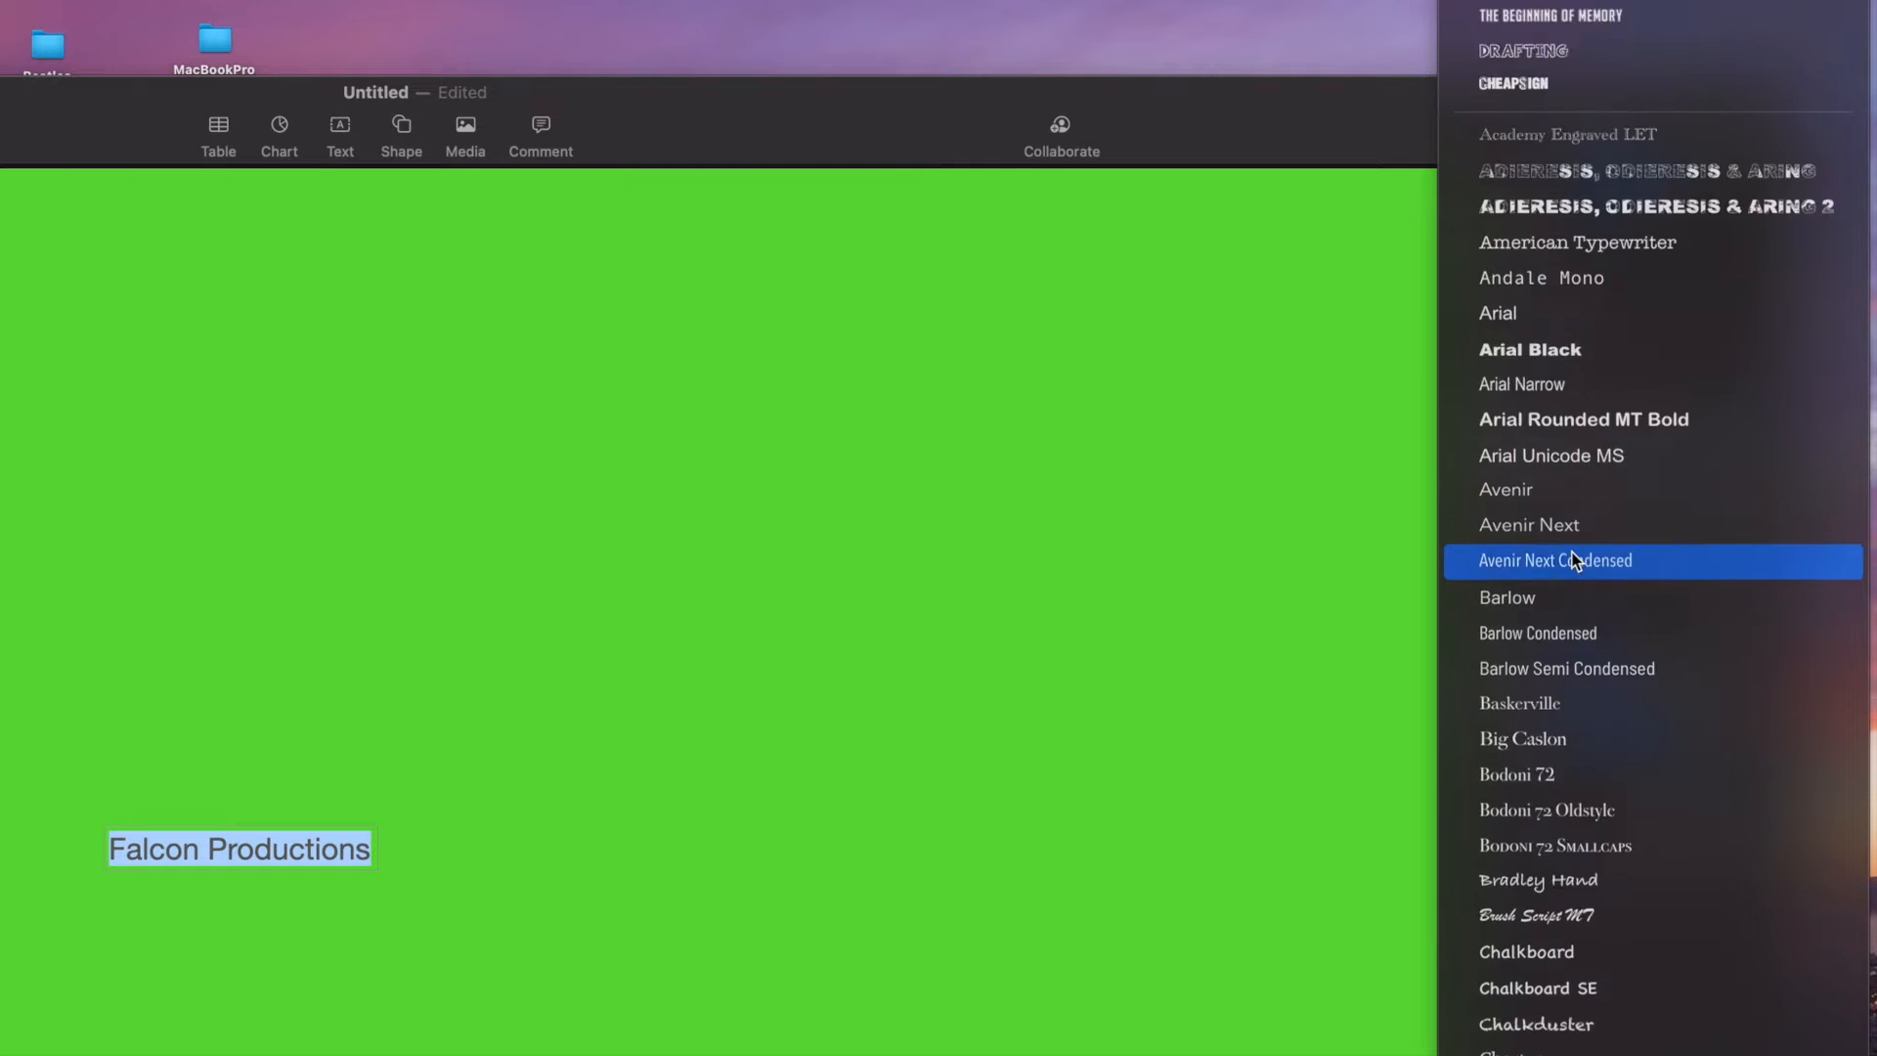
pyautogui.scroll(-3)
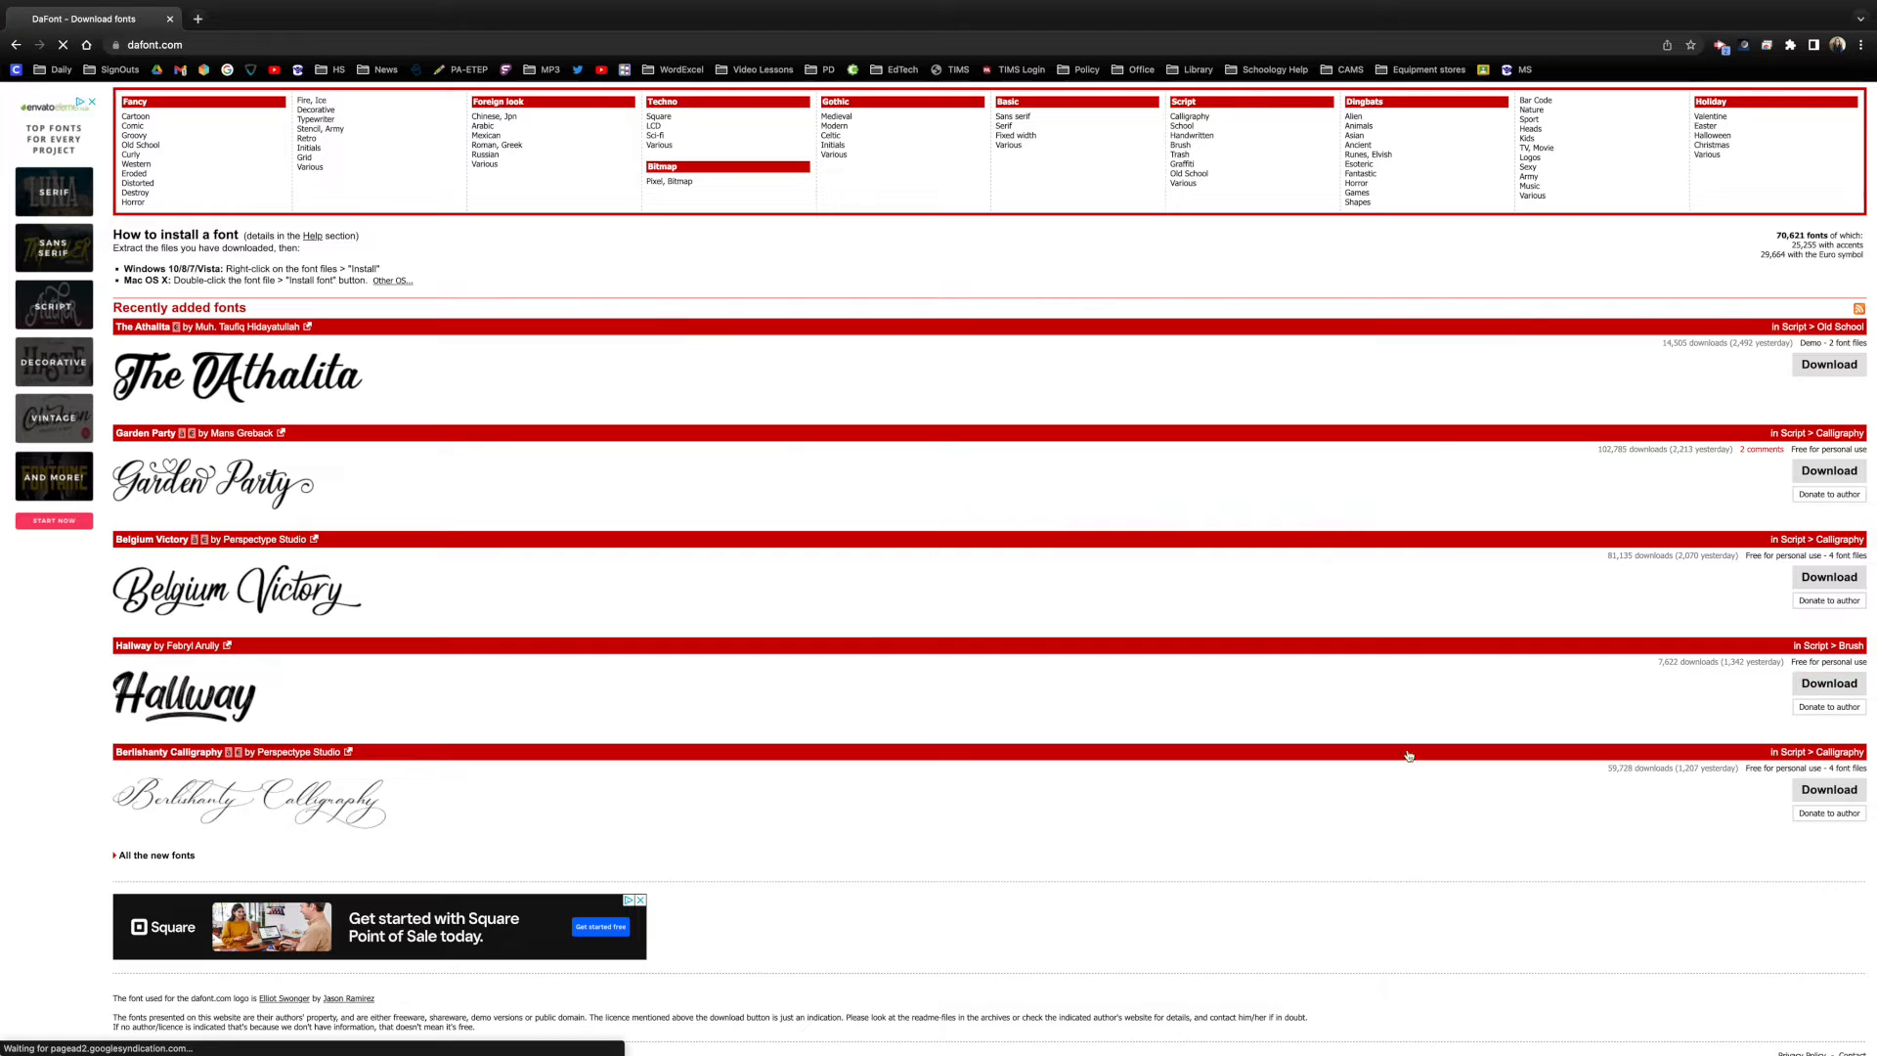
# Step: Switch over to Chrome to look at the DaFont free-fonts site
pyautogui.click(1828, 684)
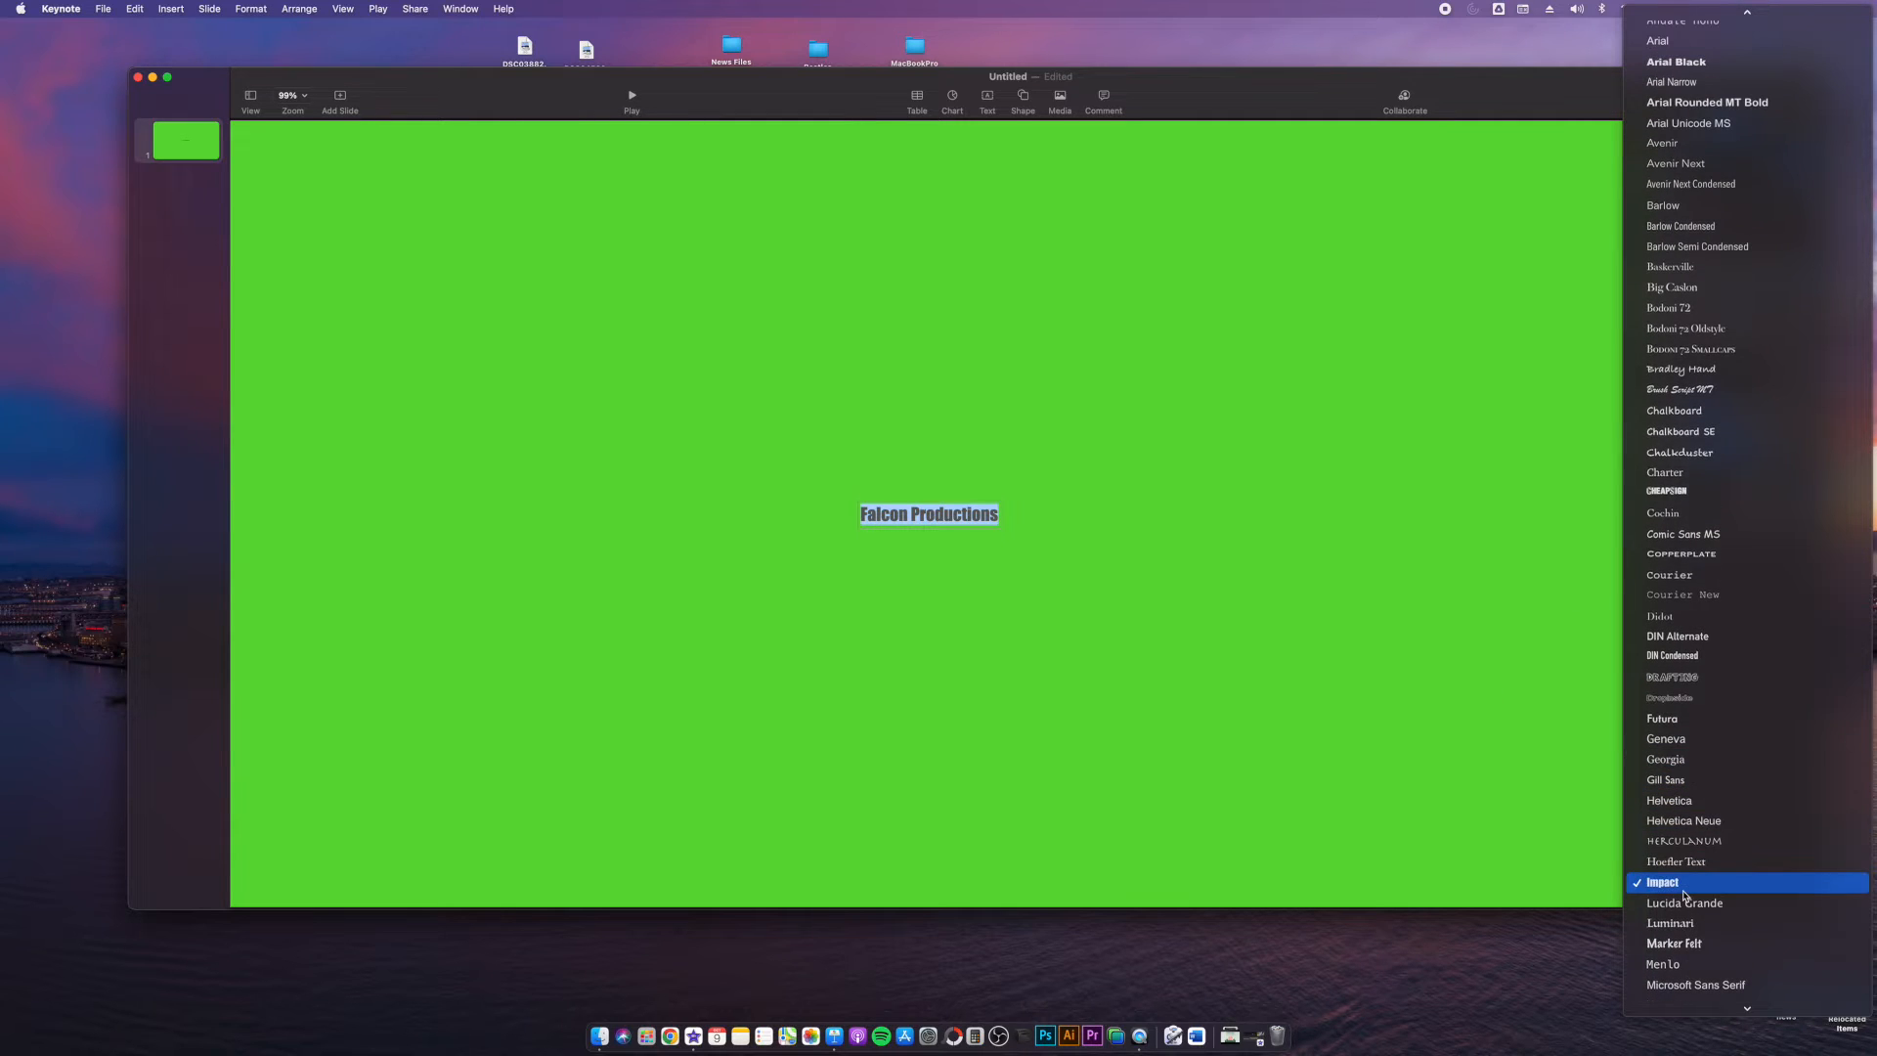
# Step: Set the text in Impact and raise its size to 400 pt so it fills the slide
pyautogui.click(1662, 882)
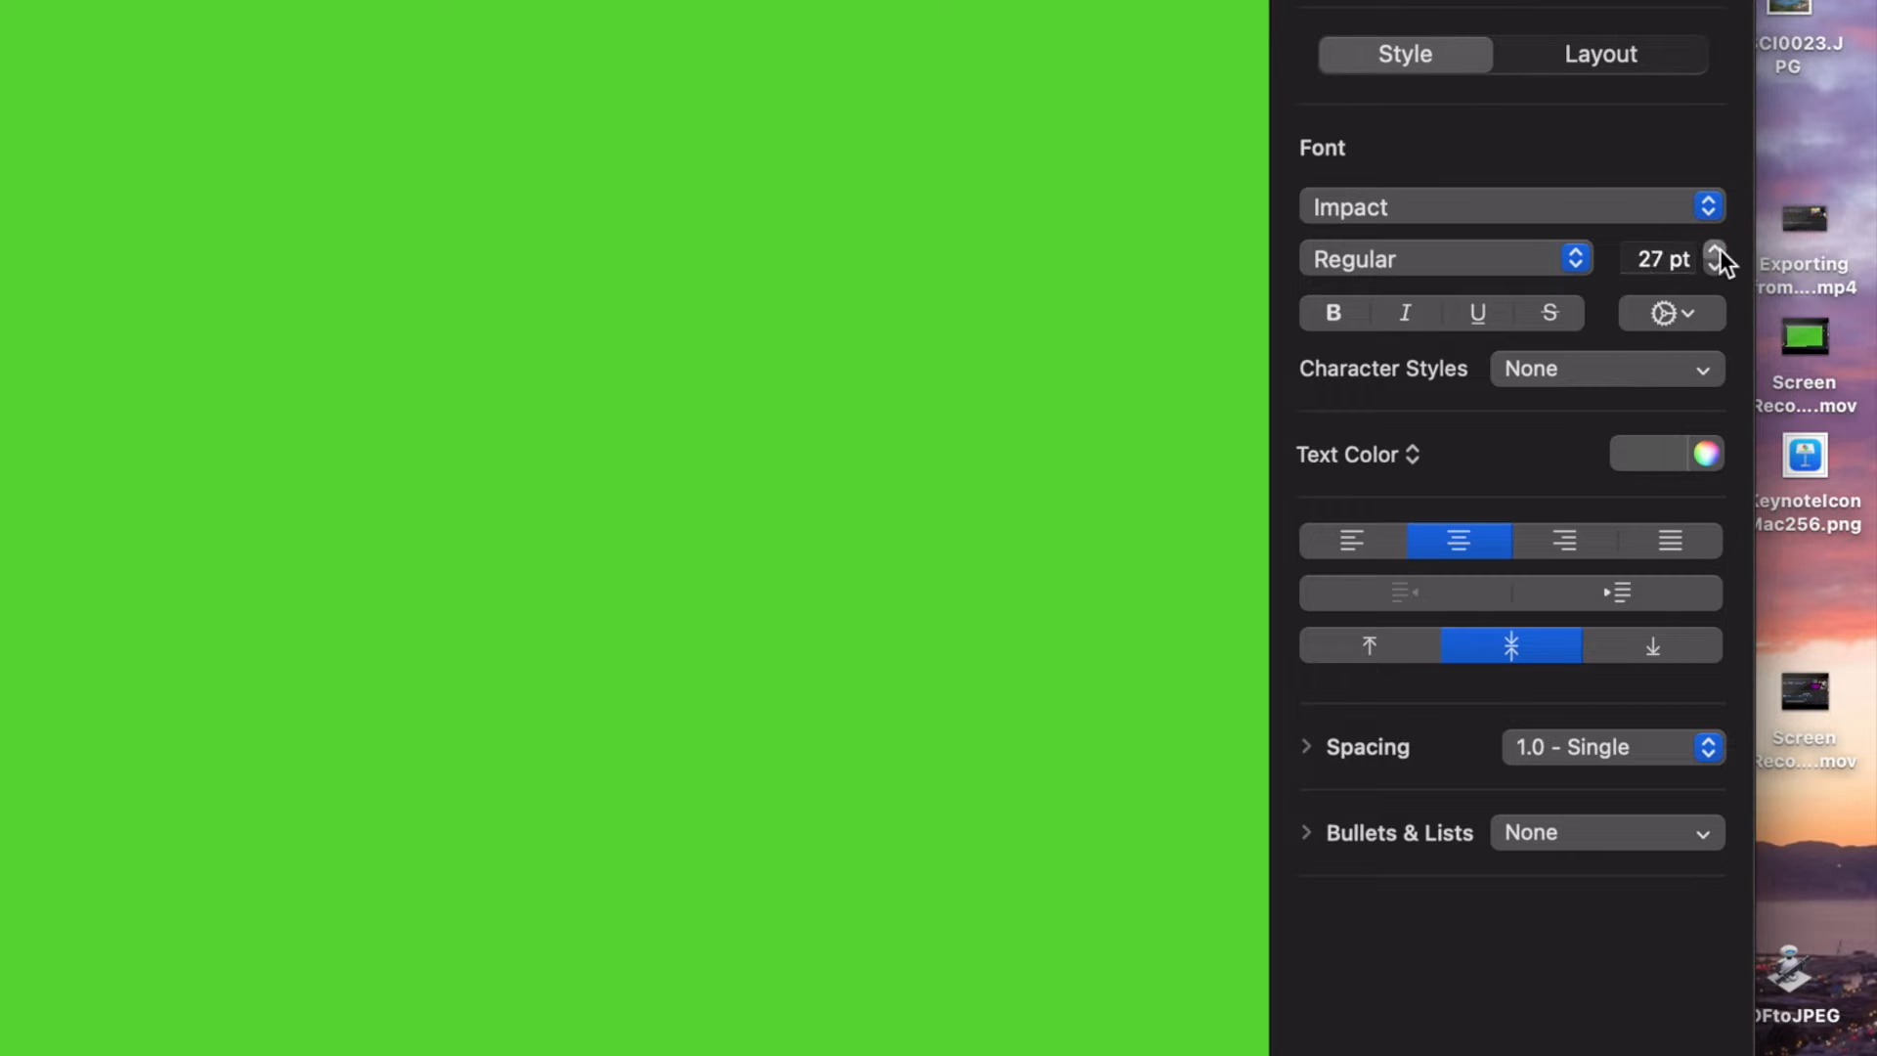
pyautogui.click(1719, 253)
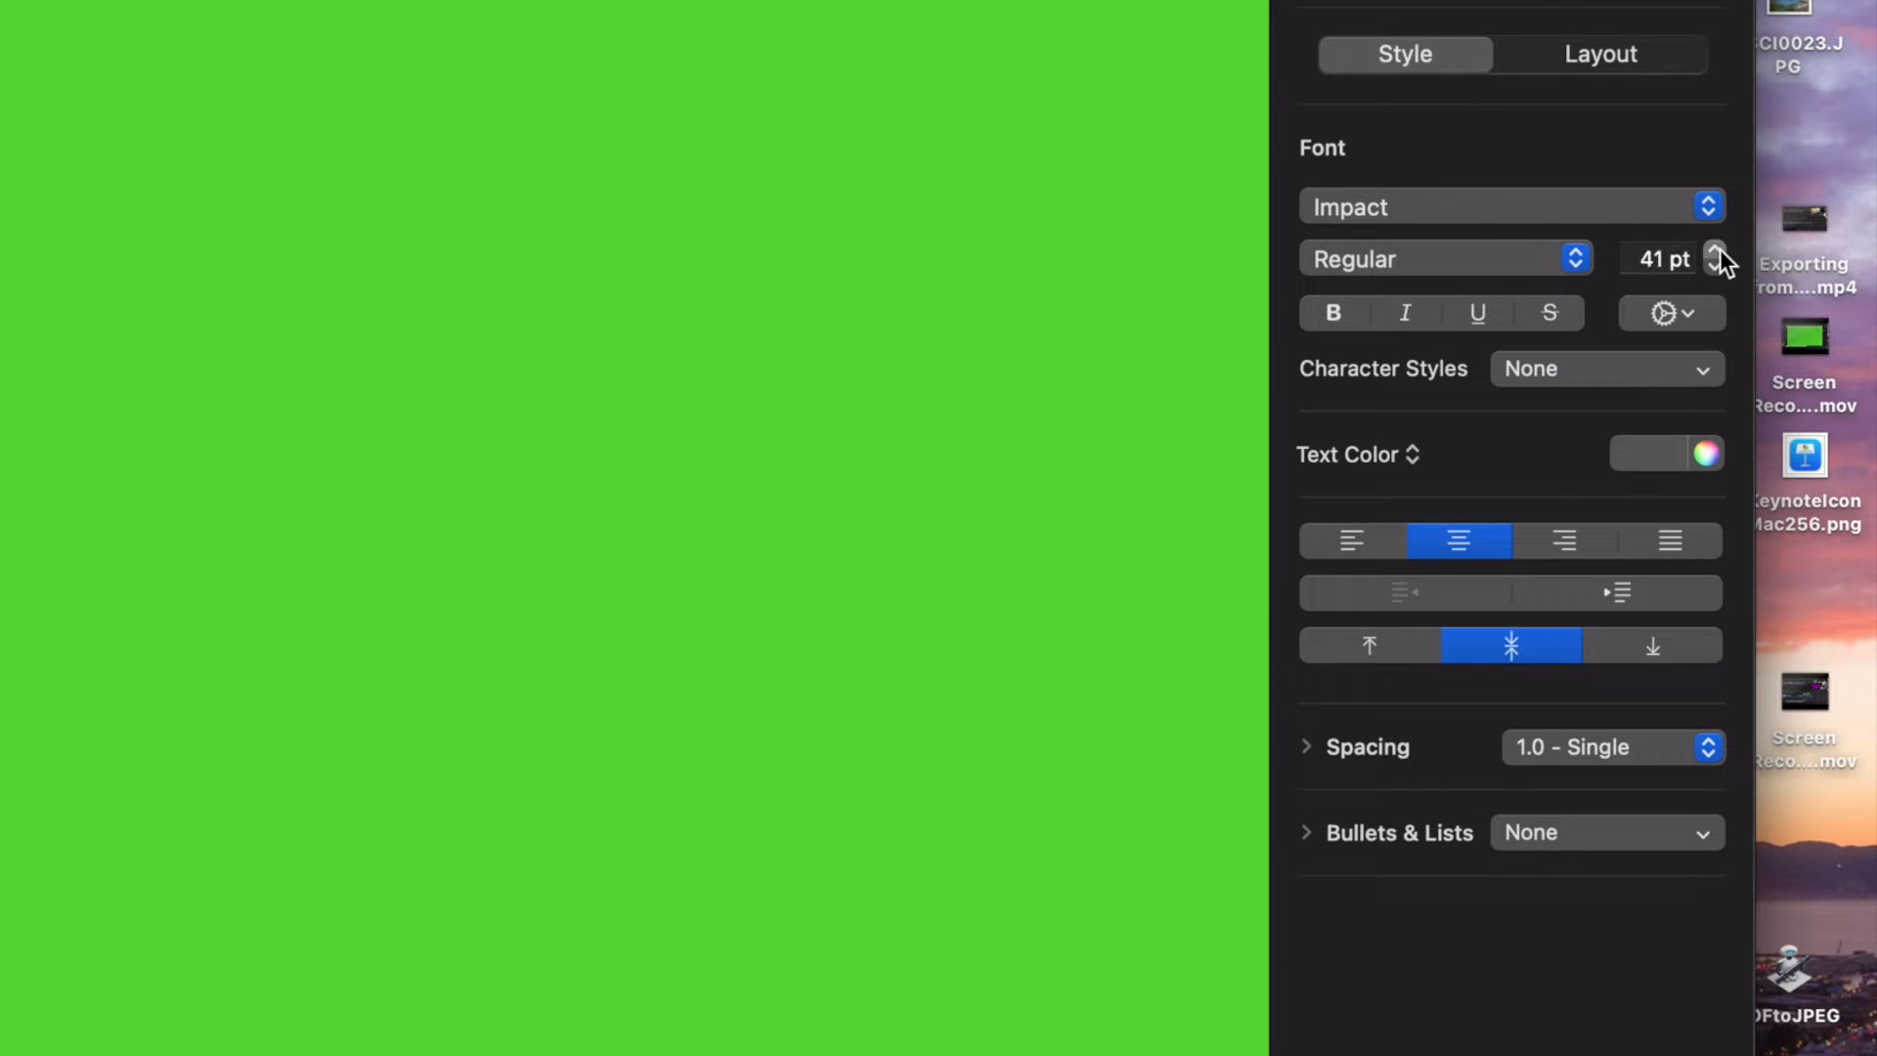
pyautogui.click(1715, 249)
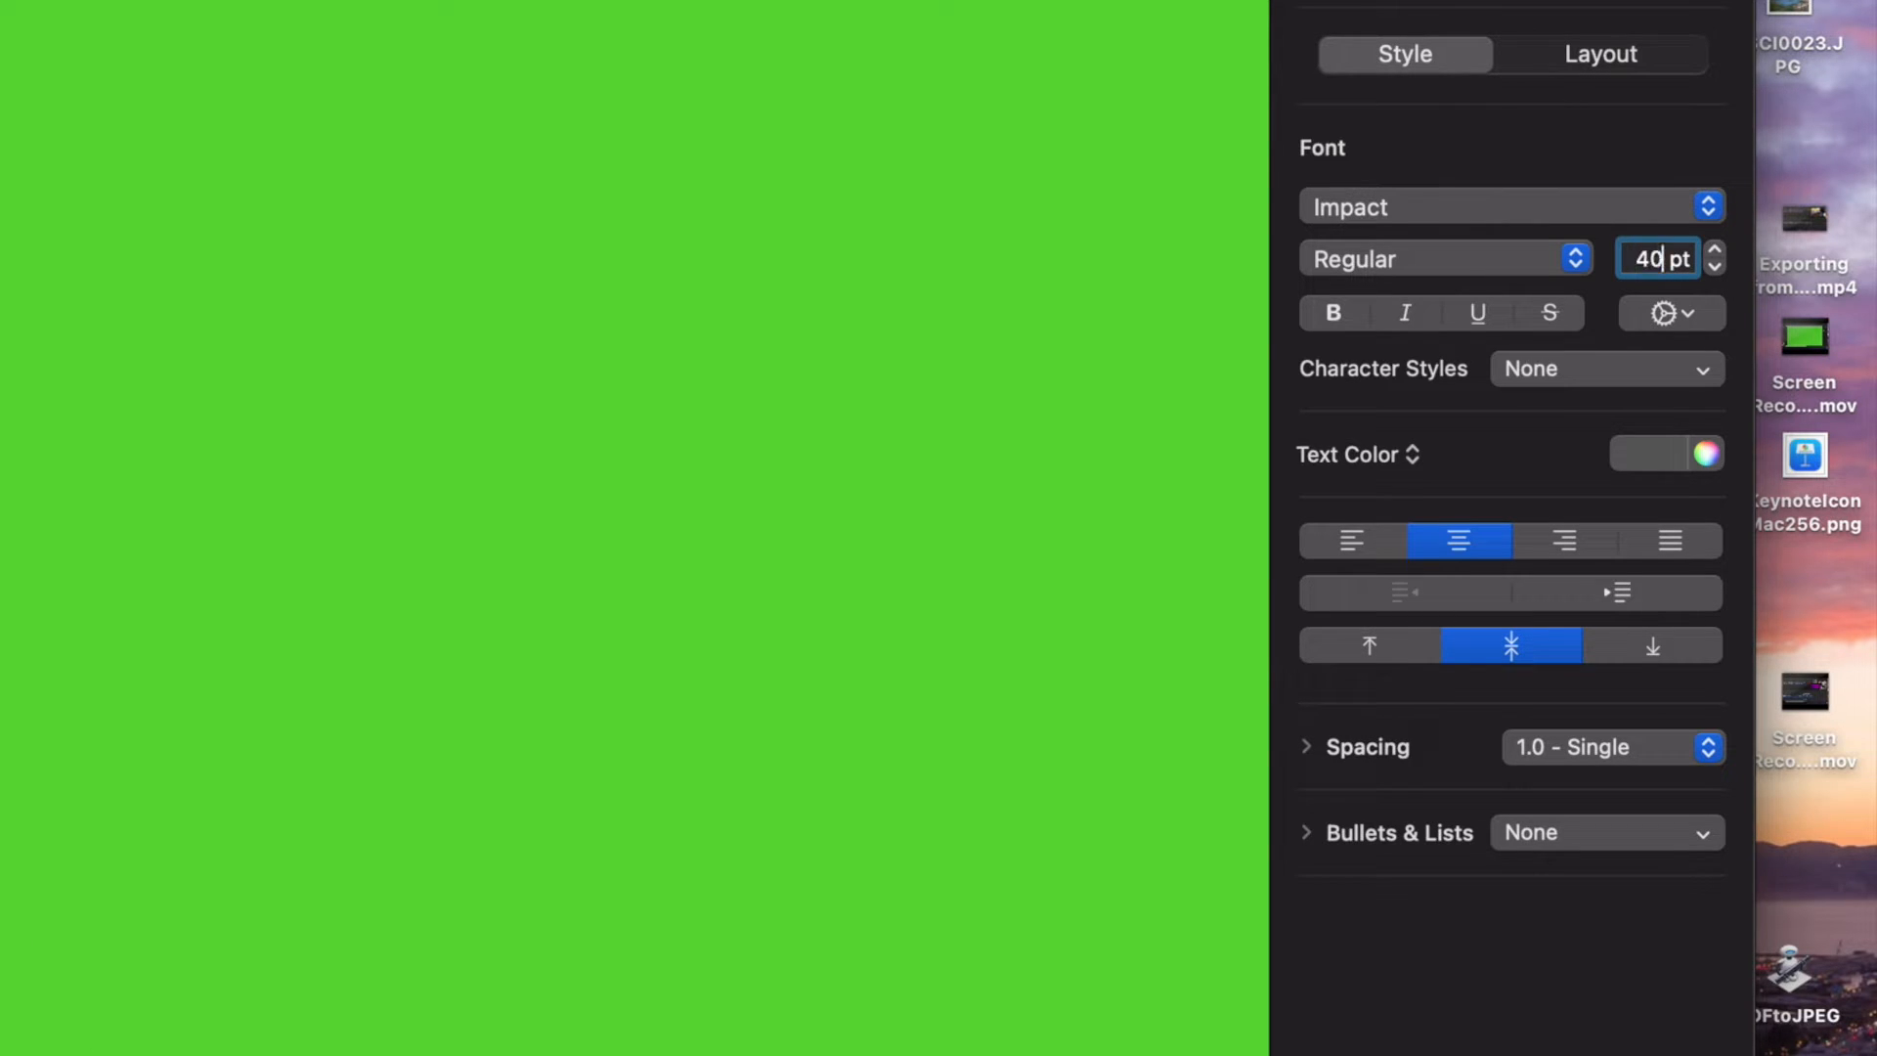
pyautogui.write('400')
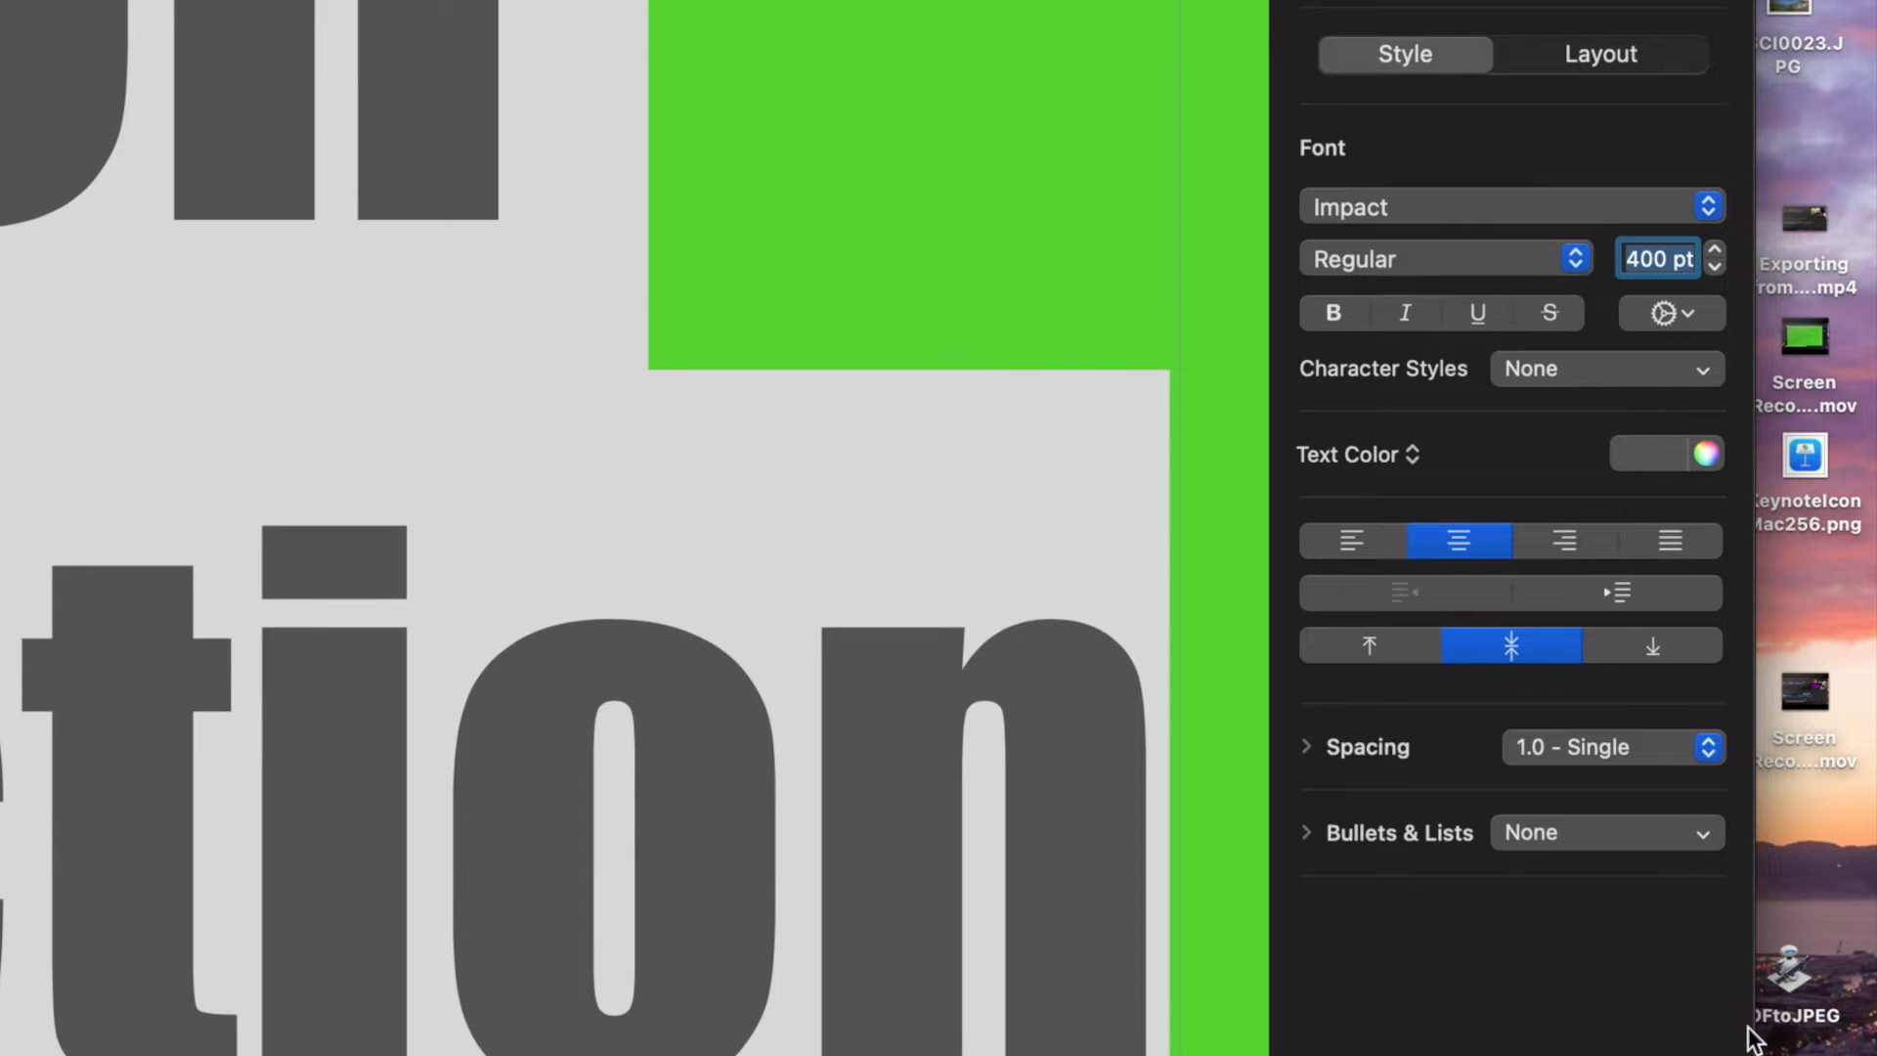
pyautogui.click(1658, 258)
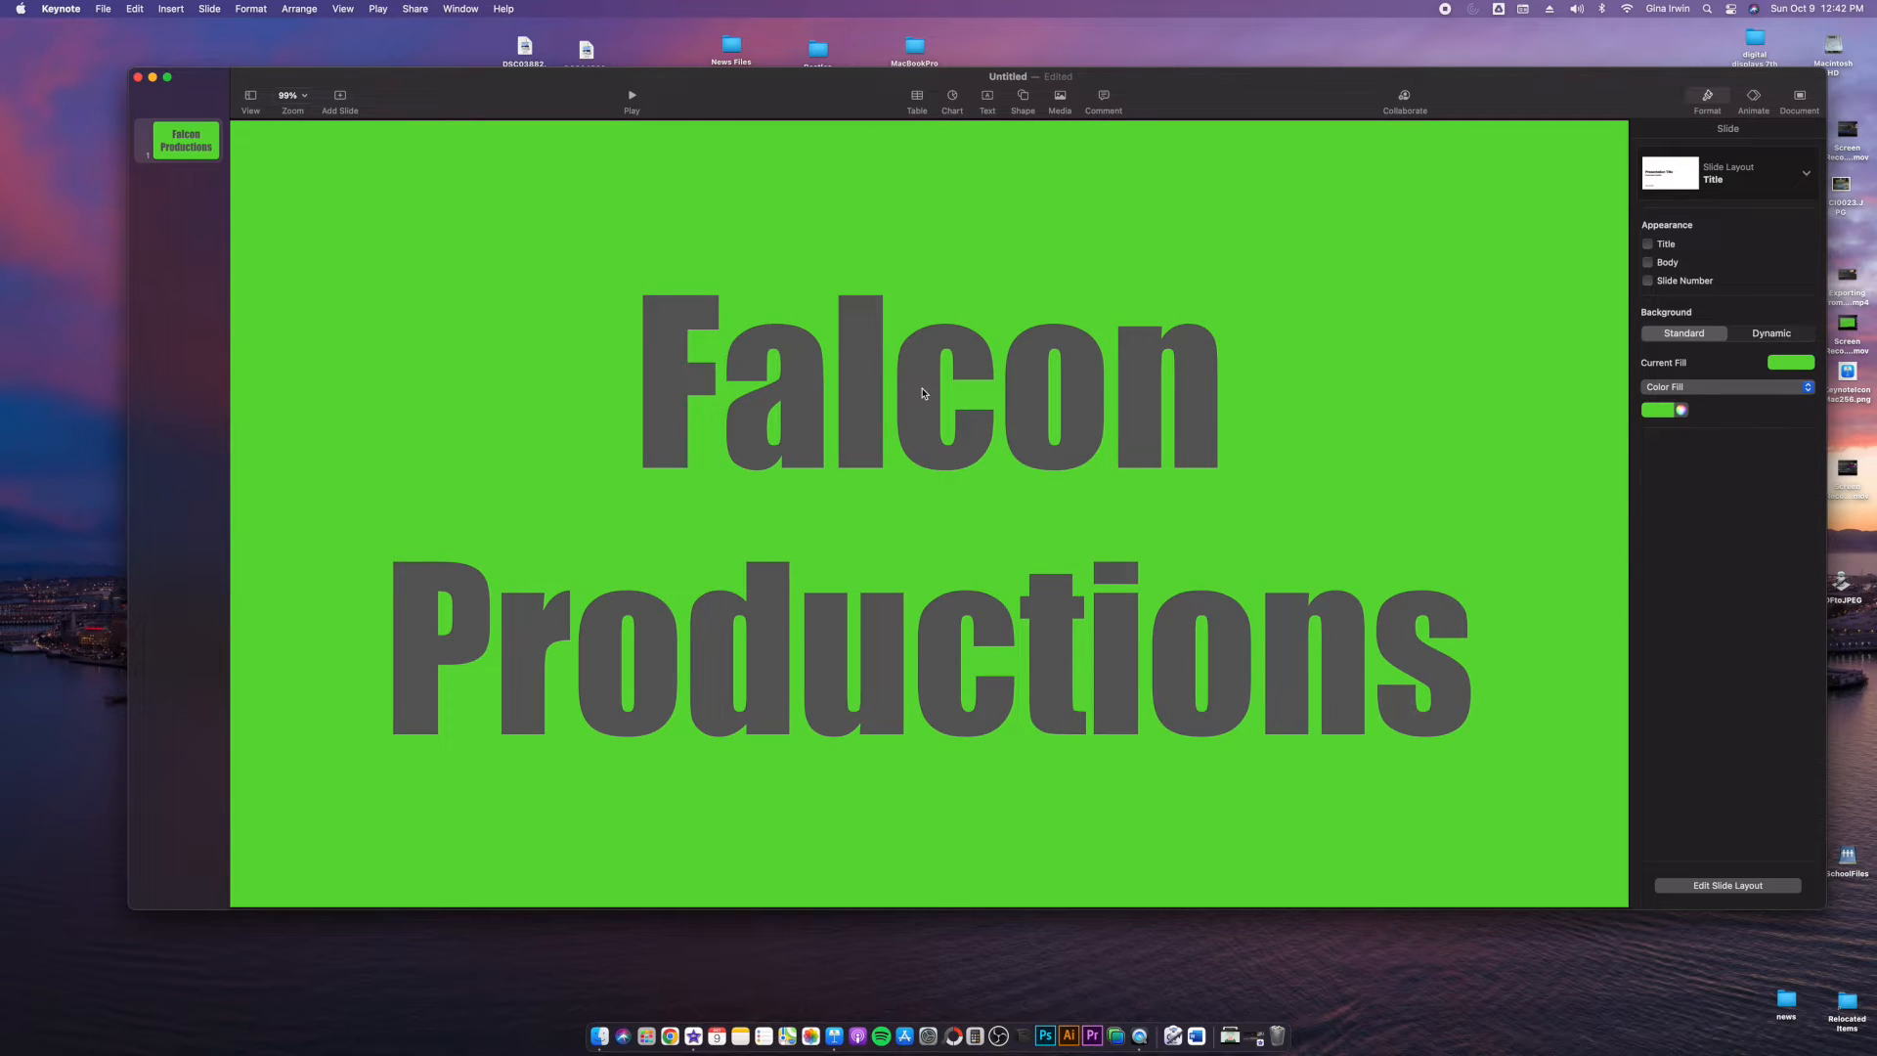
pyautogui.moveTo(872, 761)
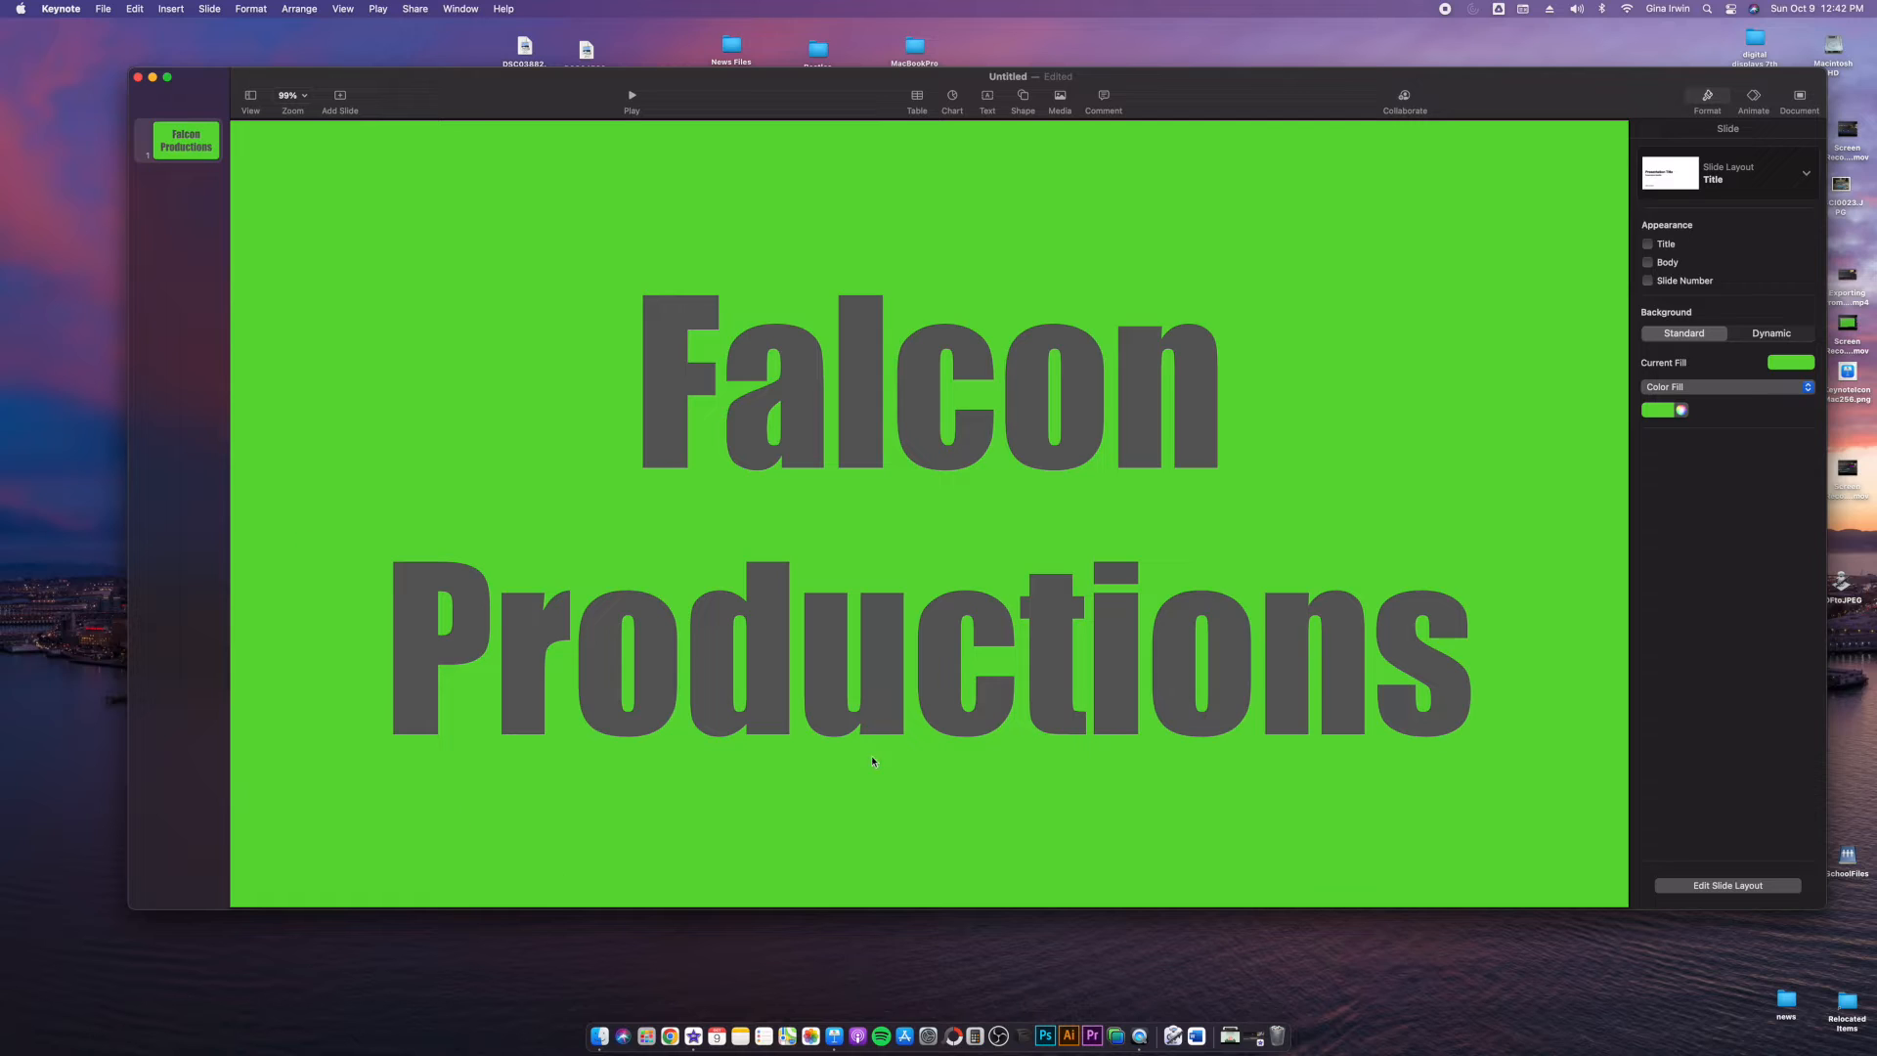
pyautogui.moveTo(909, 348)
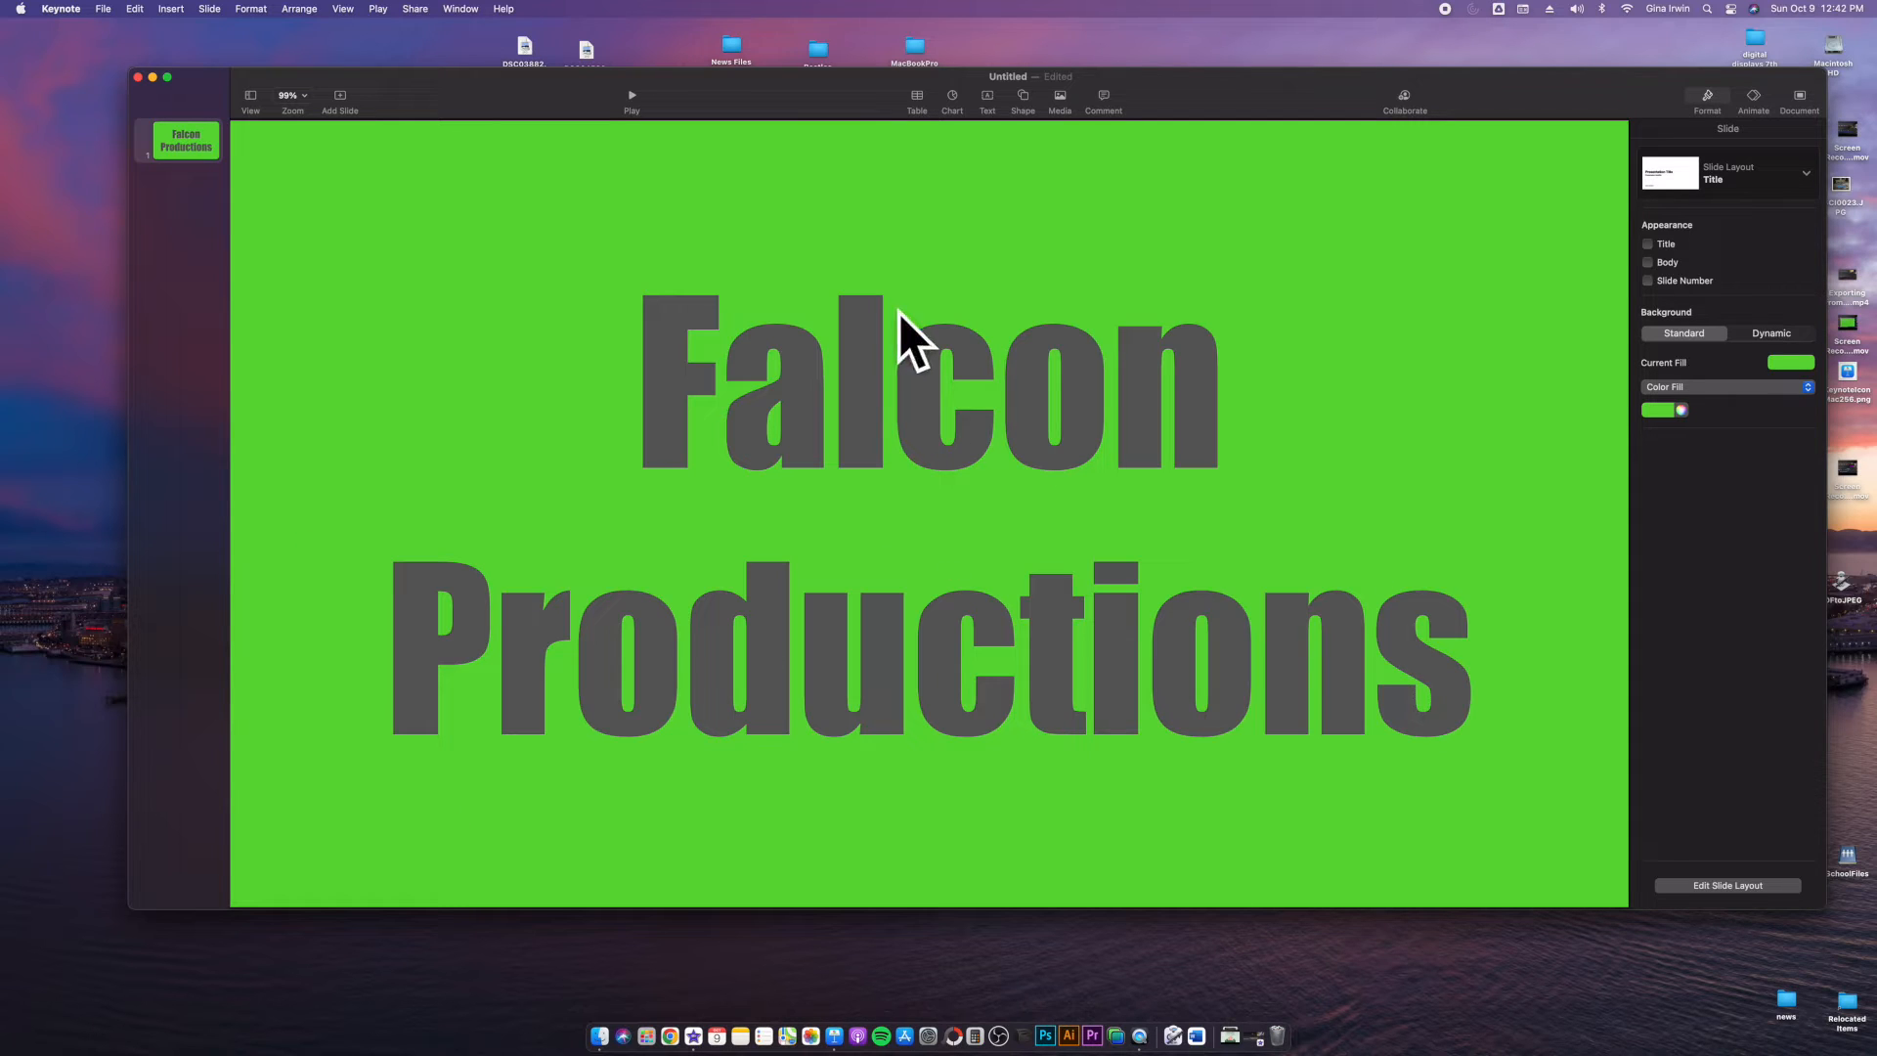
pyautogui.moveTo(365, 826)
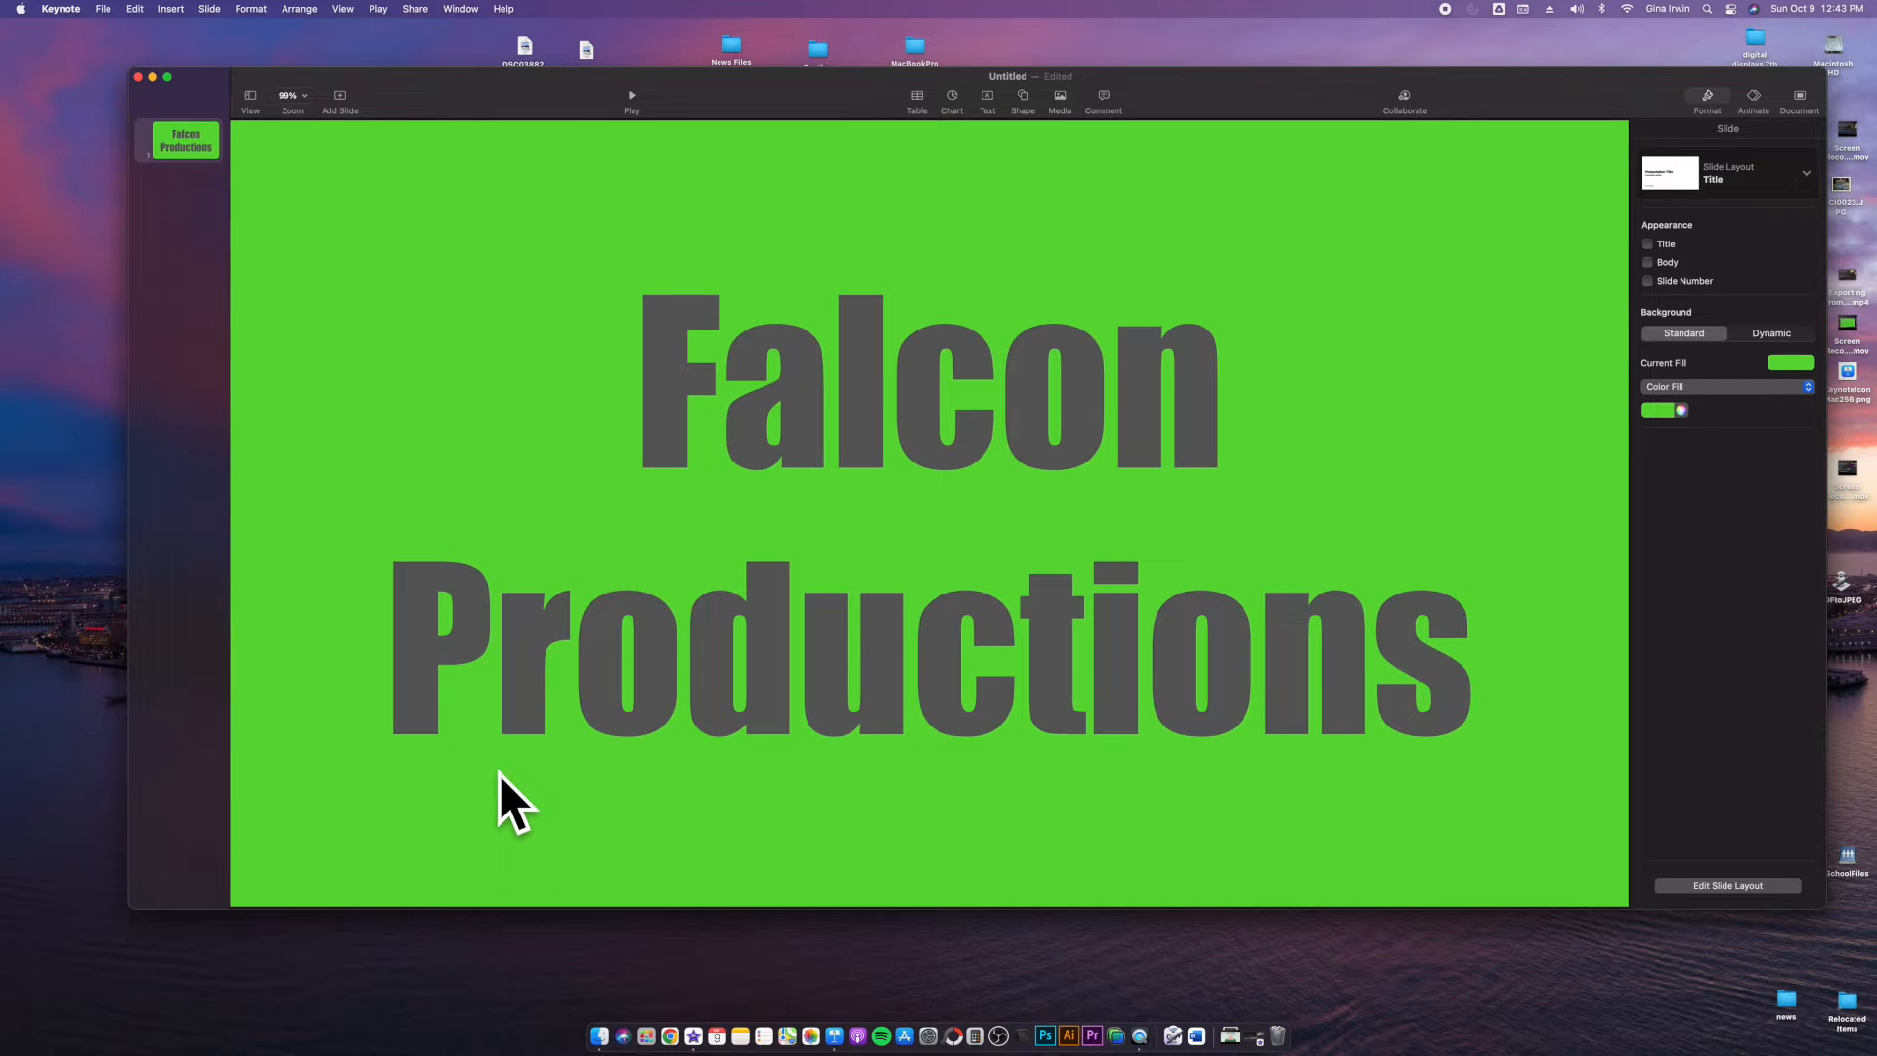
pyautogui.moveTo(1752, 797)
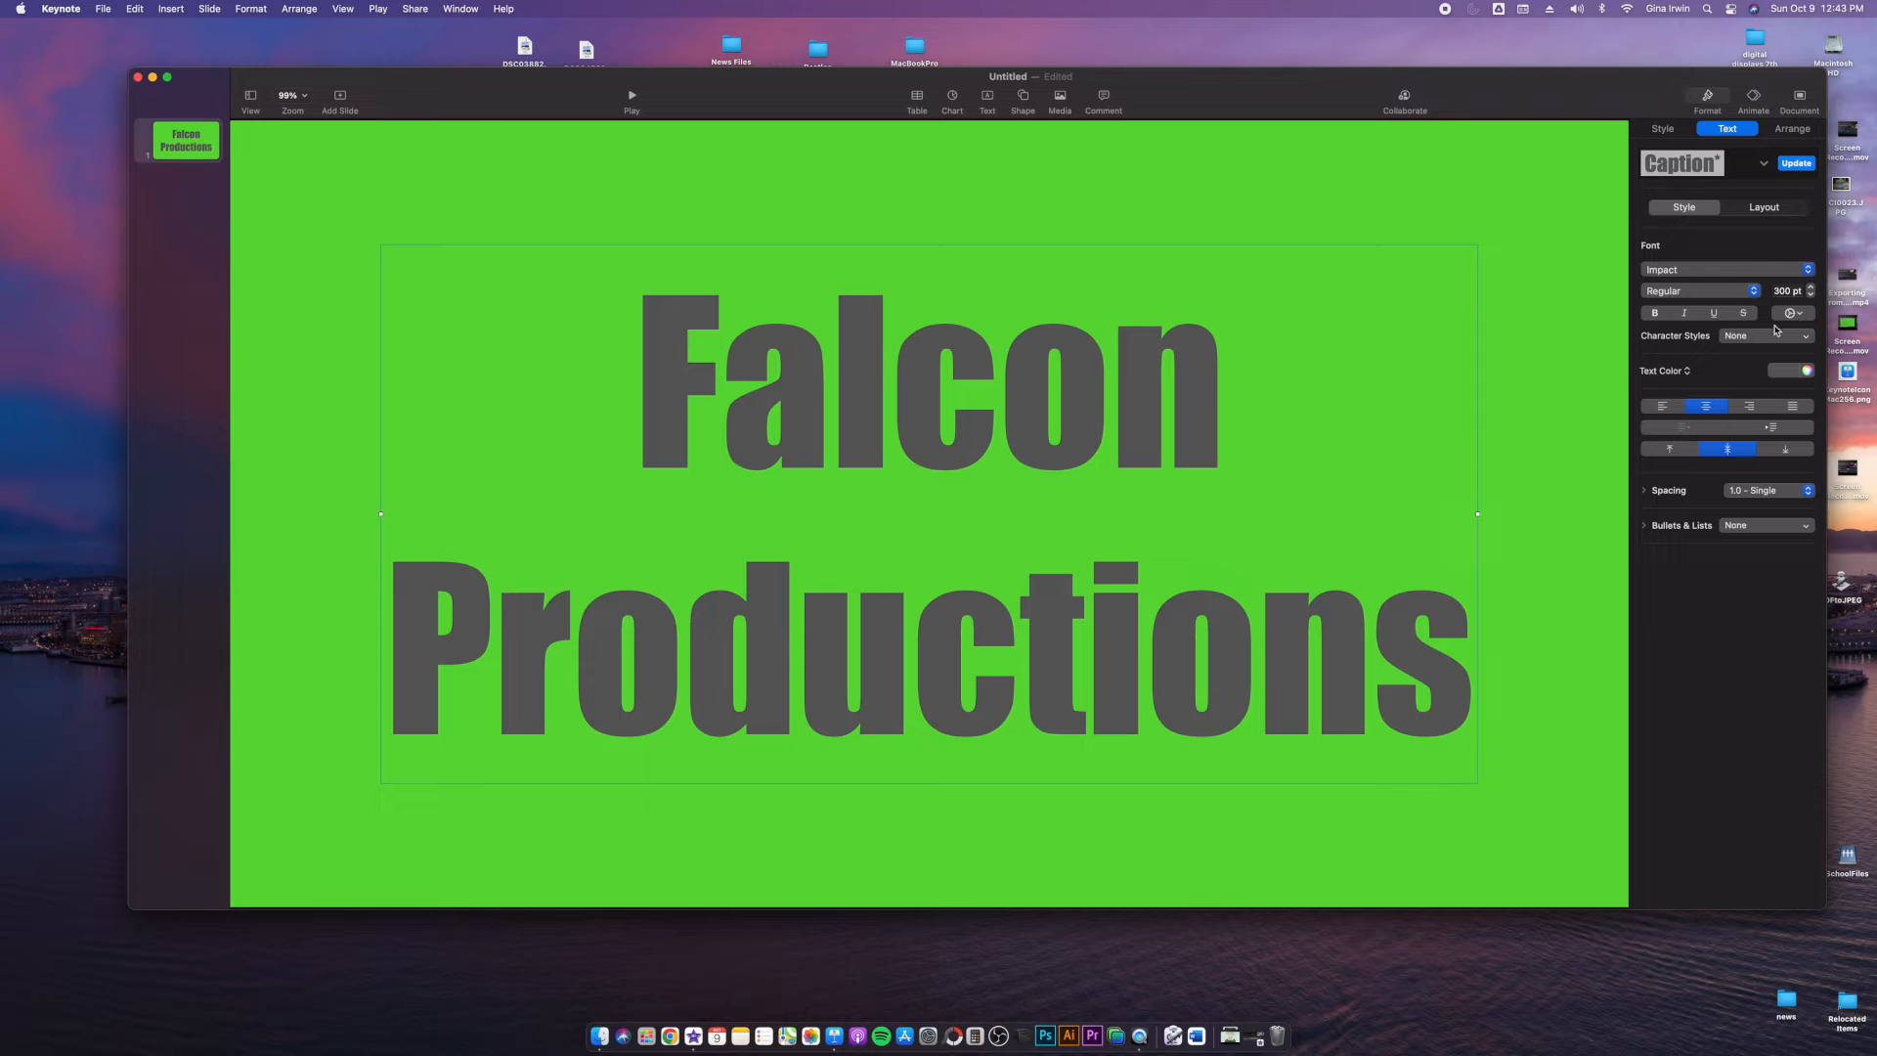
# Step: Add a black outline to the lettering, thickening then thinning it to a thin edge
pyautogui.click(1790, 313)
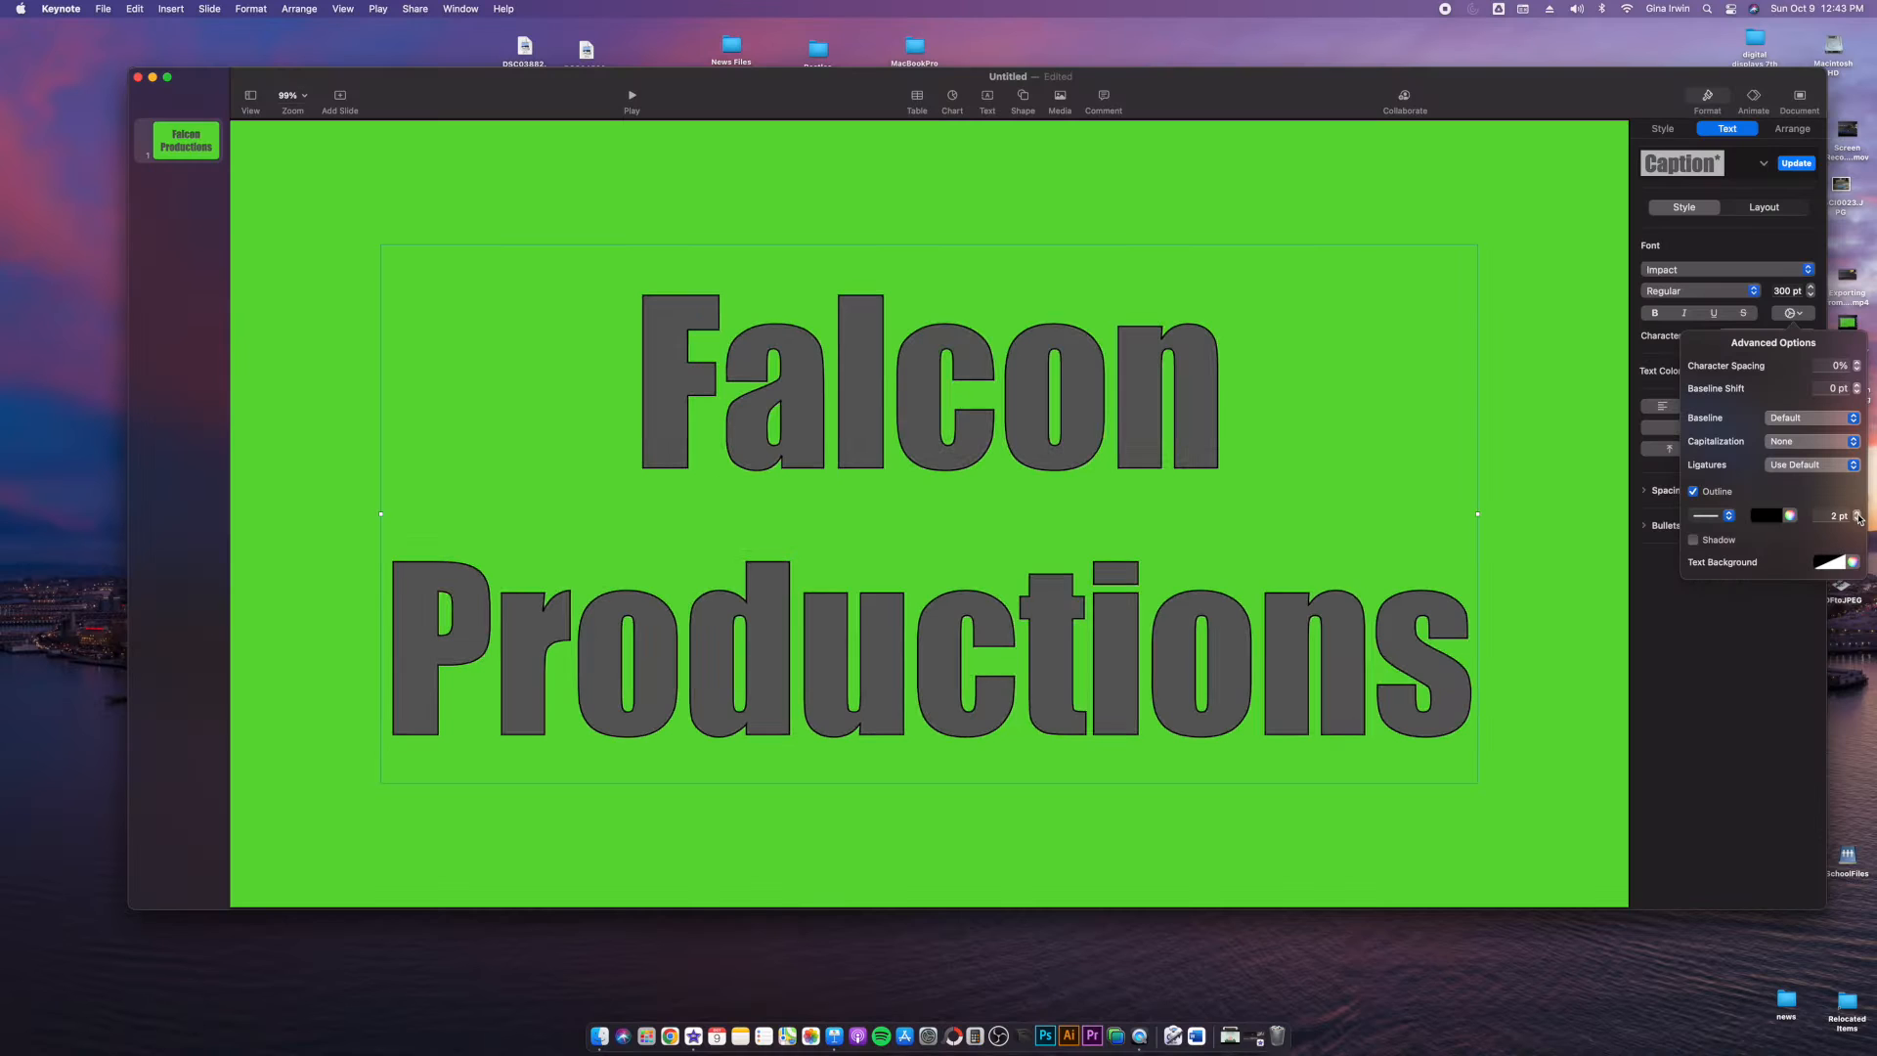
pyautogui.click(1858, 510)
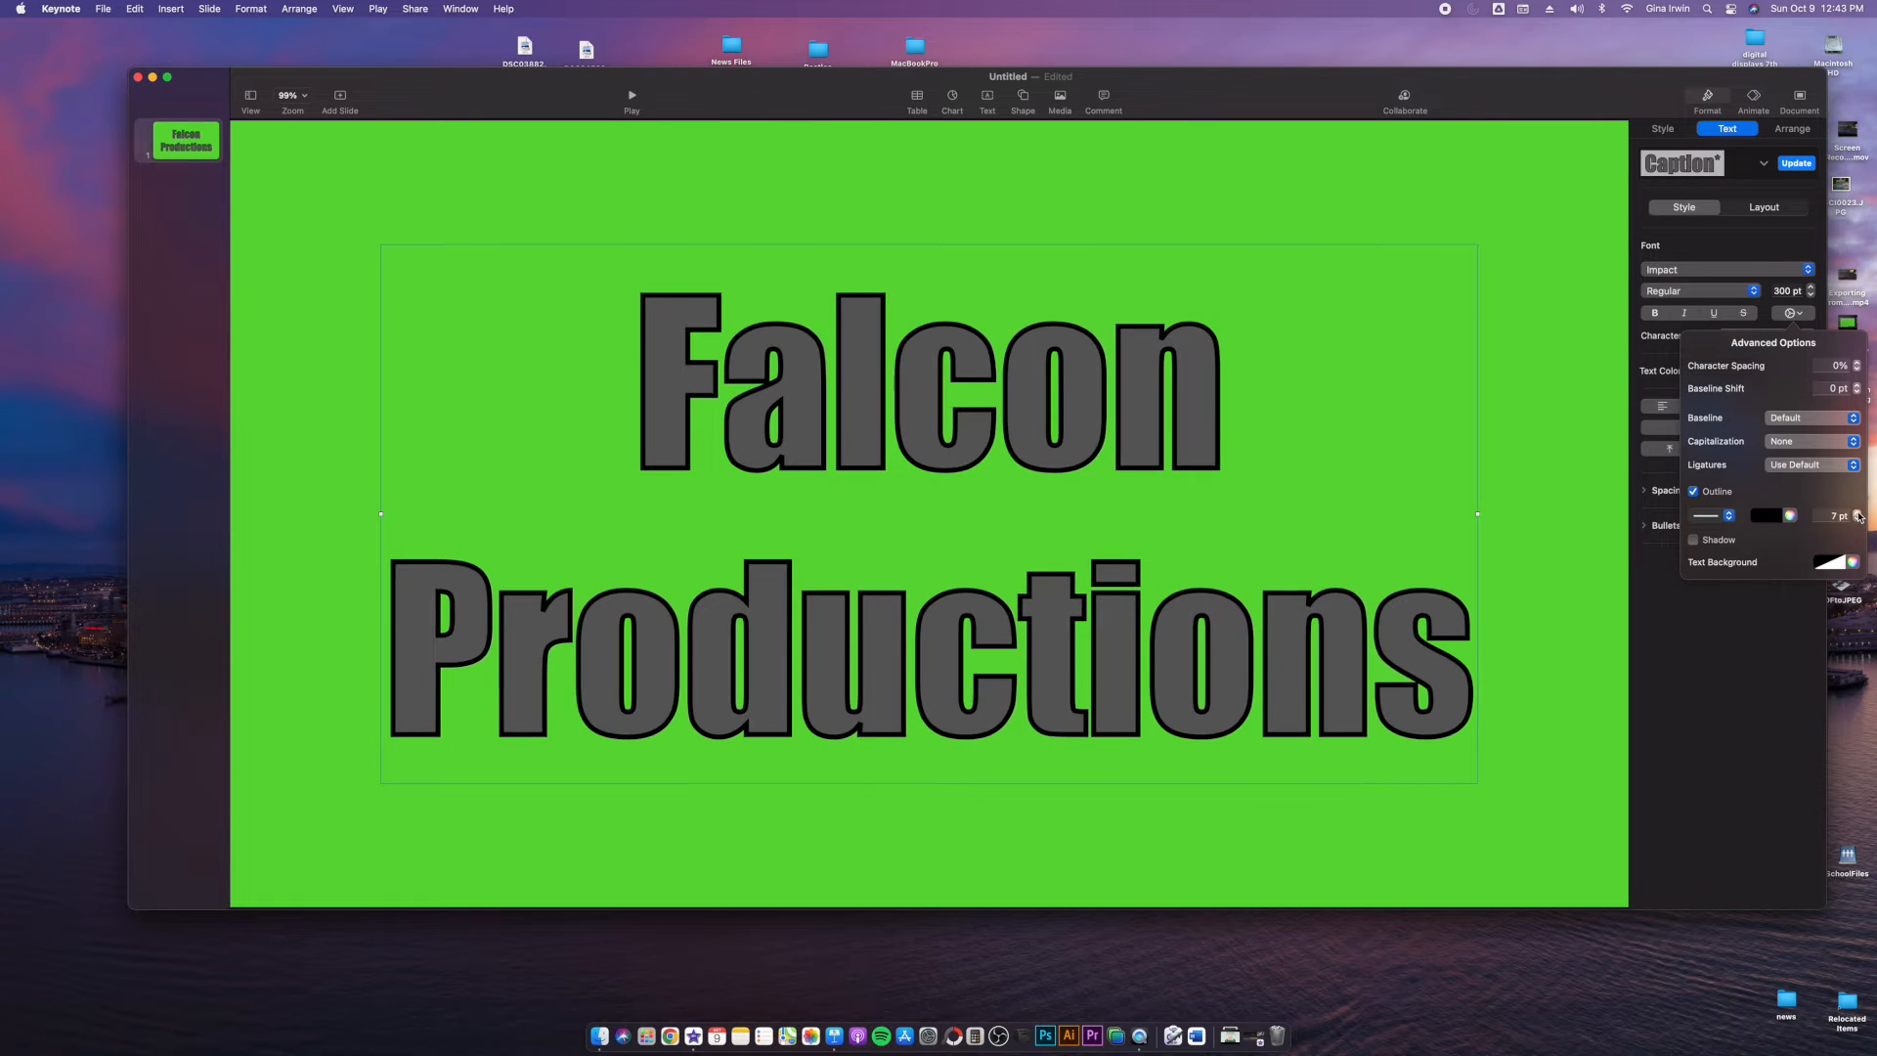
pyautogui.click(1858, 510)
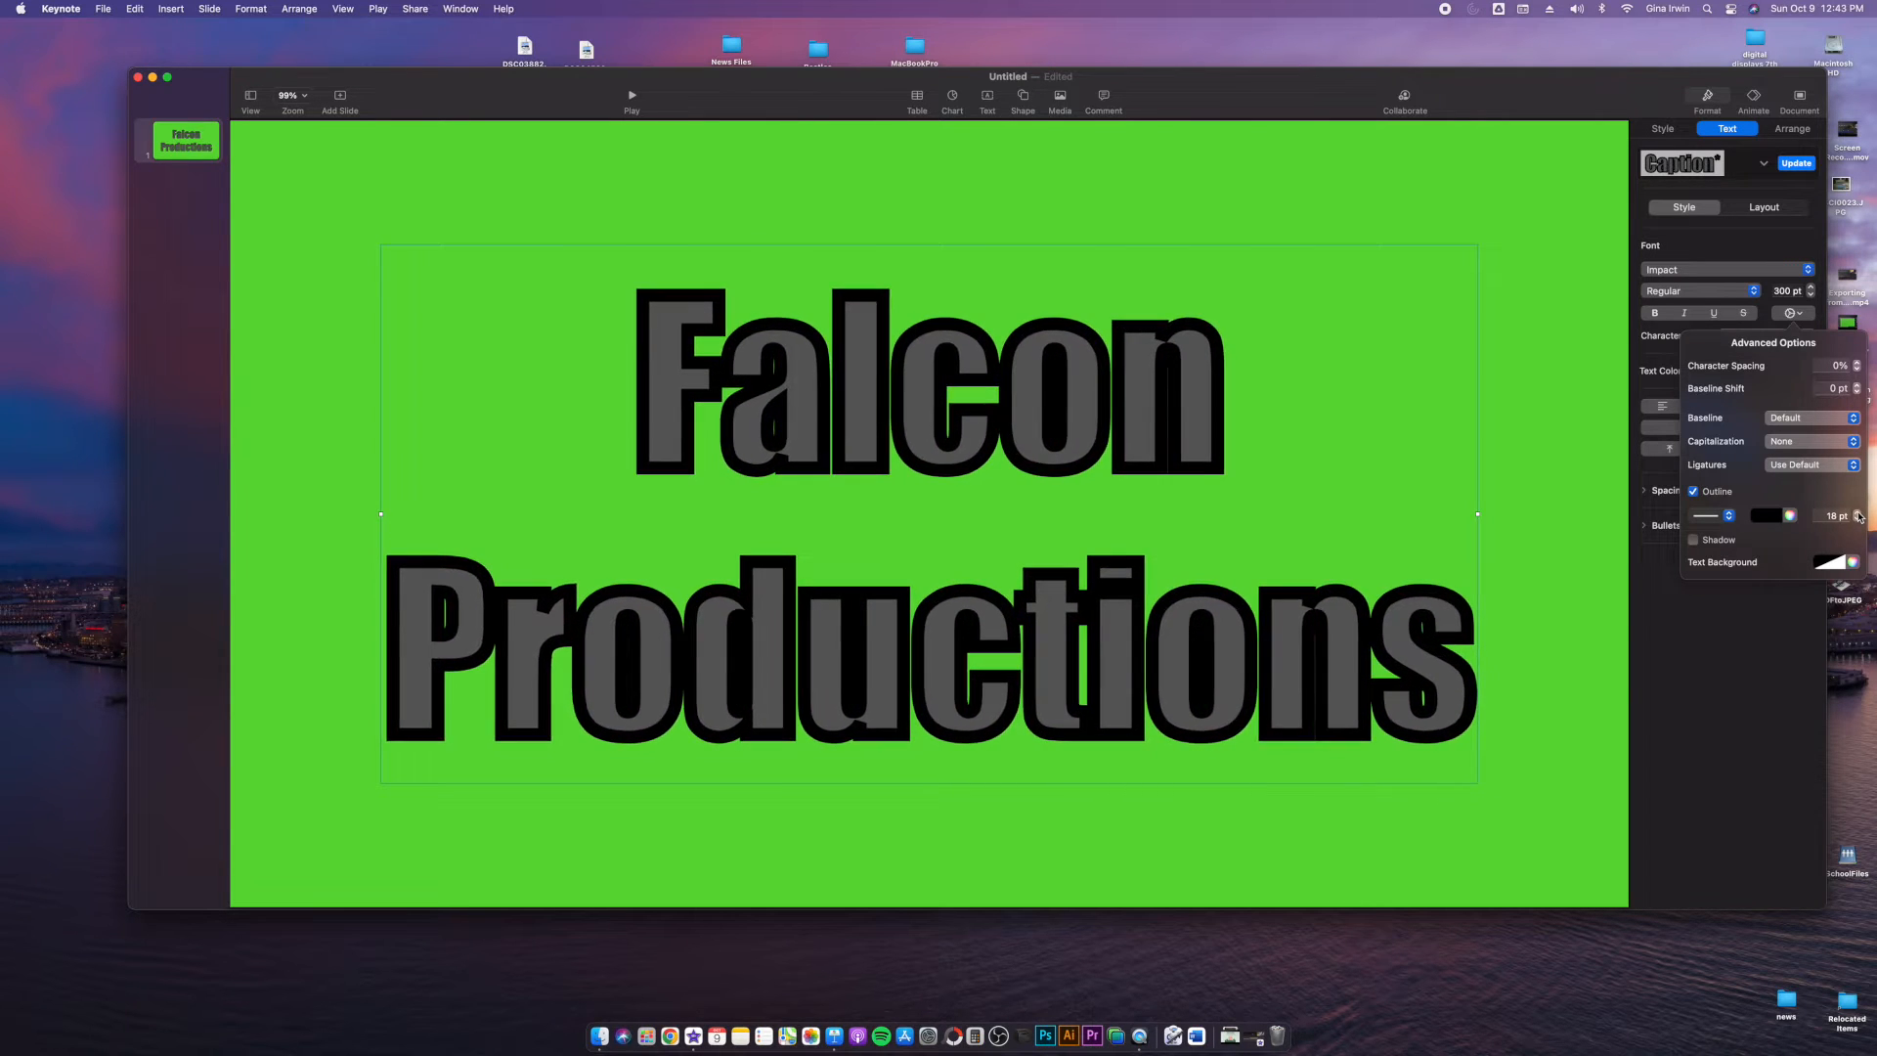
pyautogui.click(1858, 518)
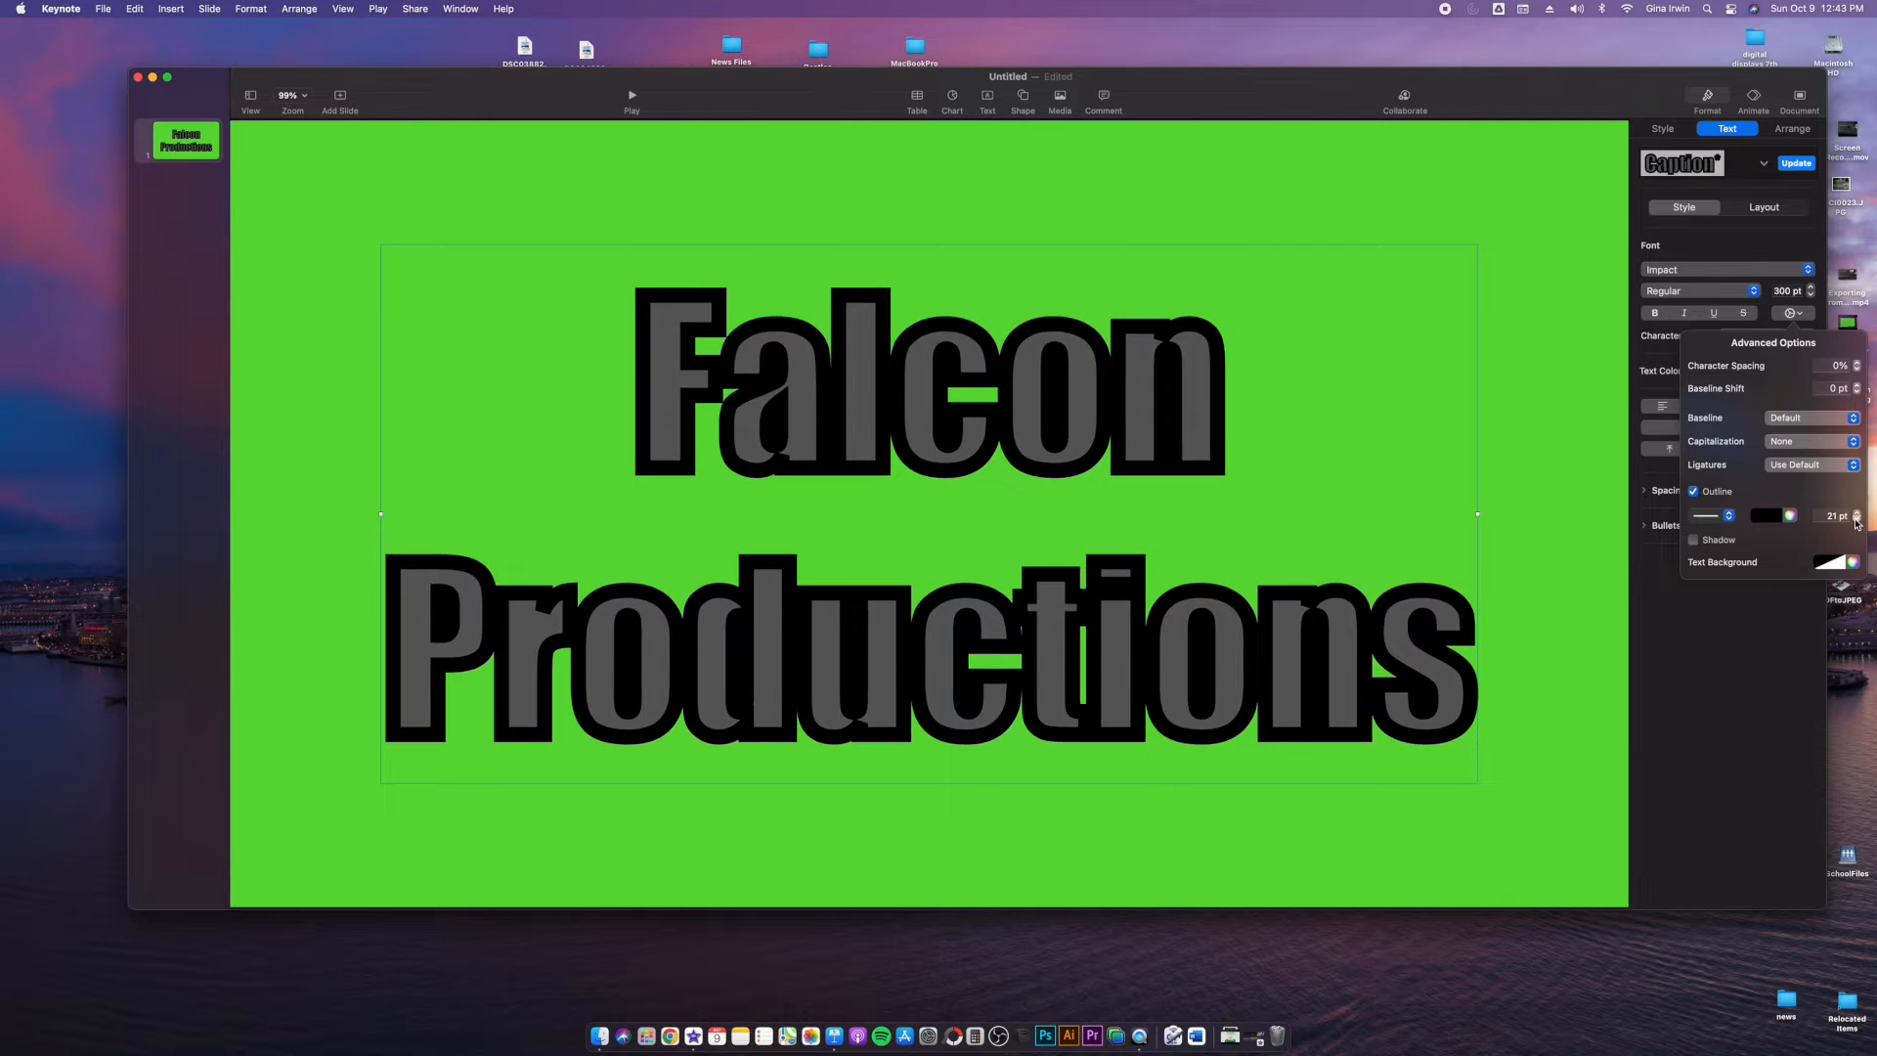
pyautogui.click(1858, 518)
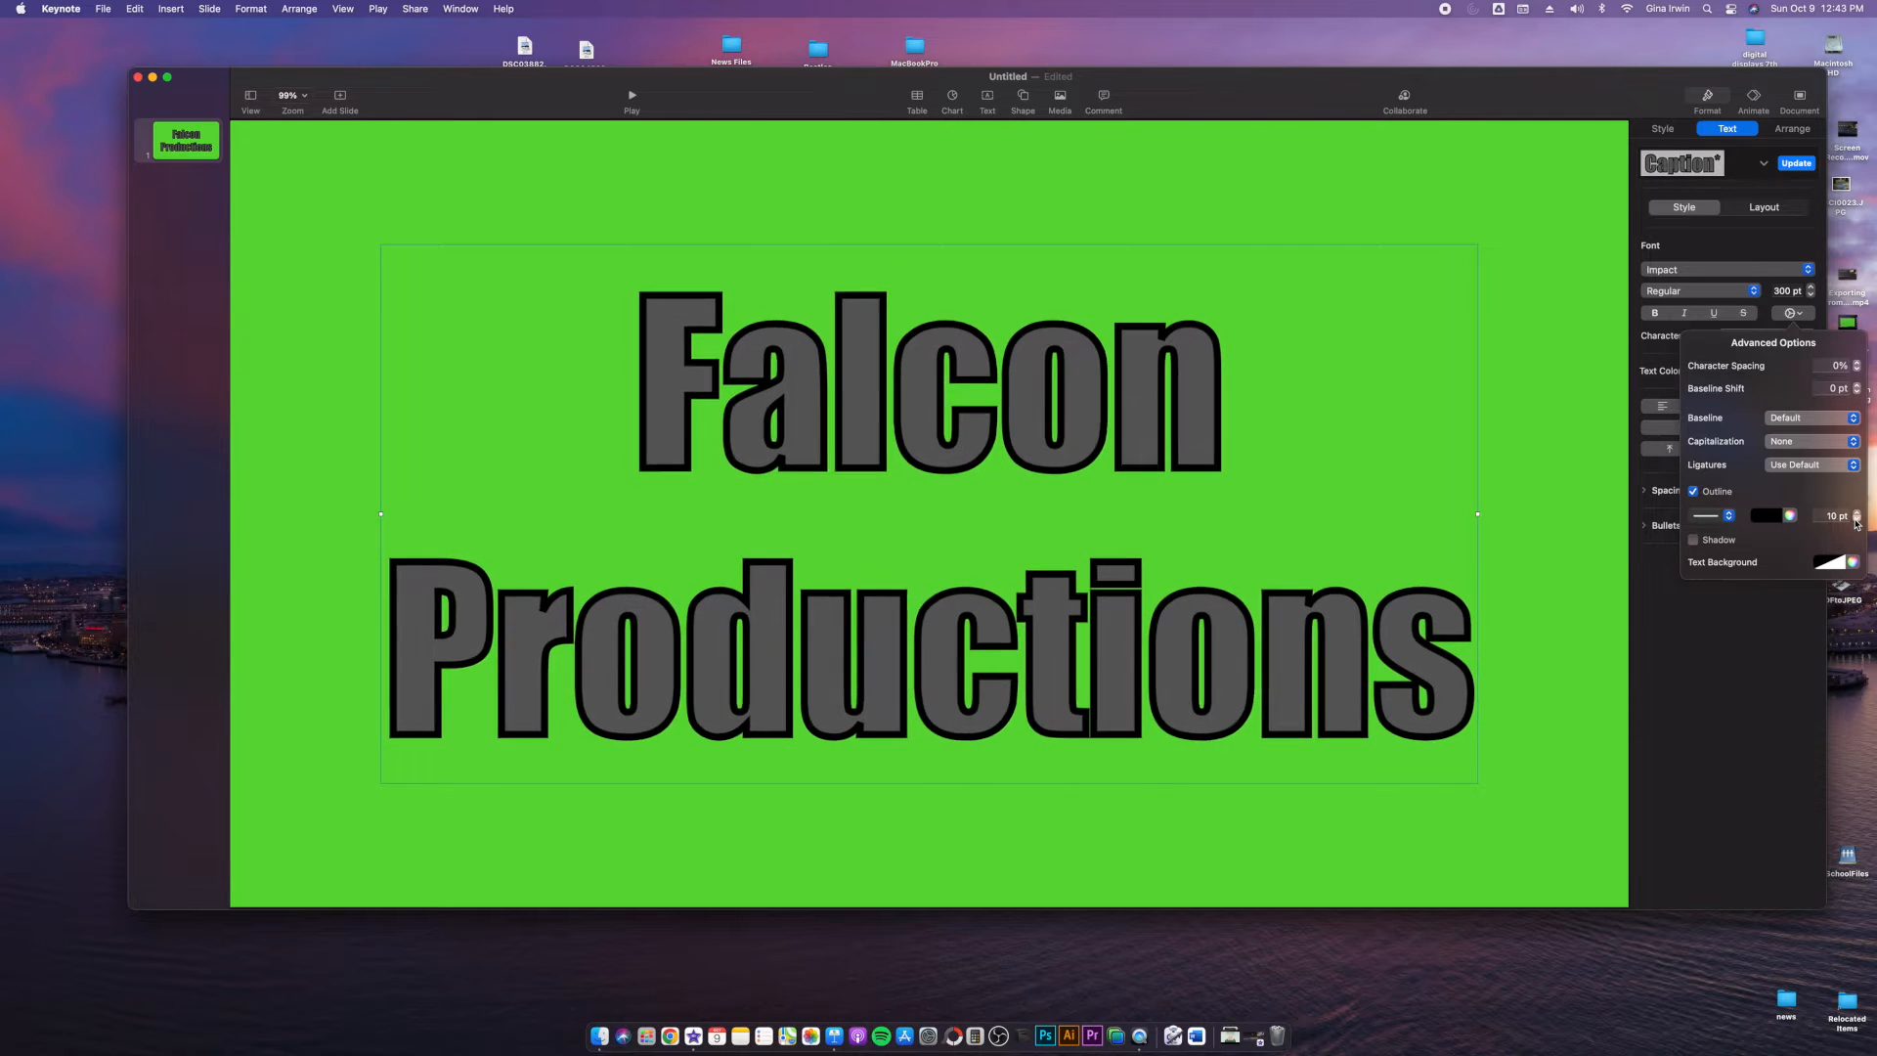
pyautogui.click(1858, 514)
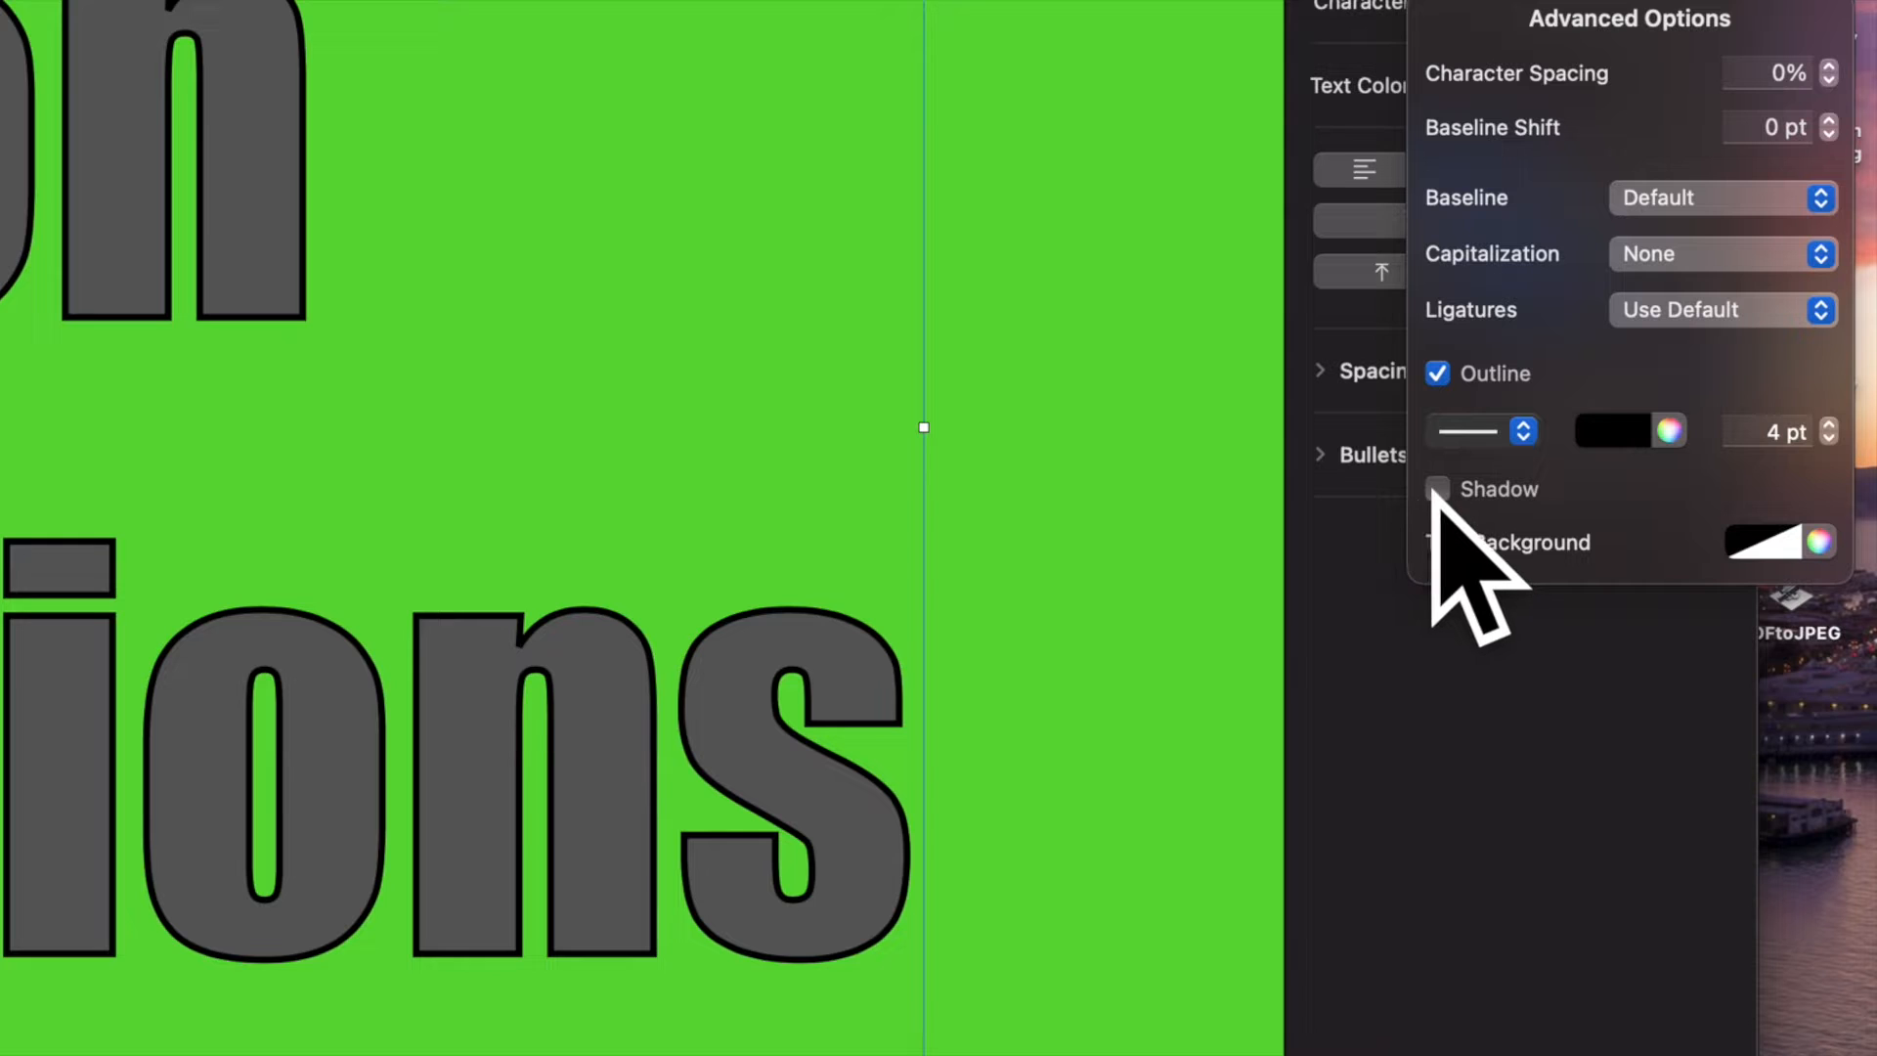
# Step: Turn on the drop shadow with 5 pt blur, 10 pt offset and a 337° angle
pyautogui.click(1438, 489)
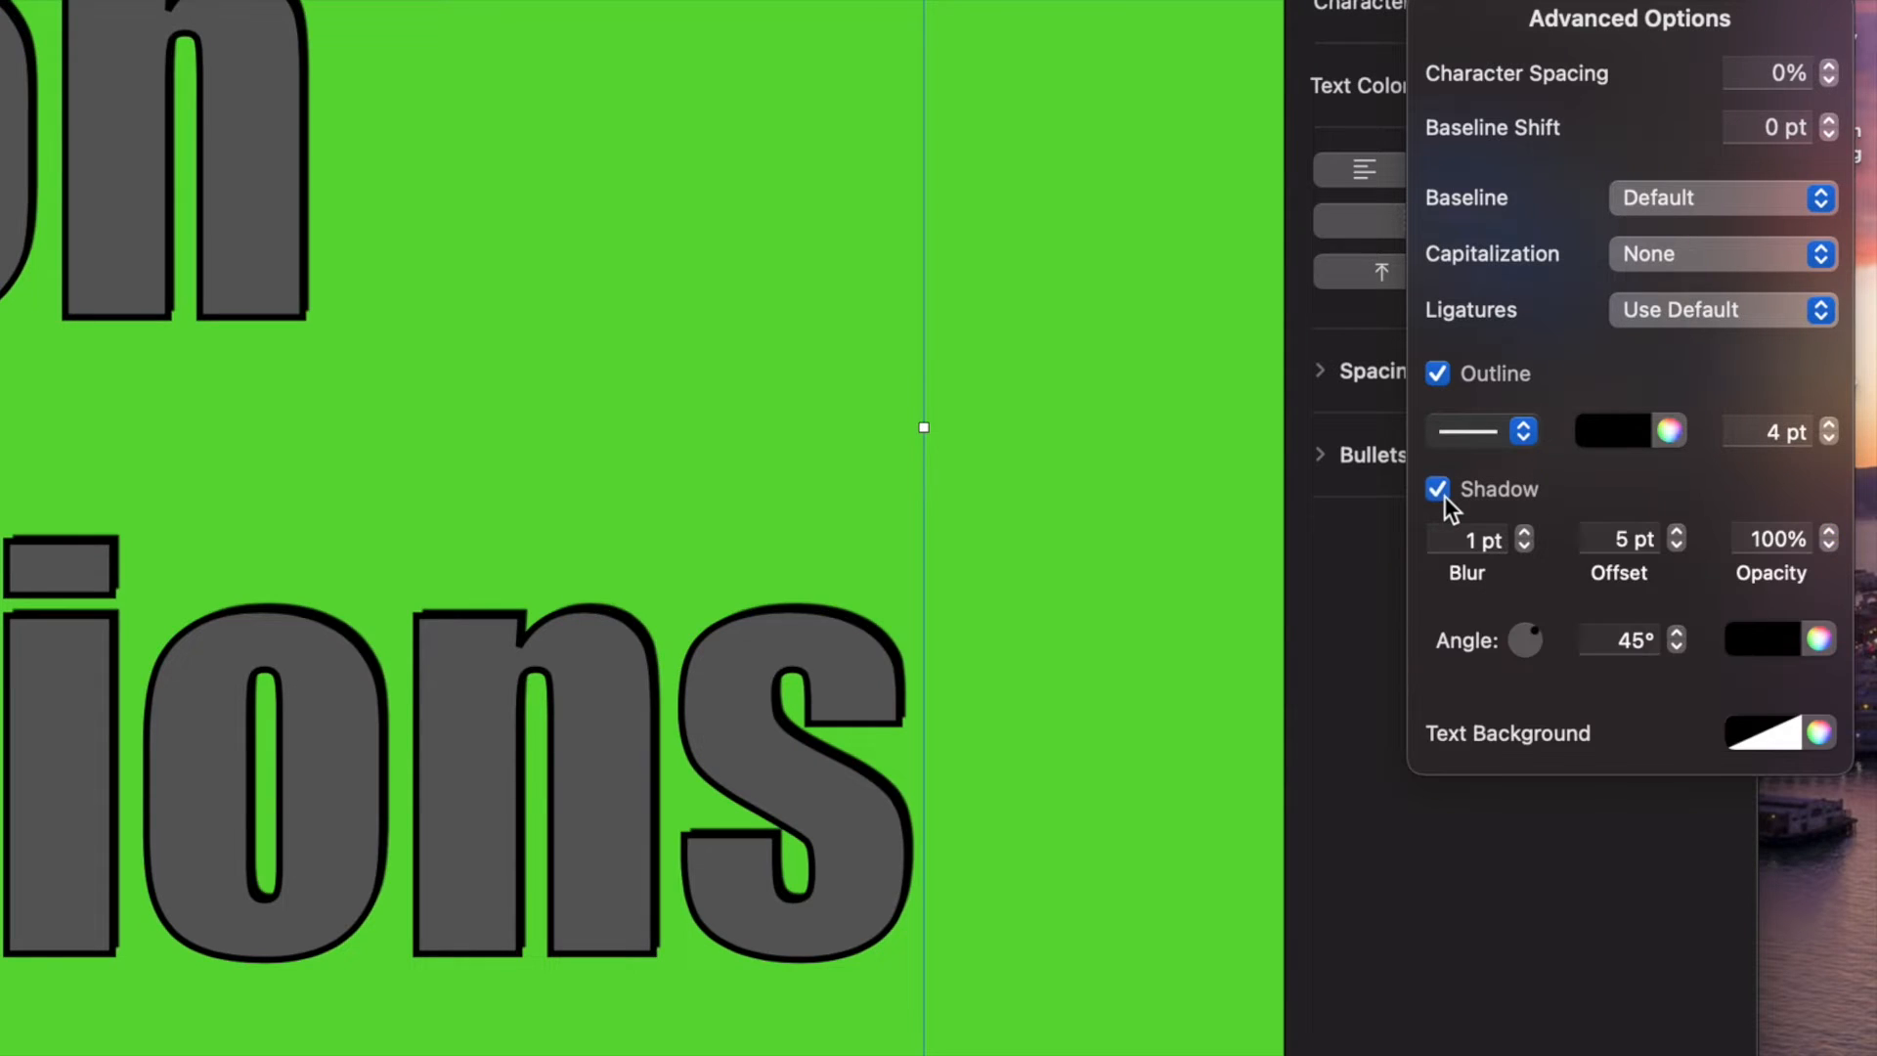
pyautogui.click(1437, 489)
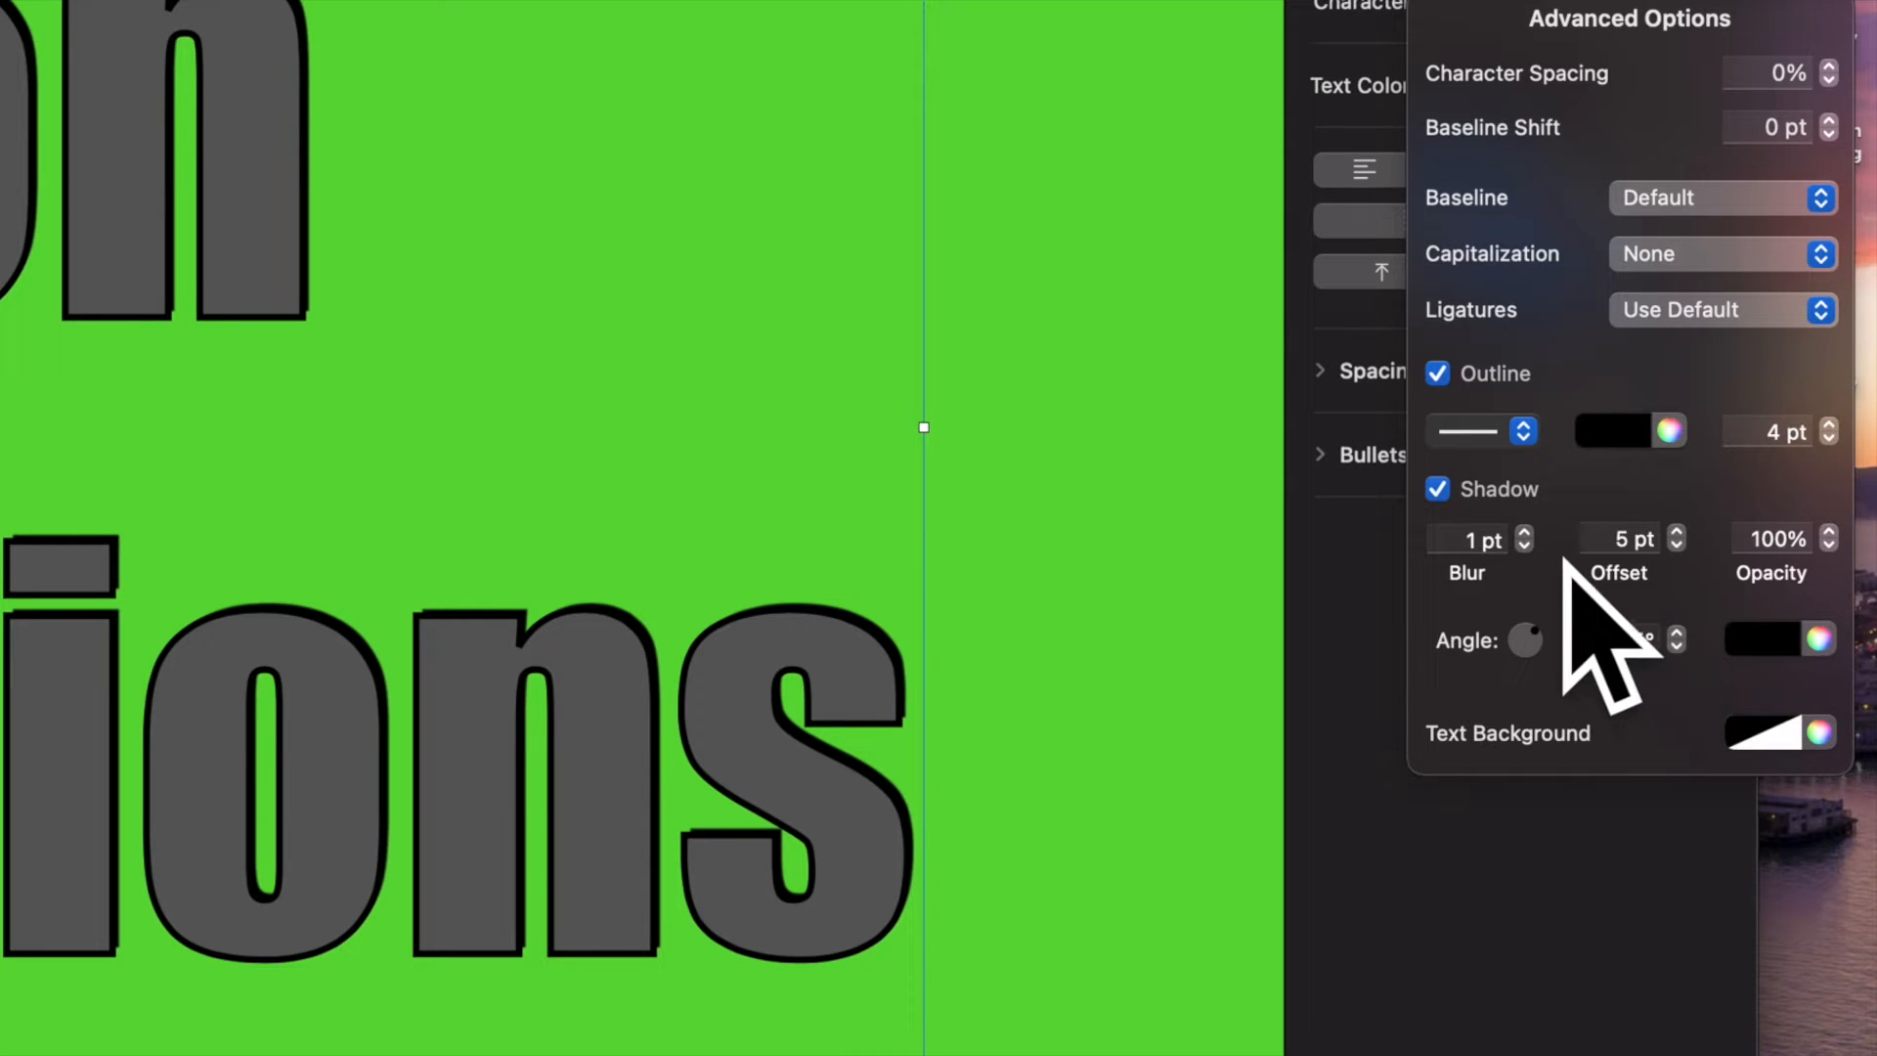
pyautogui.click(1527, 548)
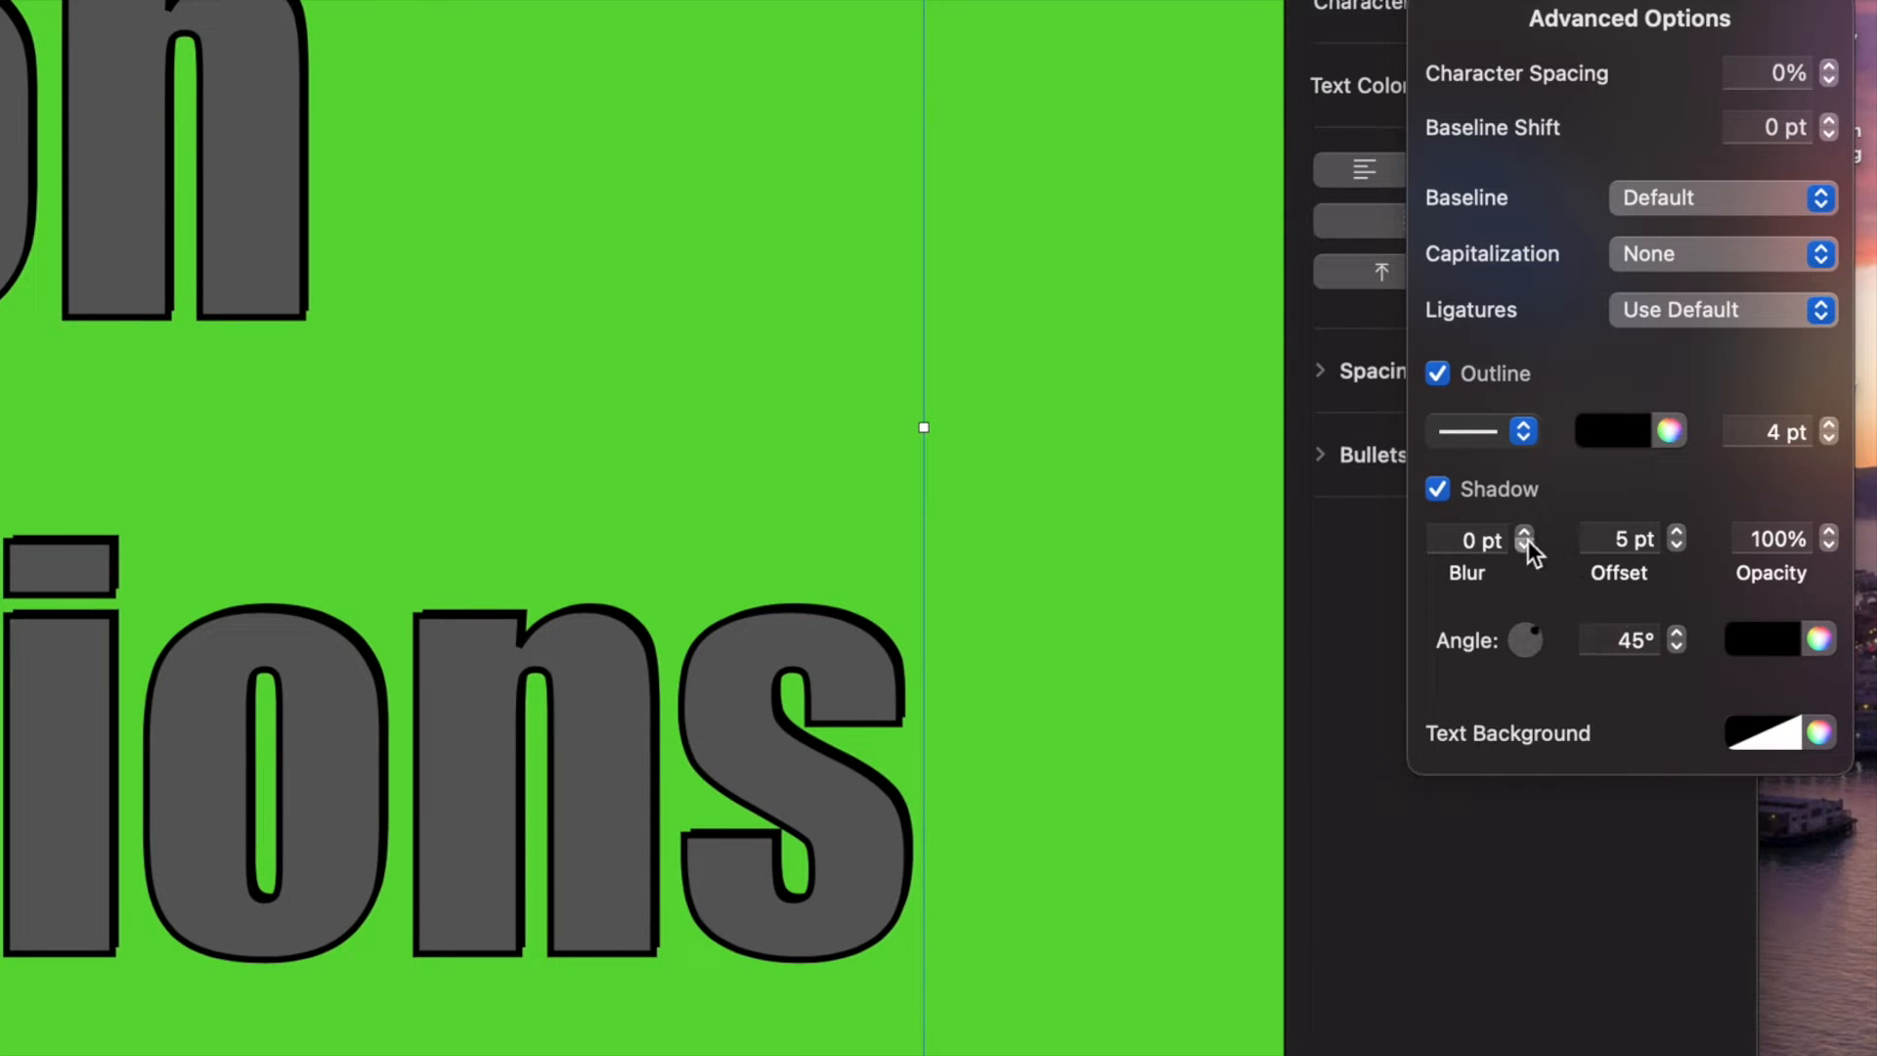
pyautogui.click(1523, 532)
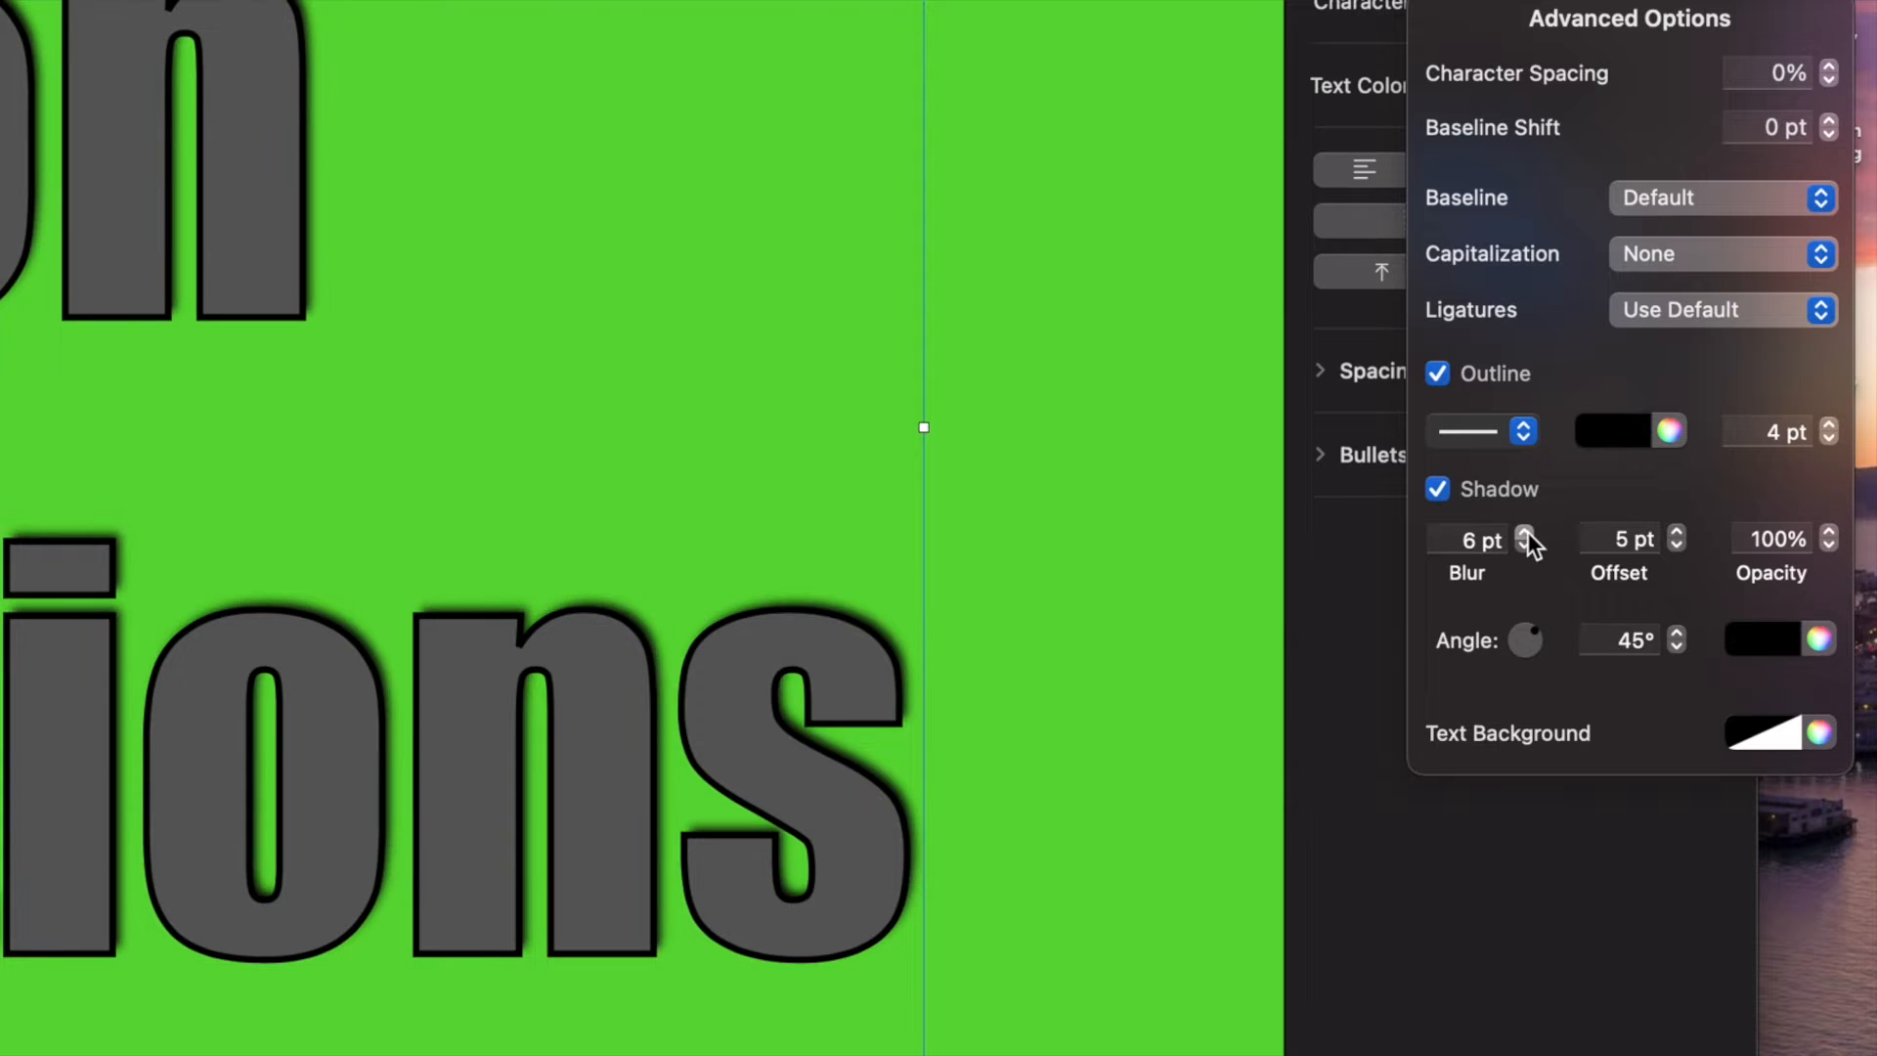
pyautogui.click(1524, 532)
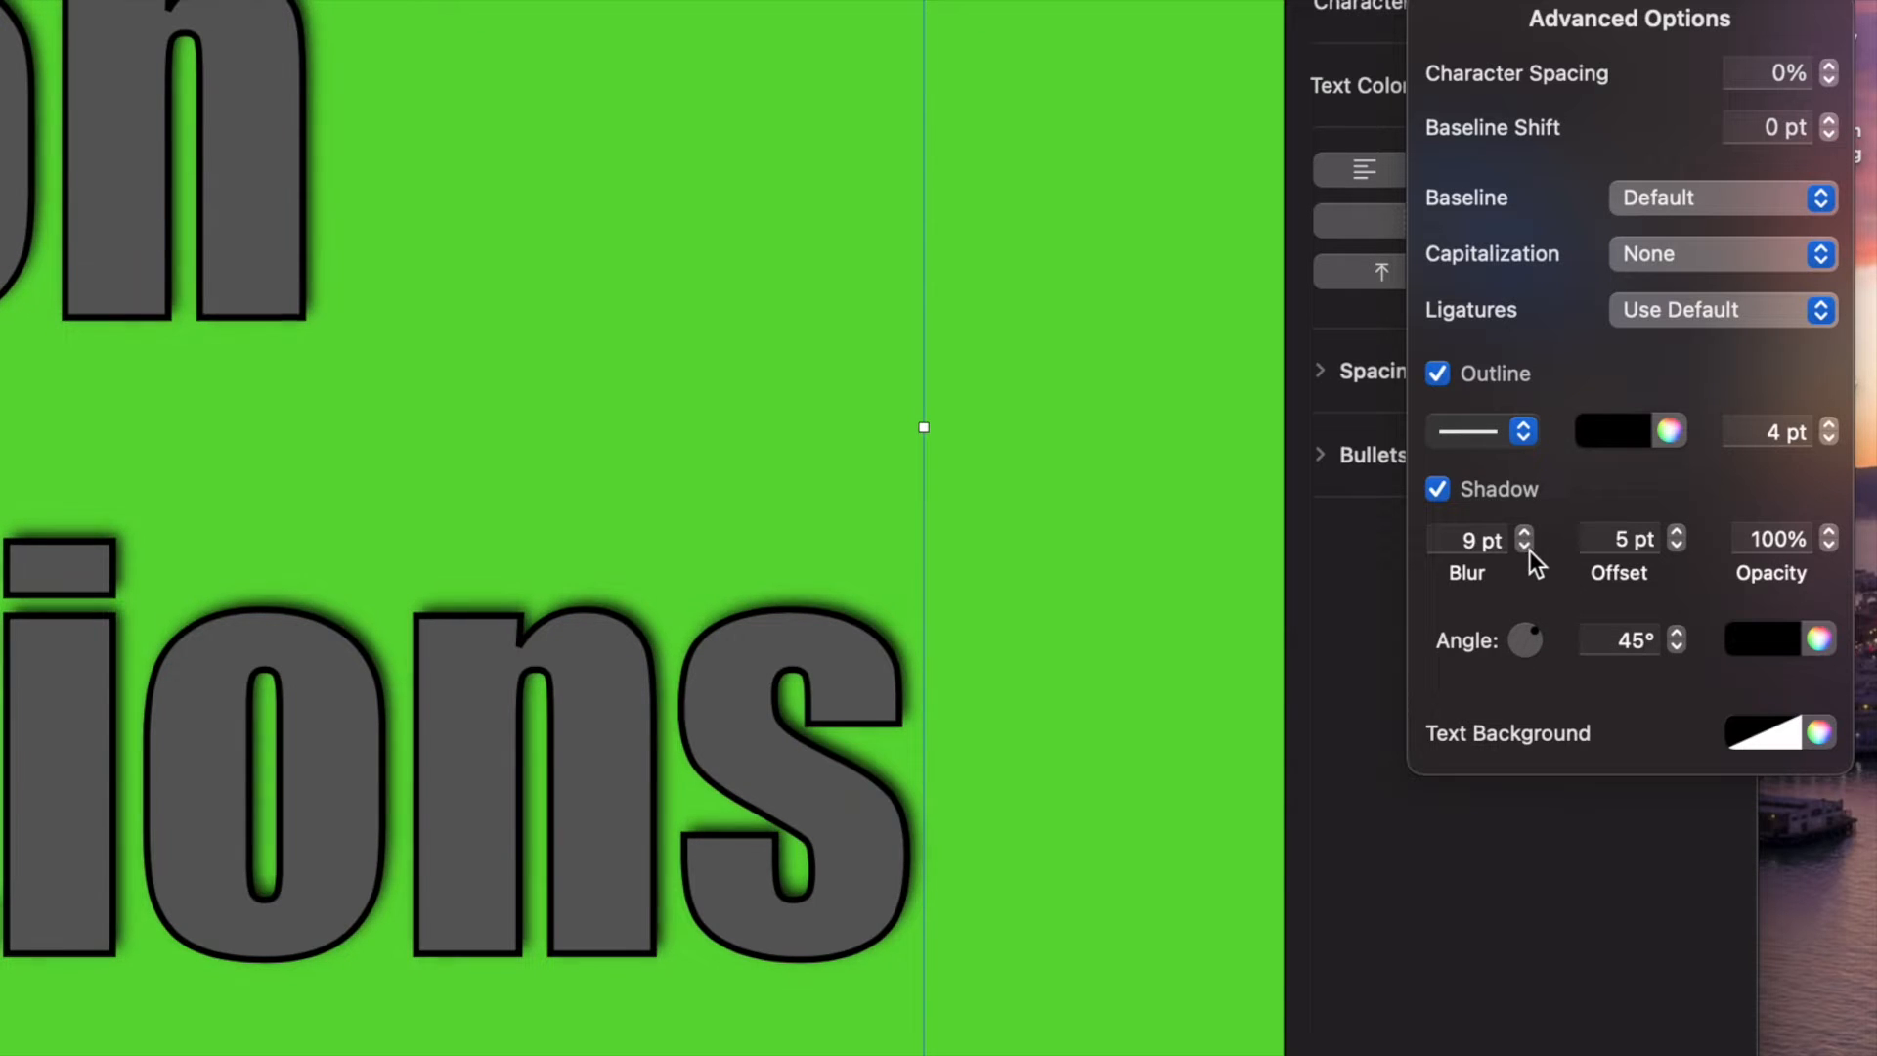
pyautogui.click(1524, 547)
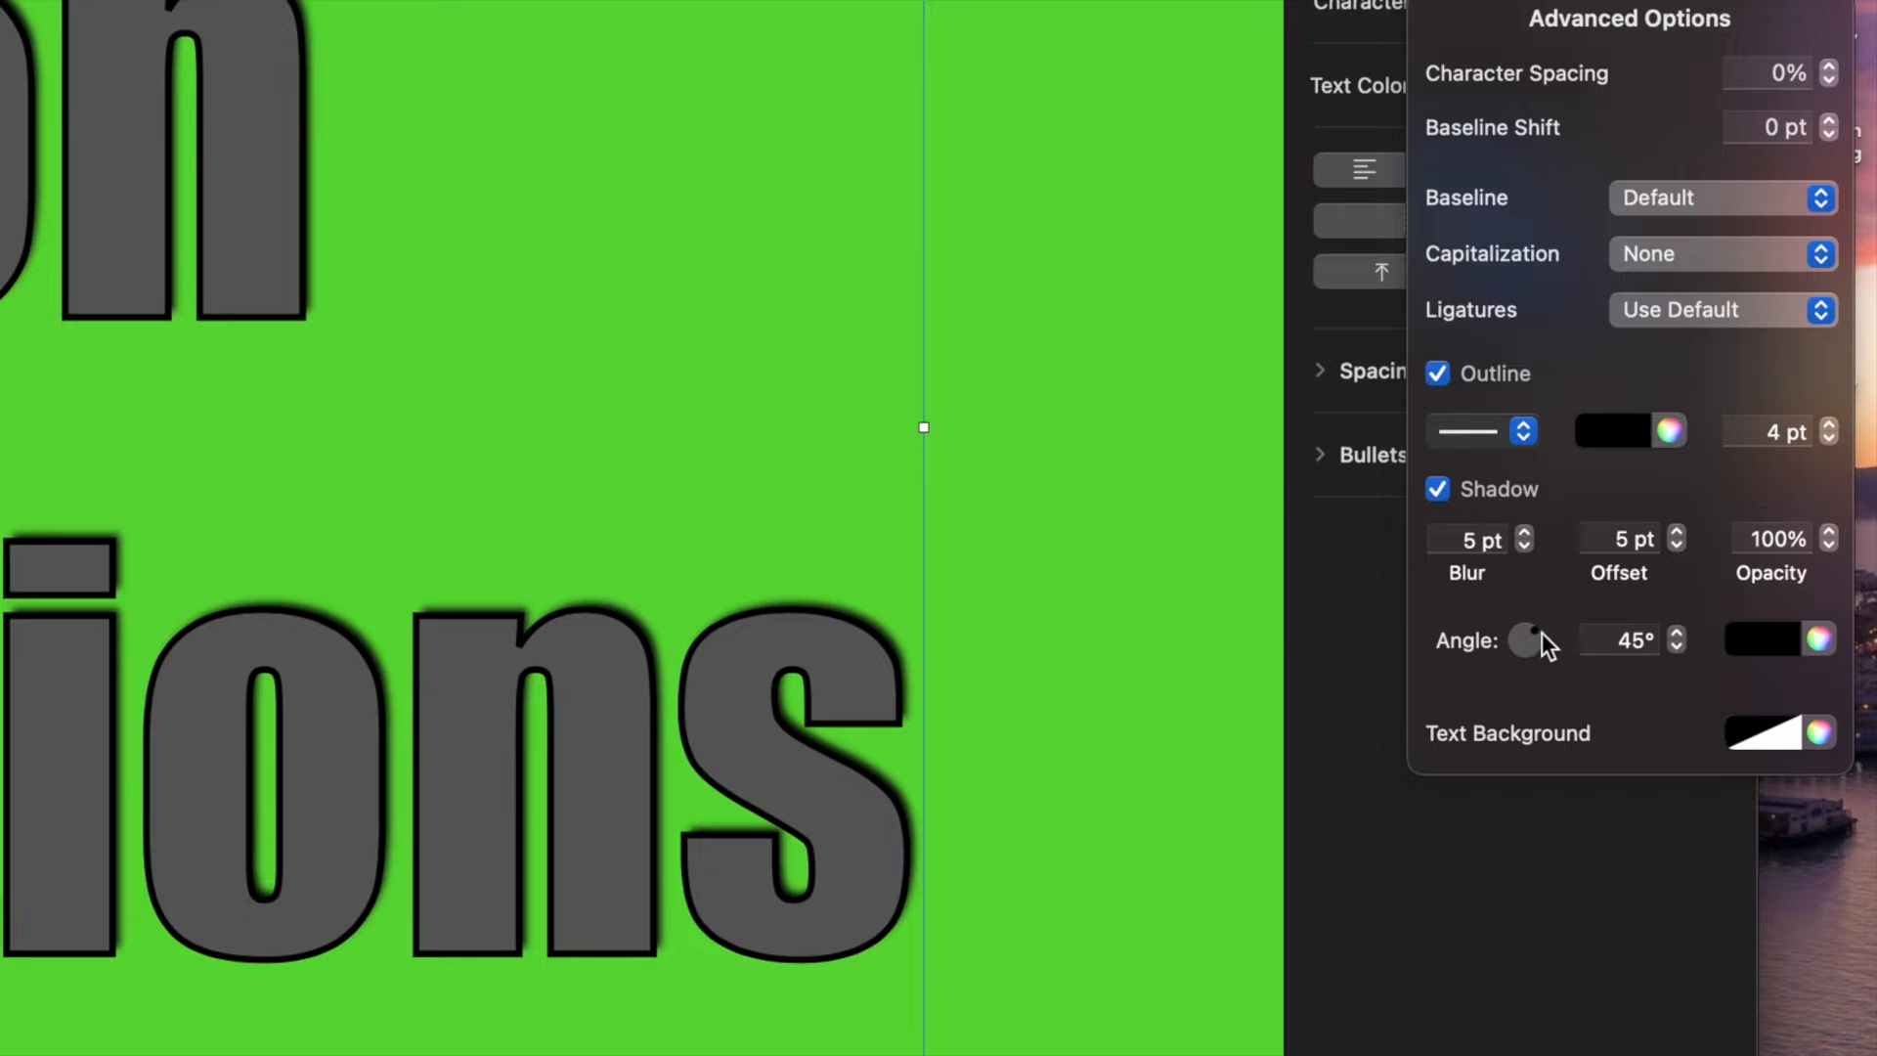
pyautogui.moveTo(1528, 642); pyautogui.dragTo(1517, 647)
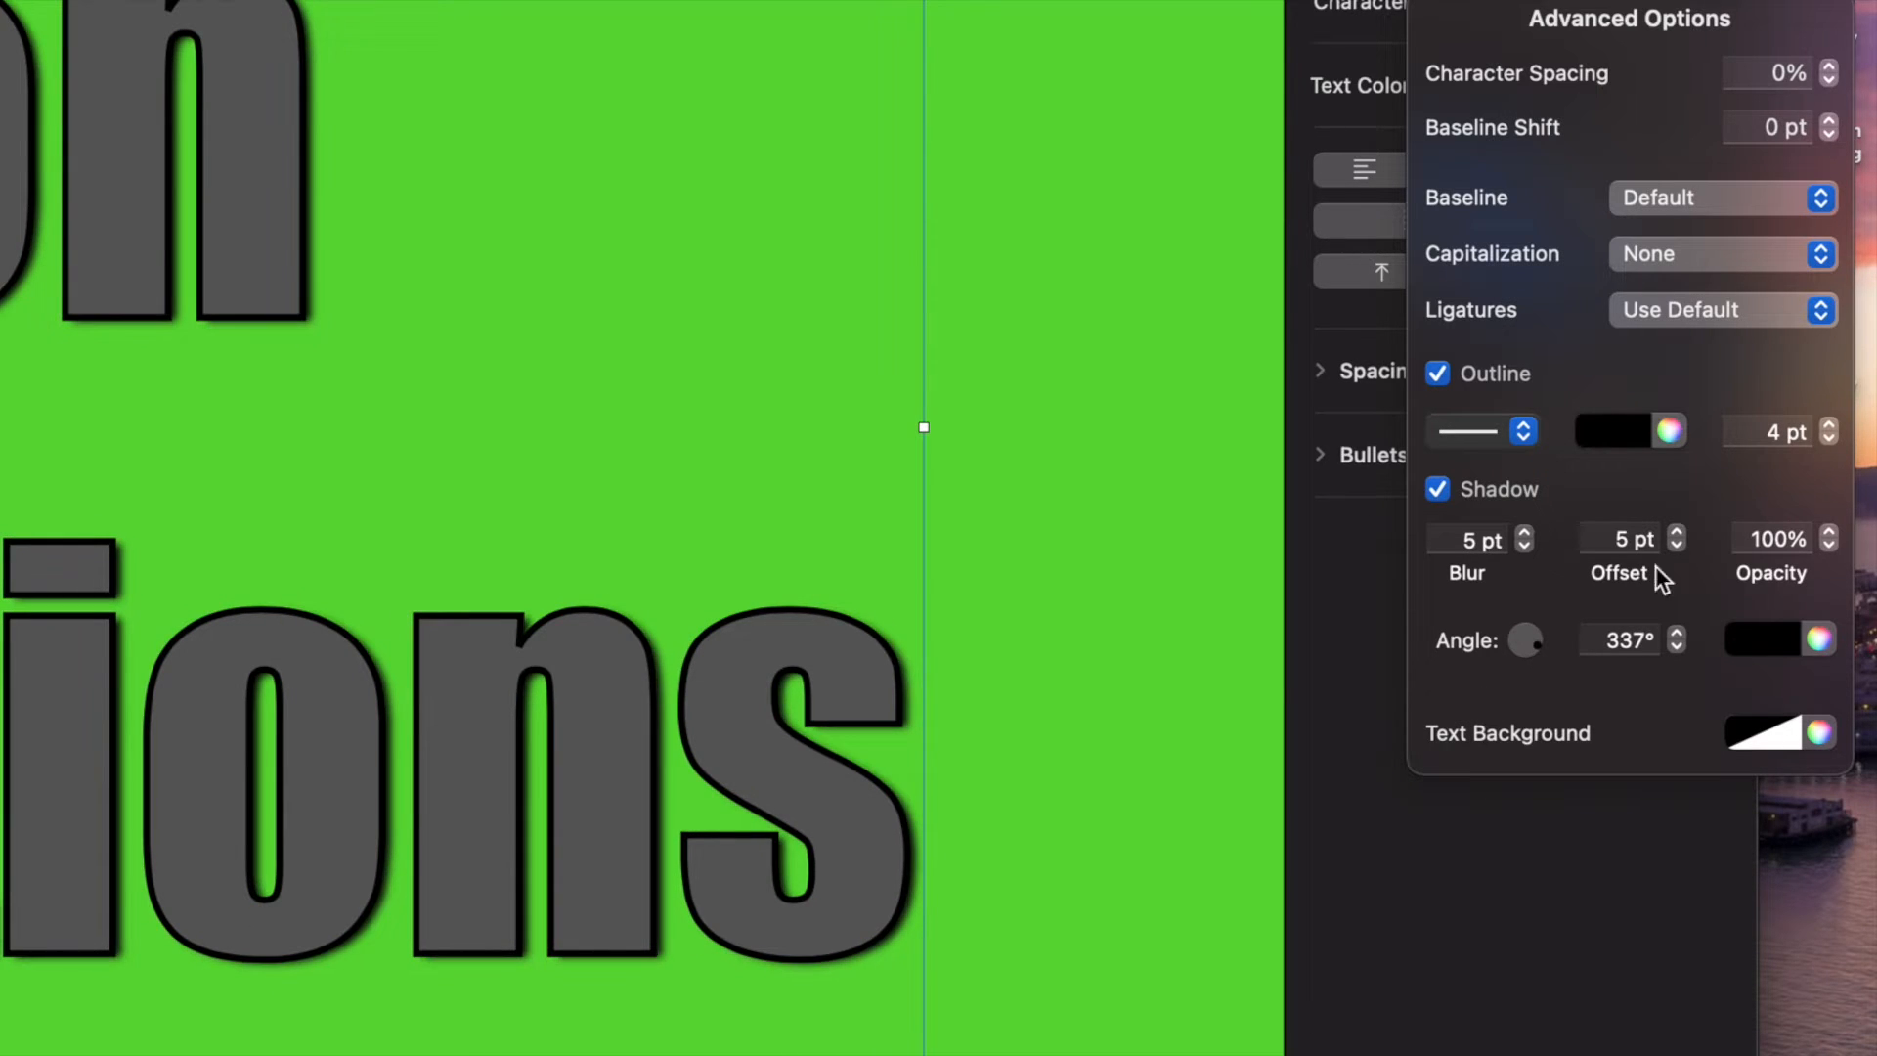
pyautogui.click(1676, 532)
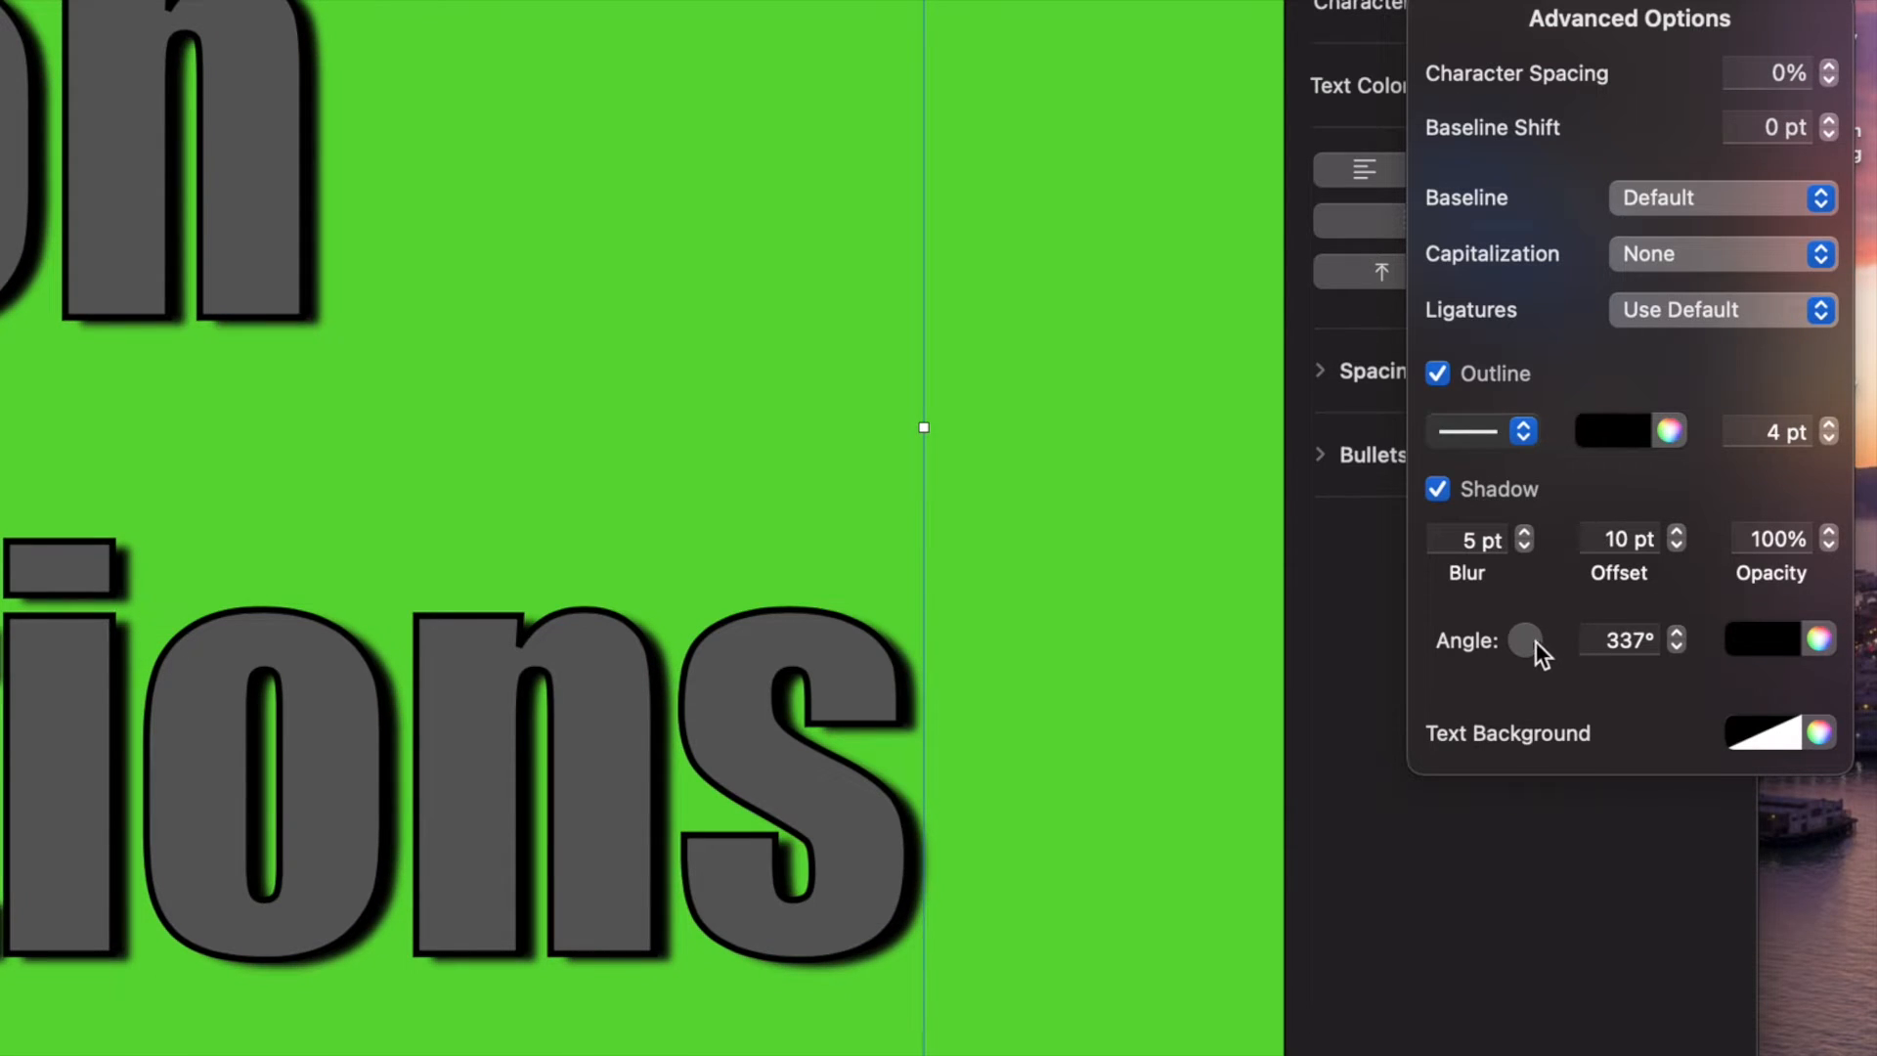
pyautogui.moveTo(1833, 559)
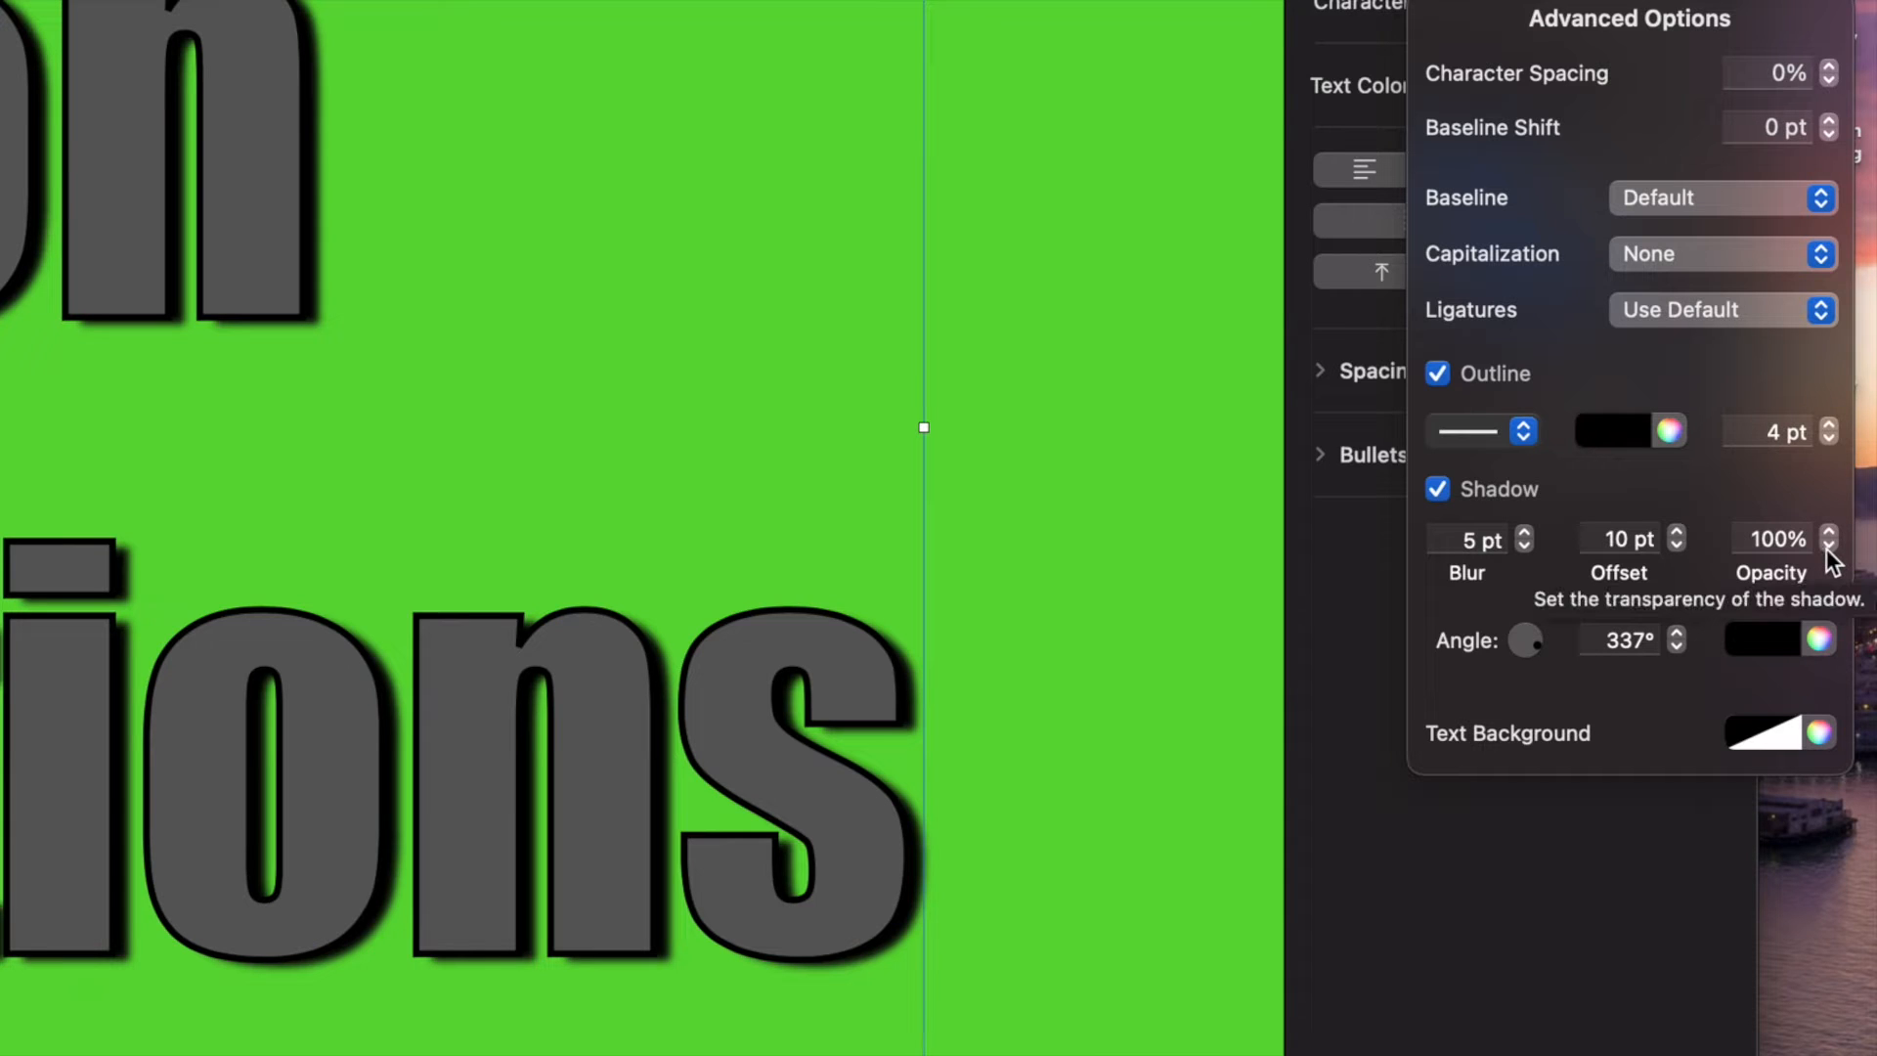
pyautogui.moveTo(1635, 514)
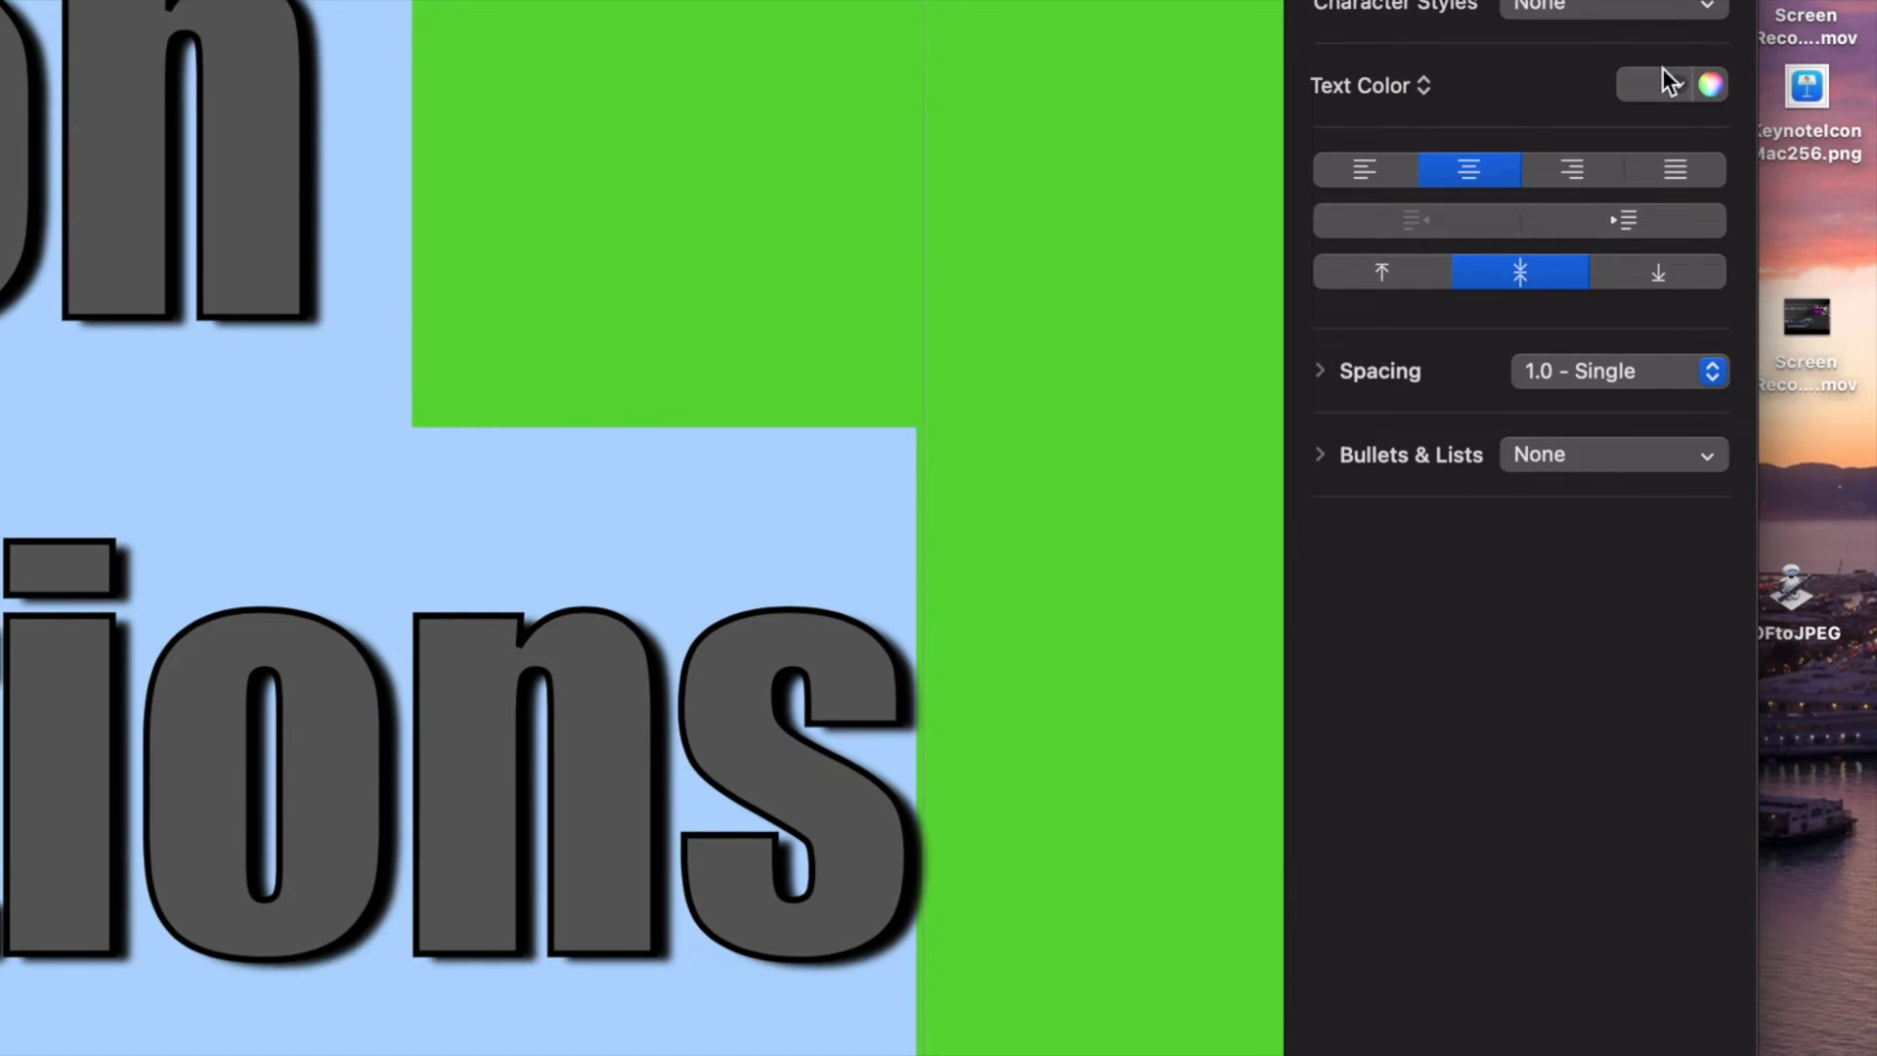
# Step: Change the 'Falcon Productions' title text colour from dark grey to white
pyautogui.click(1656, 84)
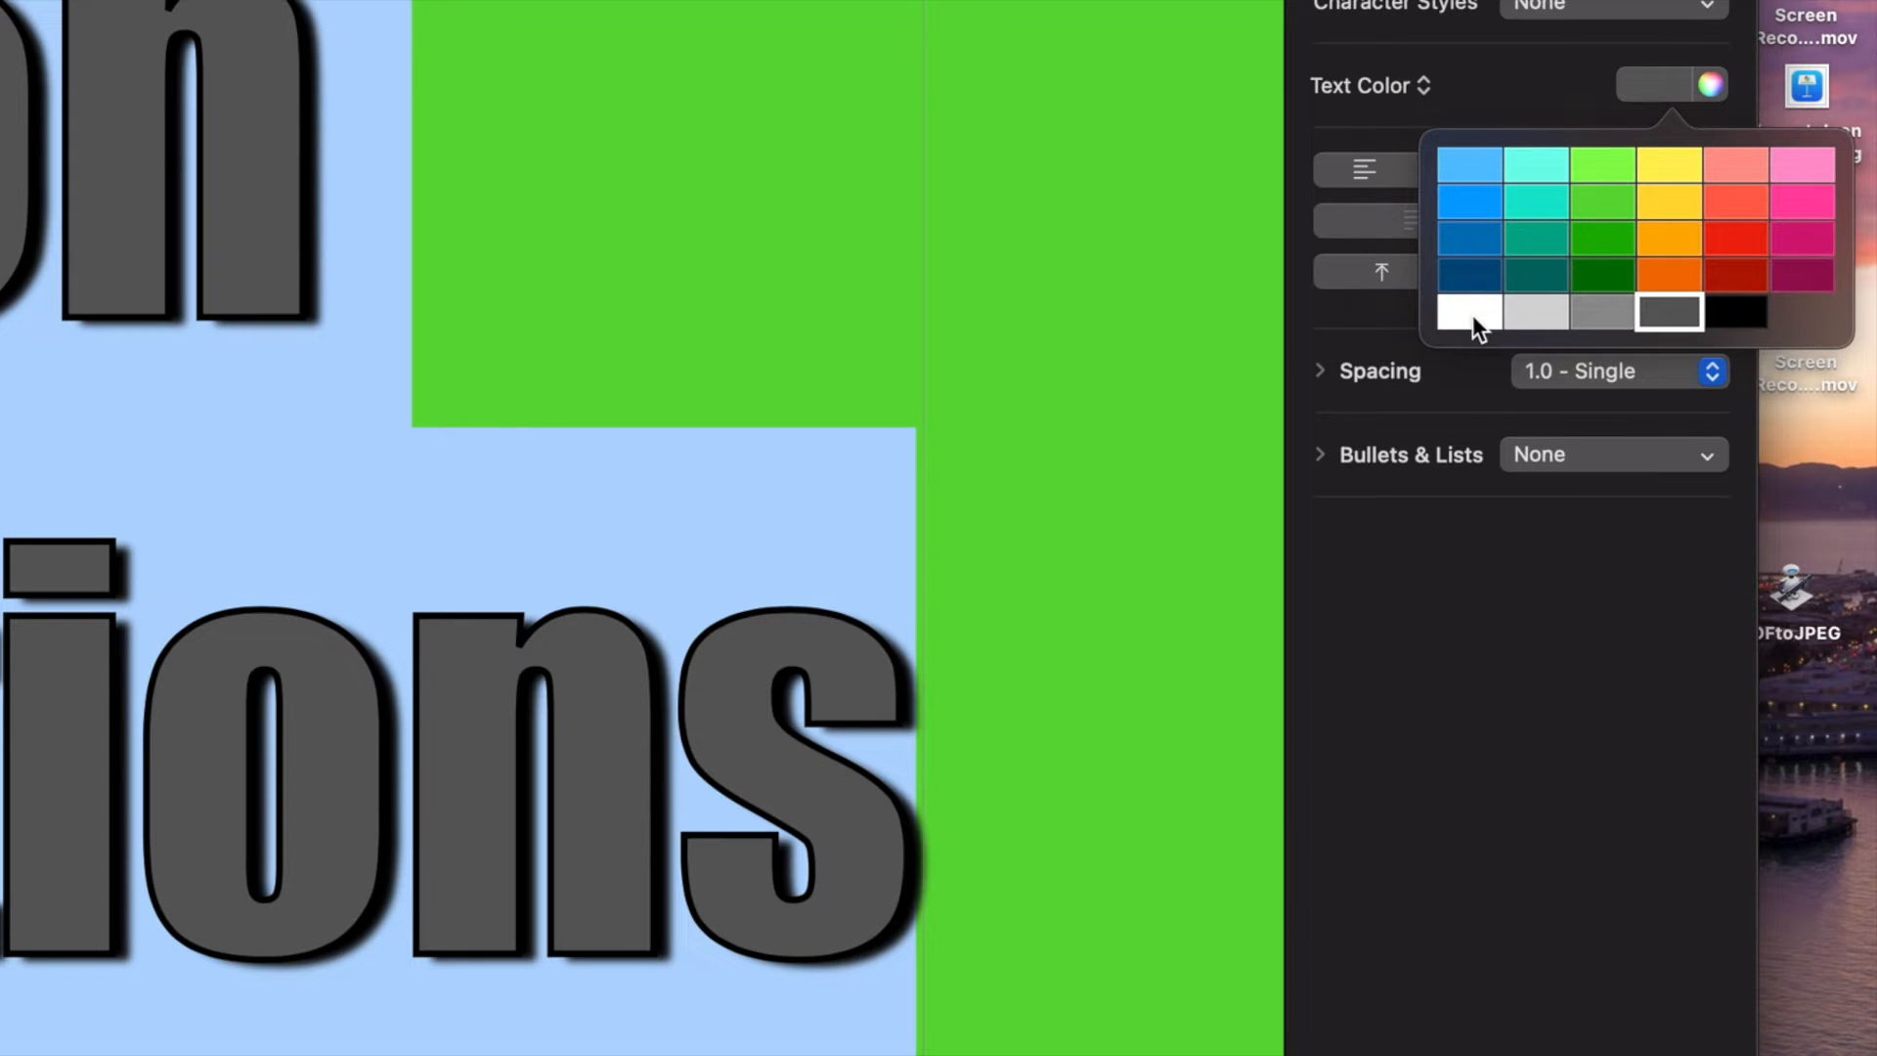
pyautogui.click(1465, 315)
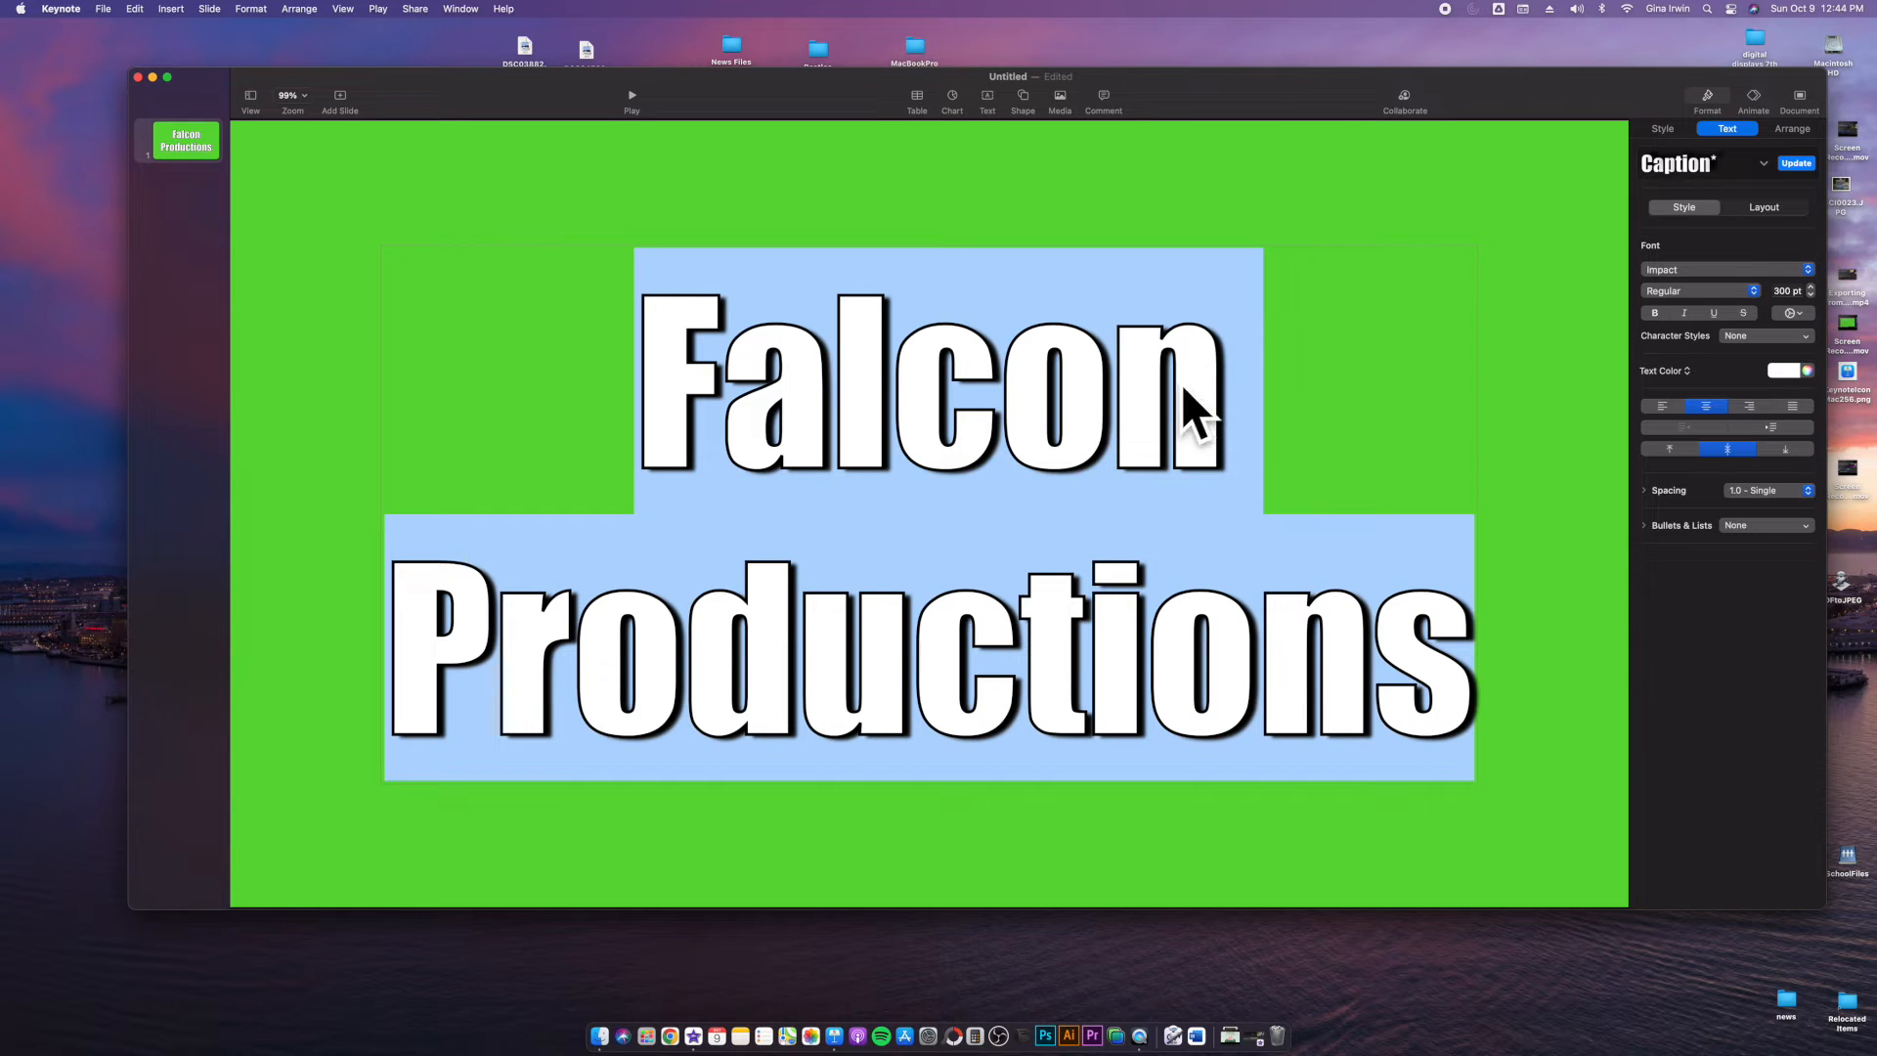
pyautogui.moveTo(1023, 413)
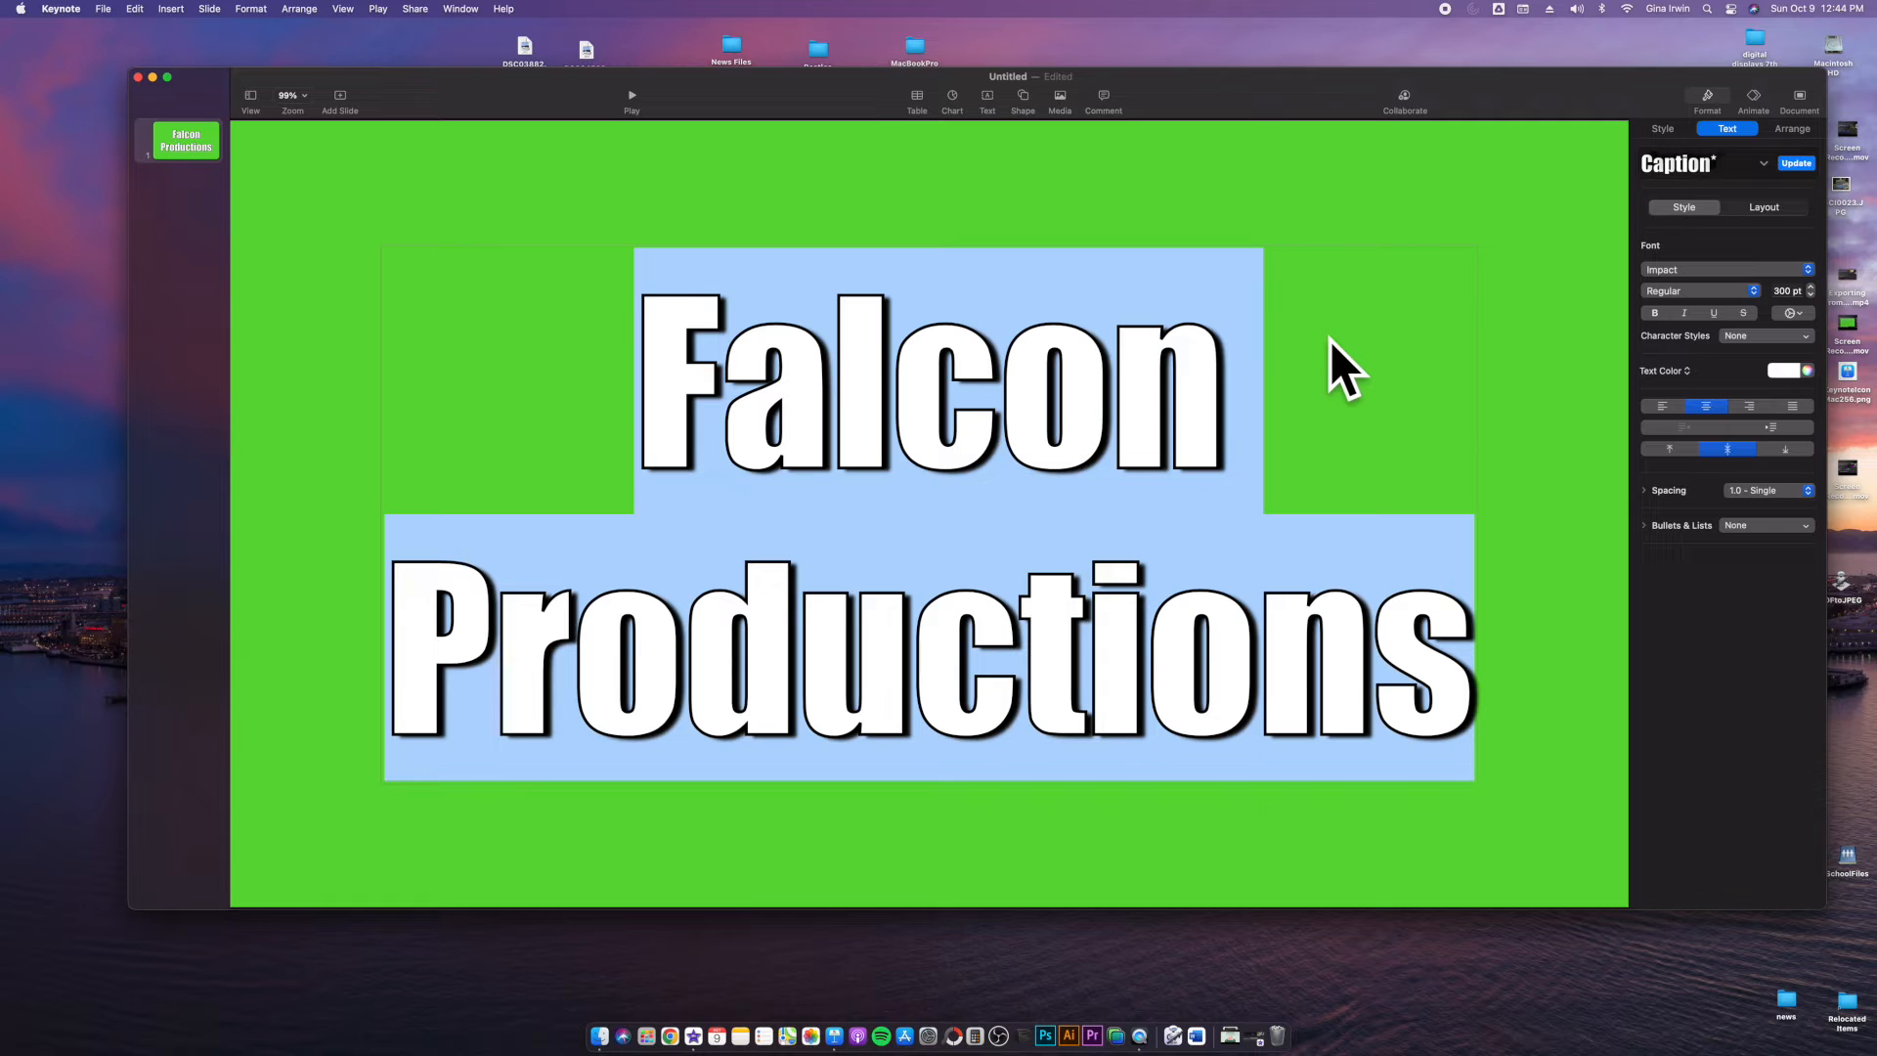
pyautogui.moveTo(1514, 444)
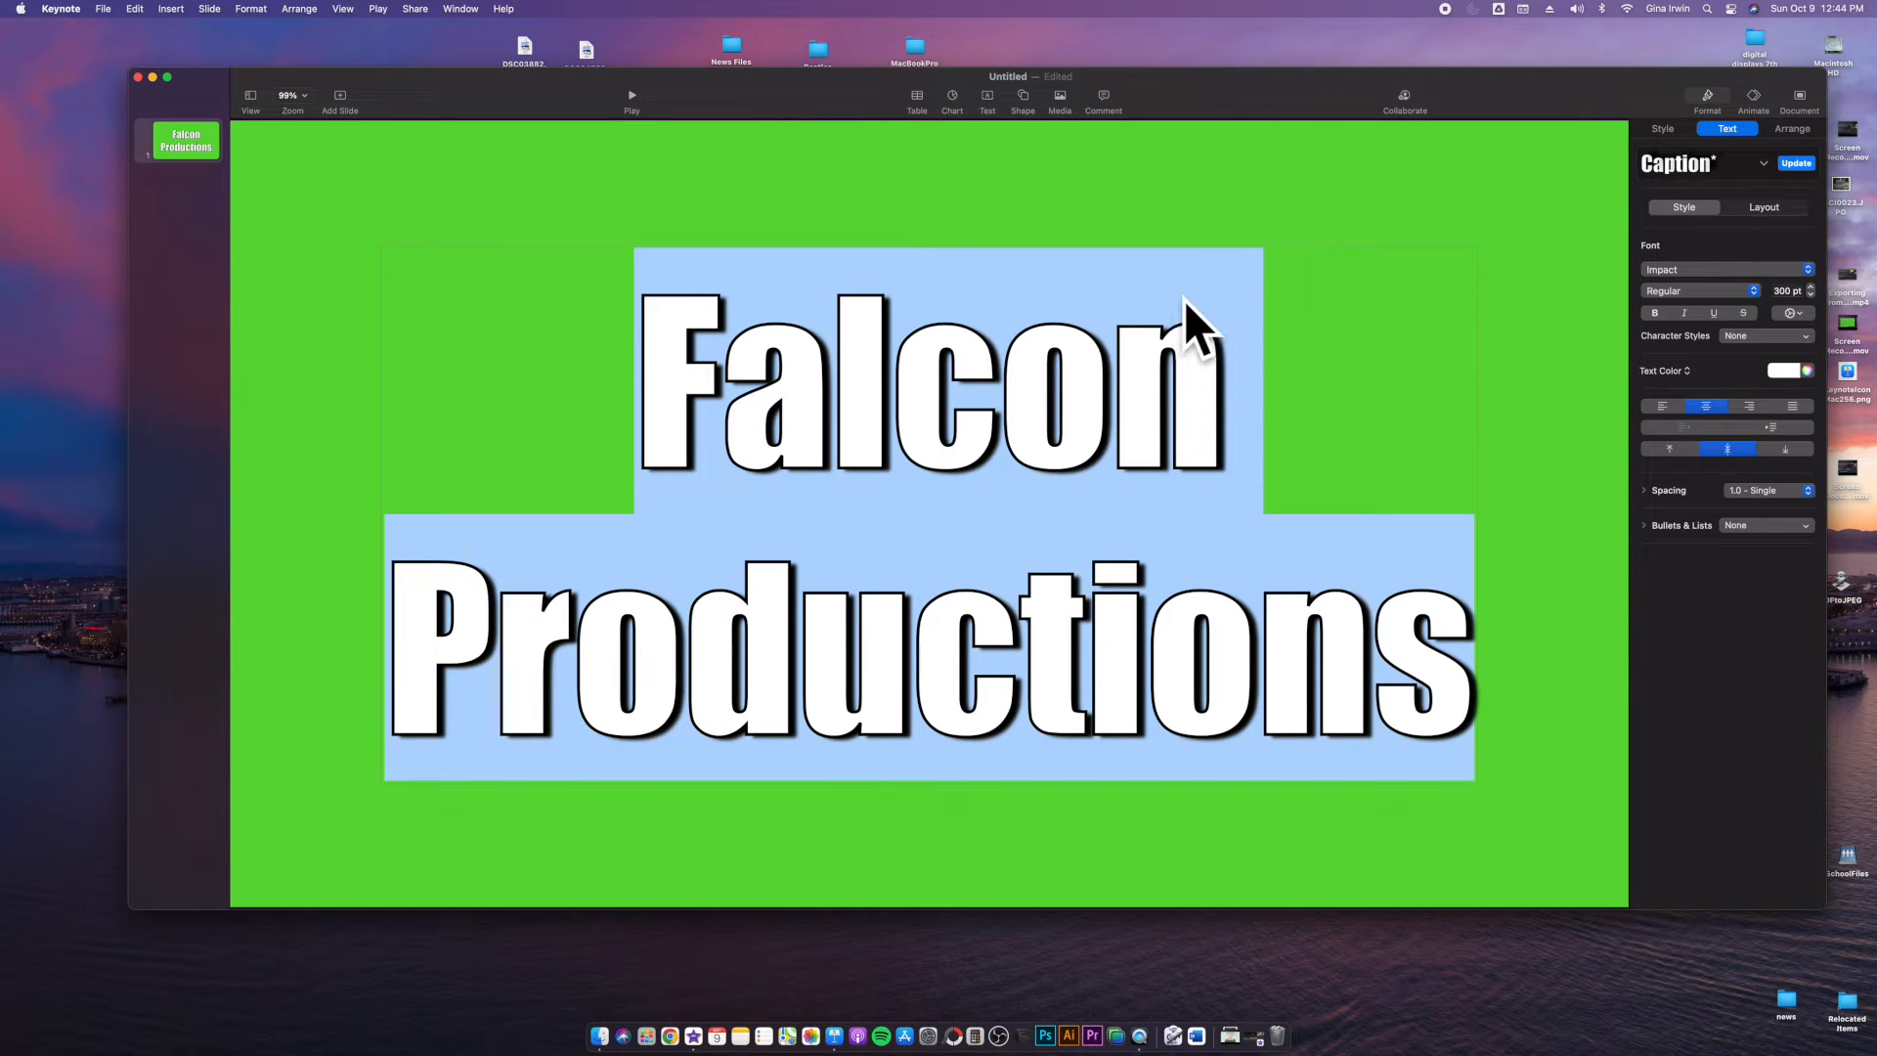
pyautogui.moveTo(1005, 693)
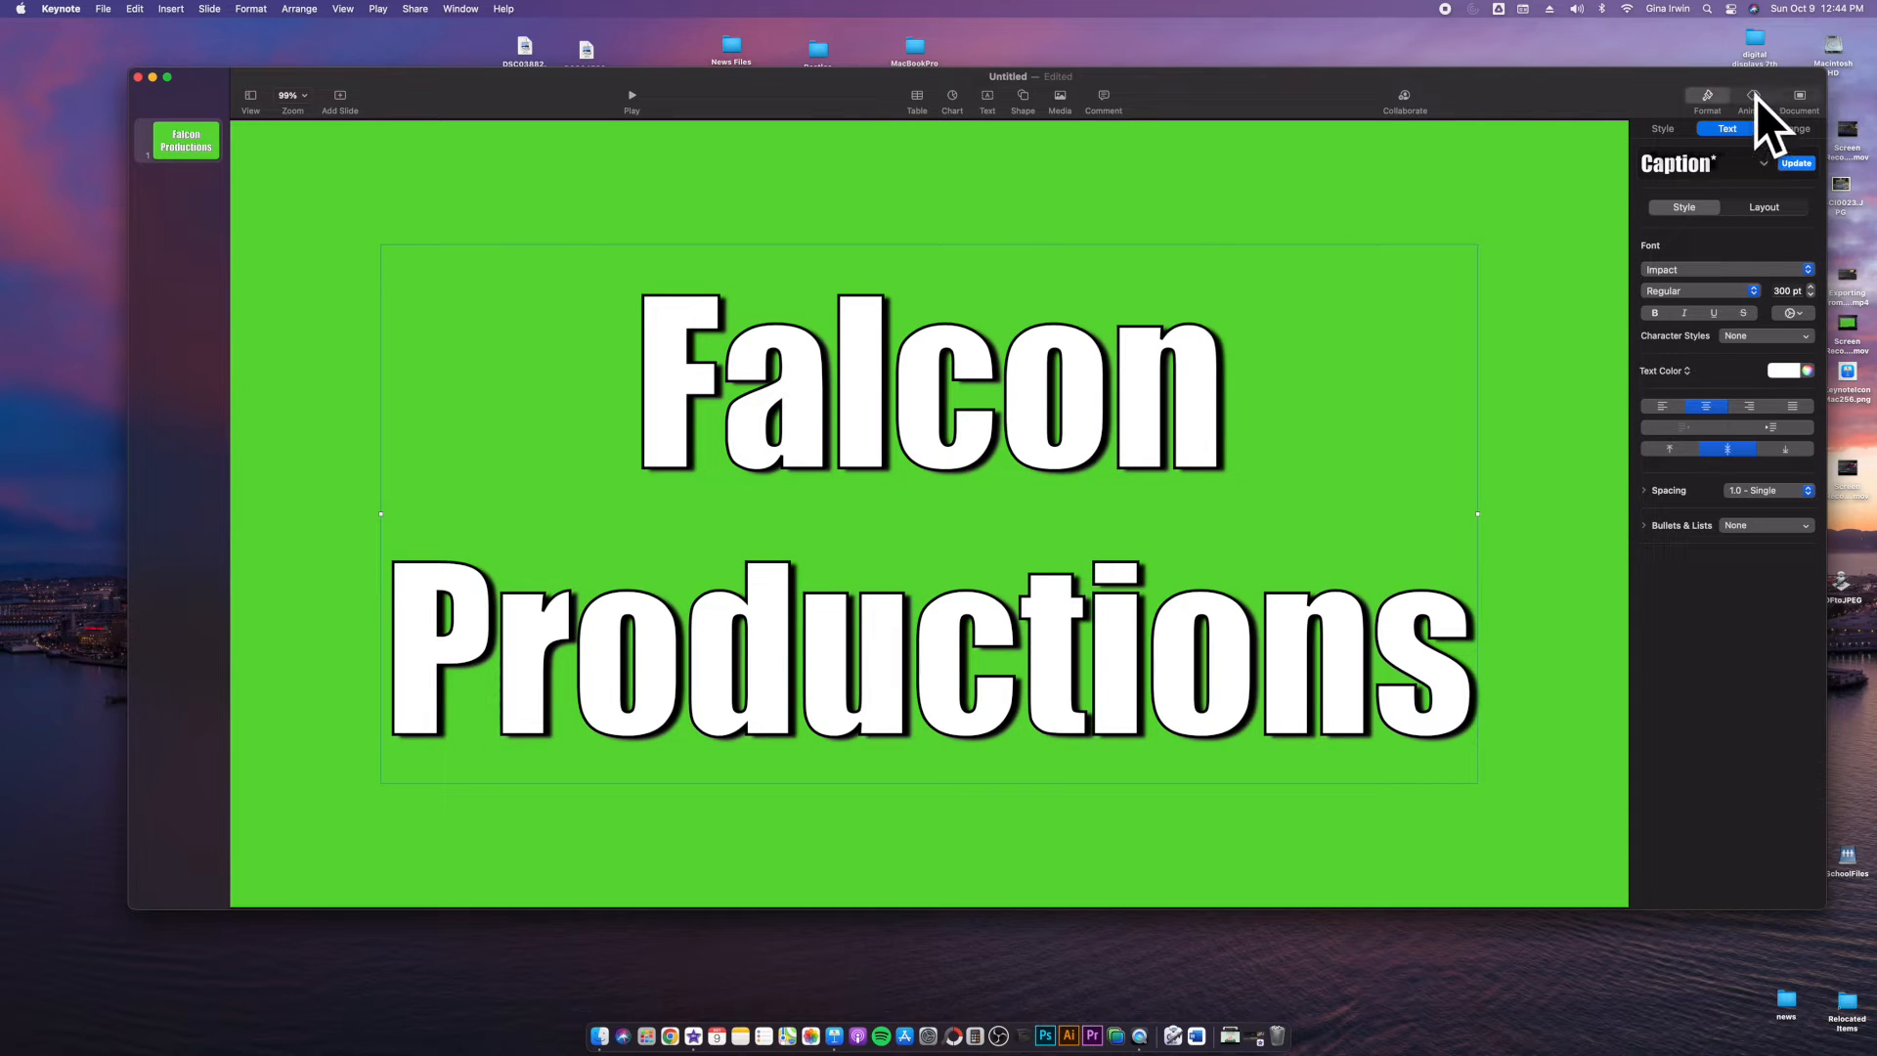
# Step: Add an Anvil build-in effect to the white title
pyautogui.click(1749, 102)
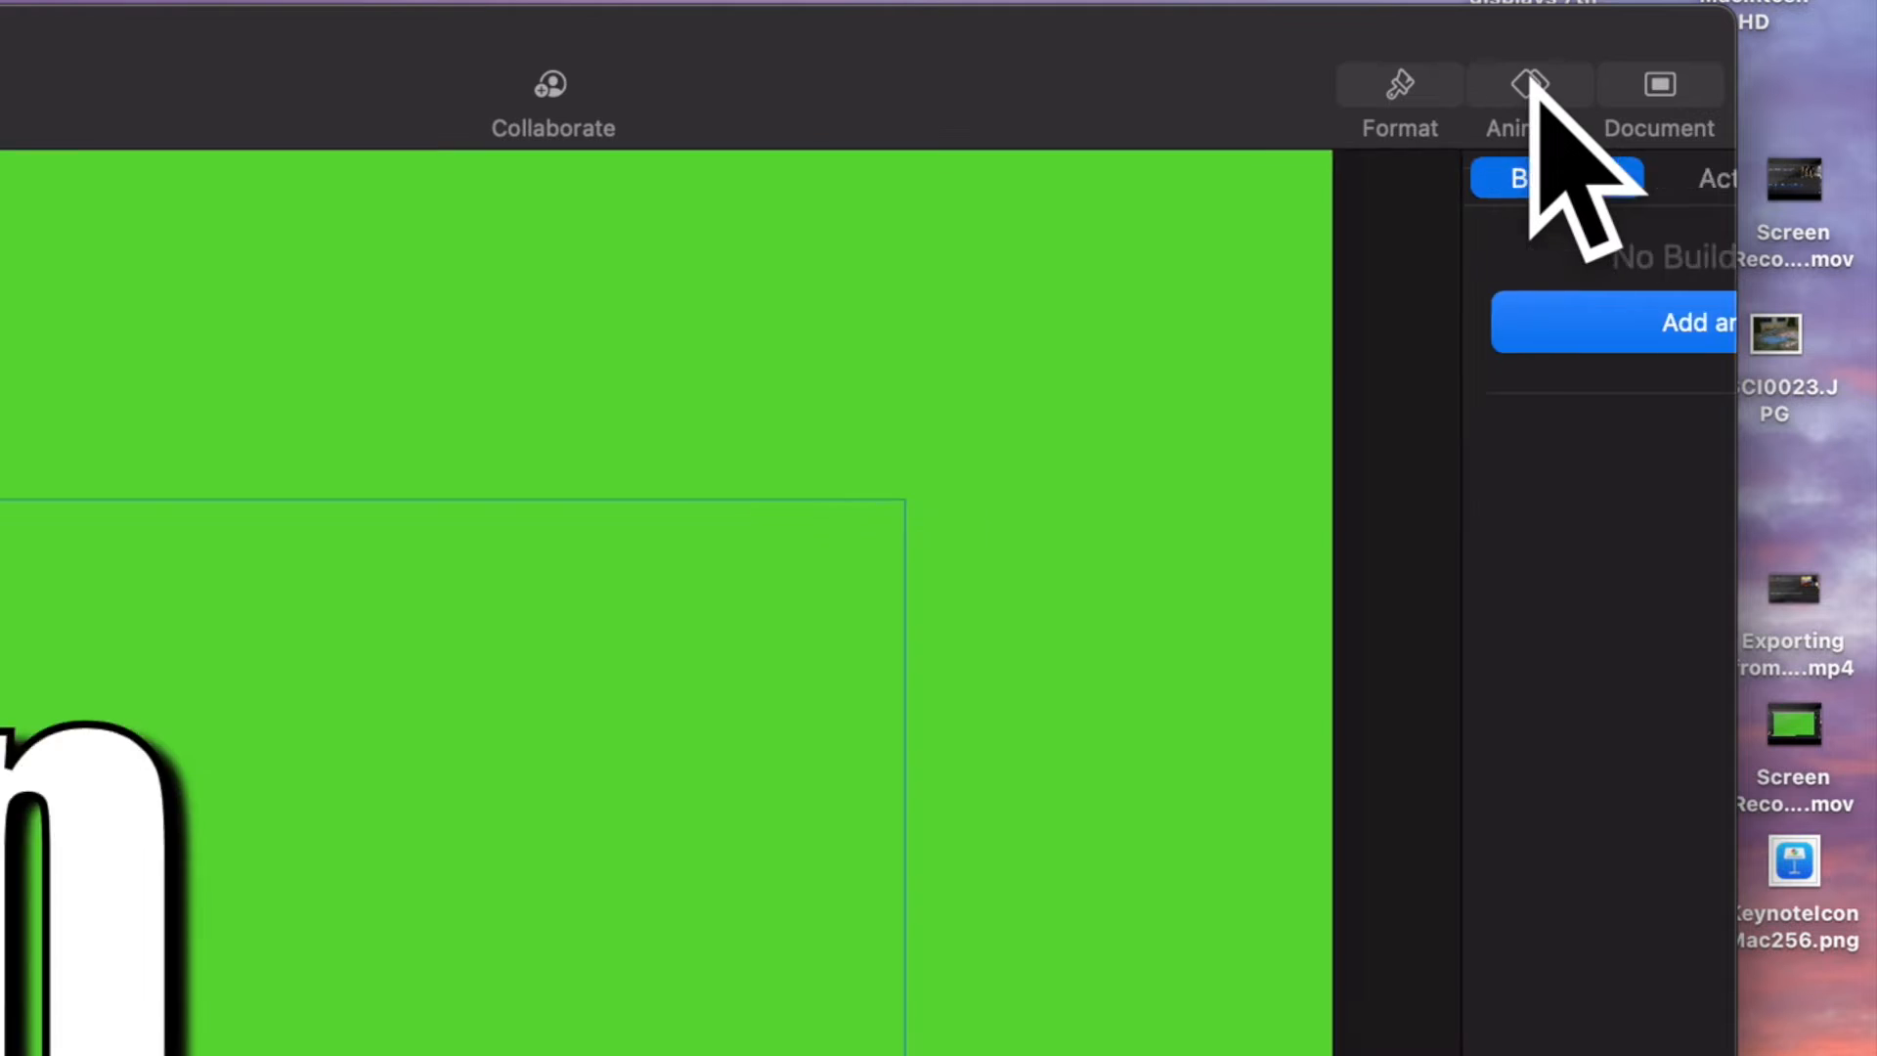
pyautogui.click(1529, 102)
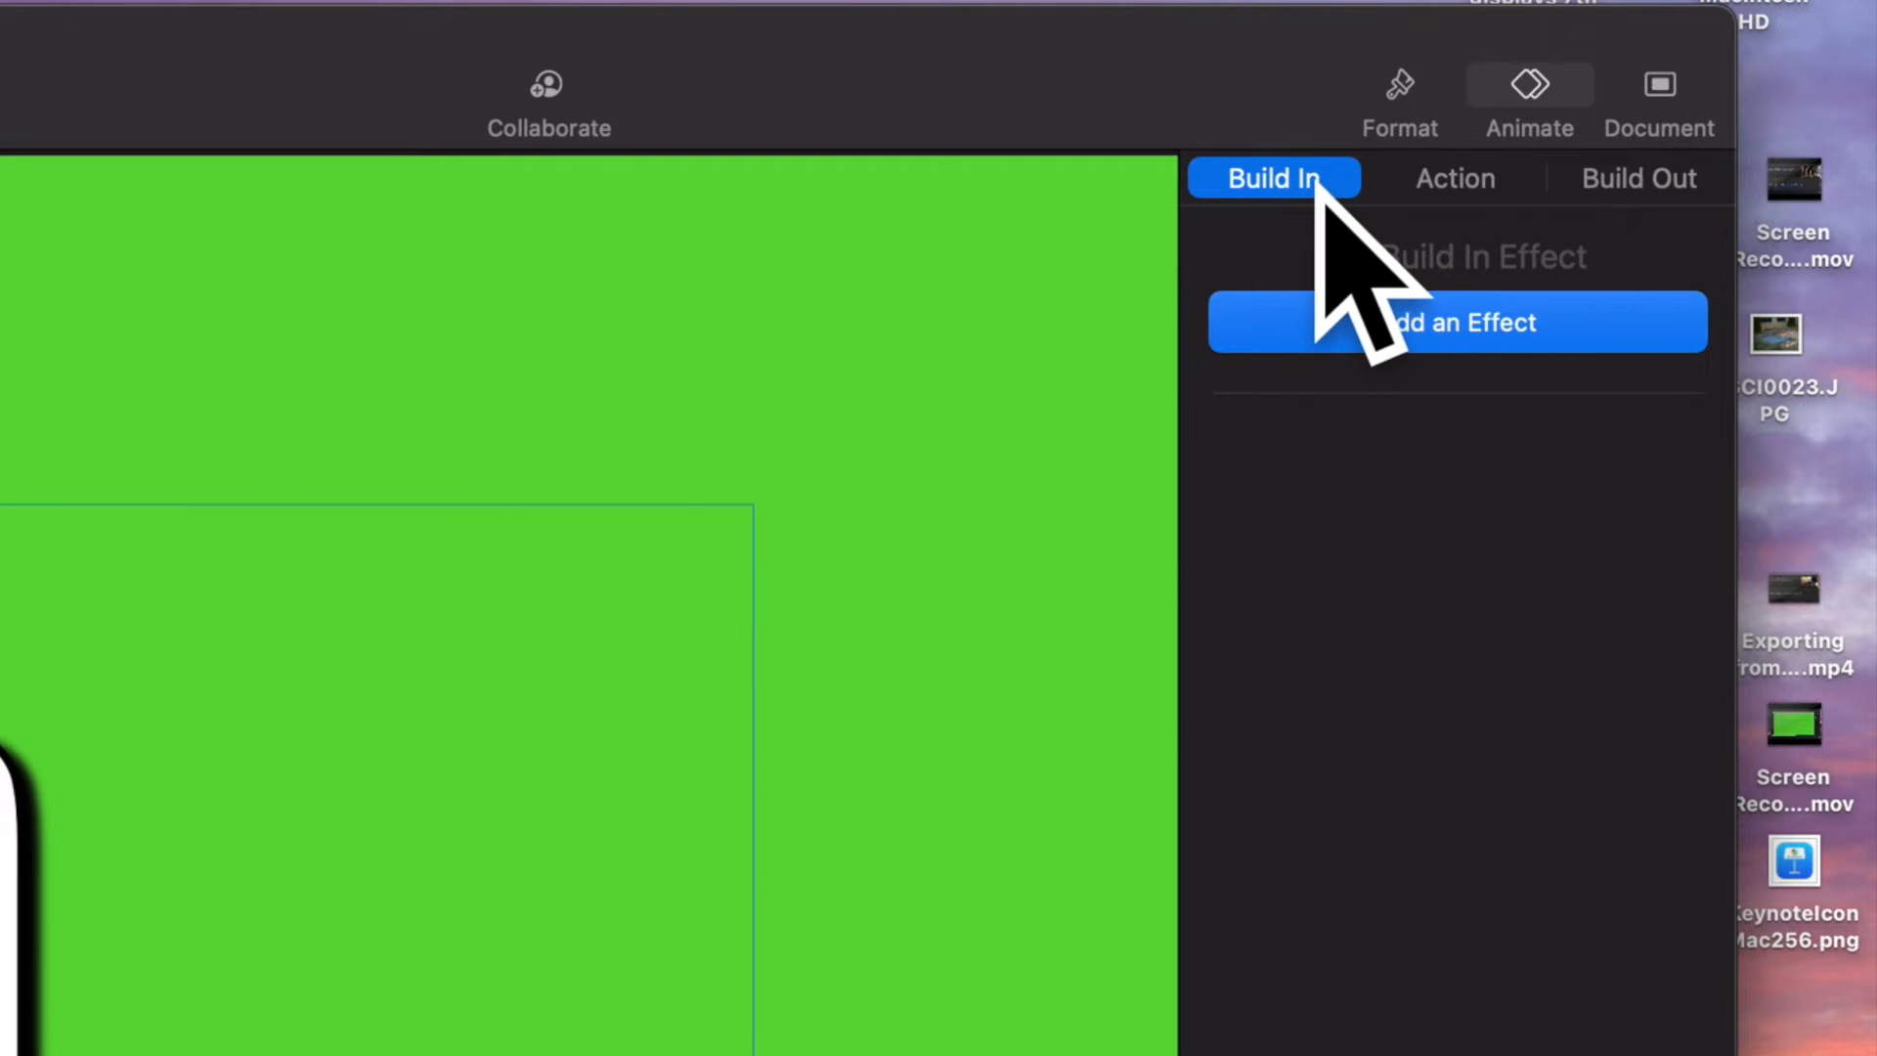
pyautogui.click(1455, 178)
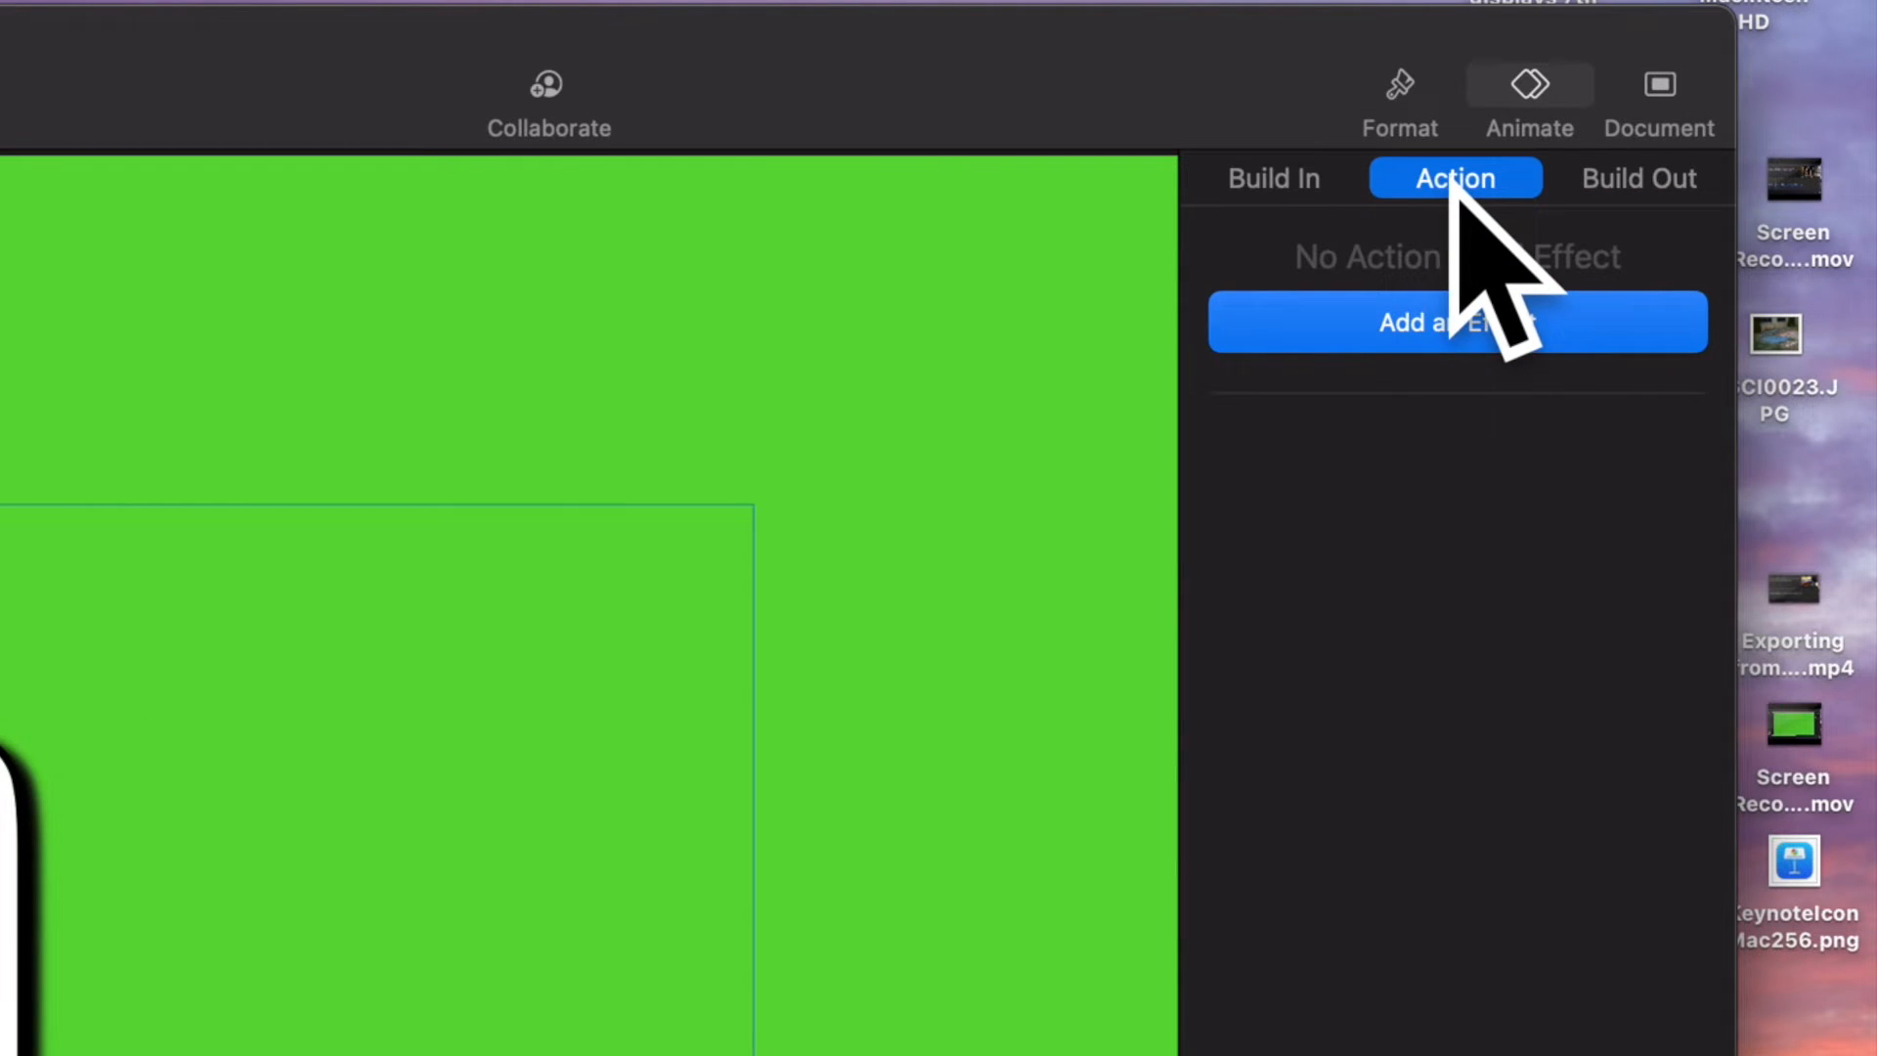
pyautogui.click(1639, 178)
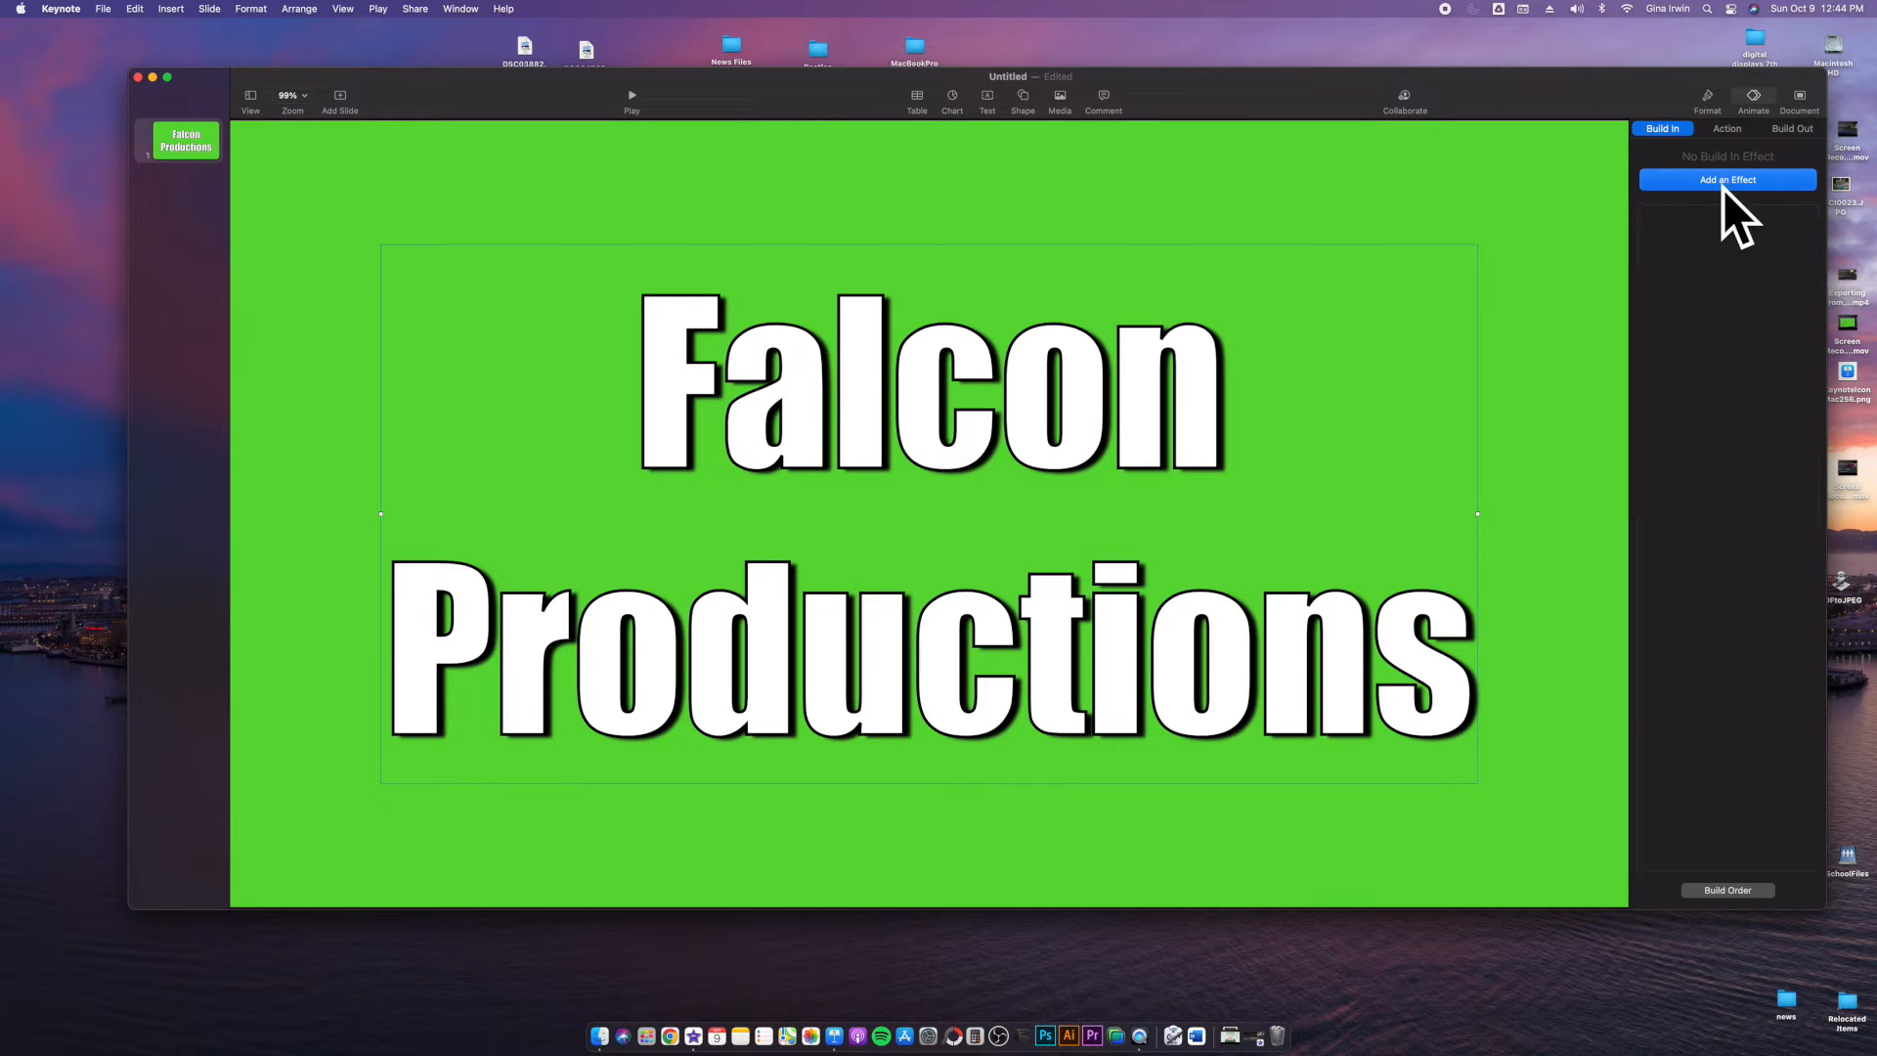
pyautogui.click(1727, 180)
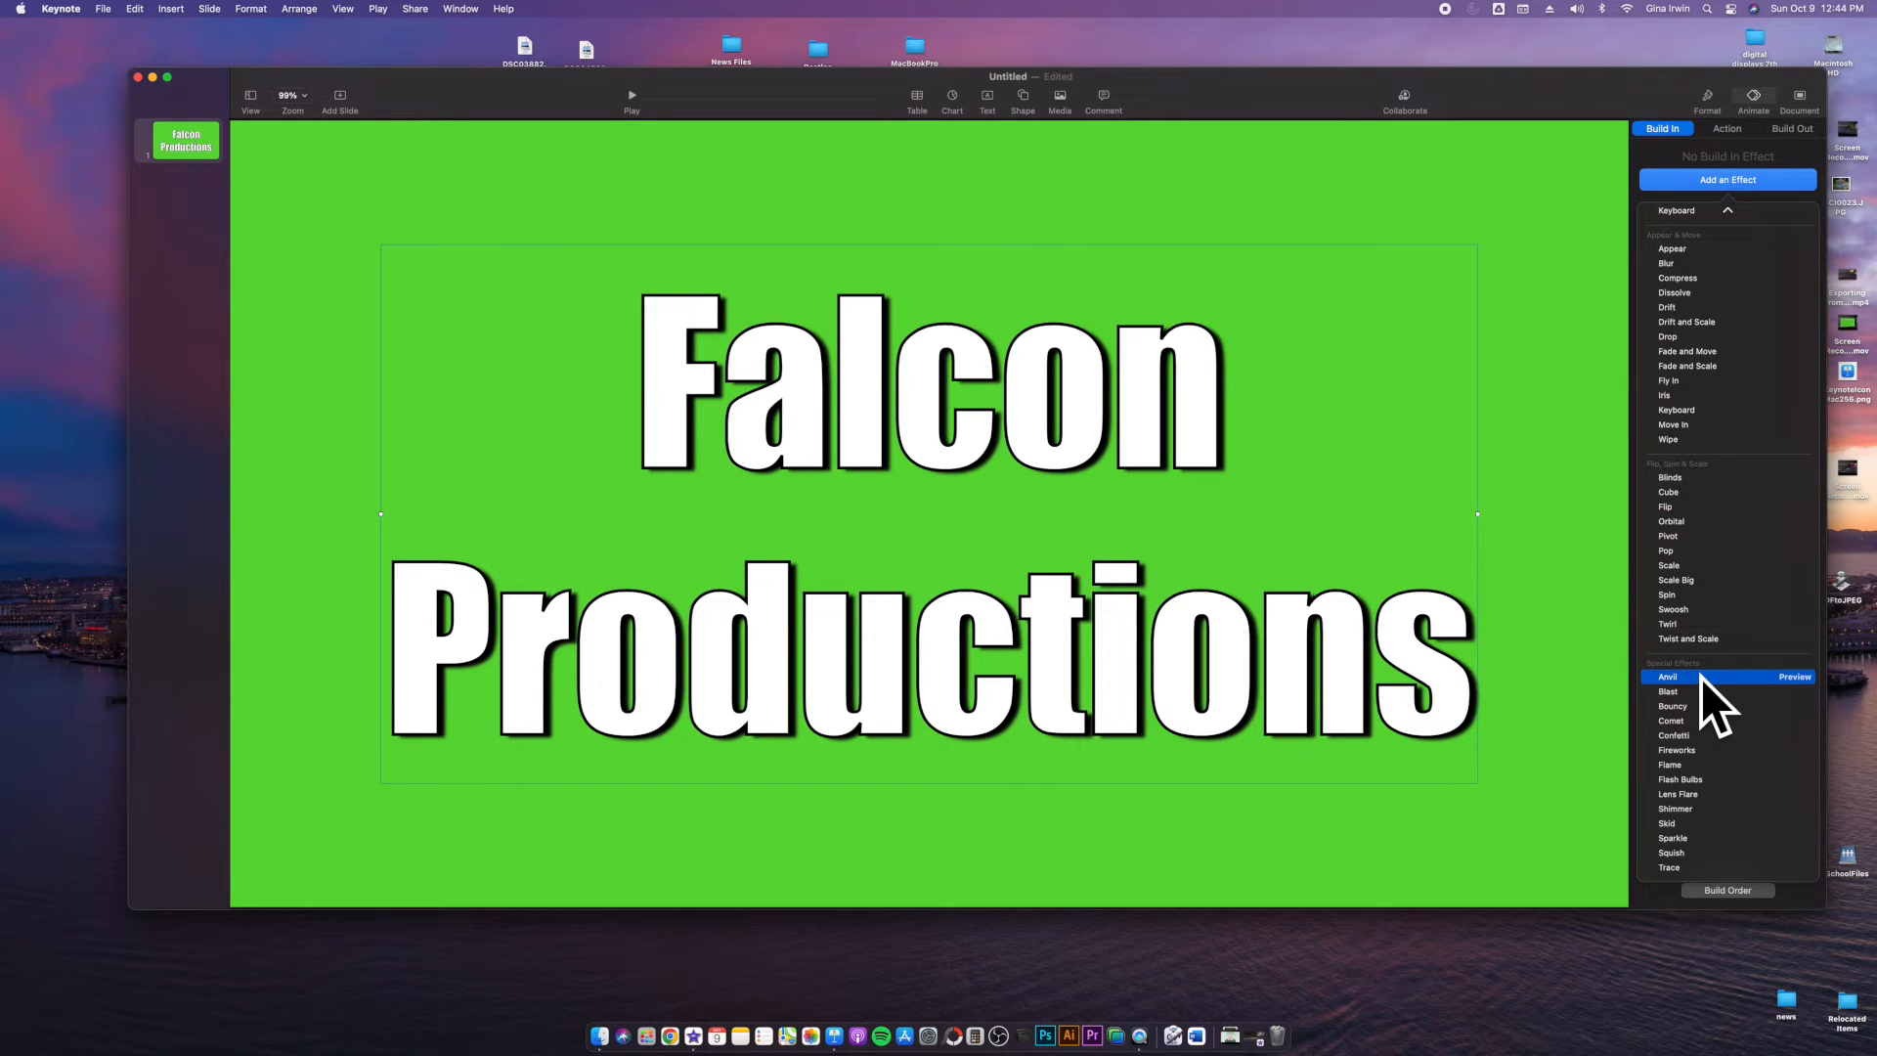
pyautogui.click(1666, 677)
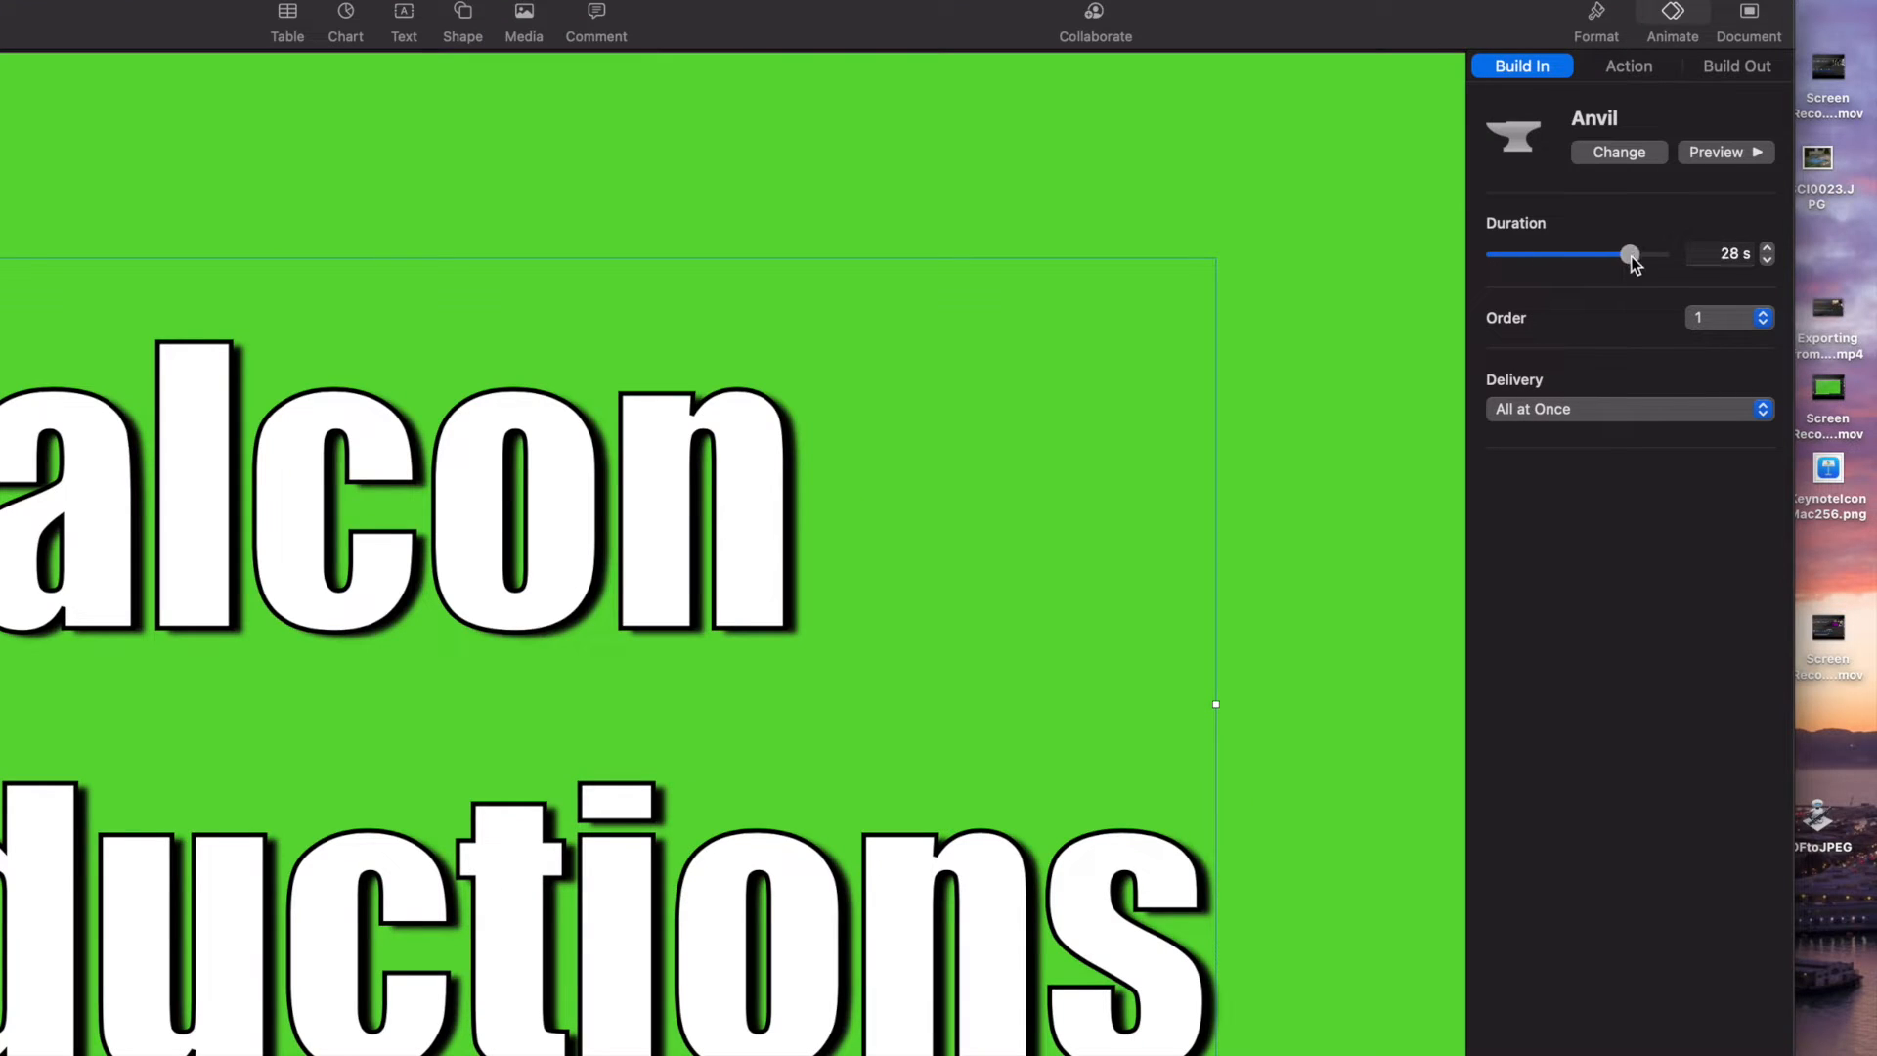
# Step: Shorten the Anvil build-in duration to 3 seconds
pyautogui.moveTo(1629, 254); pyautogui.dragTo(1563, 255)
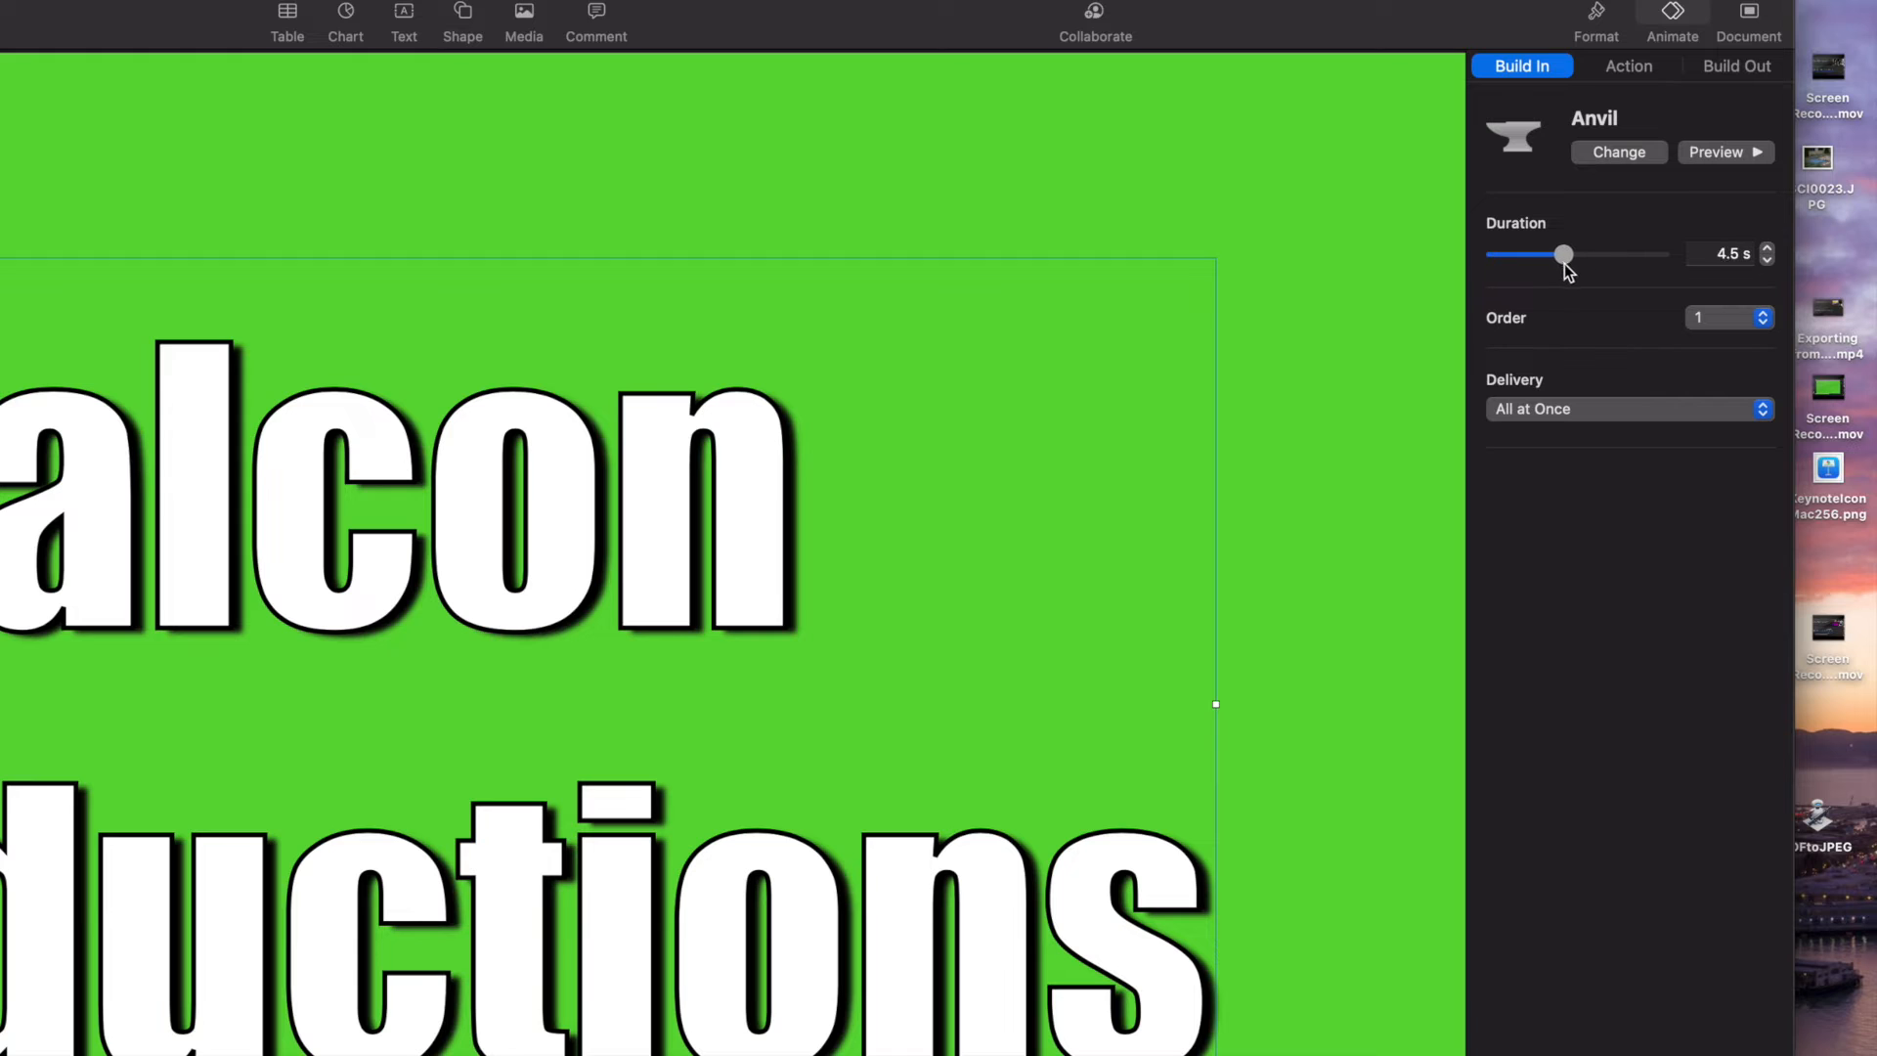
pyautogui.moveTo(1563, 254); pyautogui.dragTo(1572, 254)
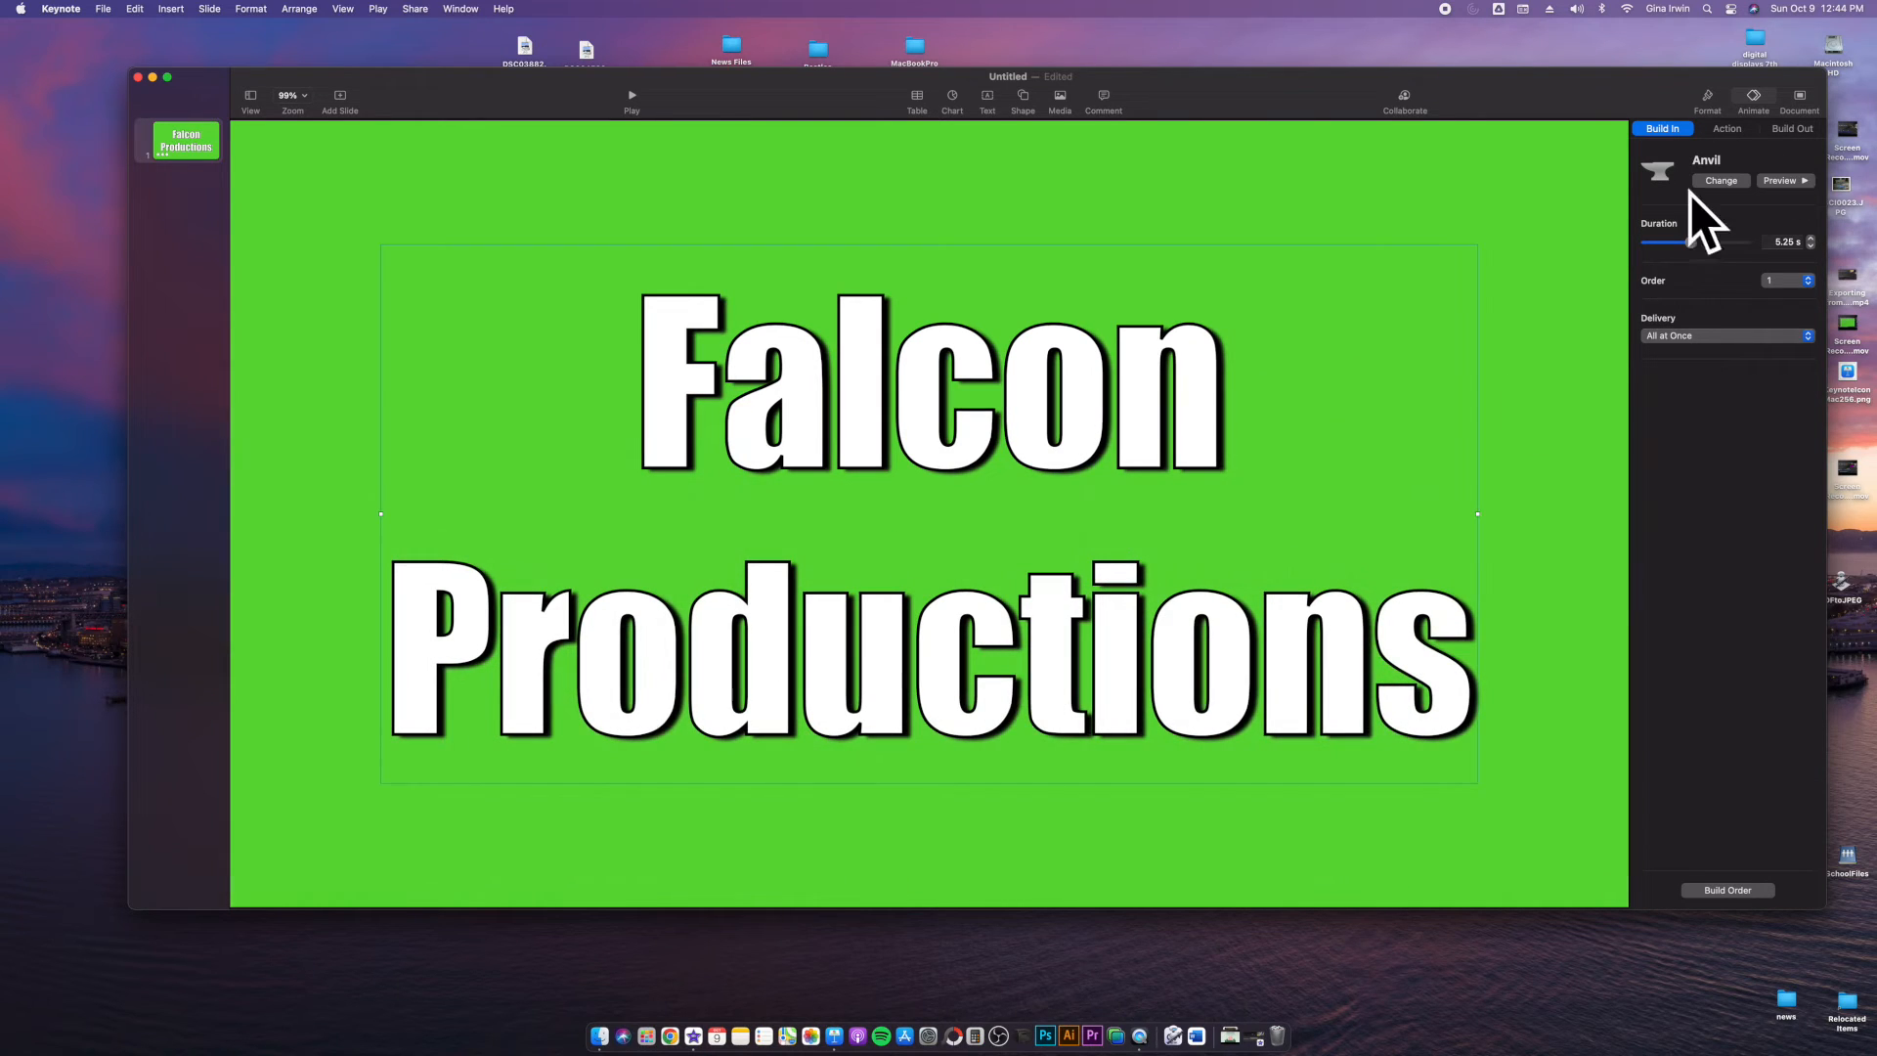
pyautogui.moveTo(1690, 243); pyautogui.dragTo(1658, 243)
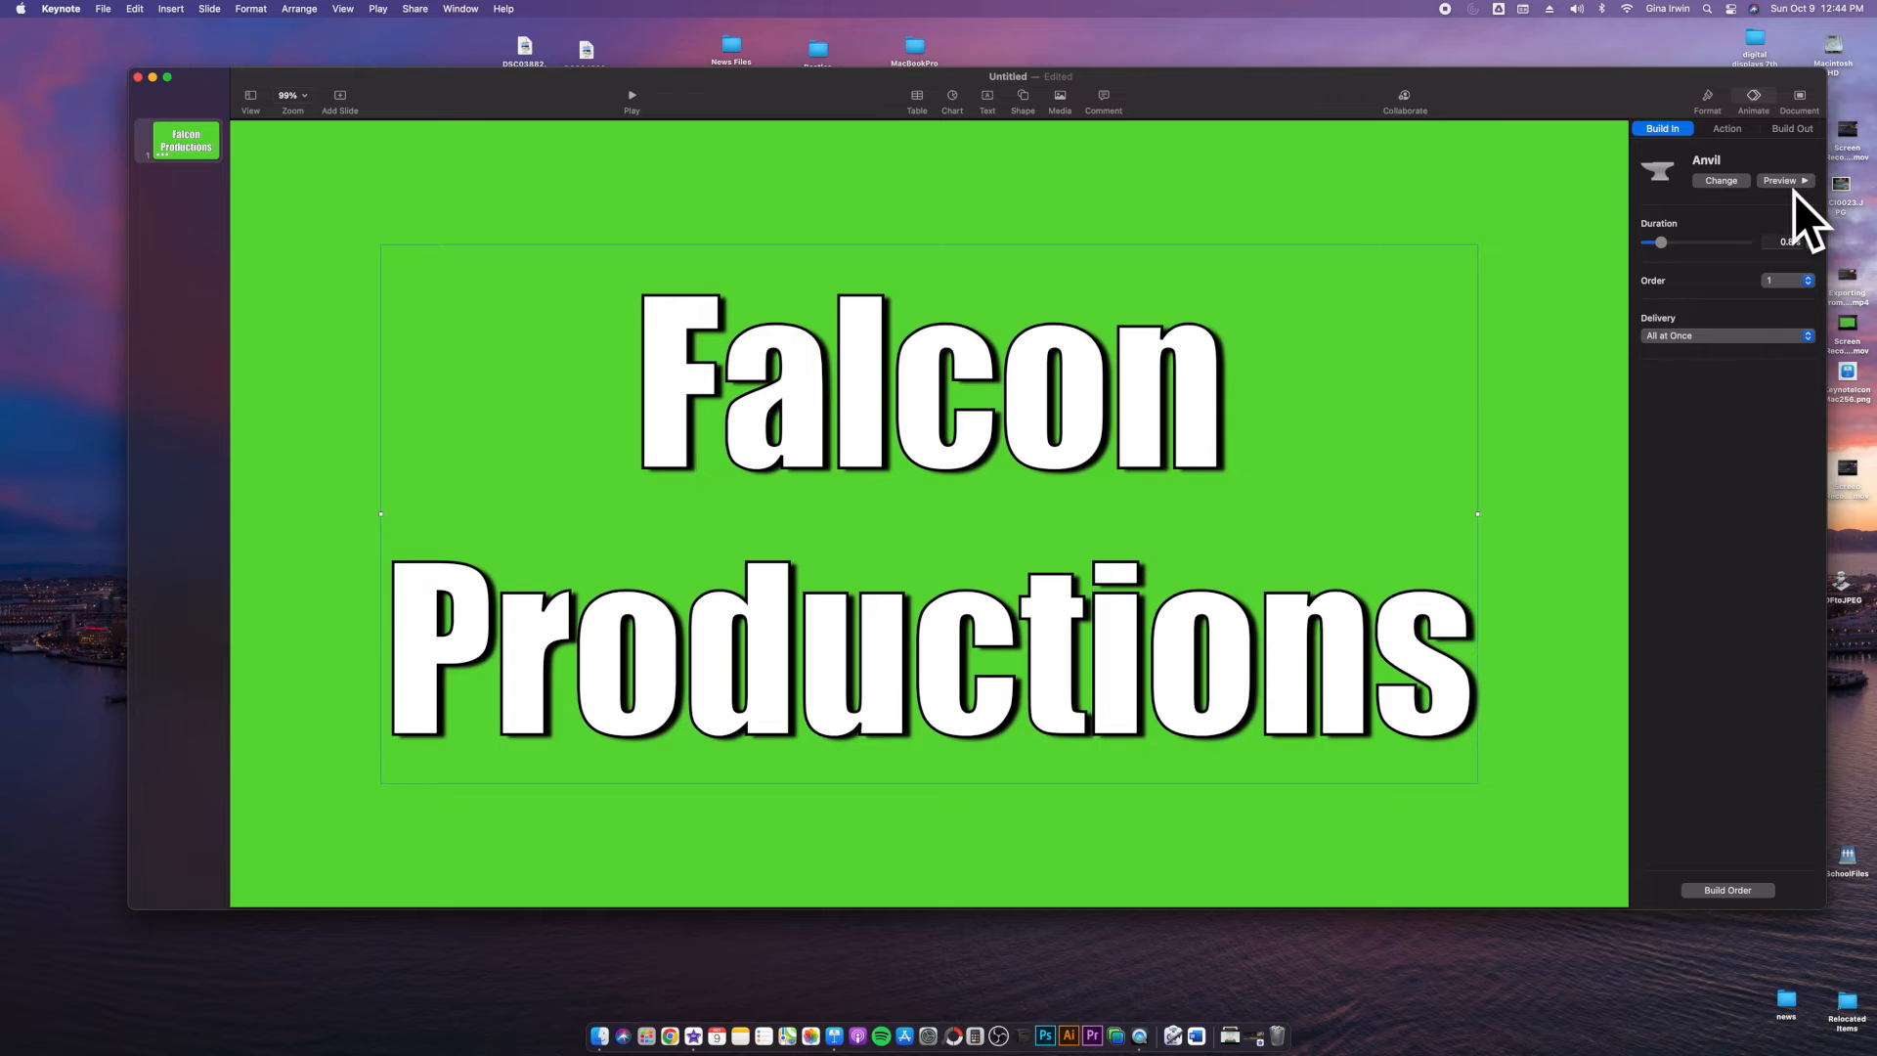
pyautogui.moveTo(1688, 258)
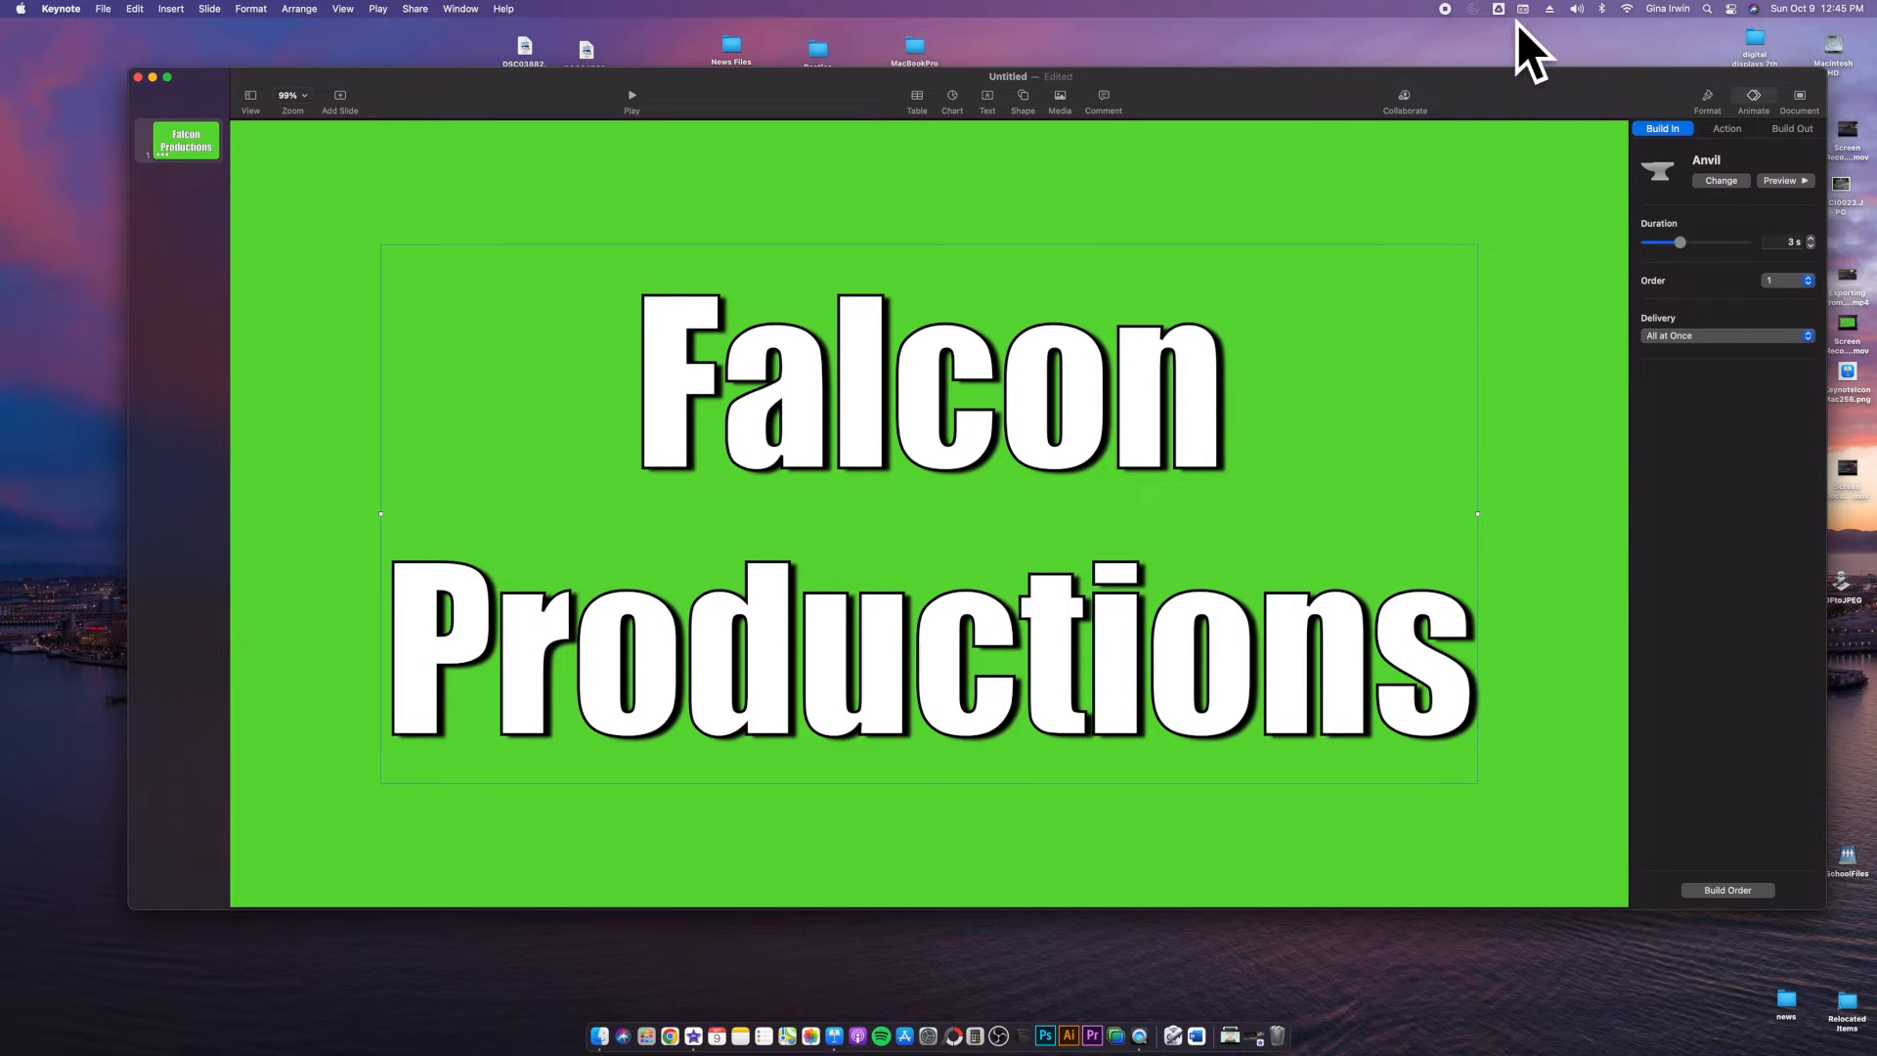
# Step: Add a Flip action effect to the title, flipping left to right after the build-in
pyautogui.click(1727, 129)
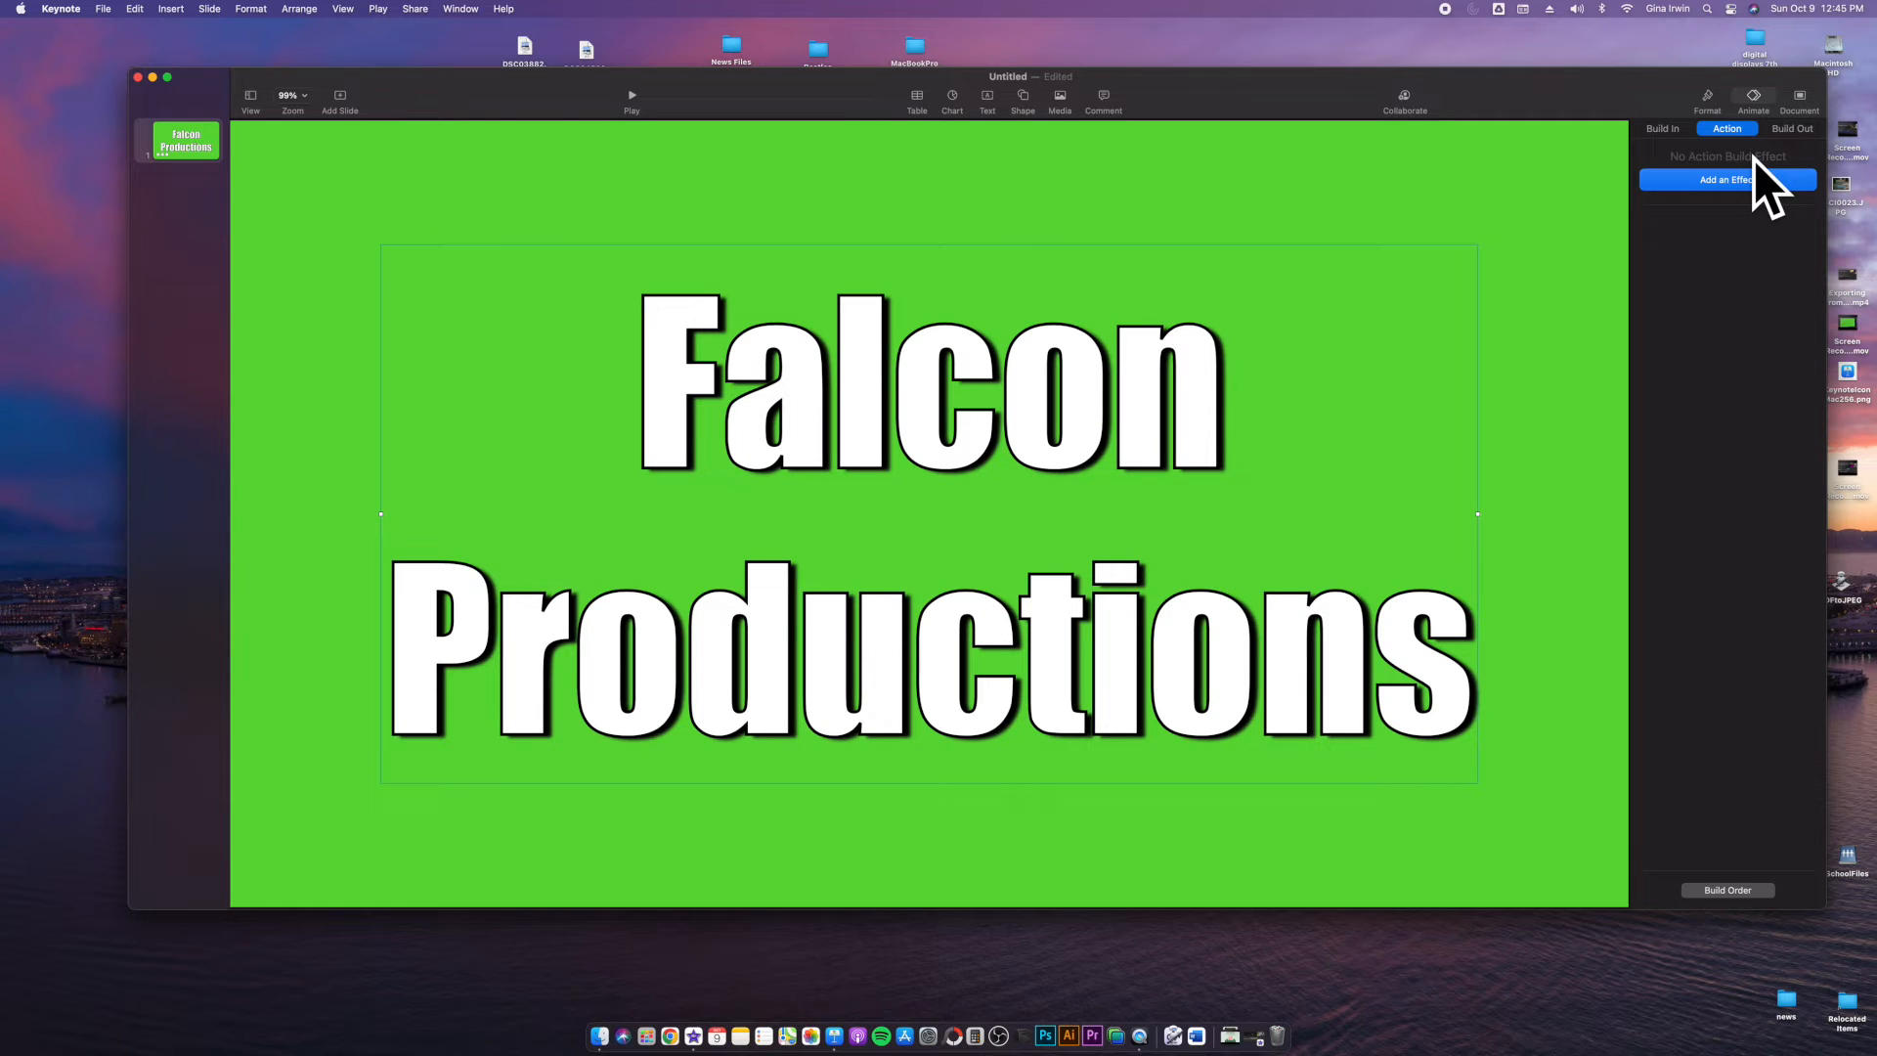
pyautogui.click(1727, 180)
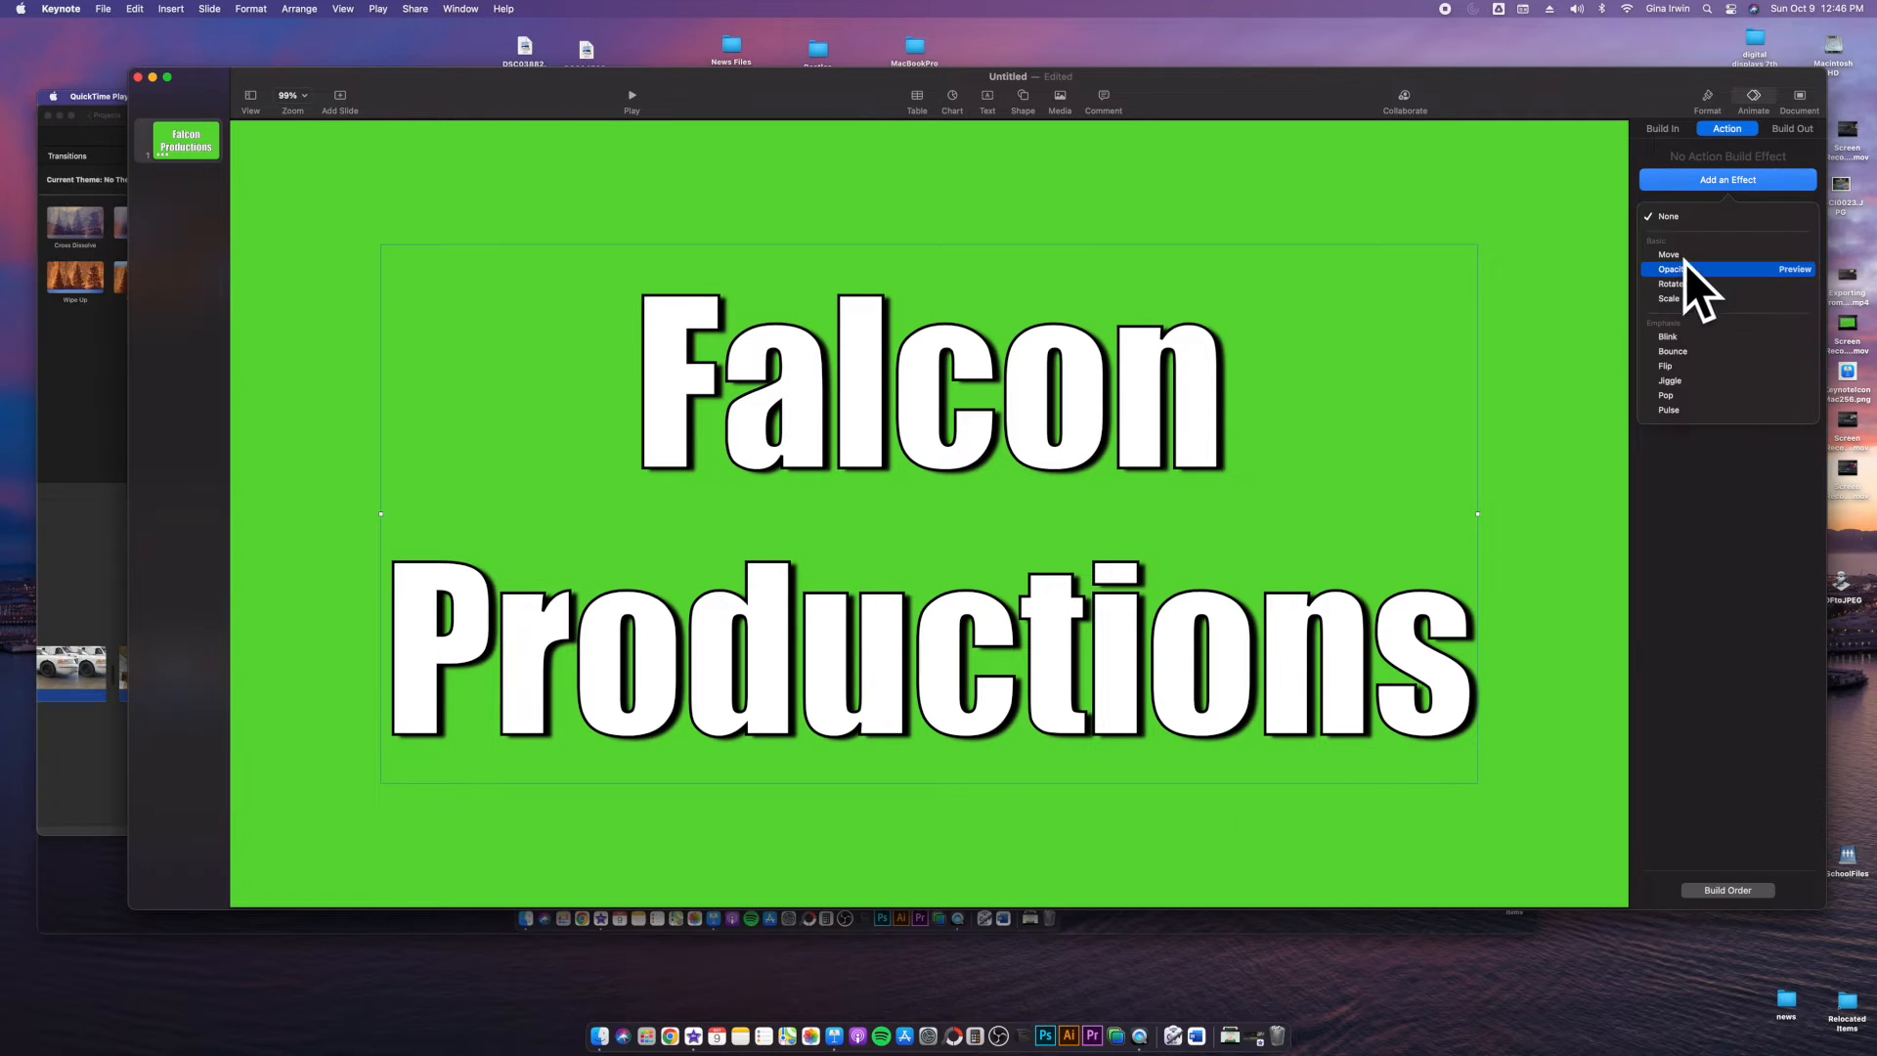
pyautogui.click(1666, 366)
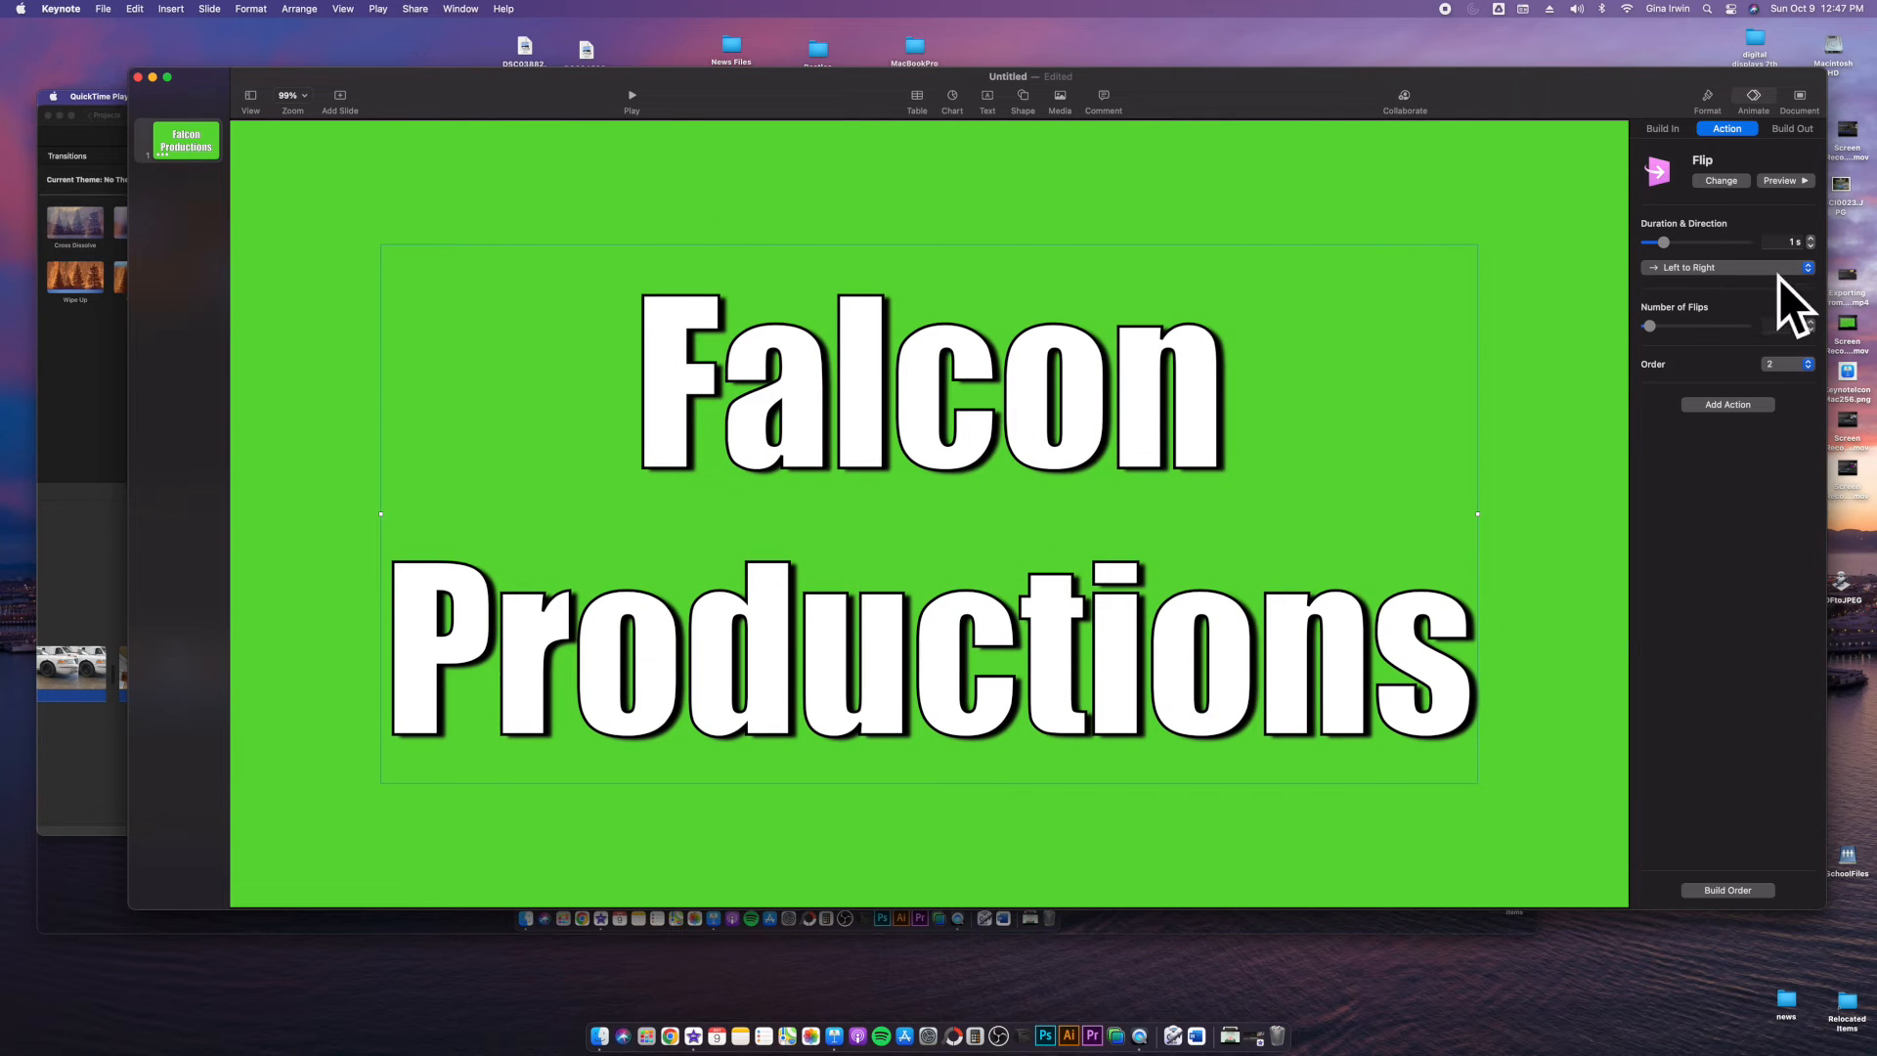
pyautogui.click(1793, 129)
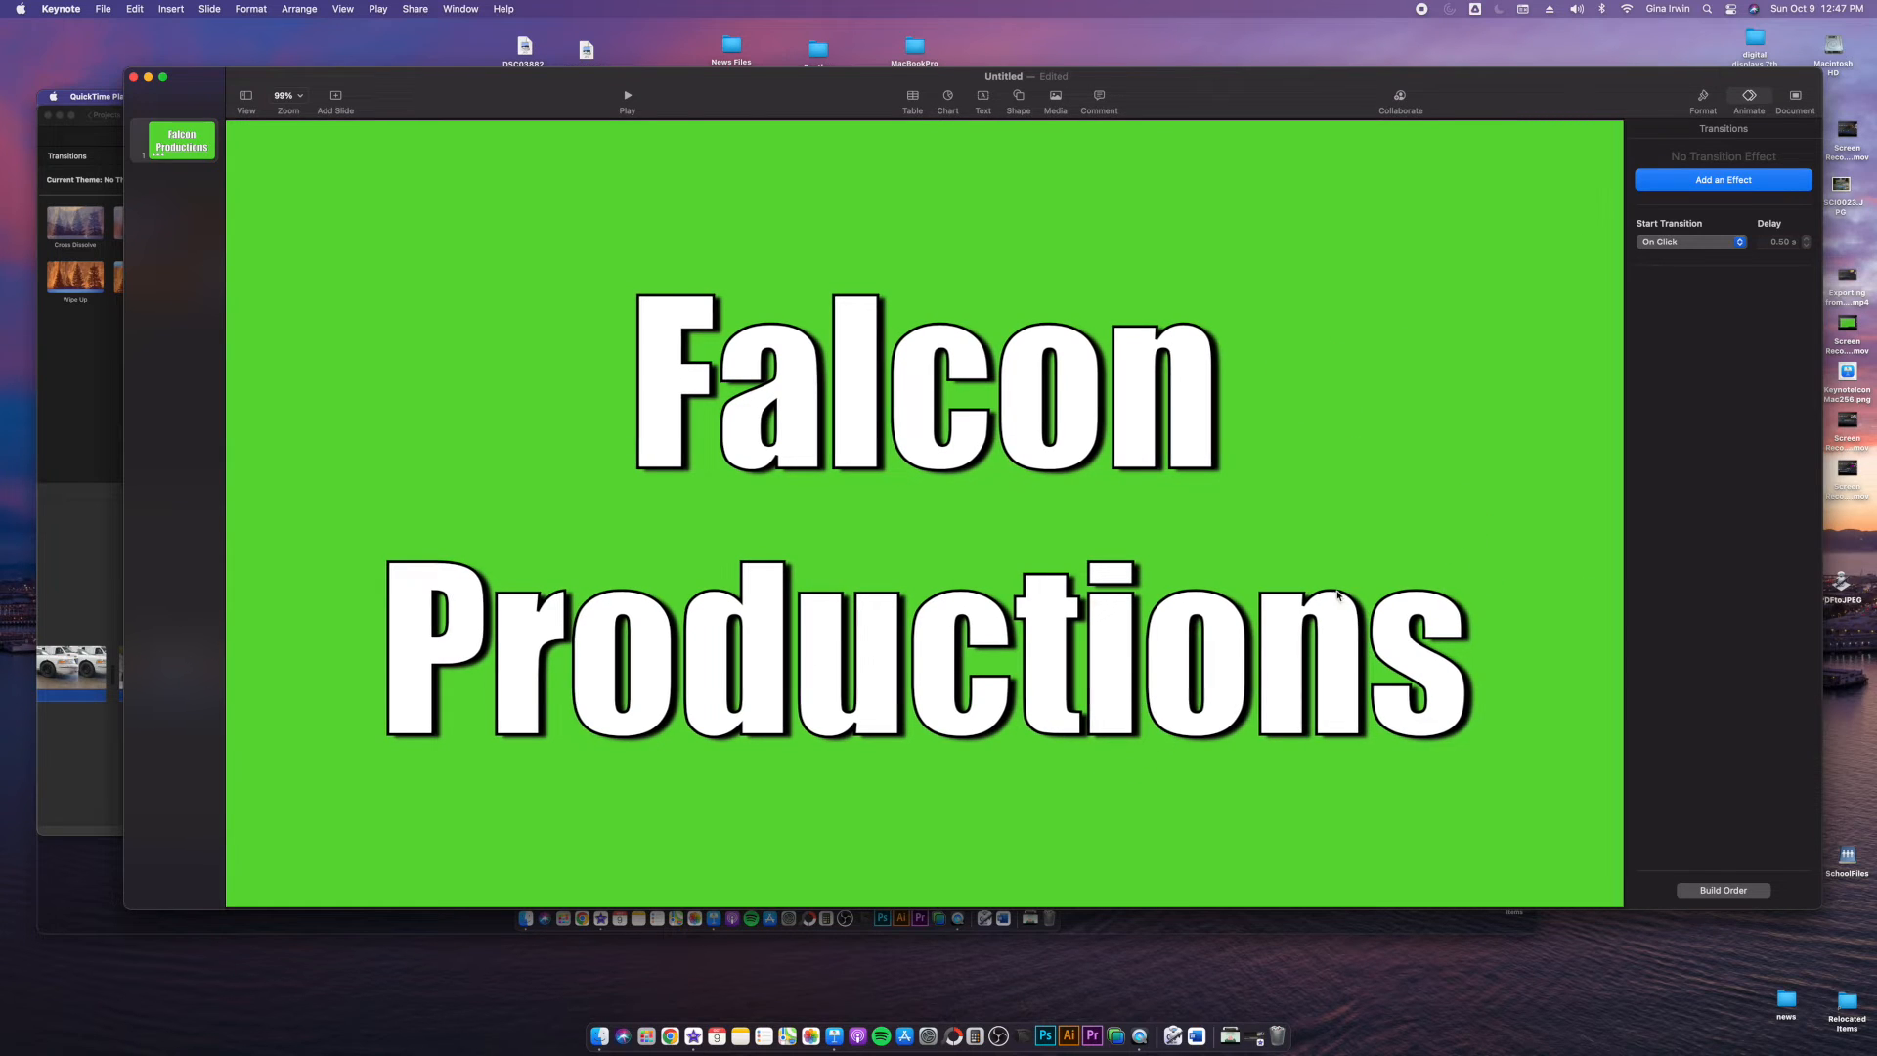
# Step: Change the title's action effect to None, keeping only the 3-second Anvil build-in
pyautogui.click(1748, 102)
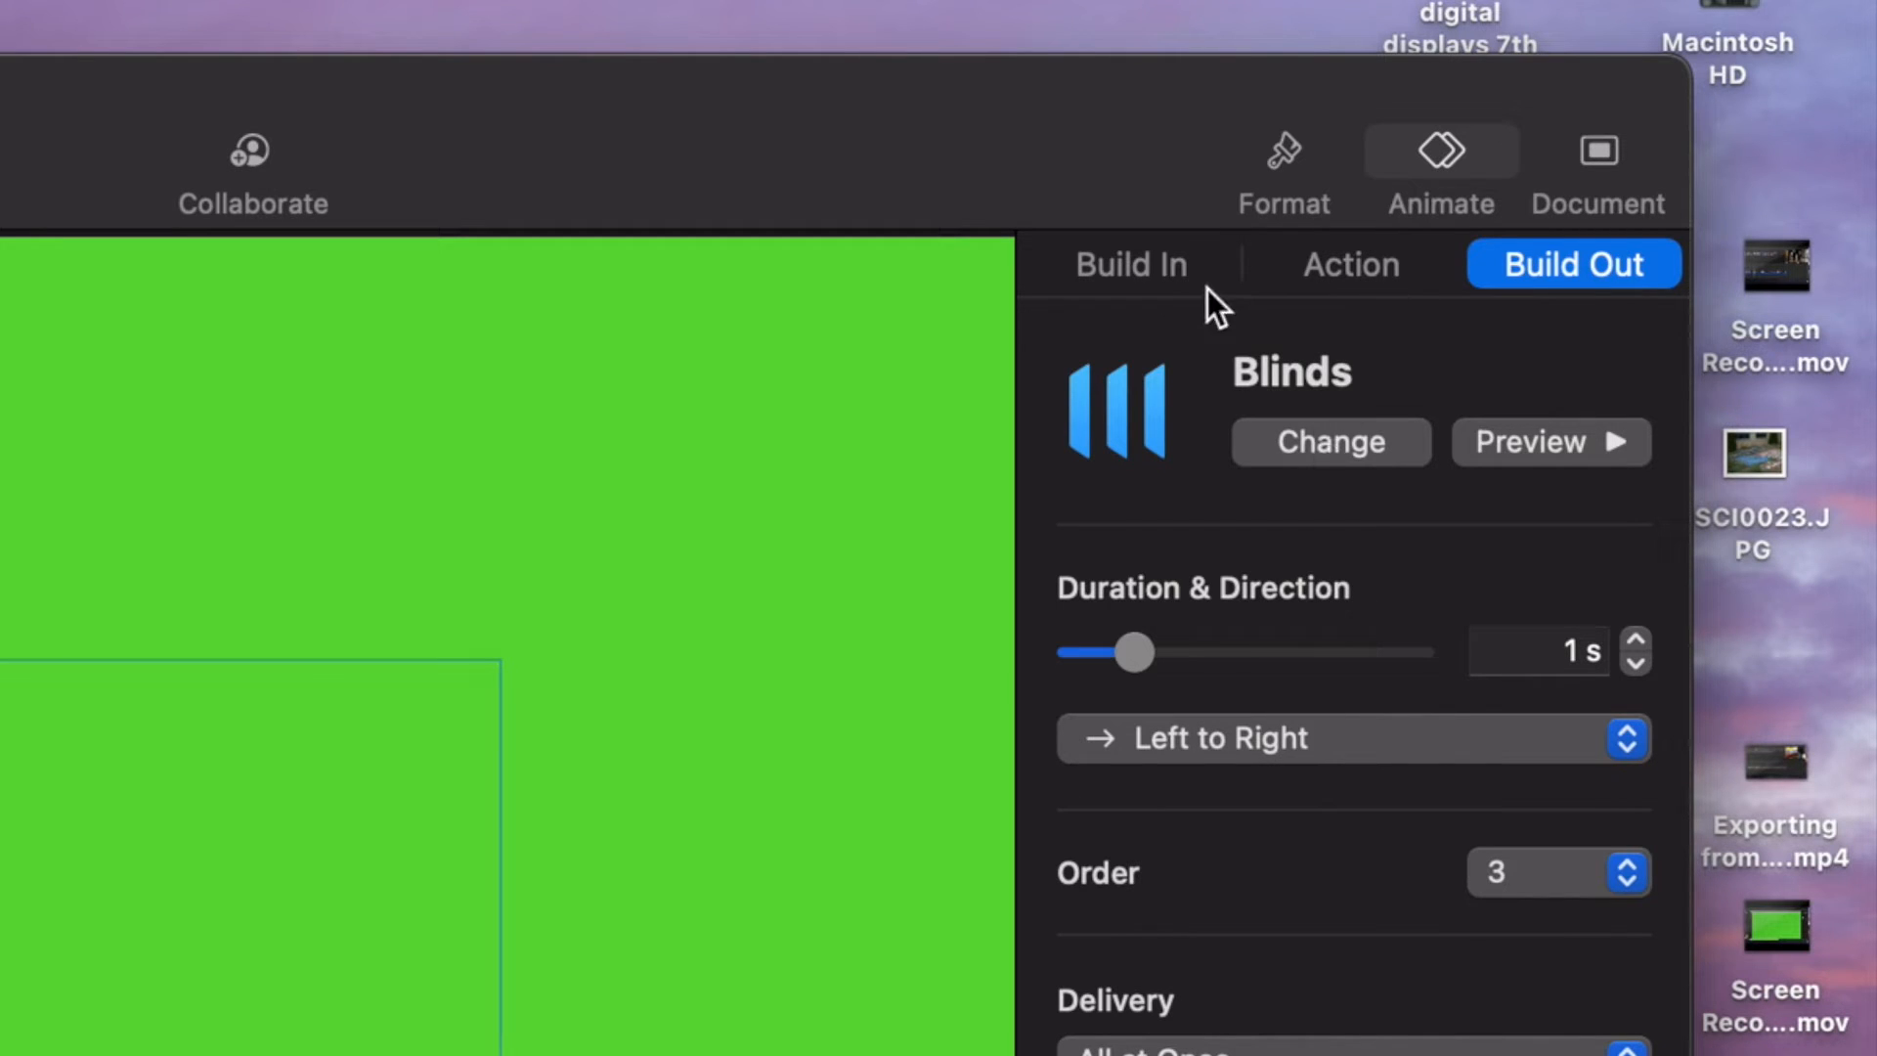
pyautogui.moveTo(1165, 284)
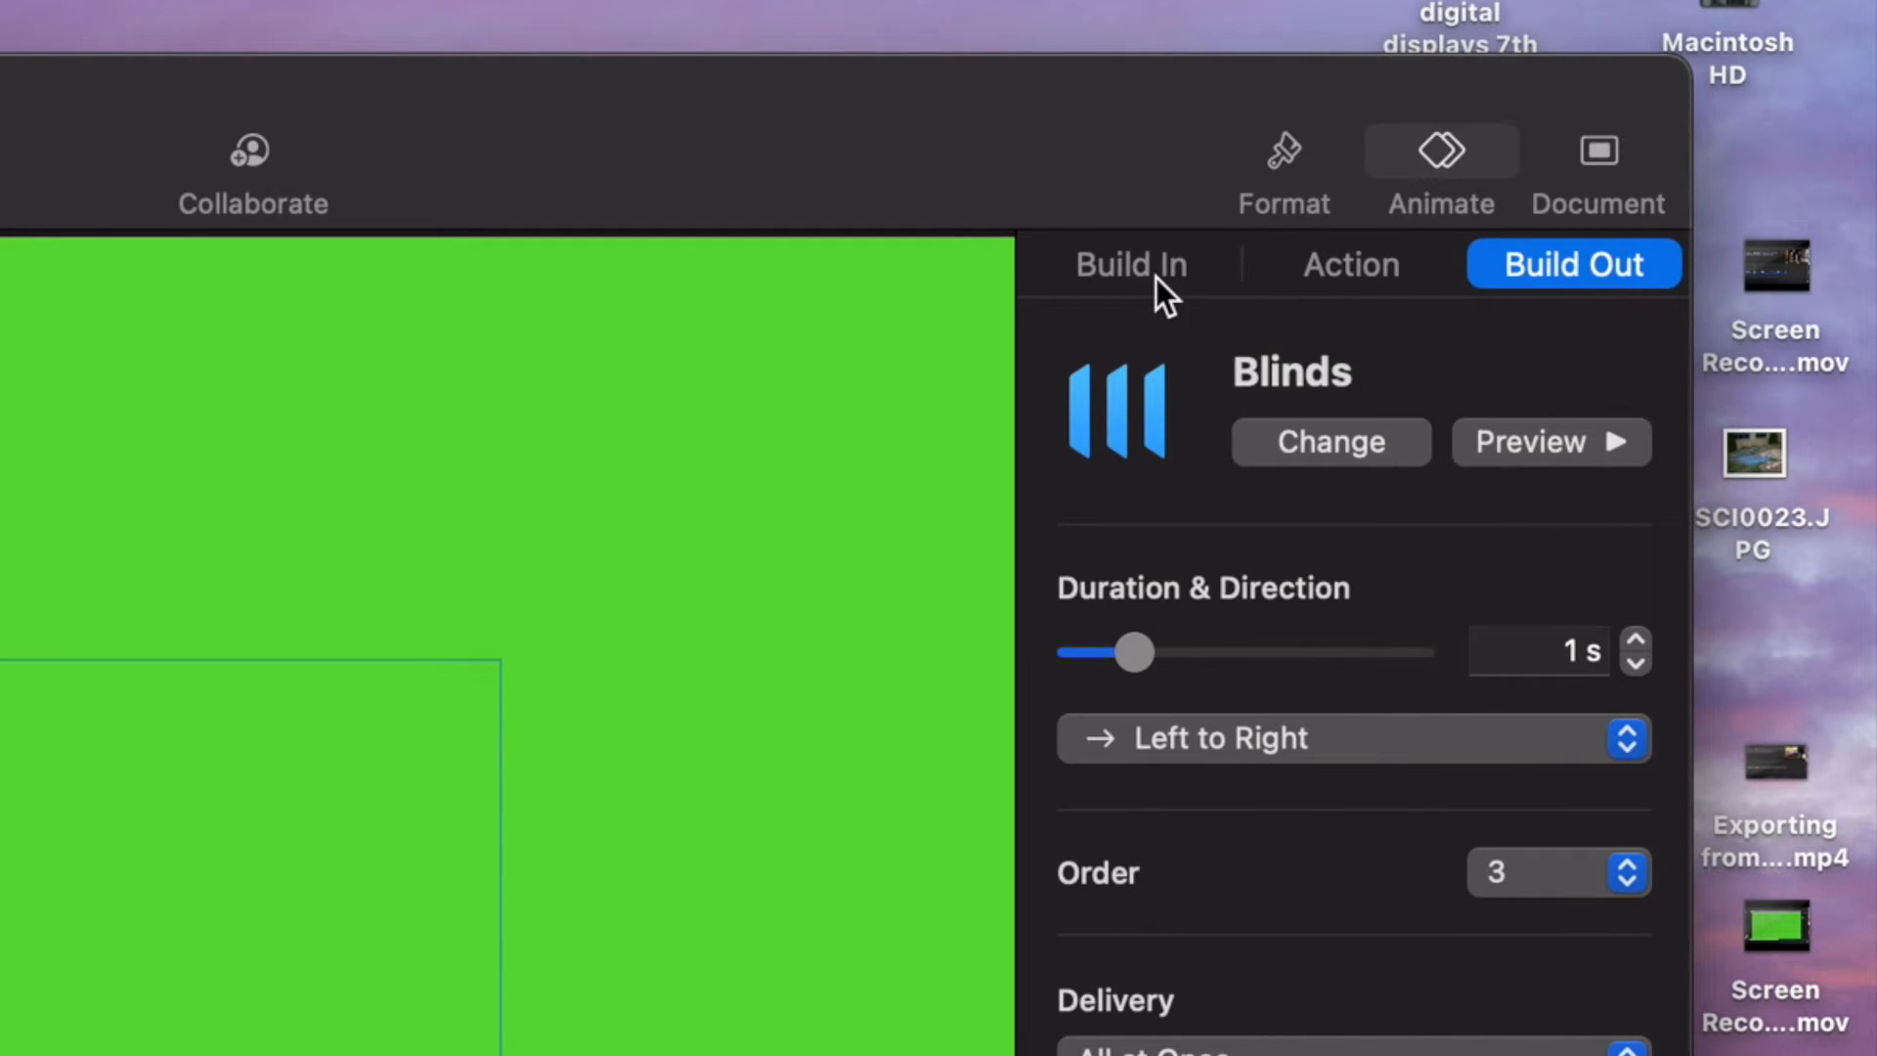
pyautogui.click(1130, 264)
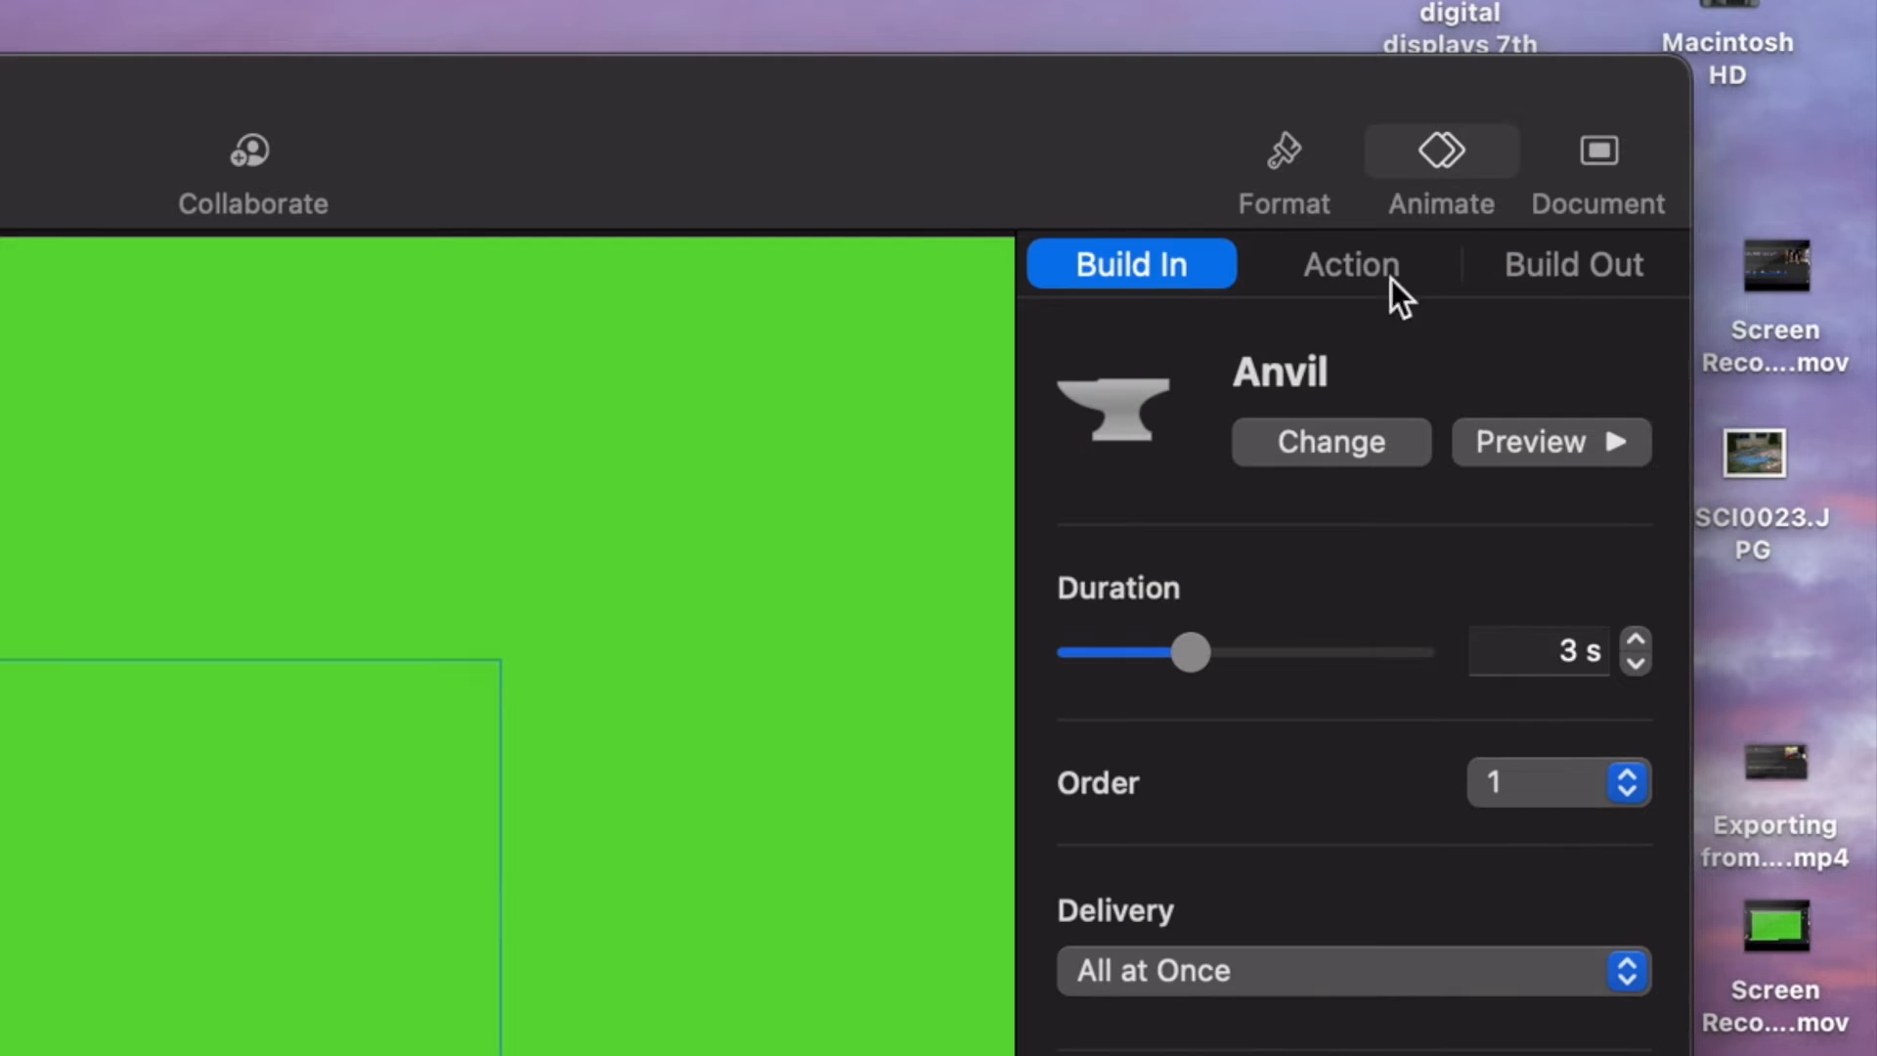
pyautogui.click(1572, 264)
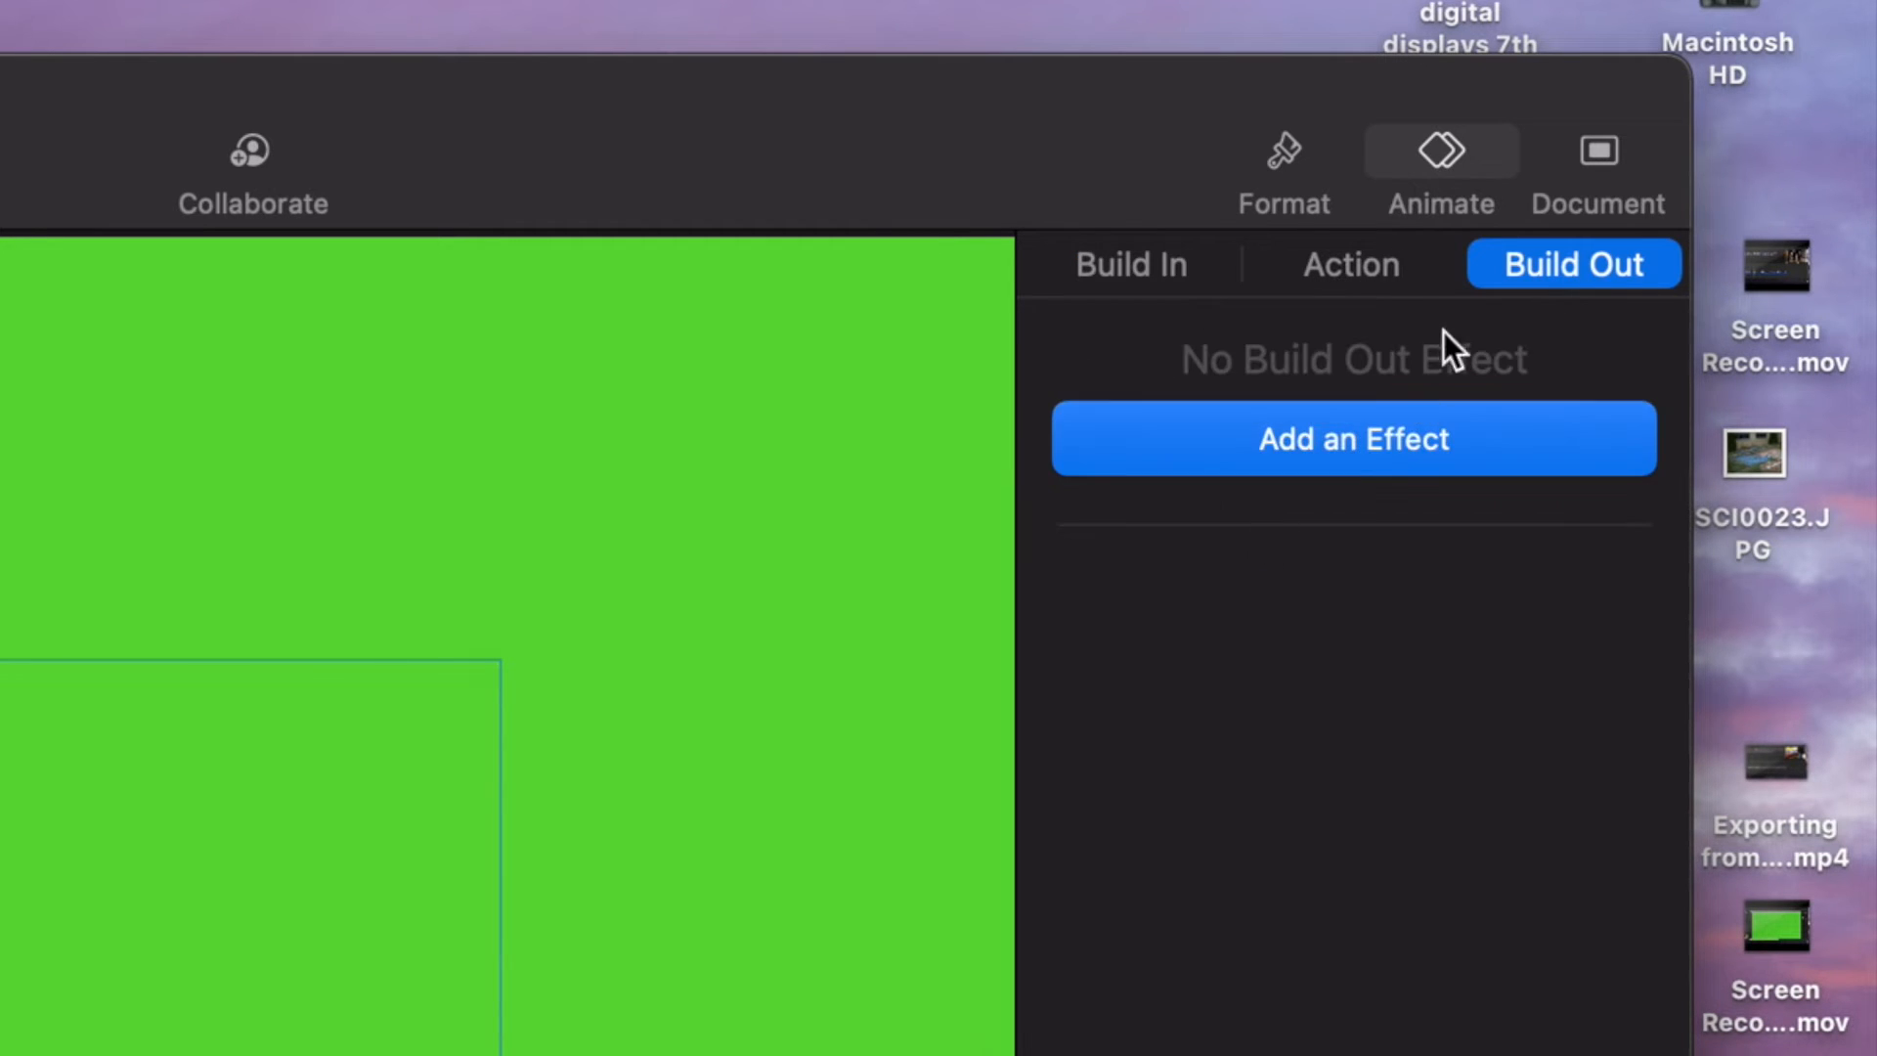
pyautogui.click(1351, 264)
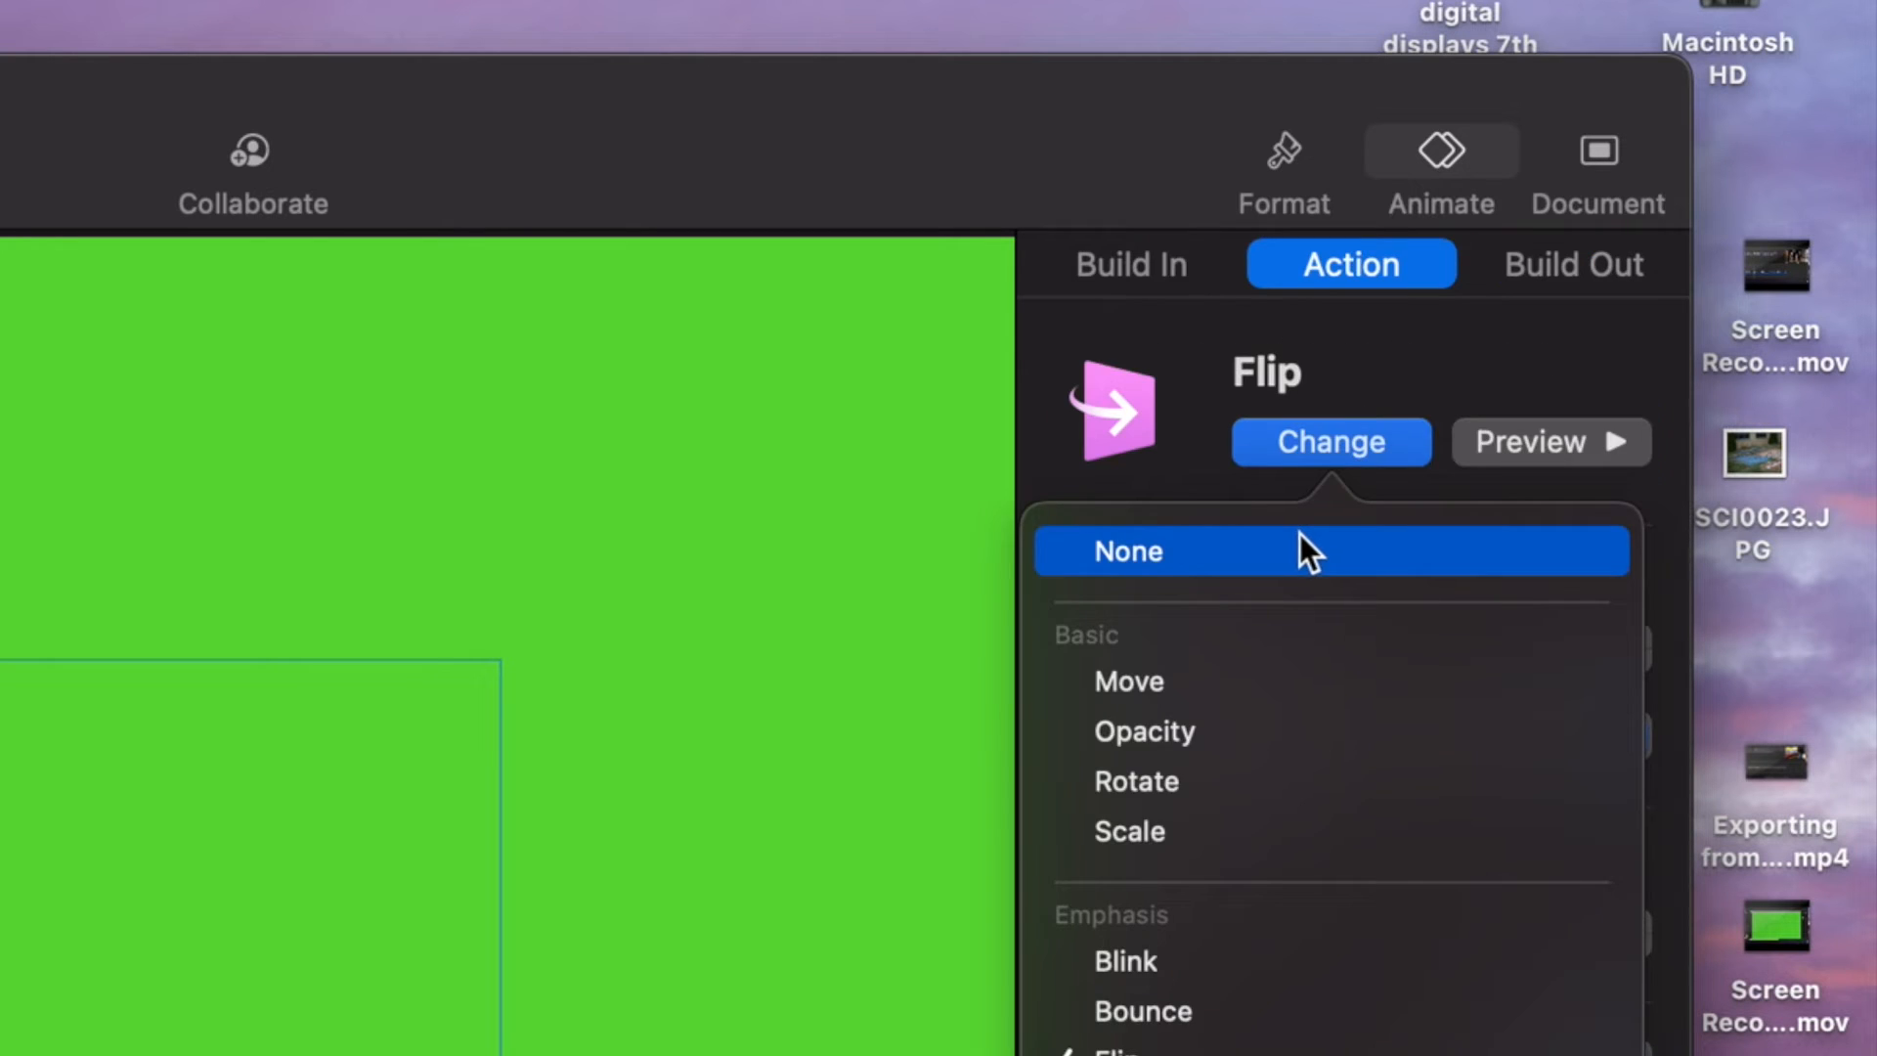
pyautogui.click(1128, 264)
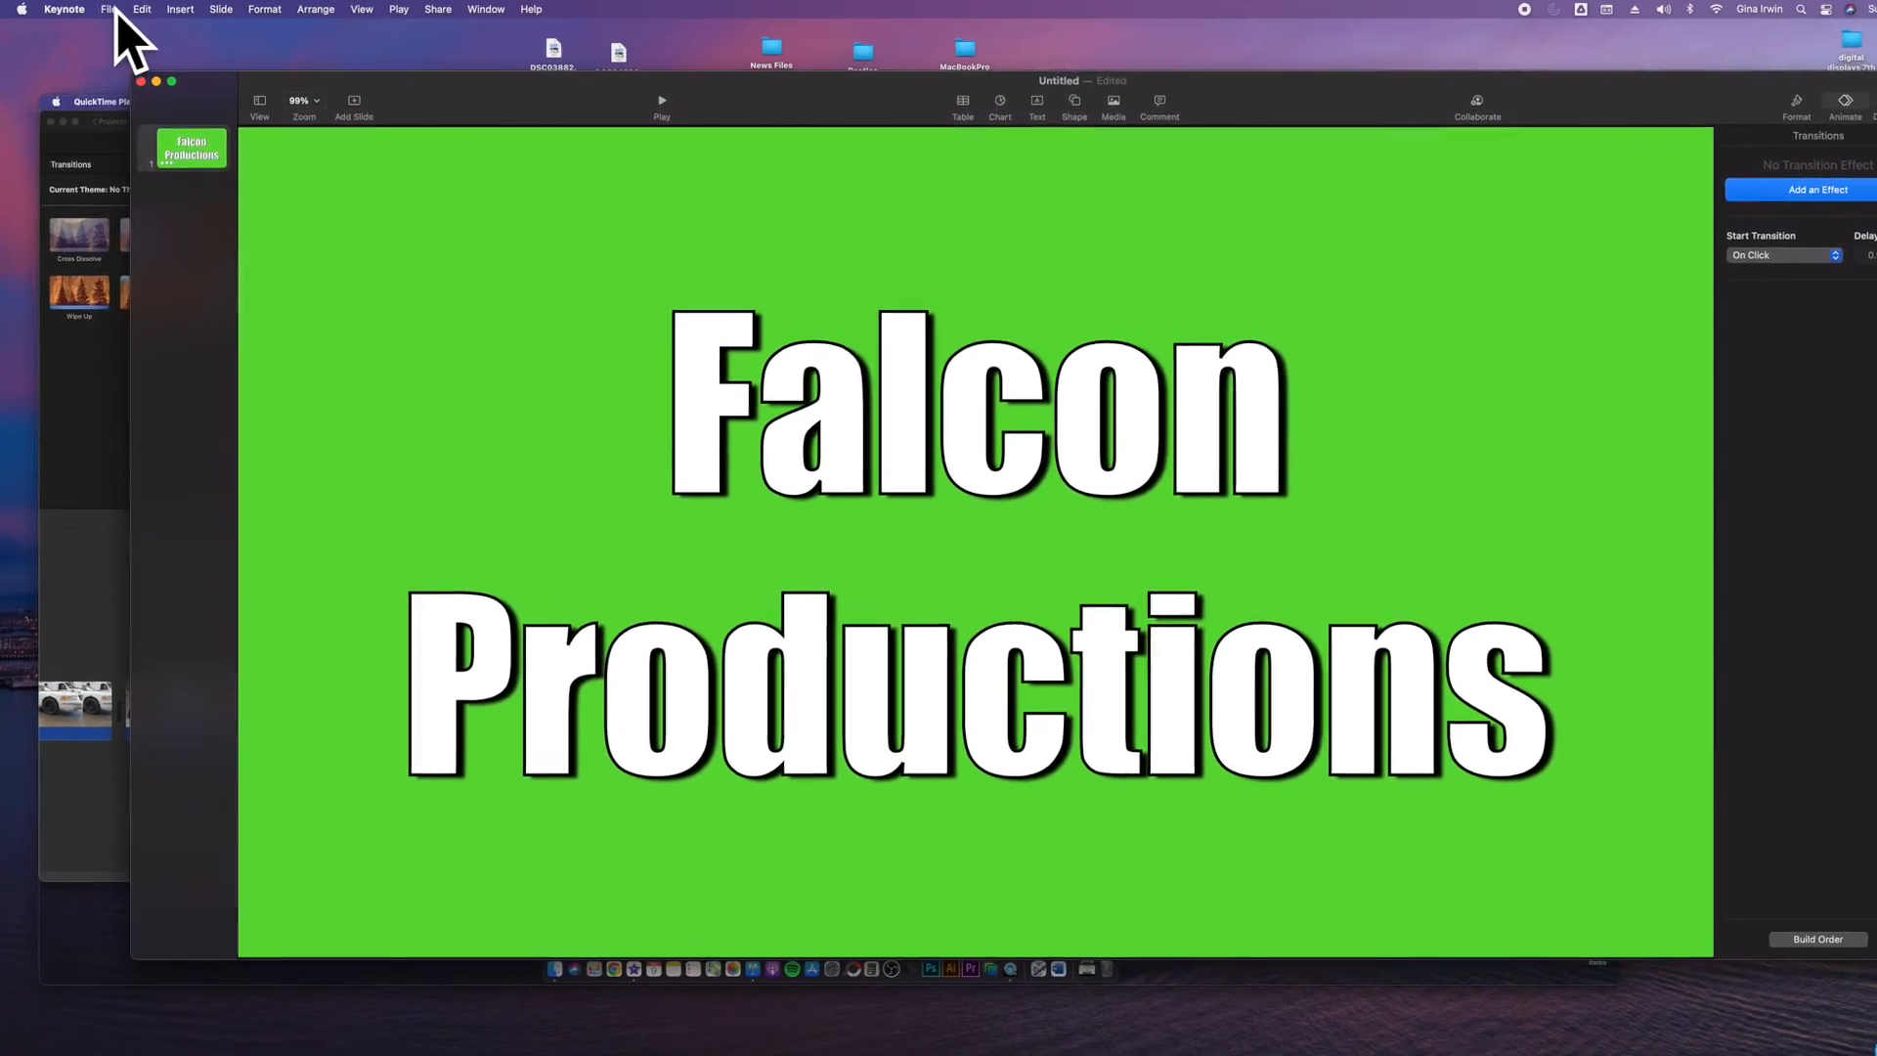
# Step: Export slide 1 only as a movie at 1080p resolution
pyautogui.click(109, 9)
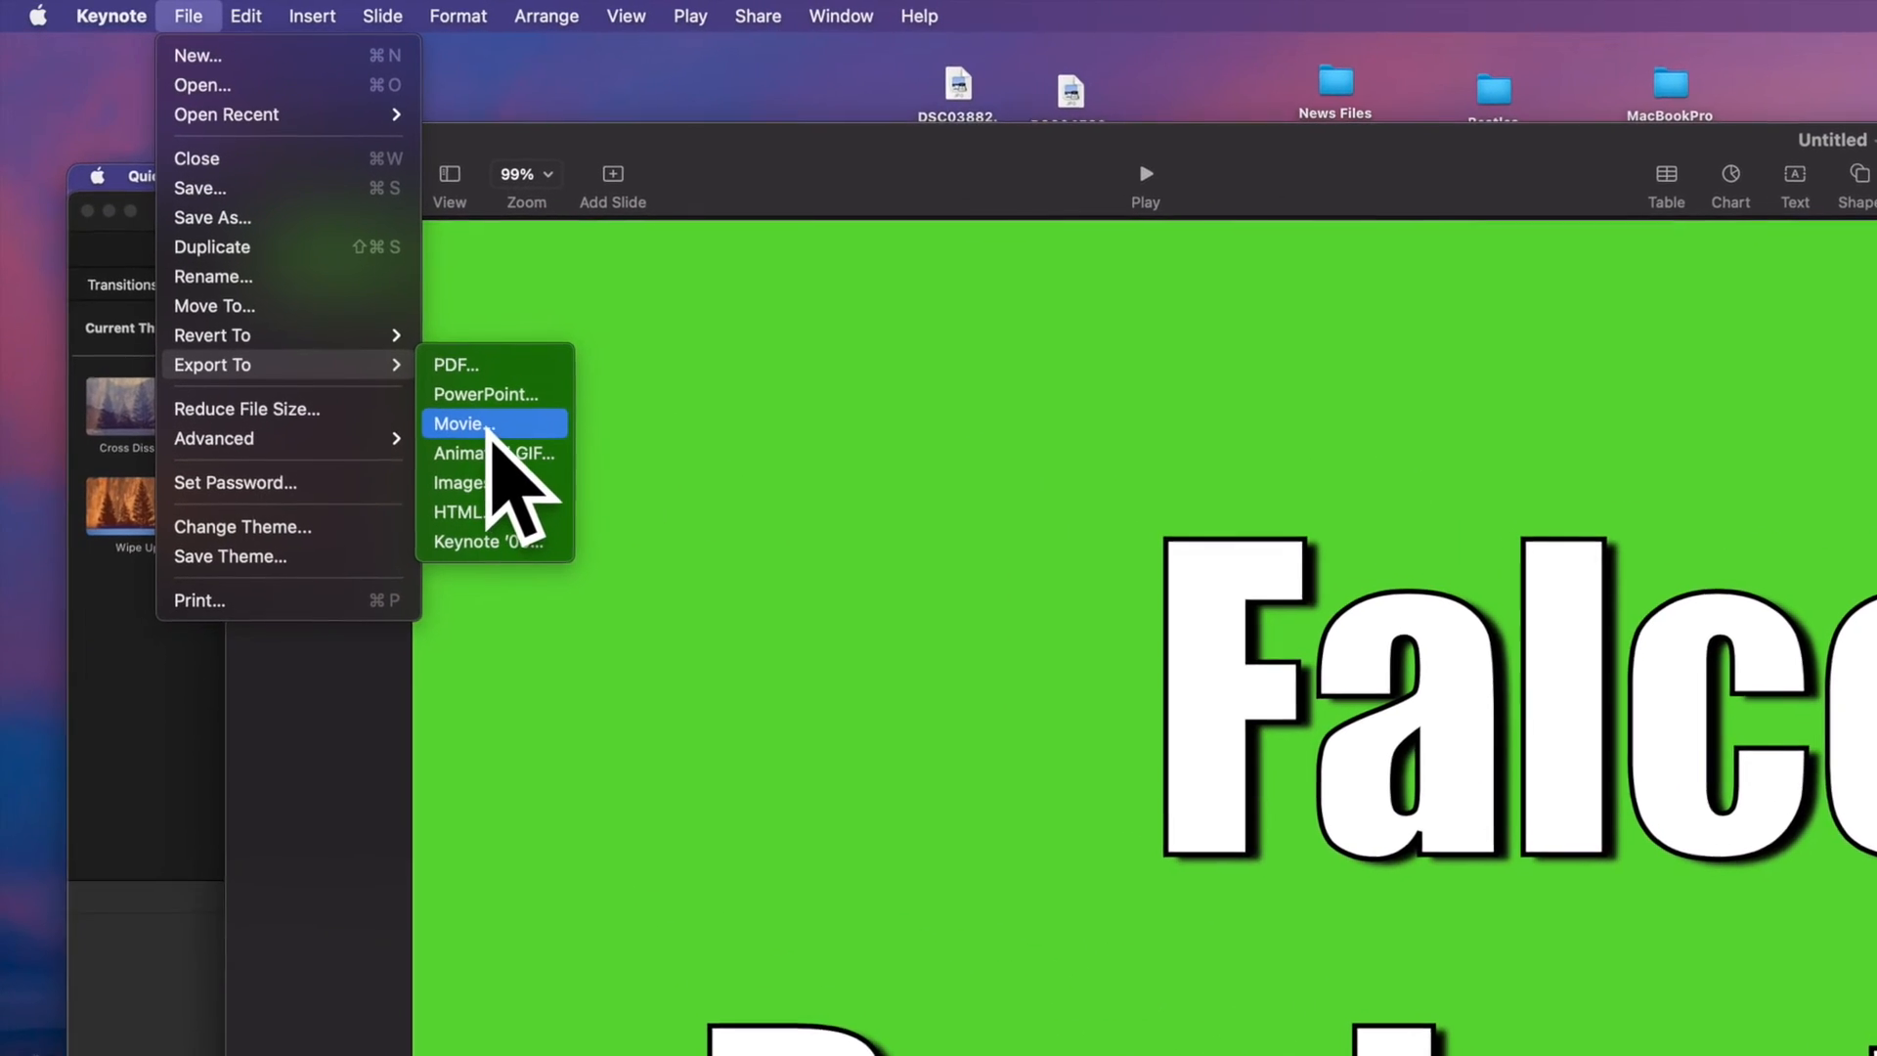
pyautogui.click(458, 422)
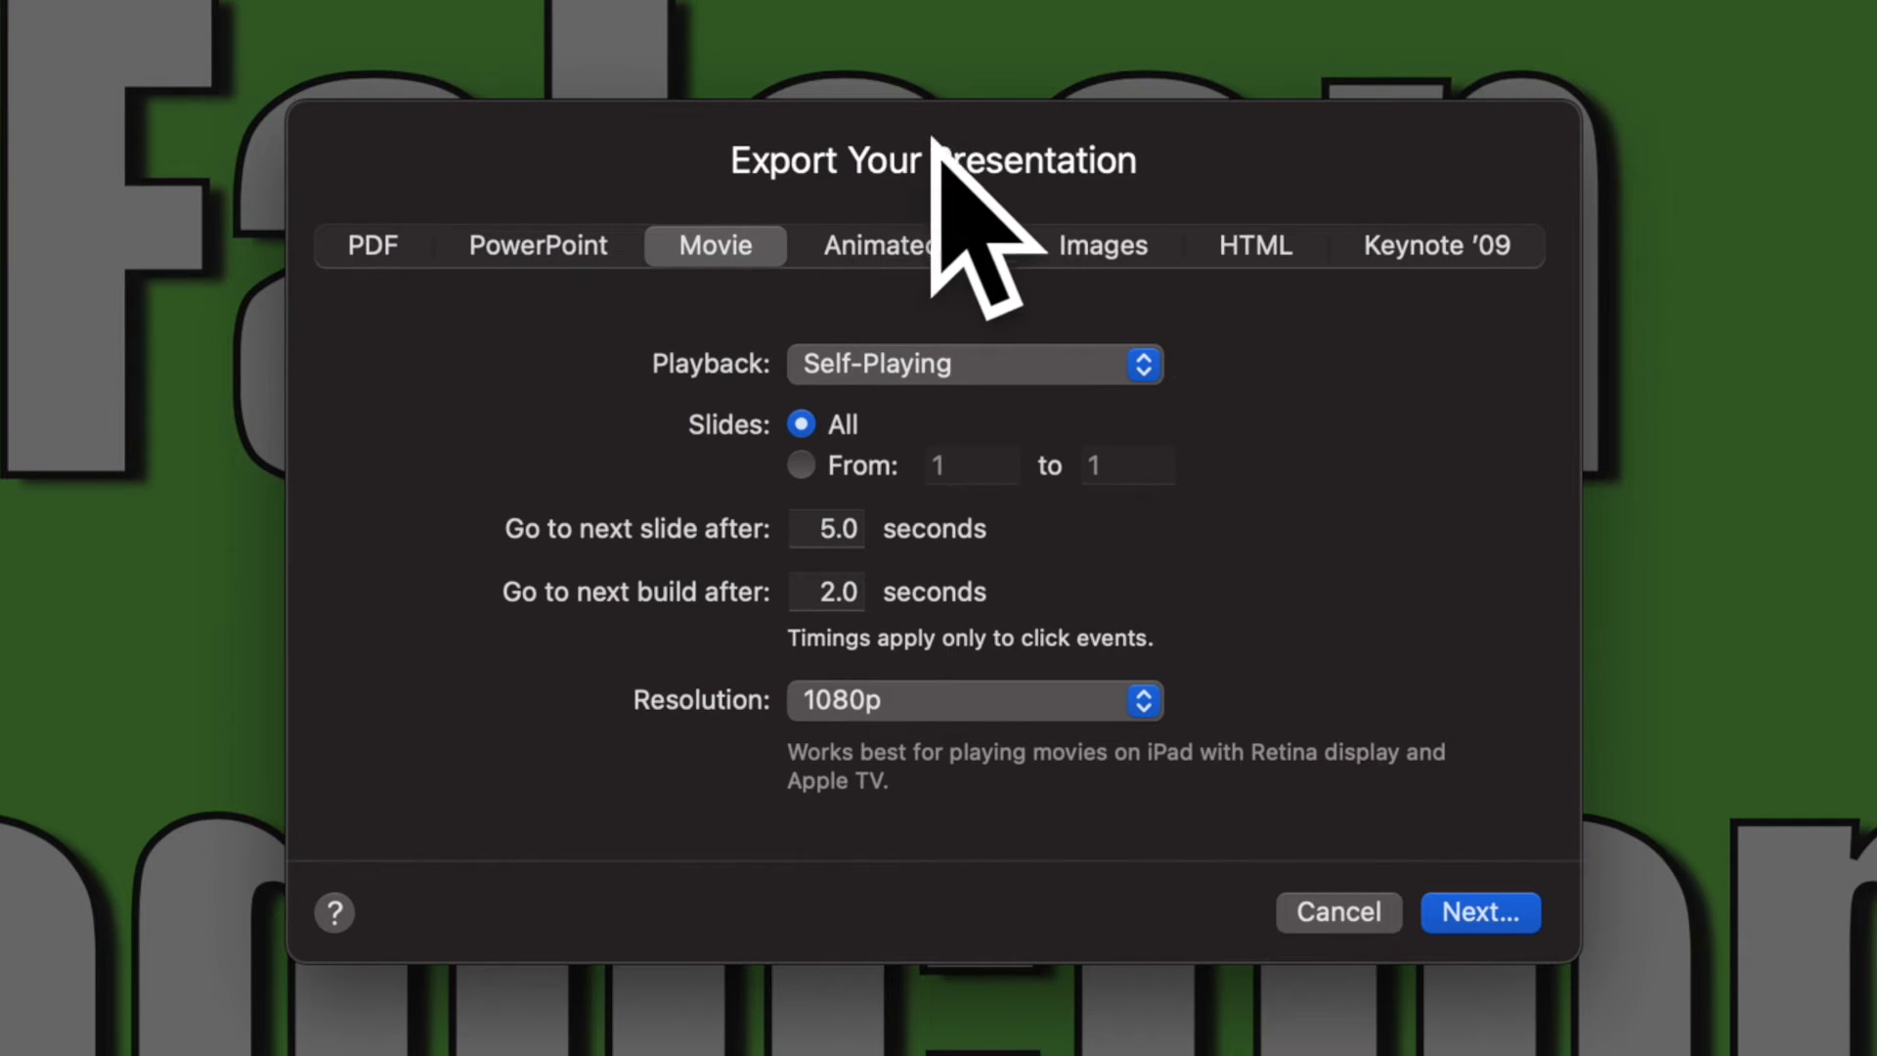
pyautogui.moveTo(796, 545)
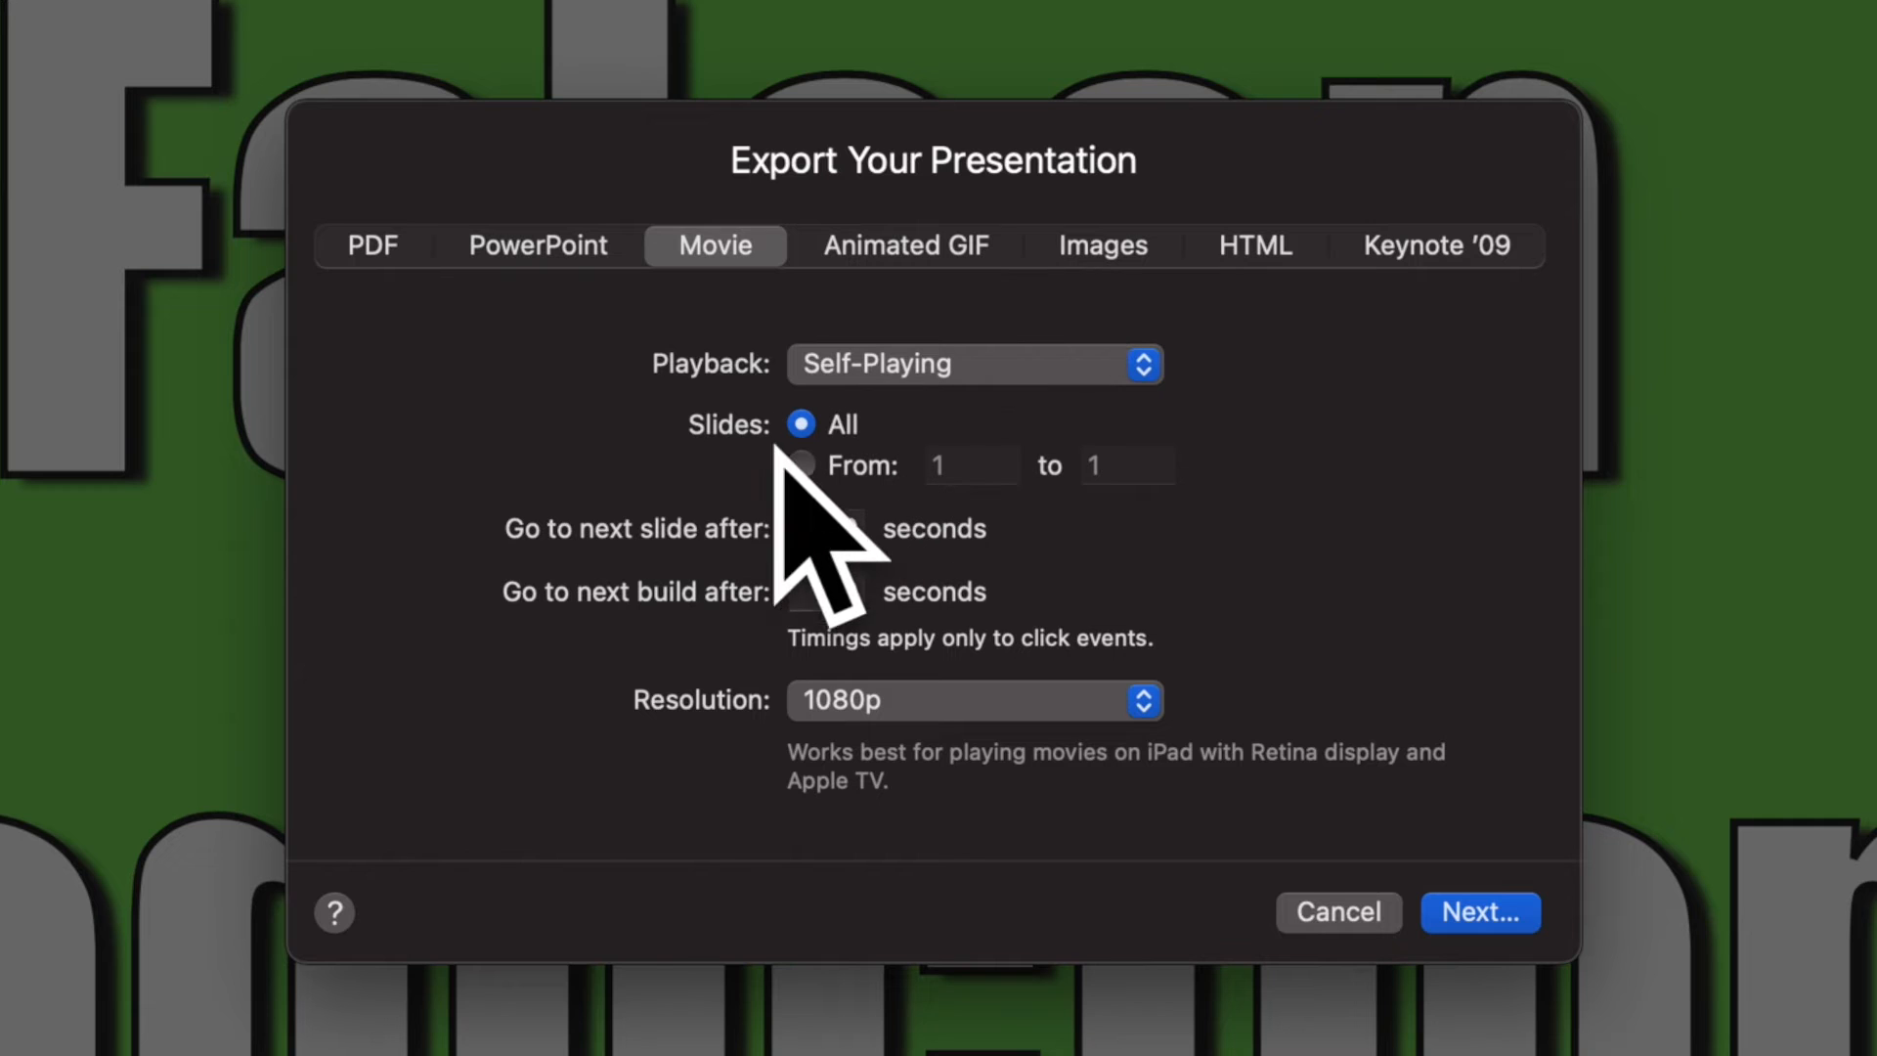
pyautogui.click(1337, 911)
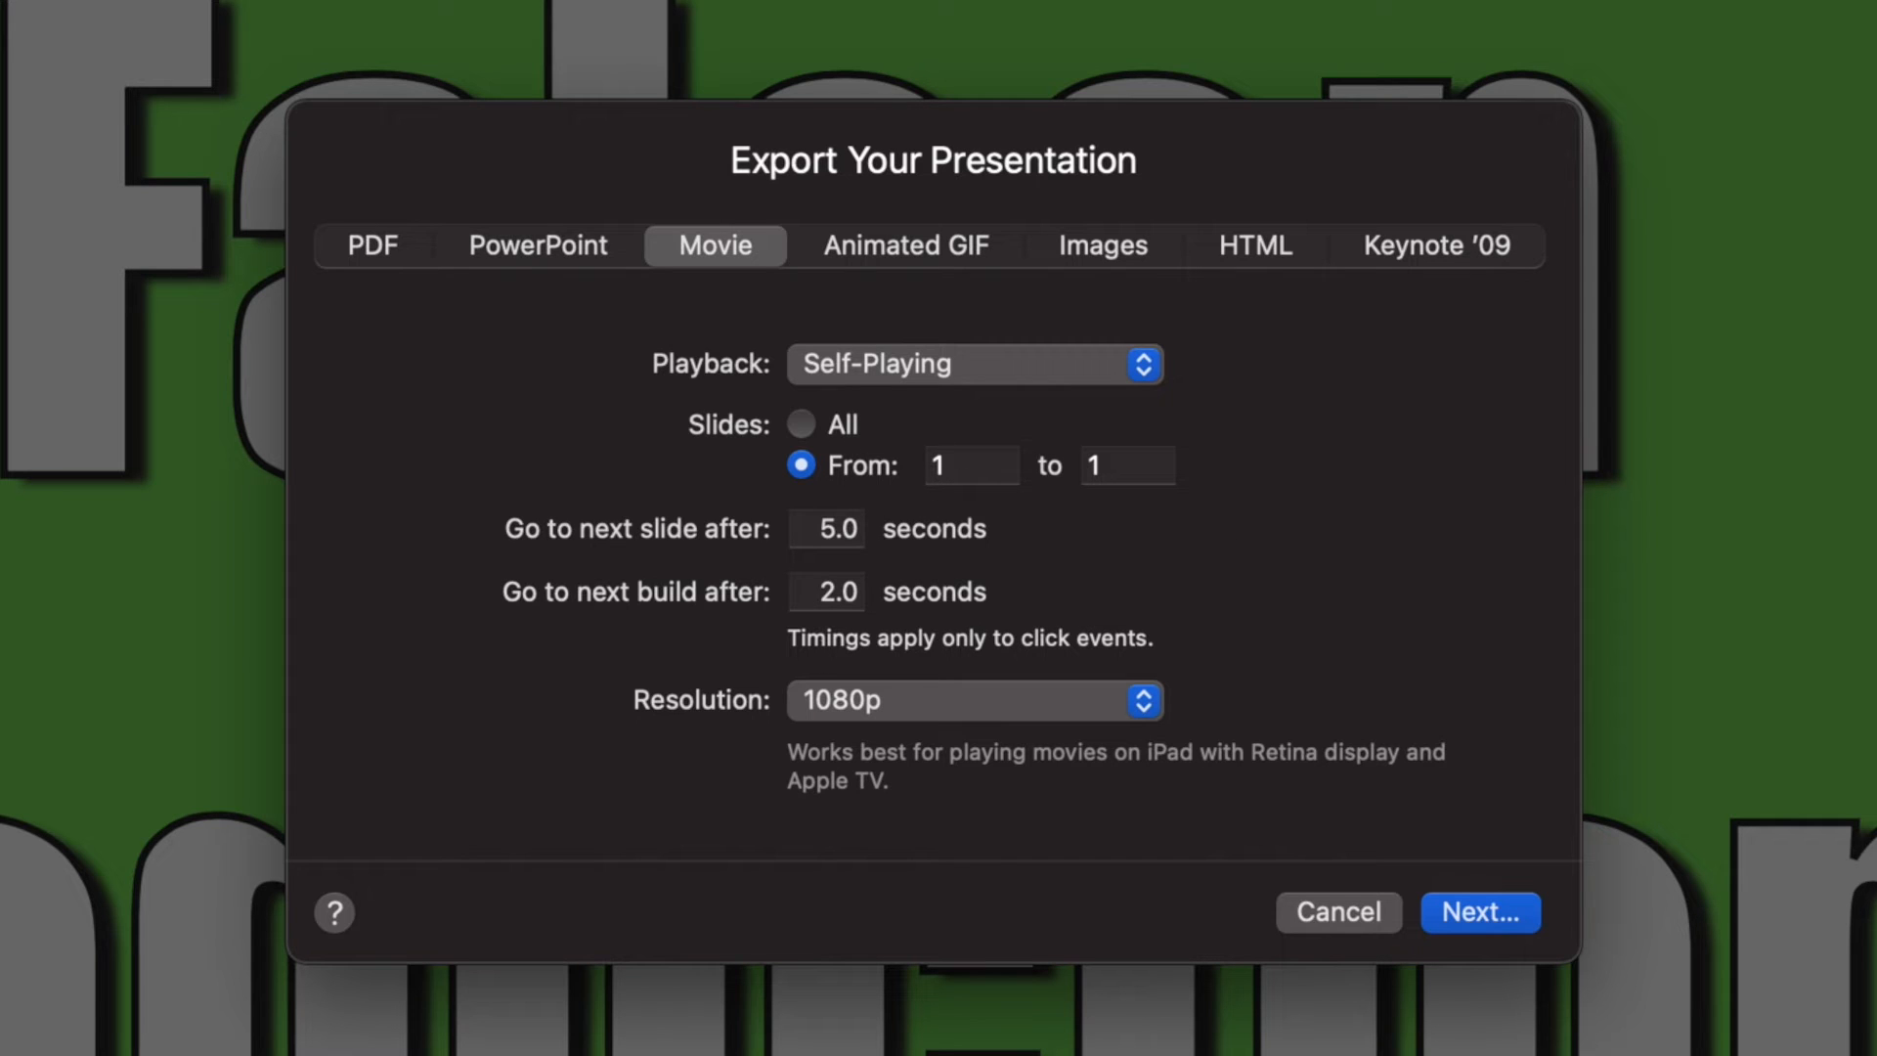
pyautogui.click(974, 700)
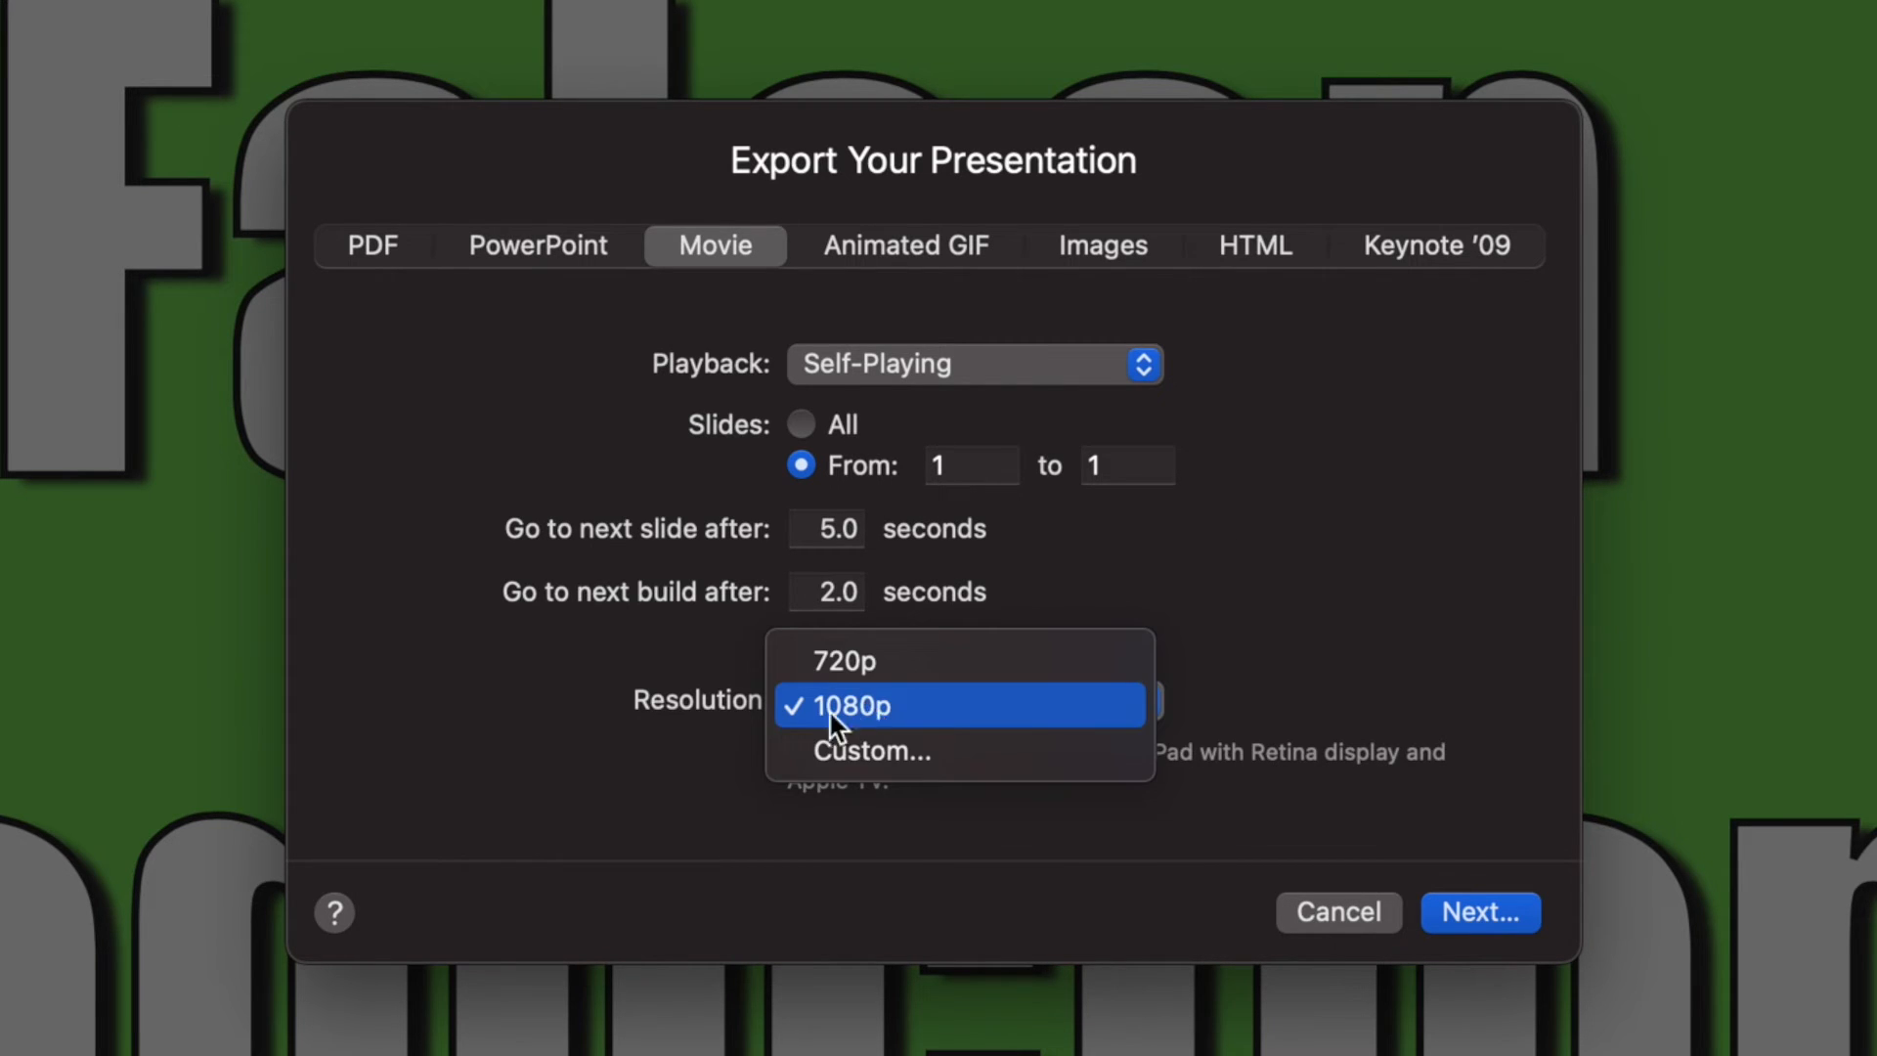
pyautogui.click(845, 706)
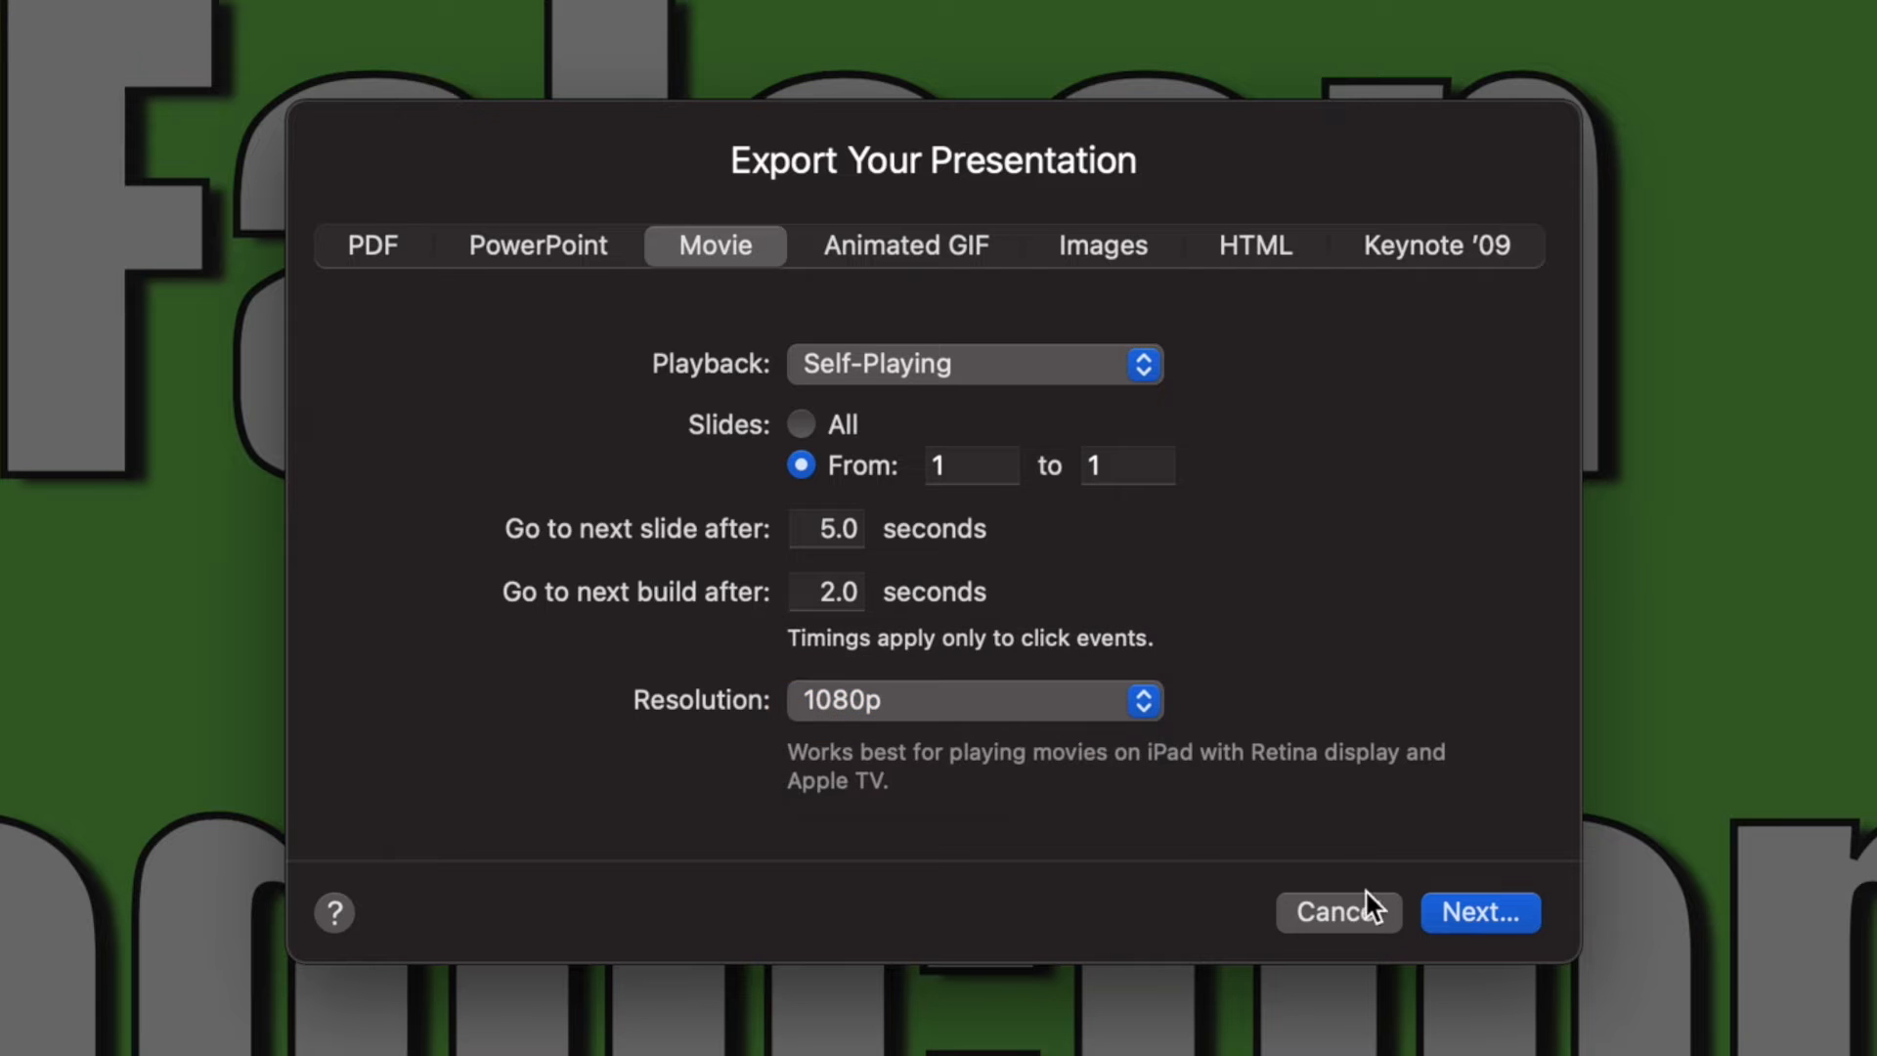
pyautogui.click(1480, 911)
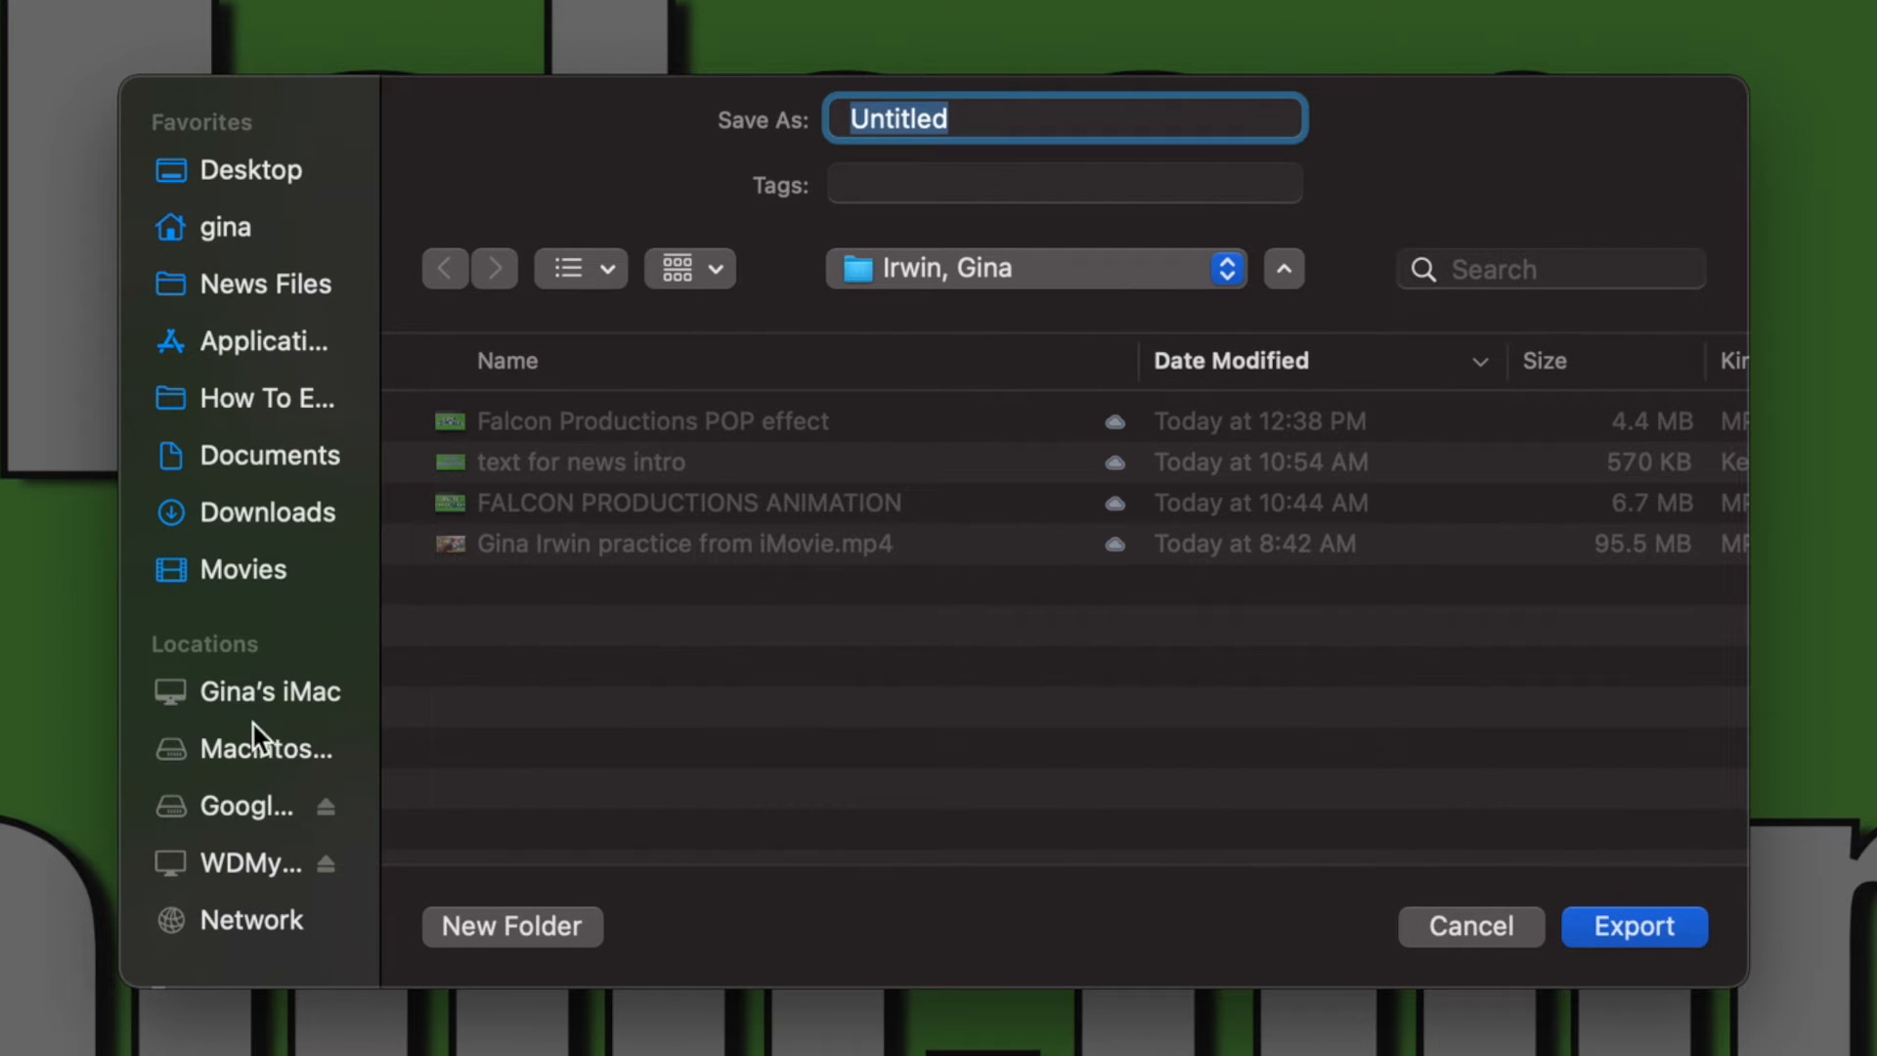
# Step: Browse Google Drive to 401 Files > Digital Media > Footage 2022-23 > Student Folders > personal folder
pyautogui.click(225, 804)
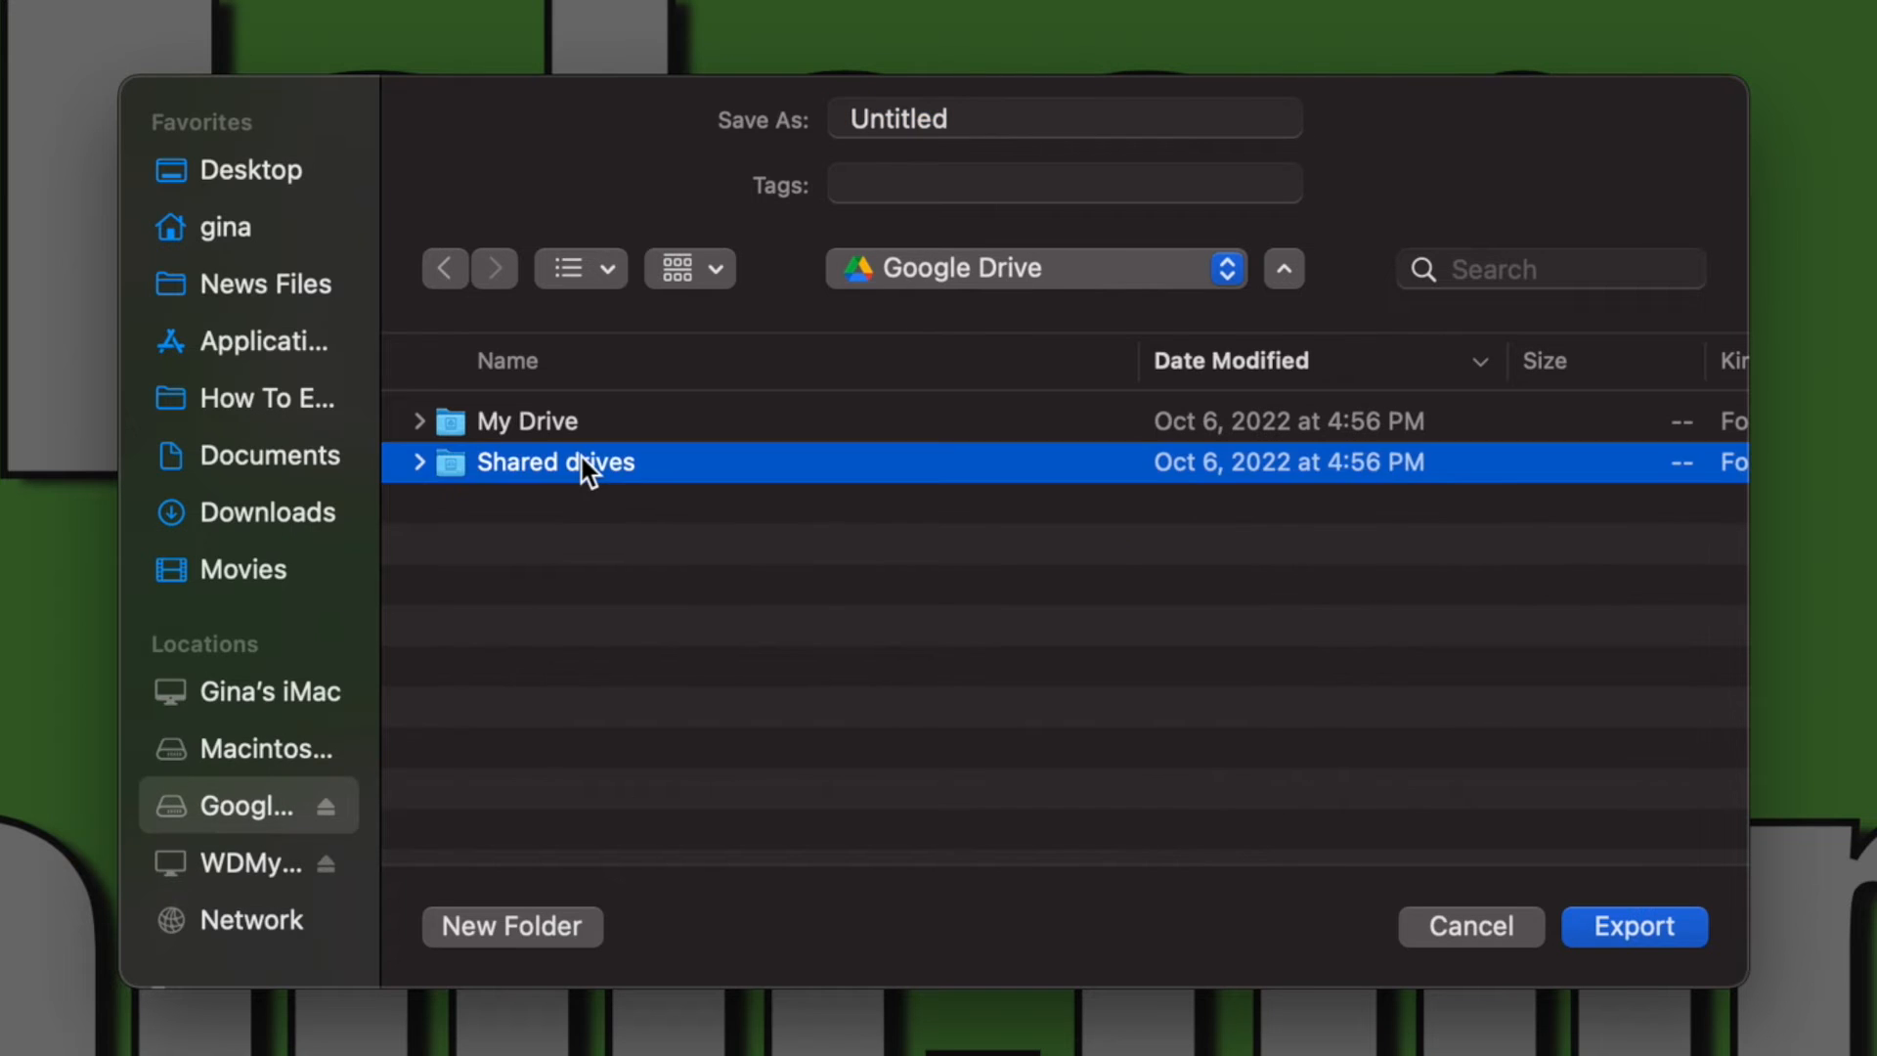
pyautogui.doubleClick(557, 462)
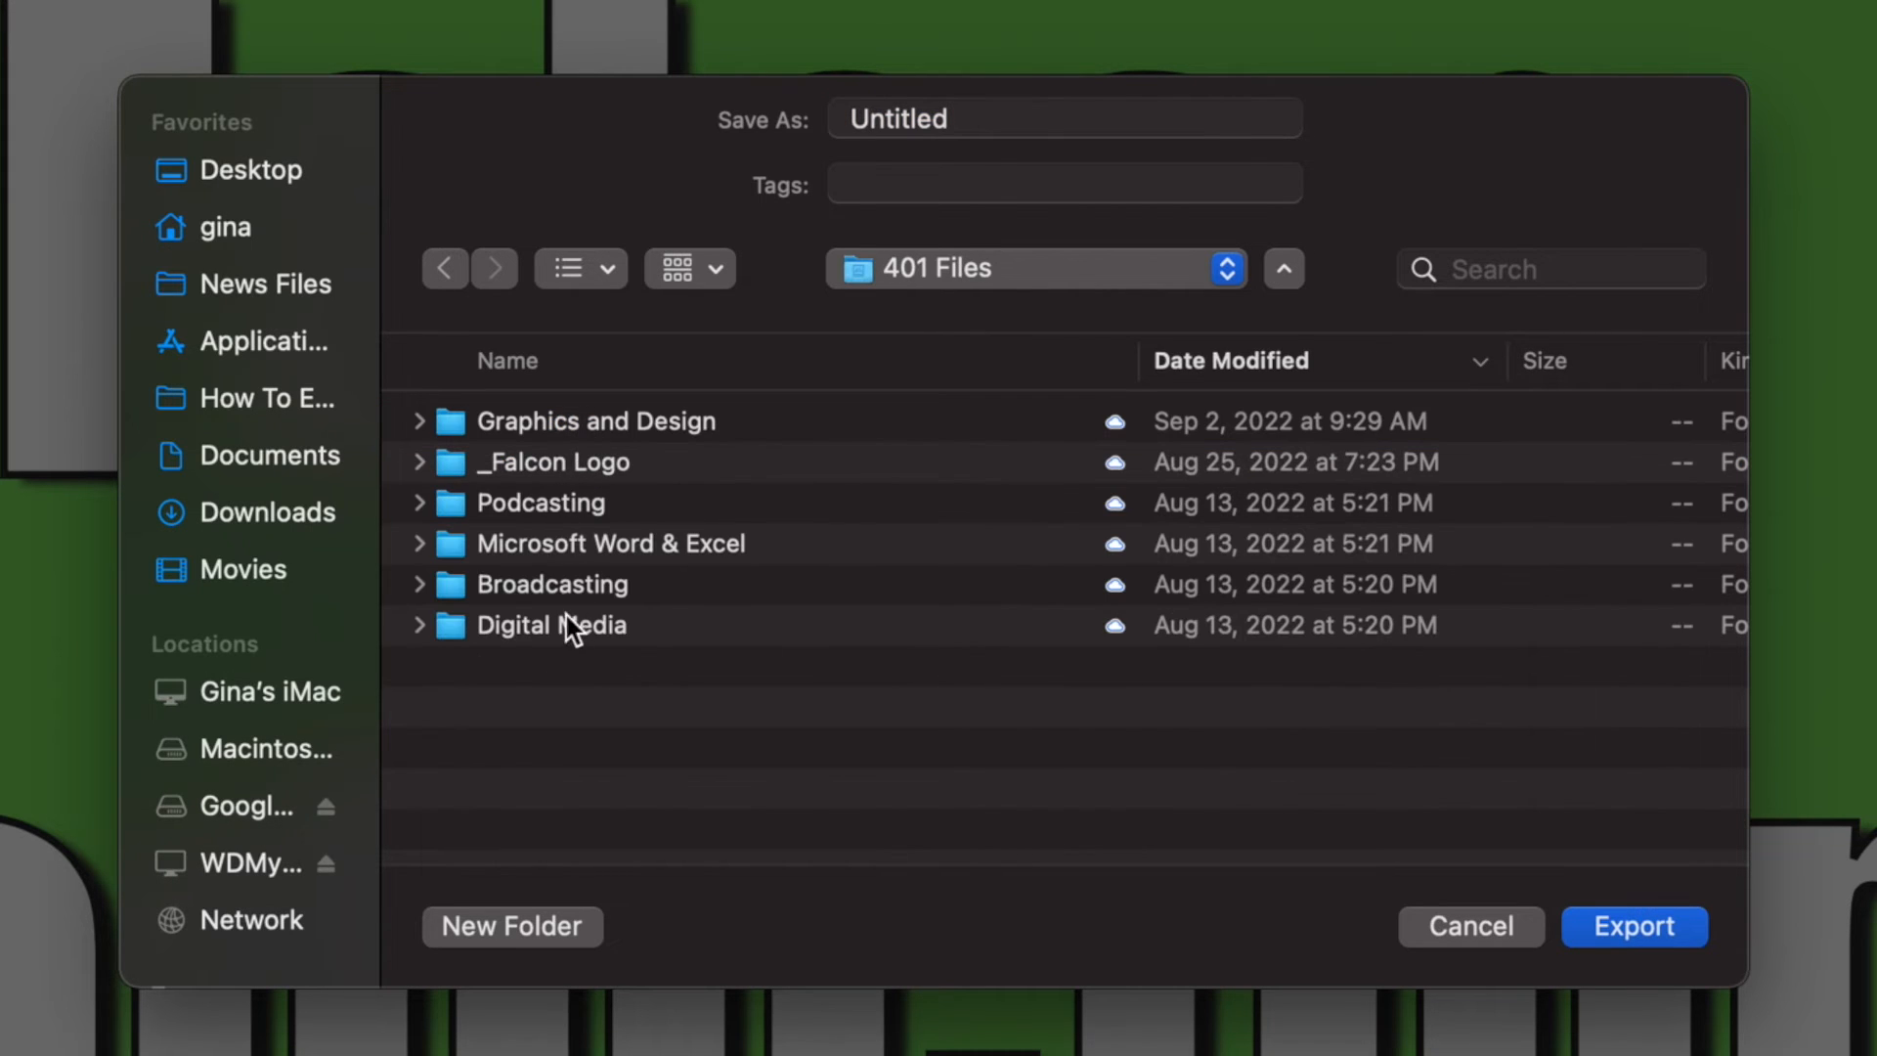
pyautogui.doubleClick(550, 624)
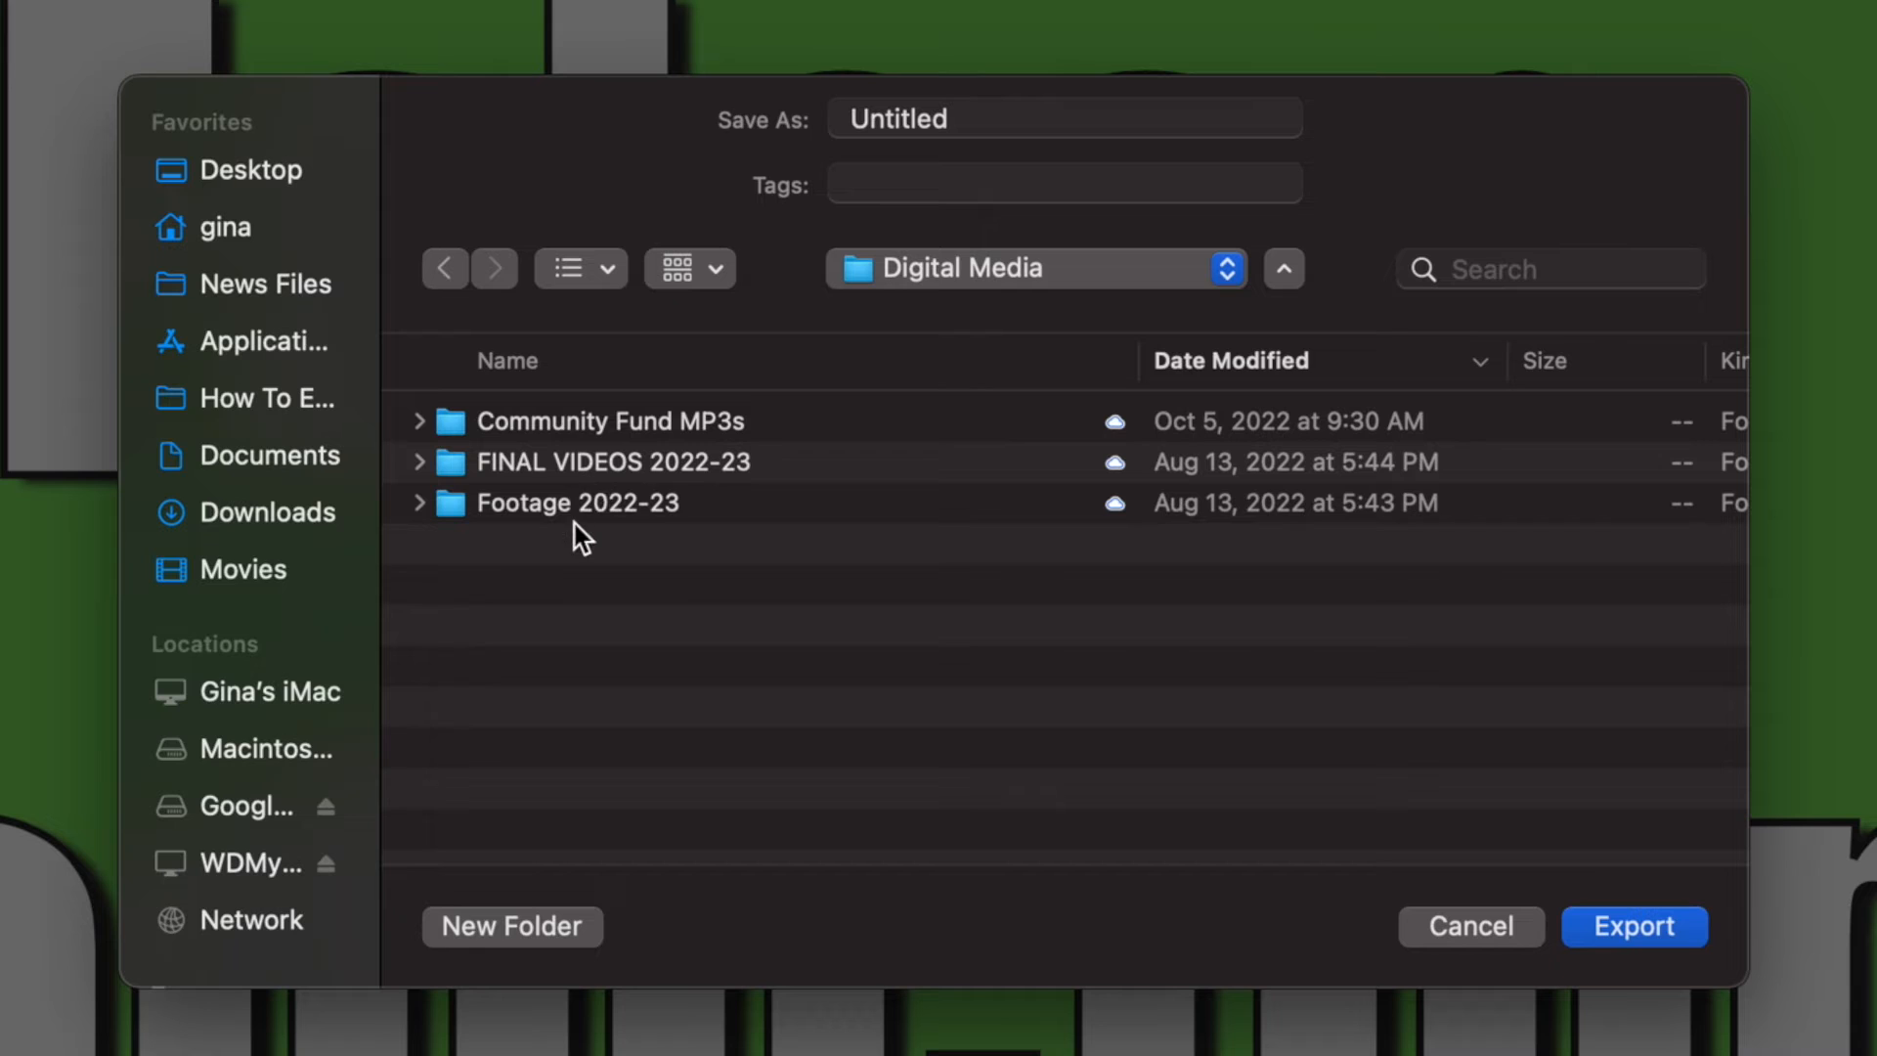
pyautogui.doubleClick(579, 503)
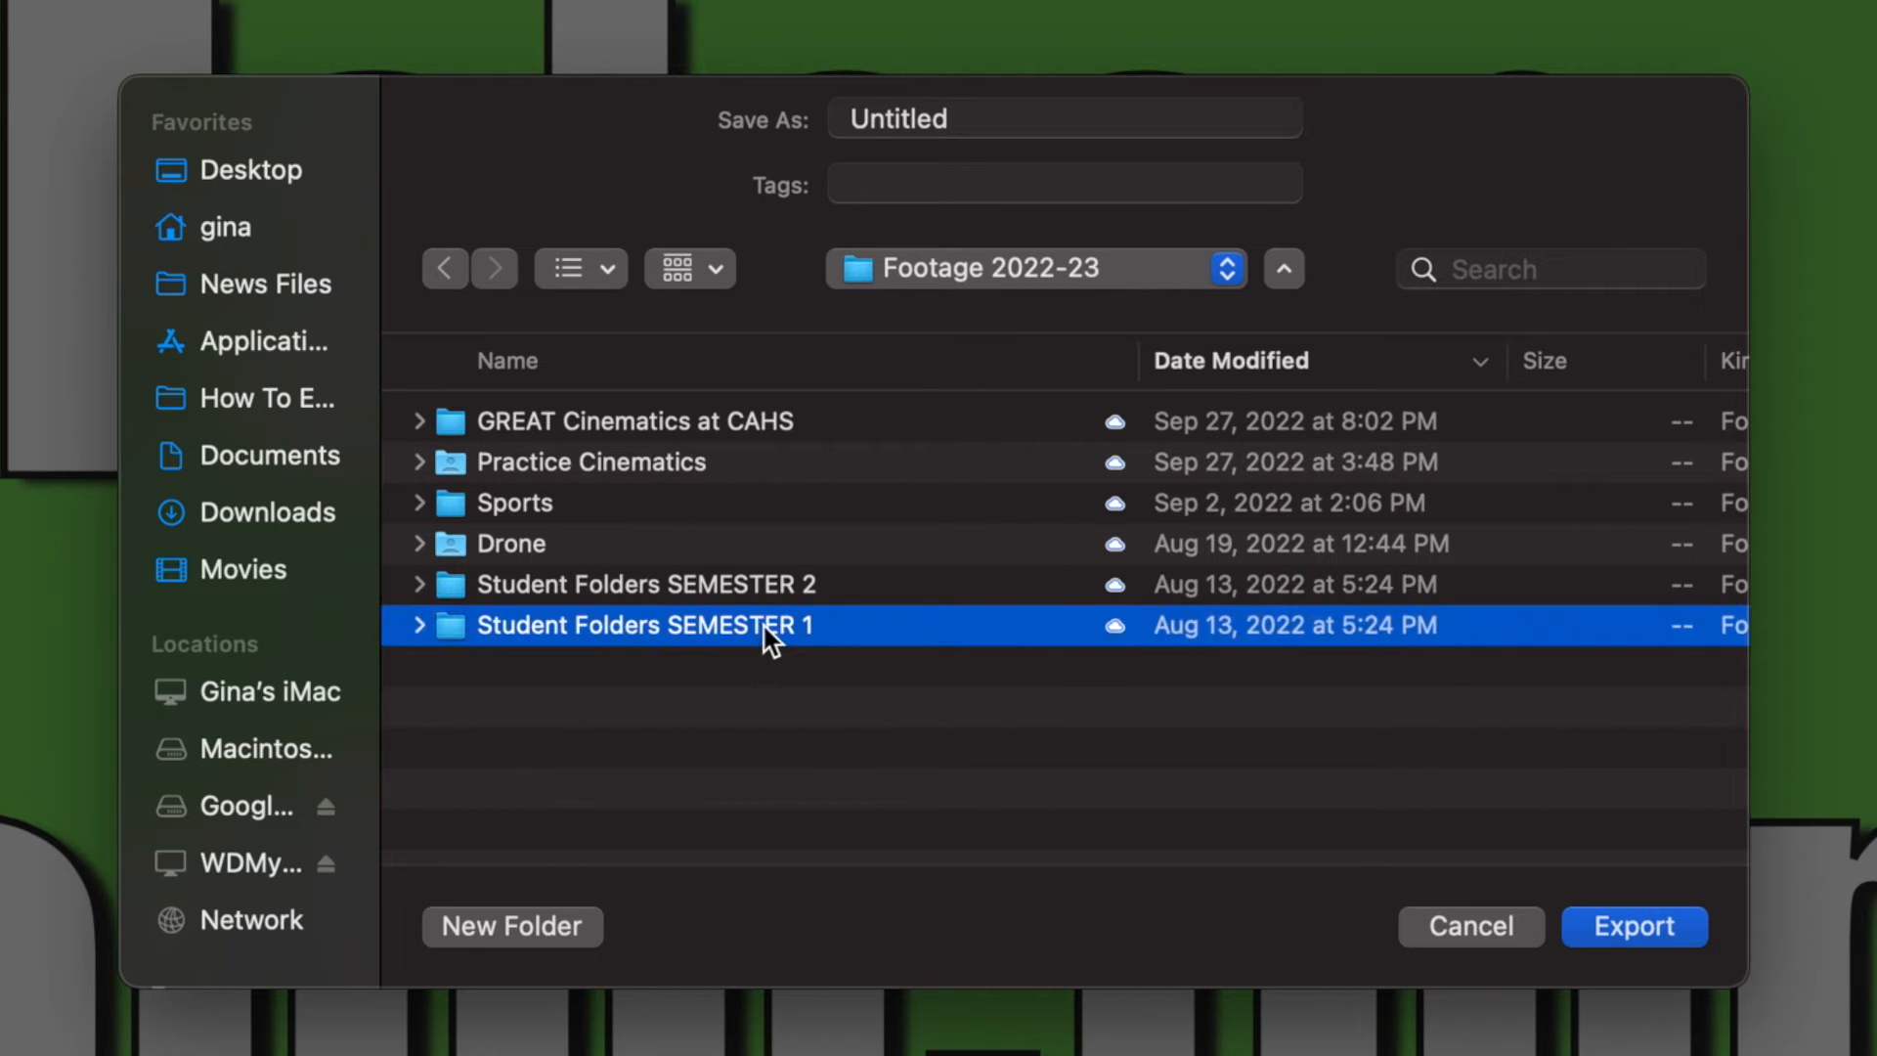
pyautogui.doubleClick(647, 624)
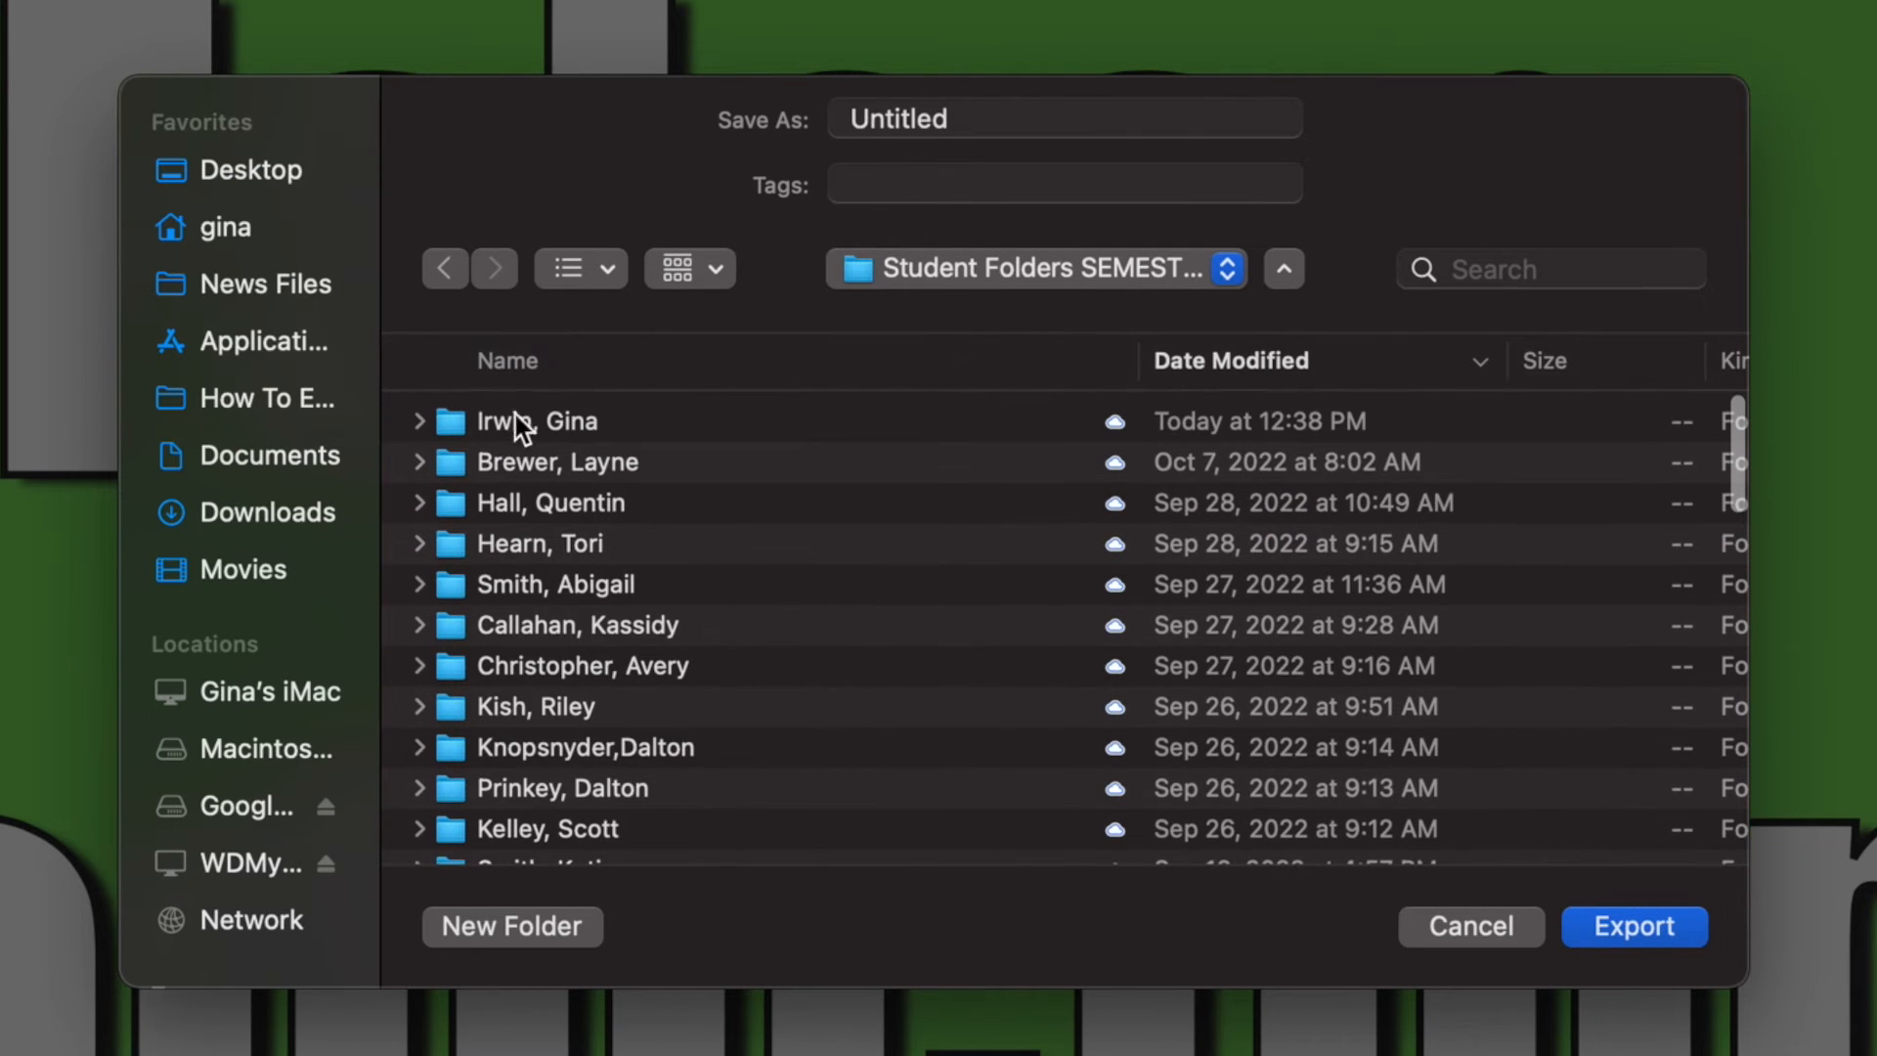
pyautogui.doubleClick(534, 420)
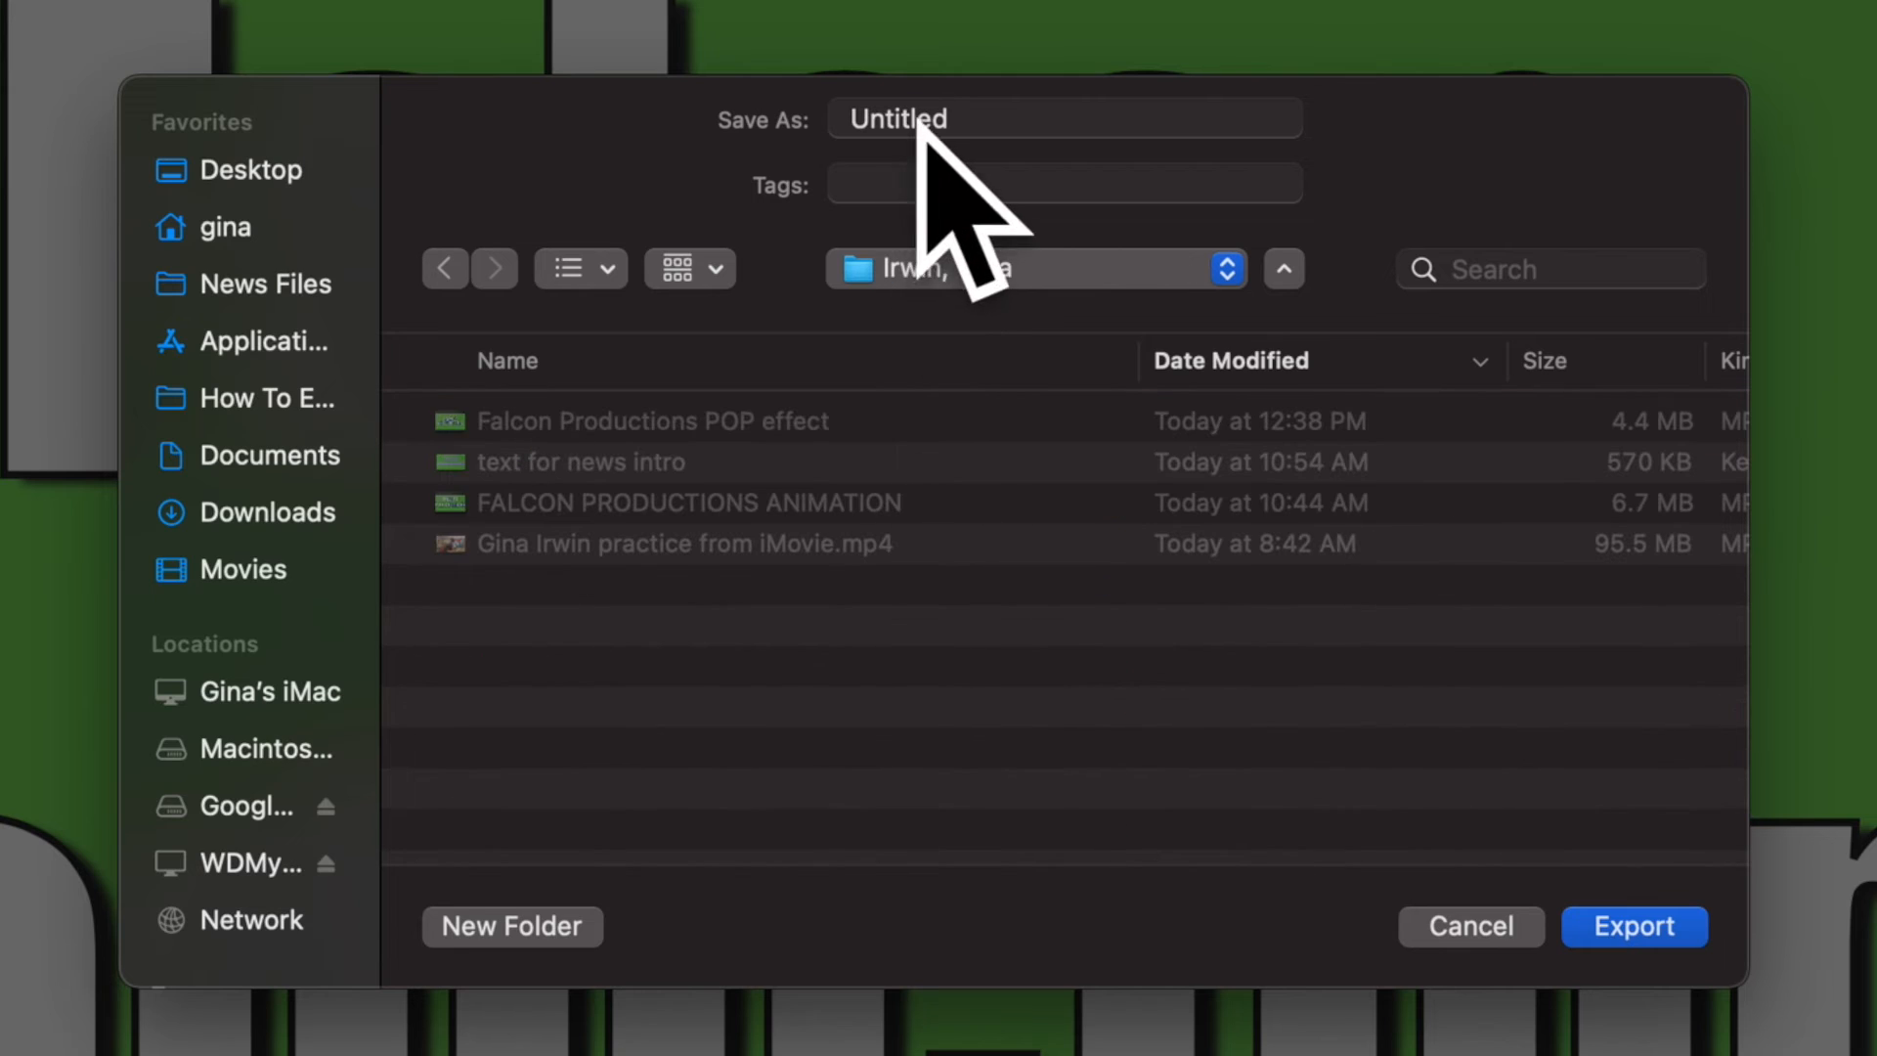
# Step: Name the movie 'Falcon' and export it into the student folder
pyautogui.click(1064, 117)
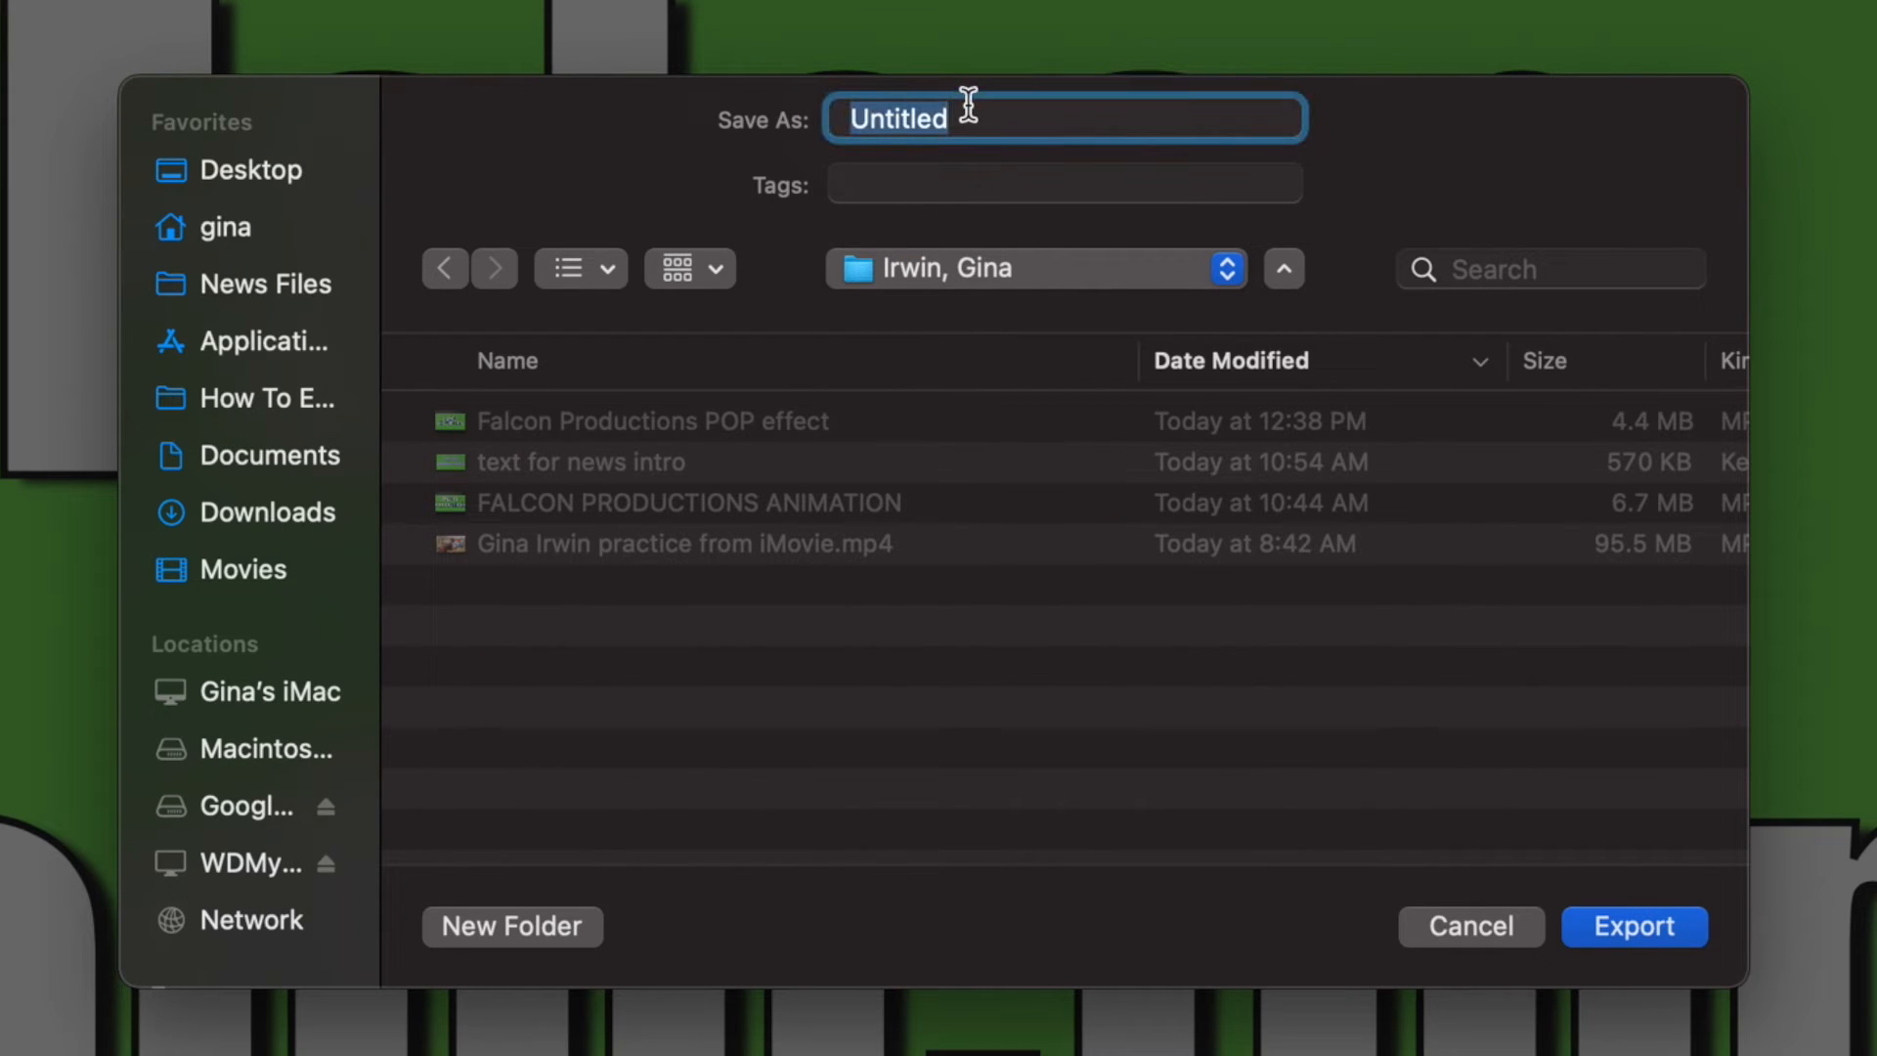
pyautogui.write('Flaco')
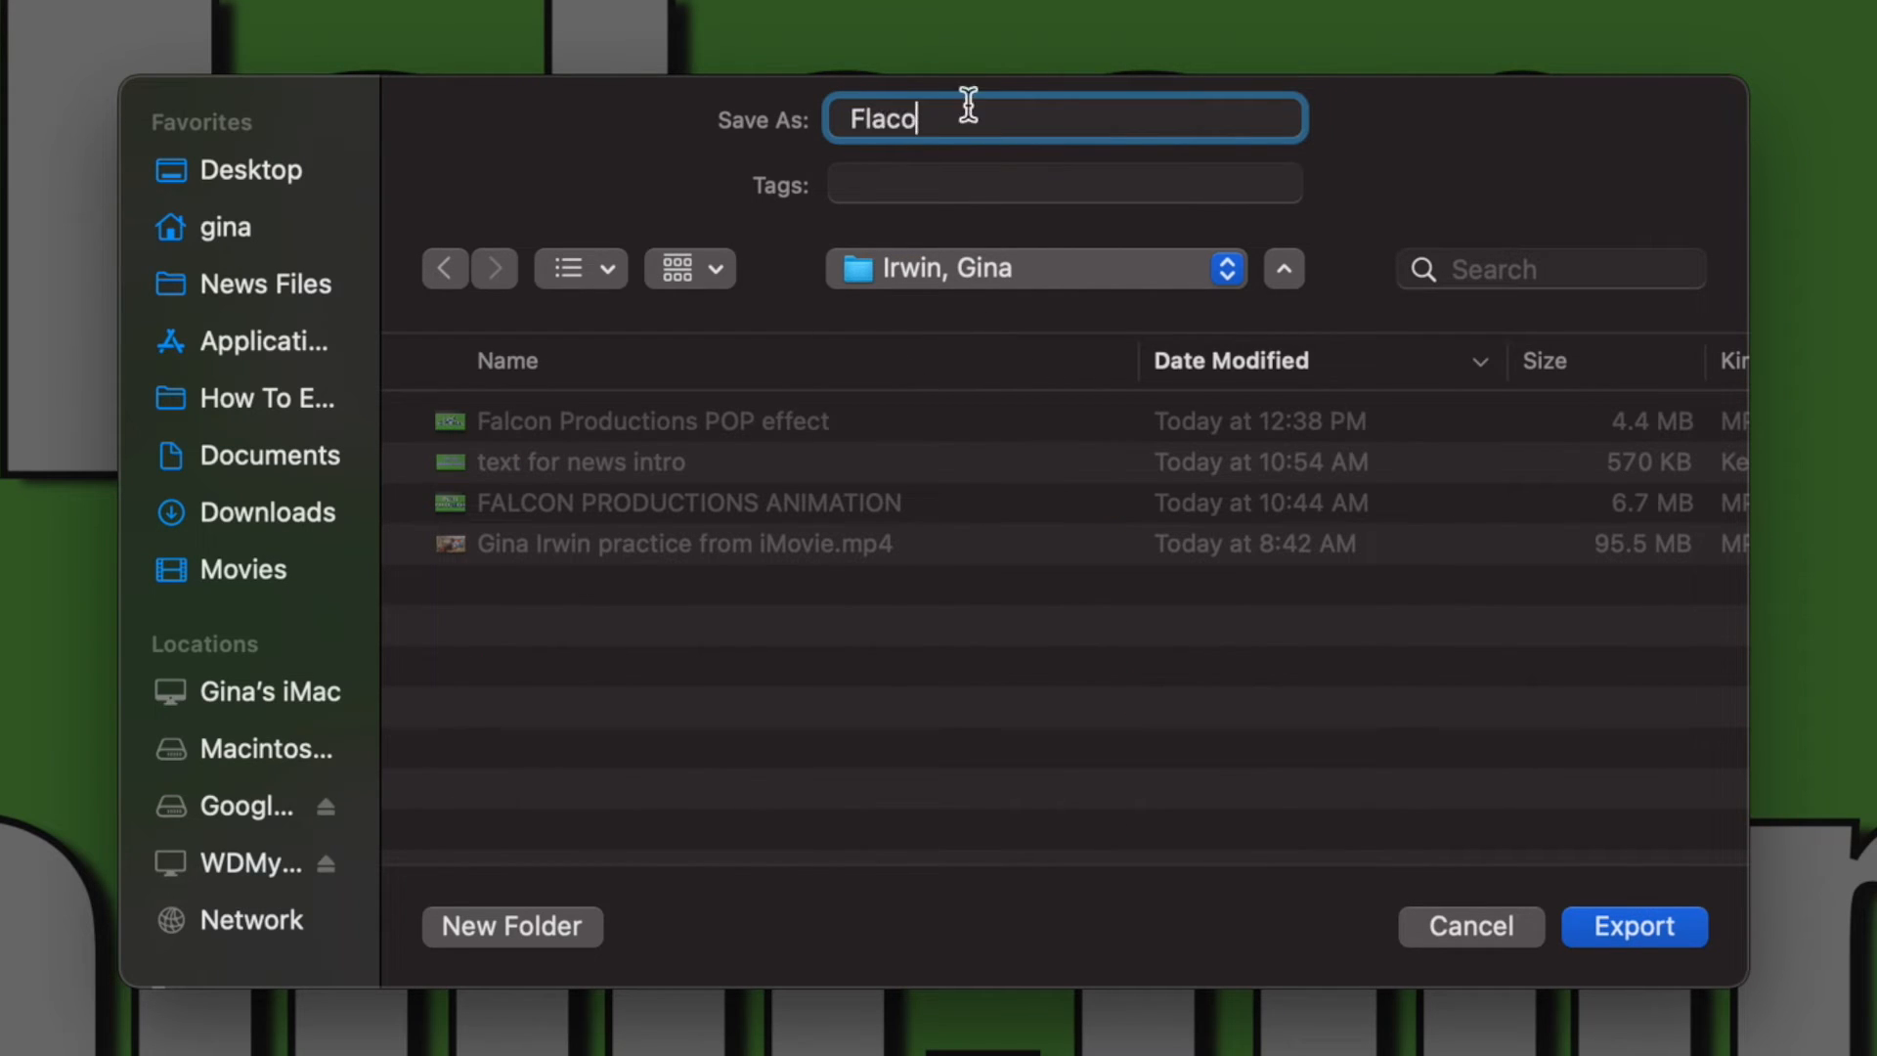
pyautogui.write('Falcon')
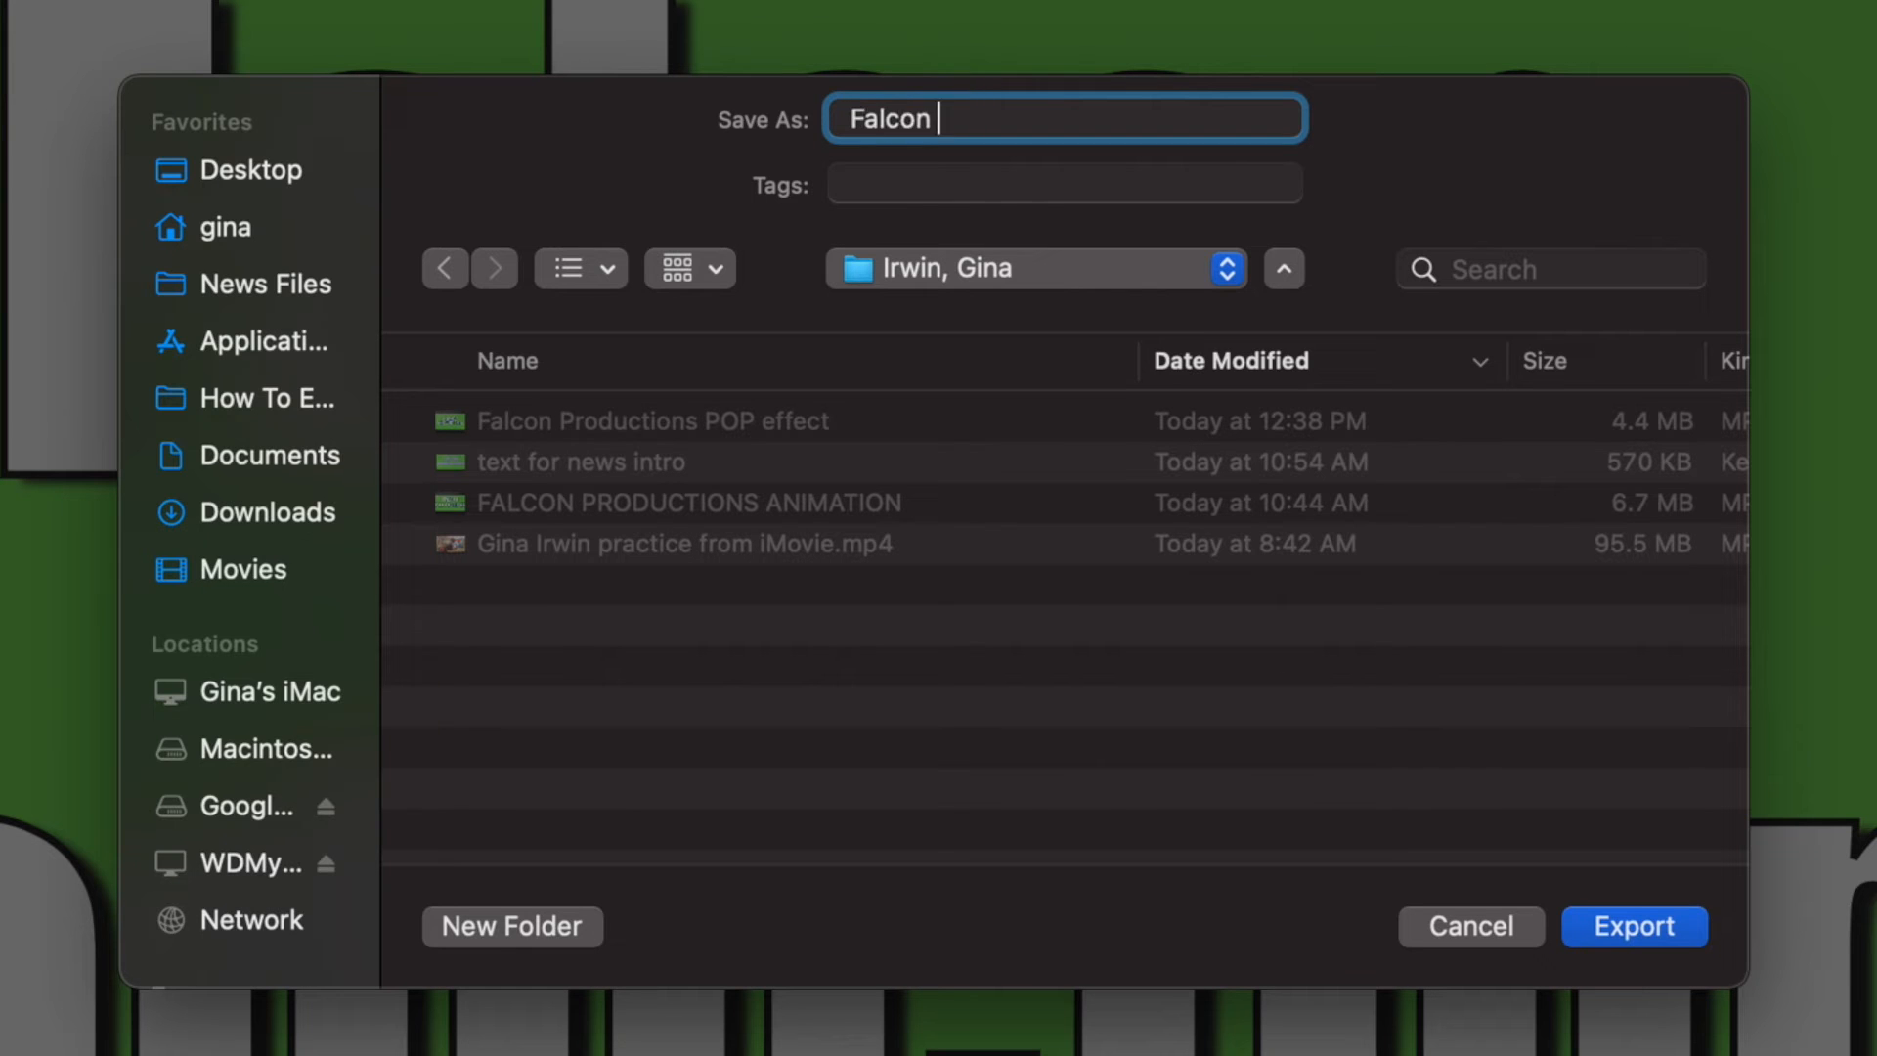
pyautogui.click(1633, 925)
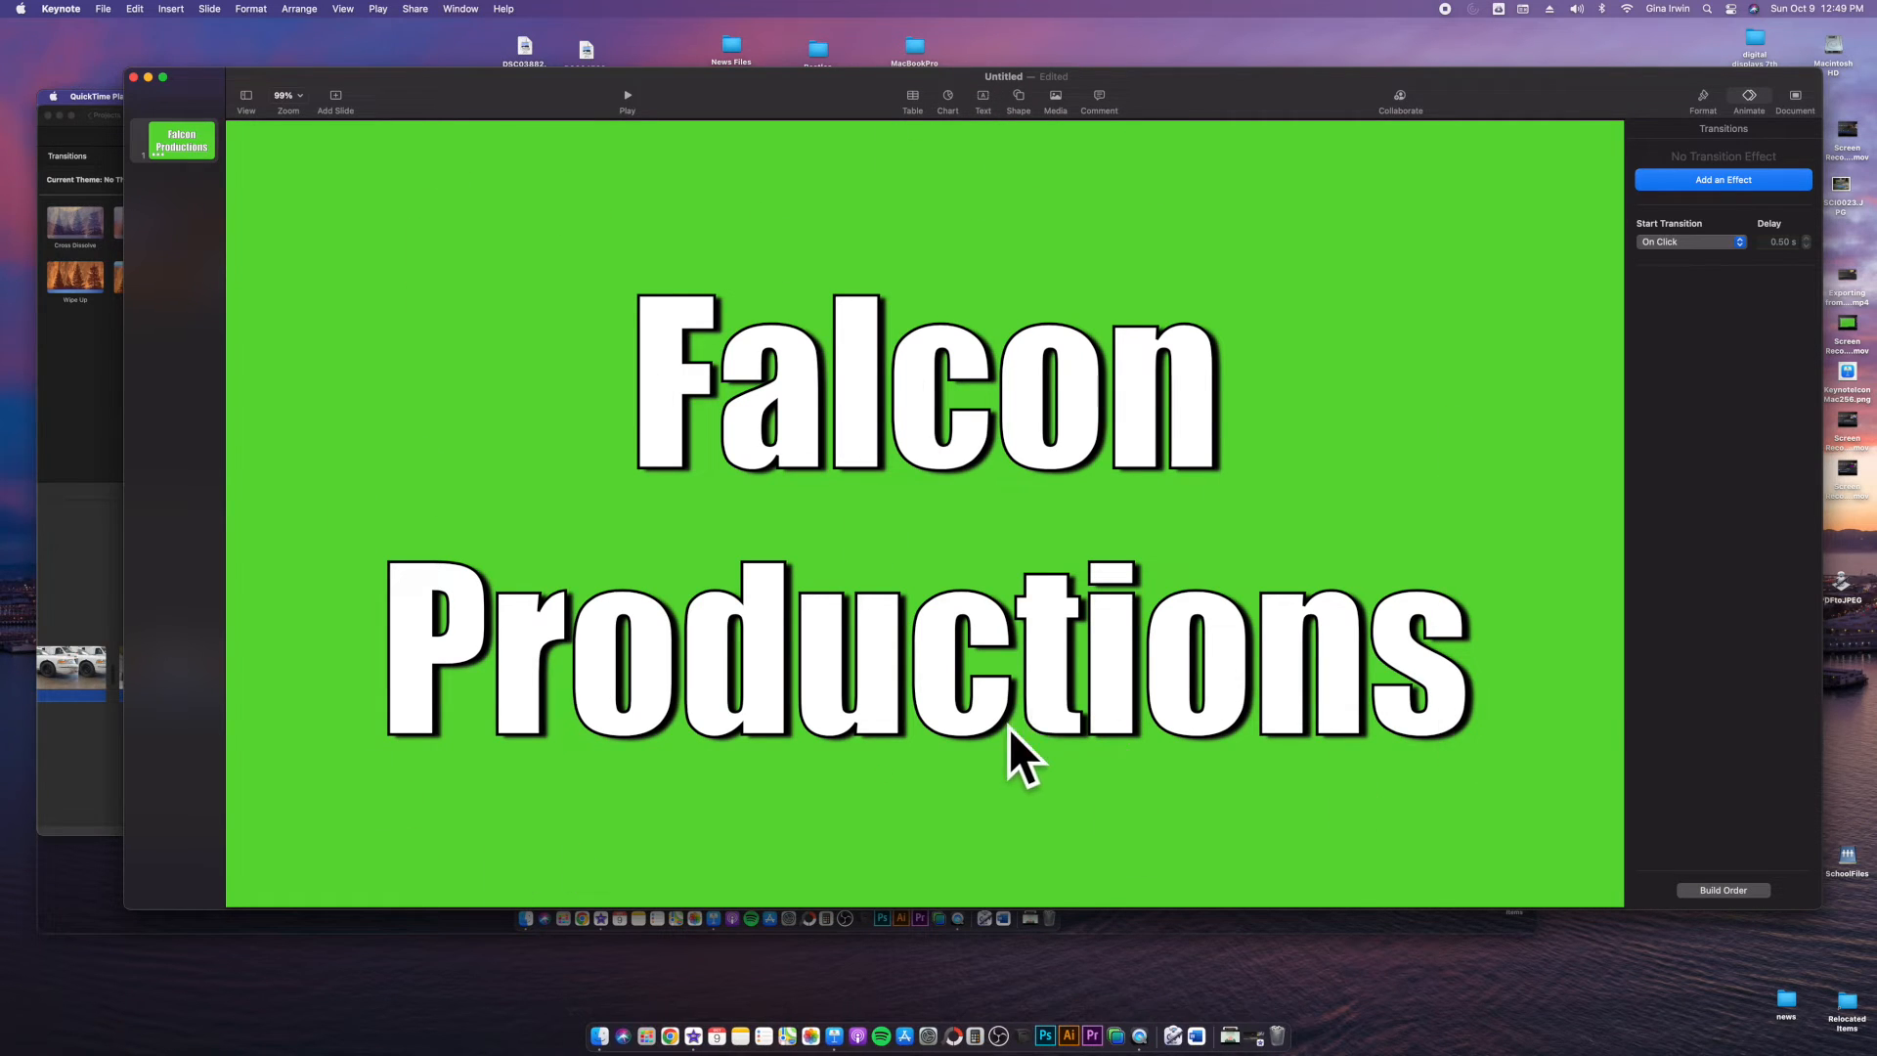
pyautogui.moveTo(778, 430)
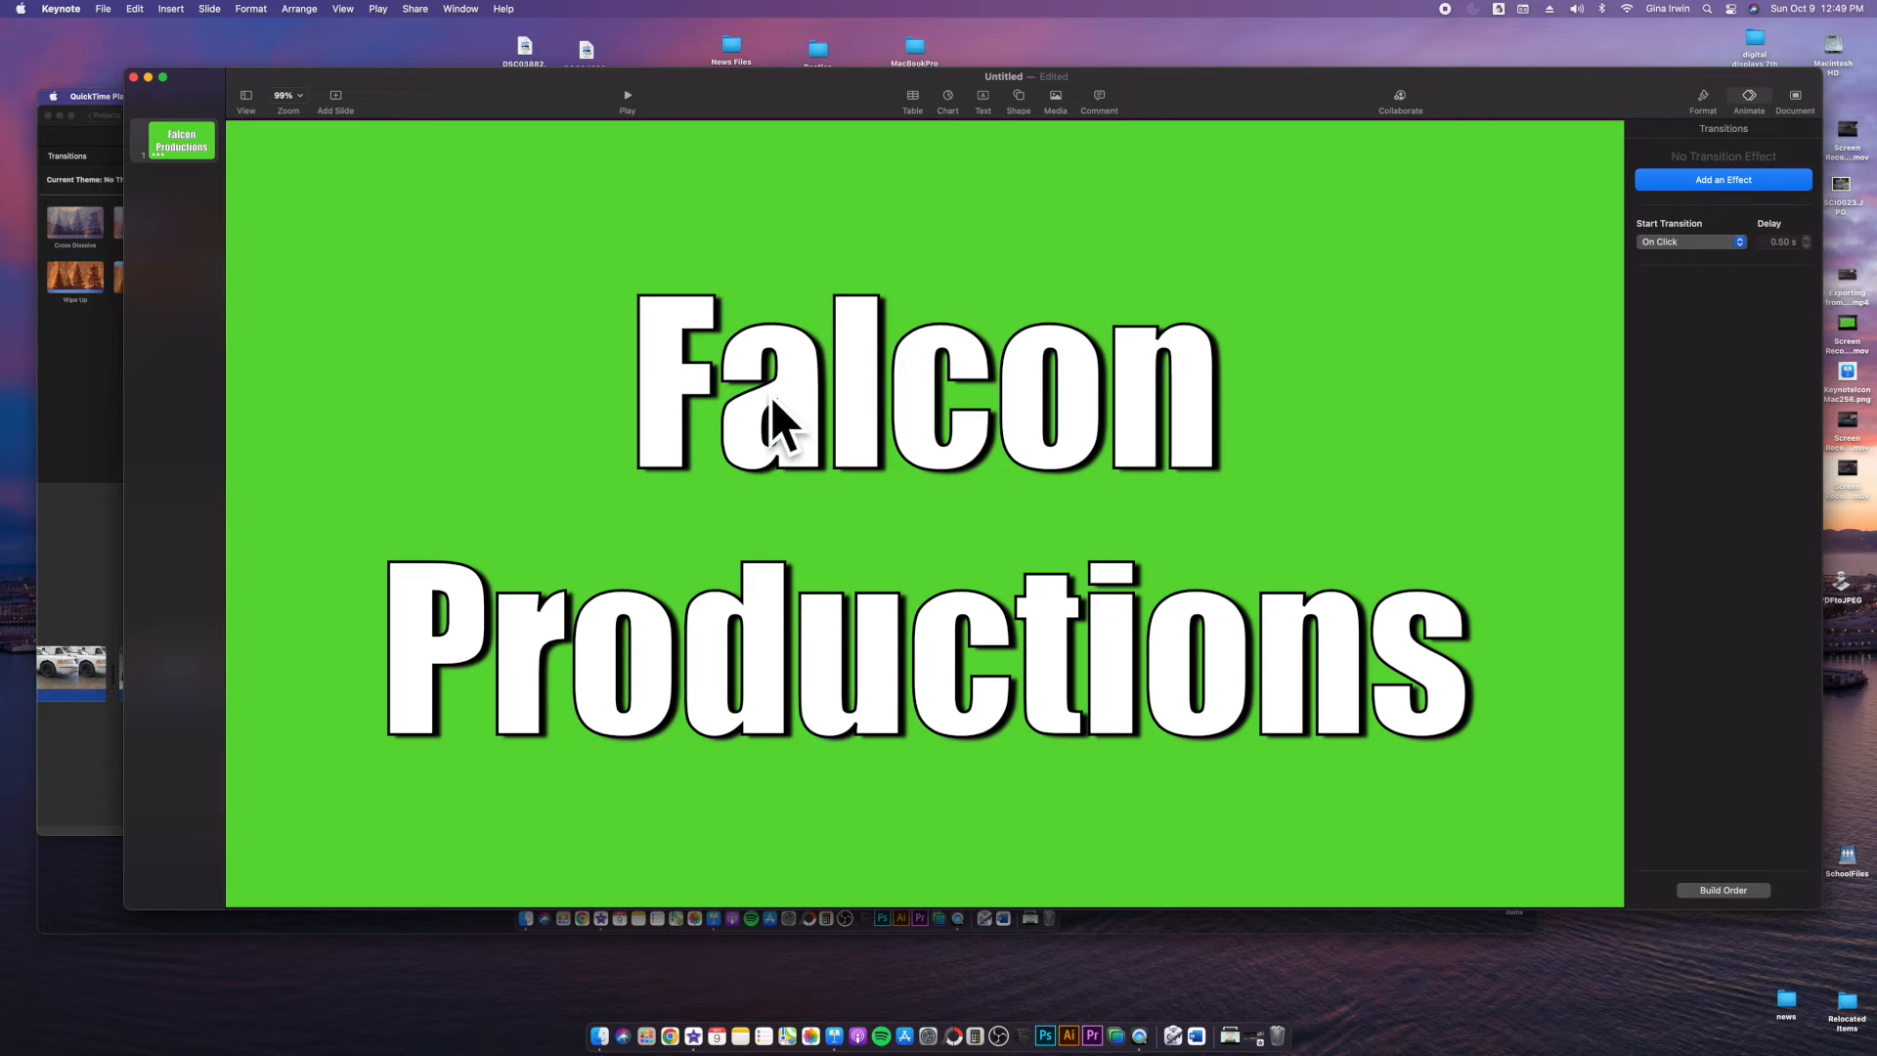
pyautogui.moveTo(784, 300)
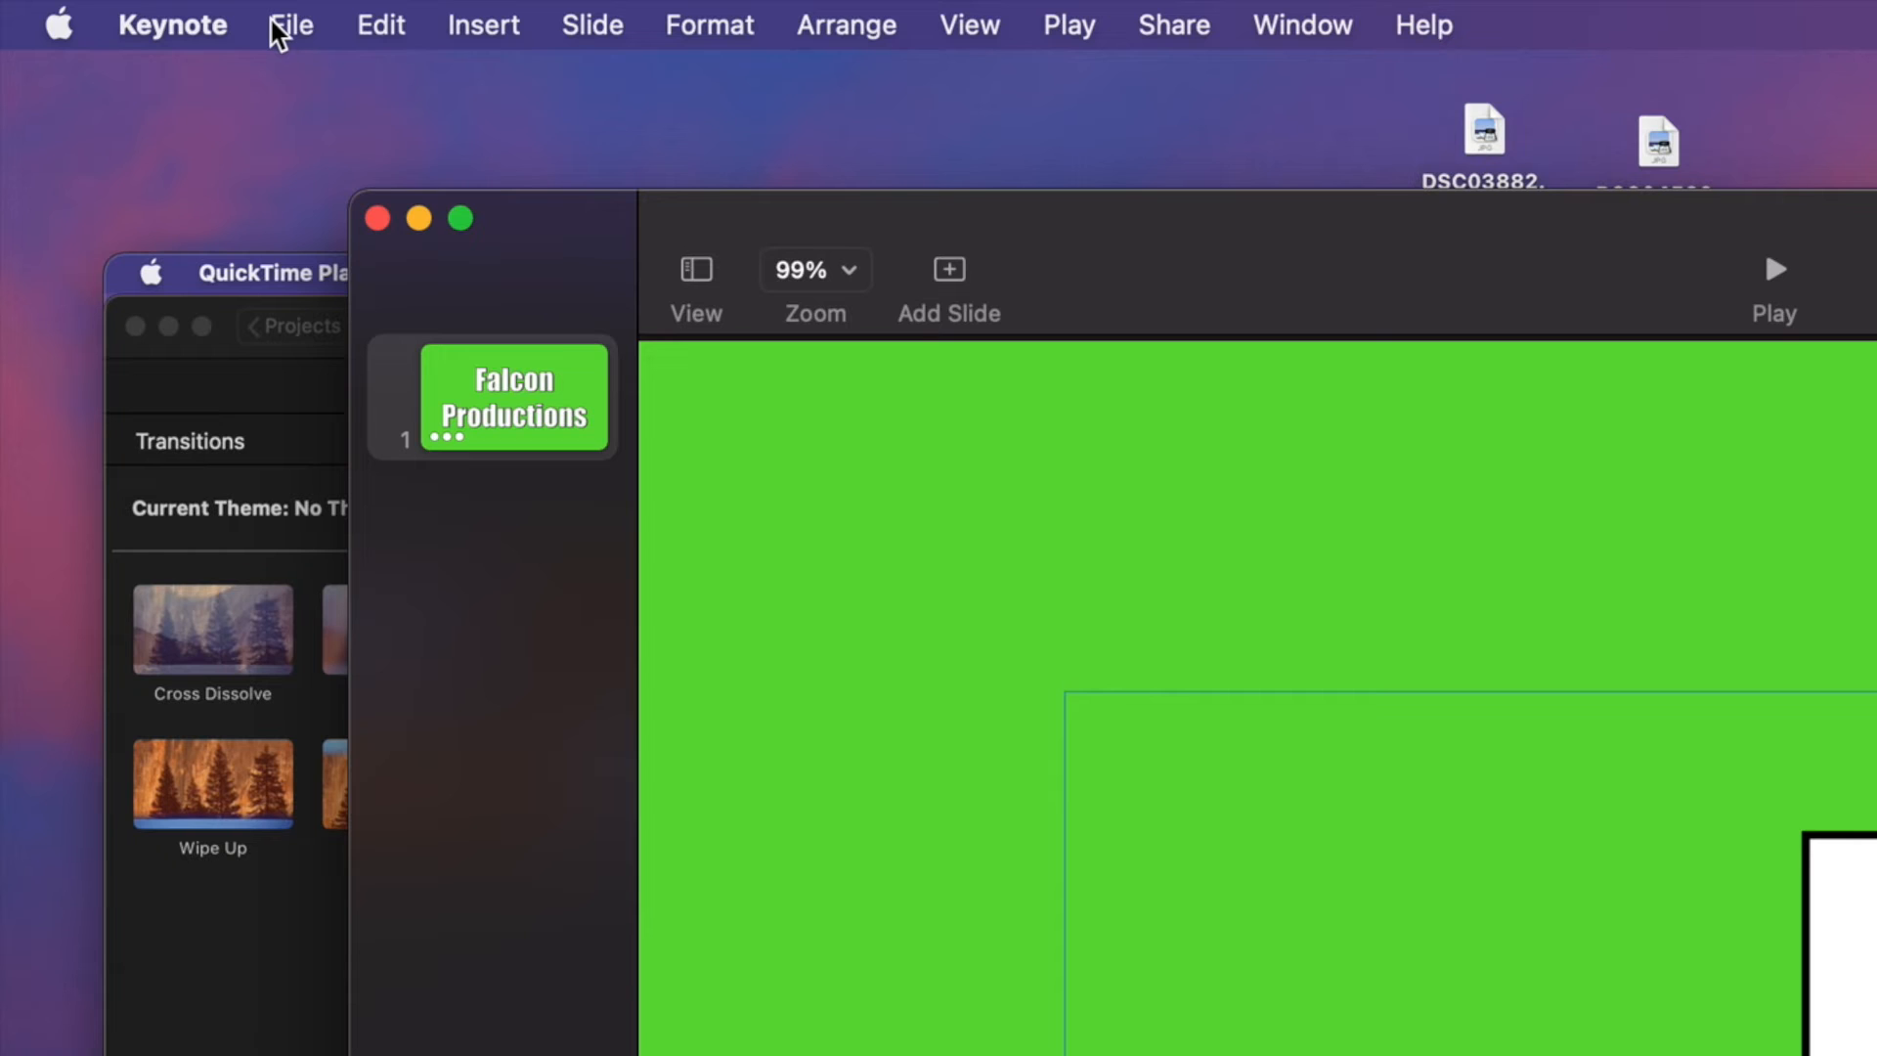
# Step: Save the presentation as 'Falcon Productions Keynote' in the personal student folder
pyautogui.click(291, 24)
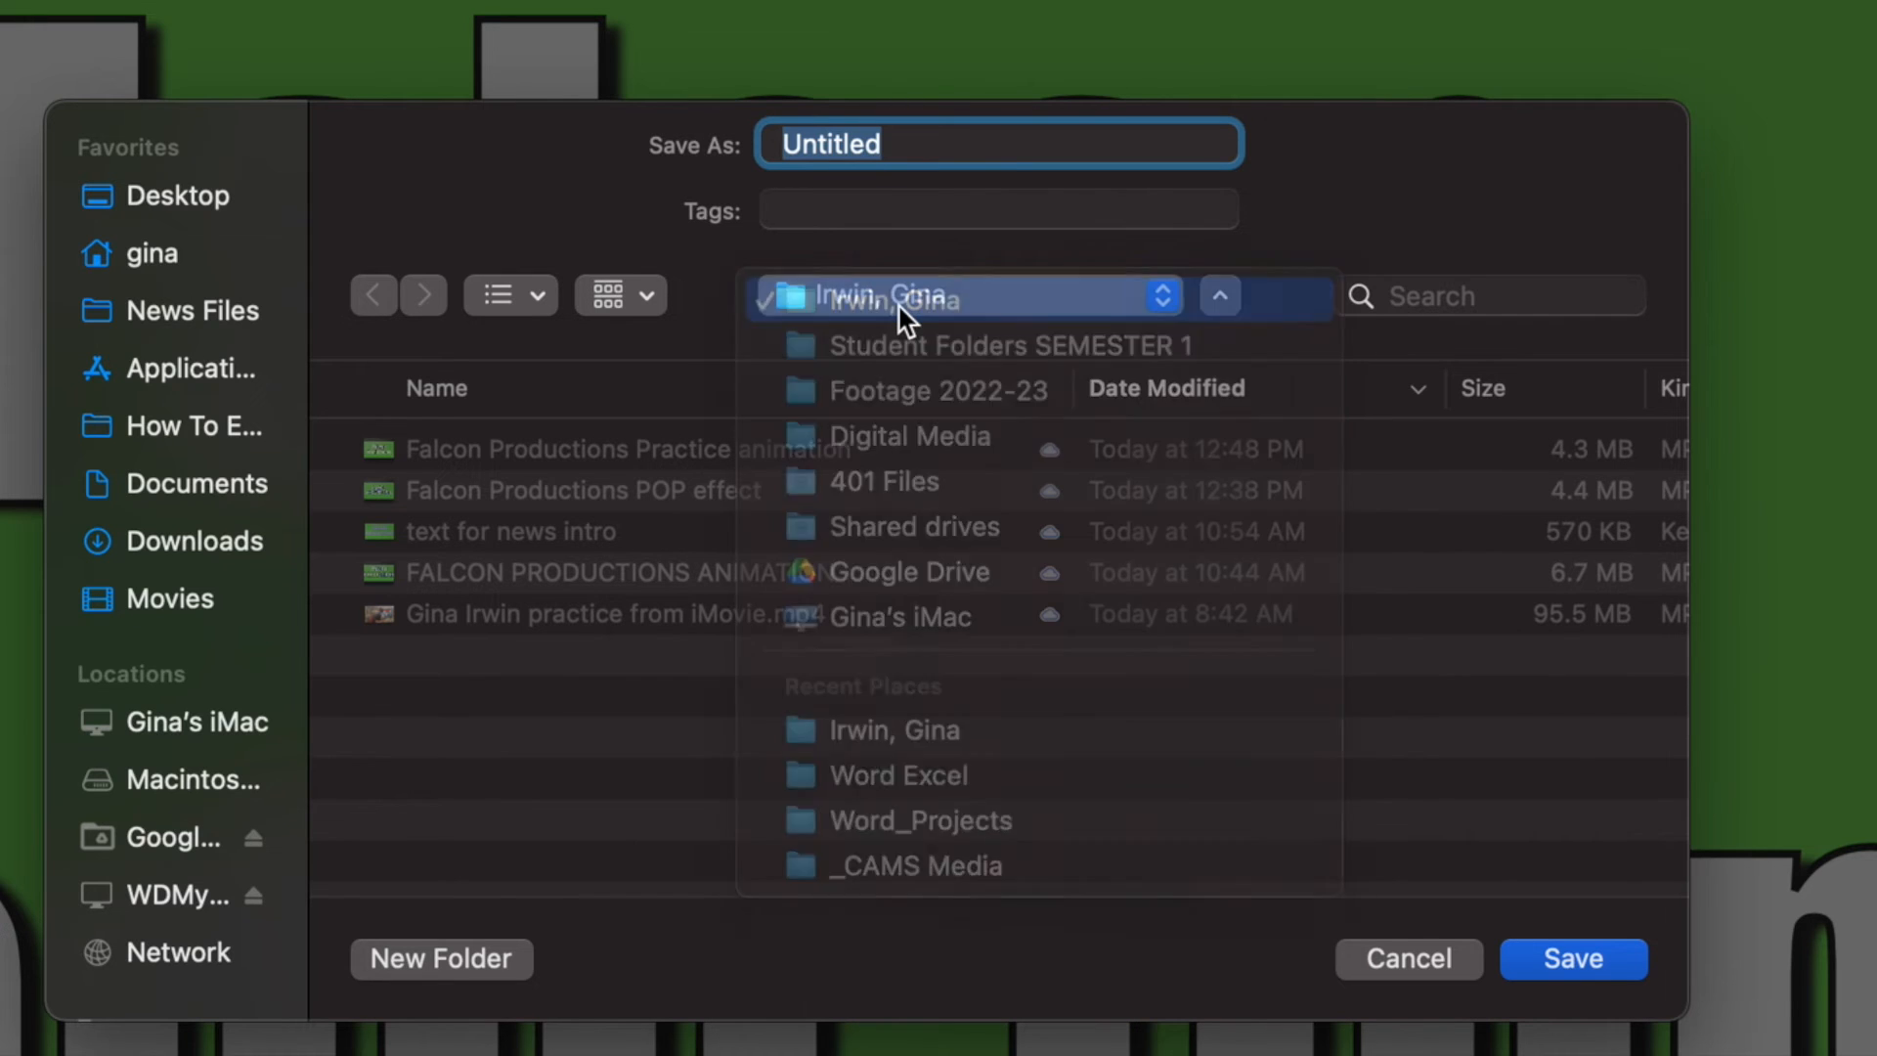
pyautogui.click(892, 297)
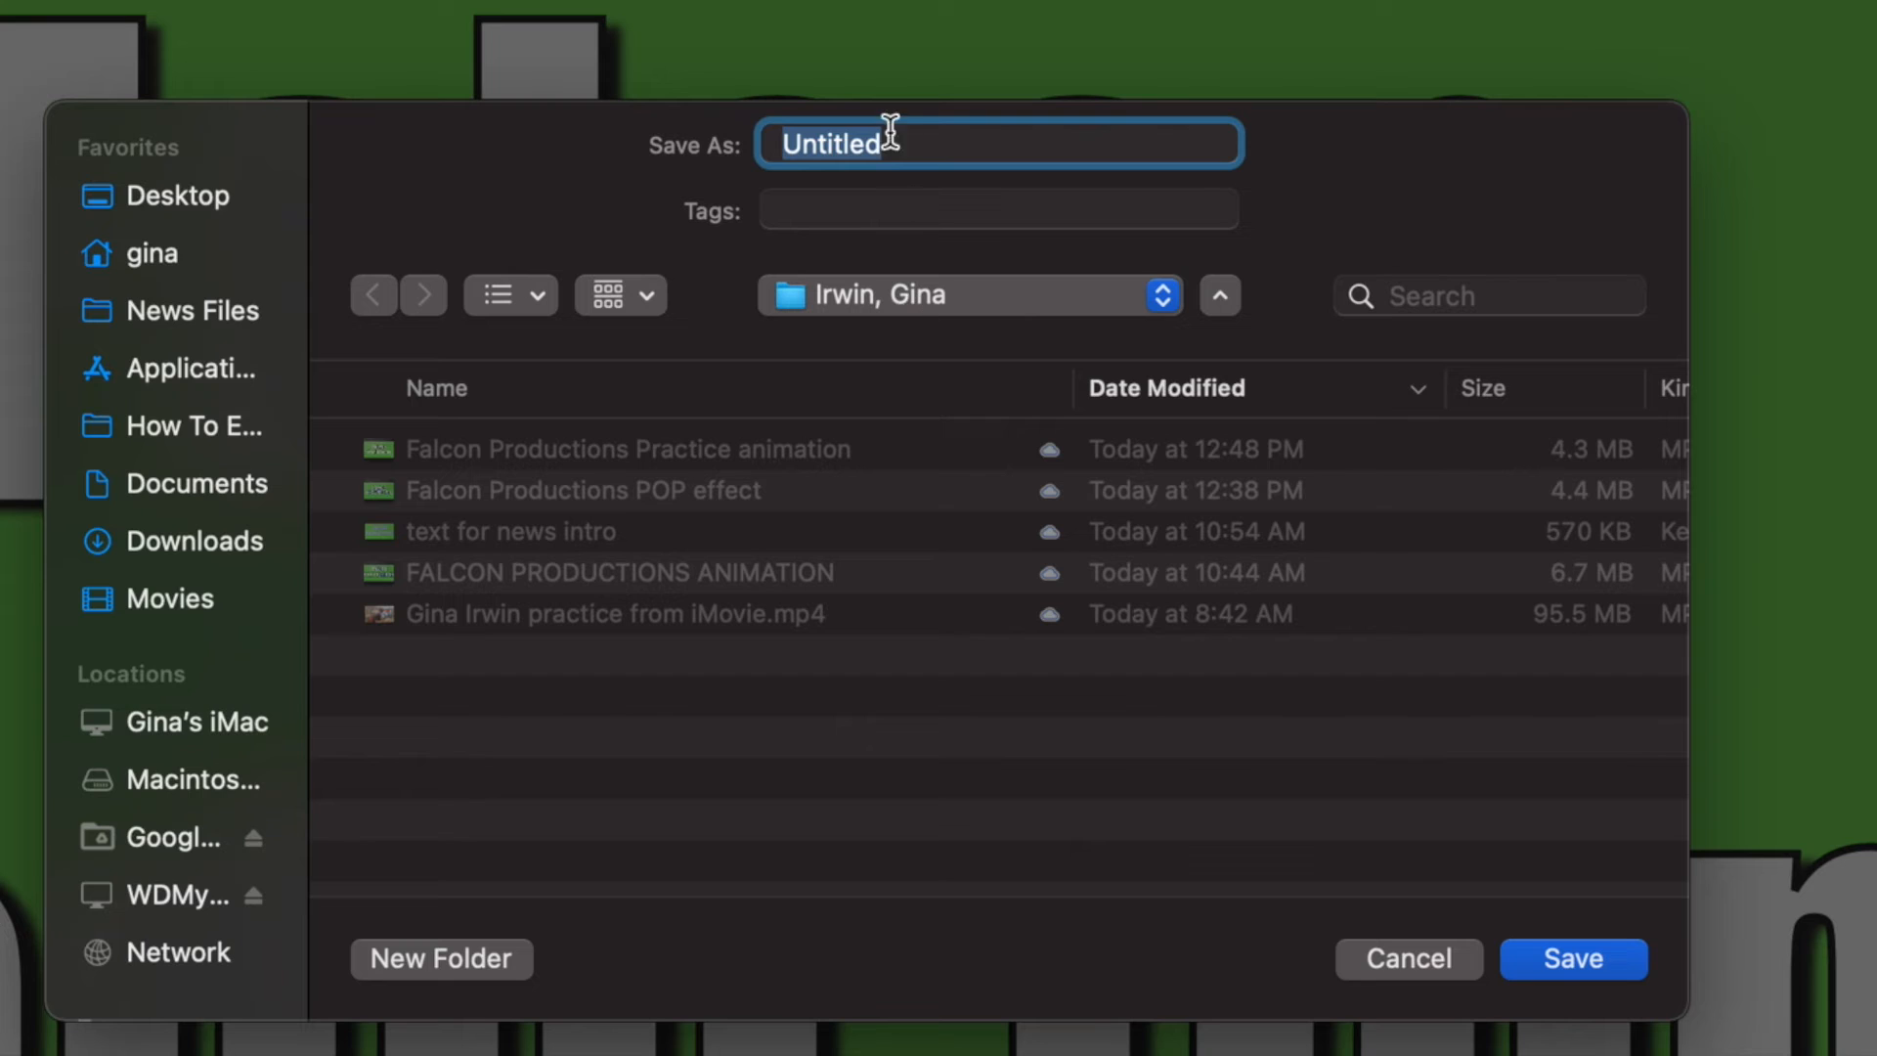
pyautogui.write('Falcon Productions K')
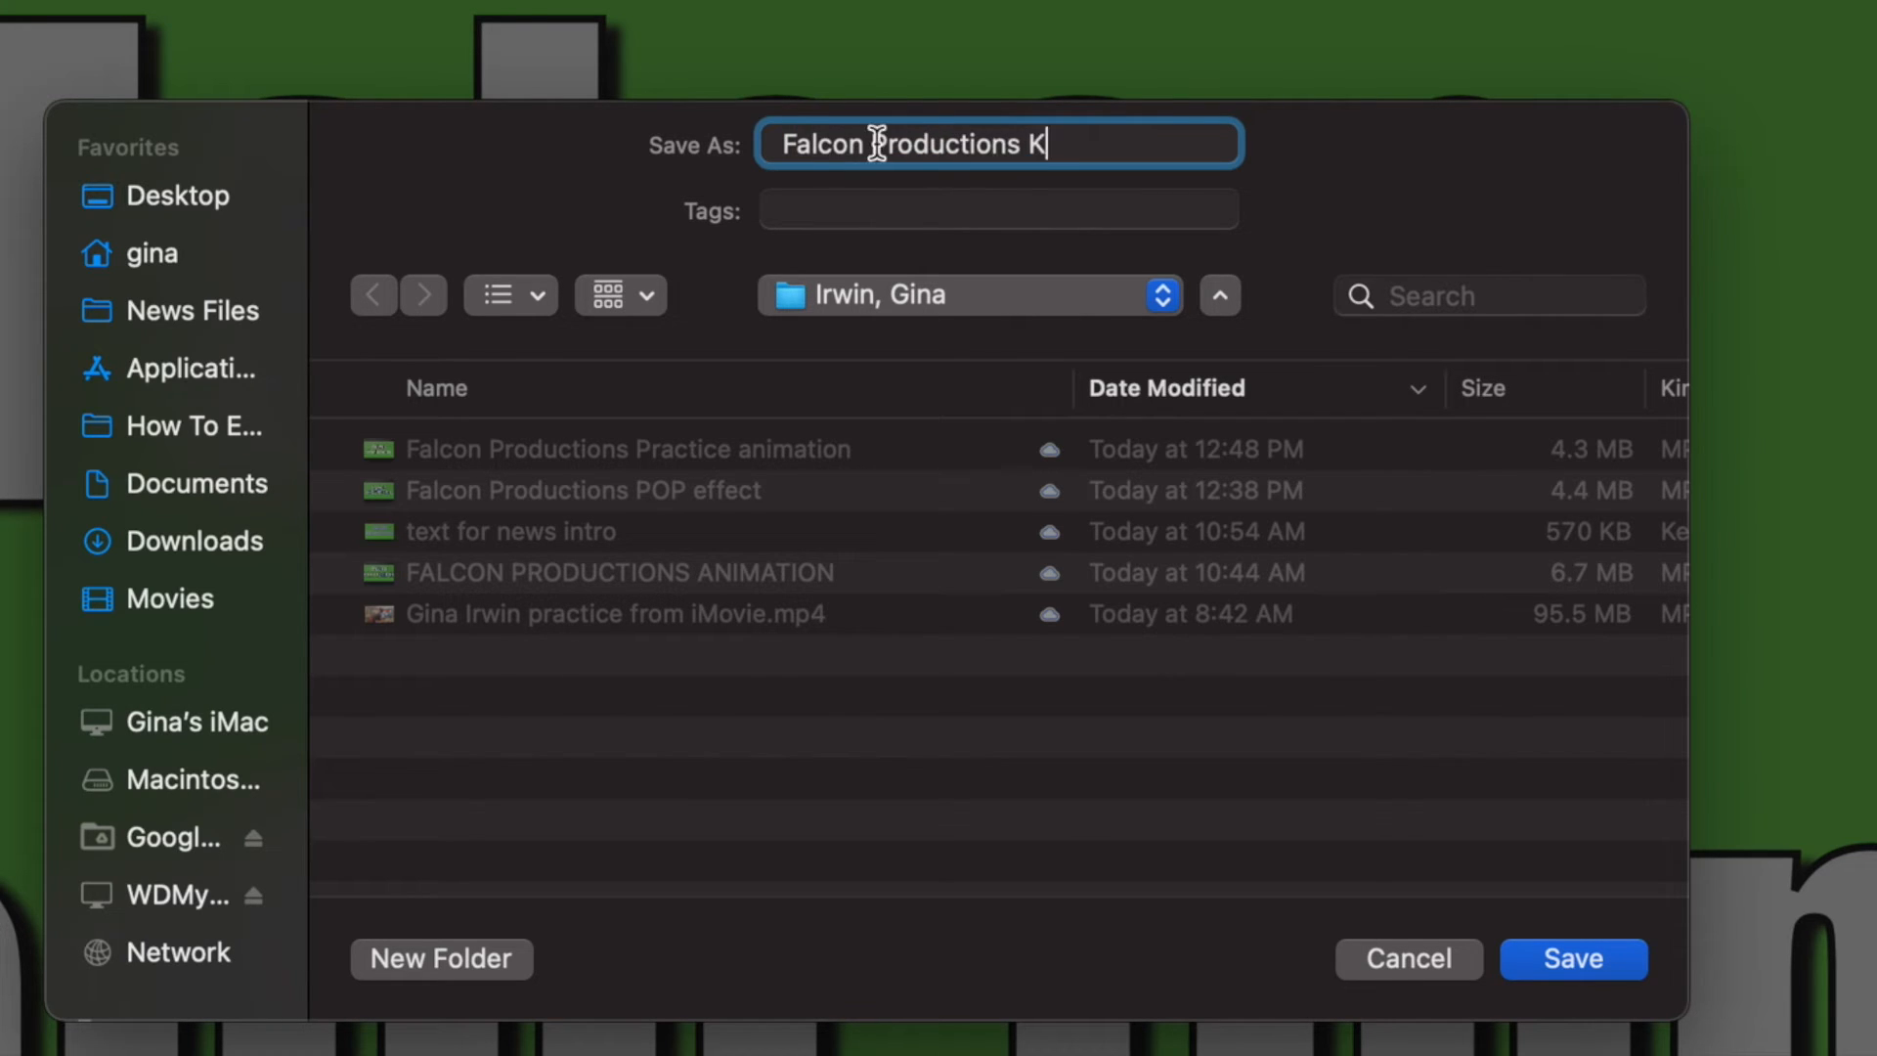
pyautogui.write('eynote')
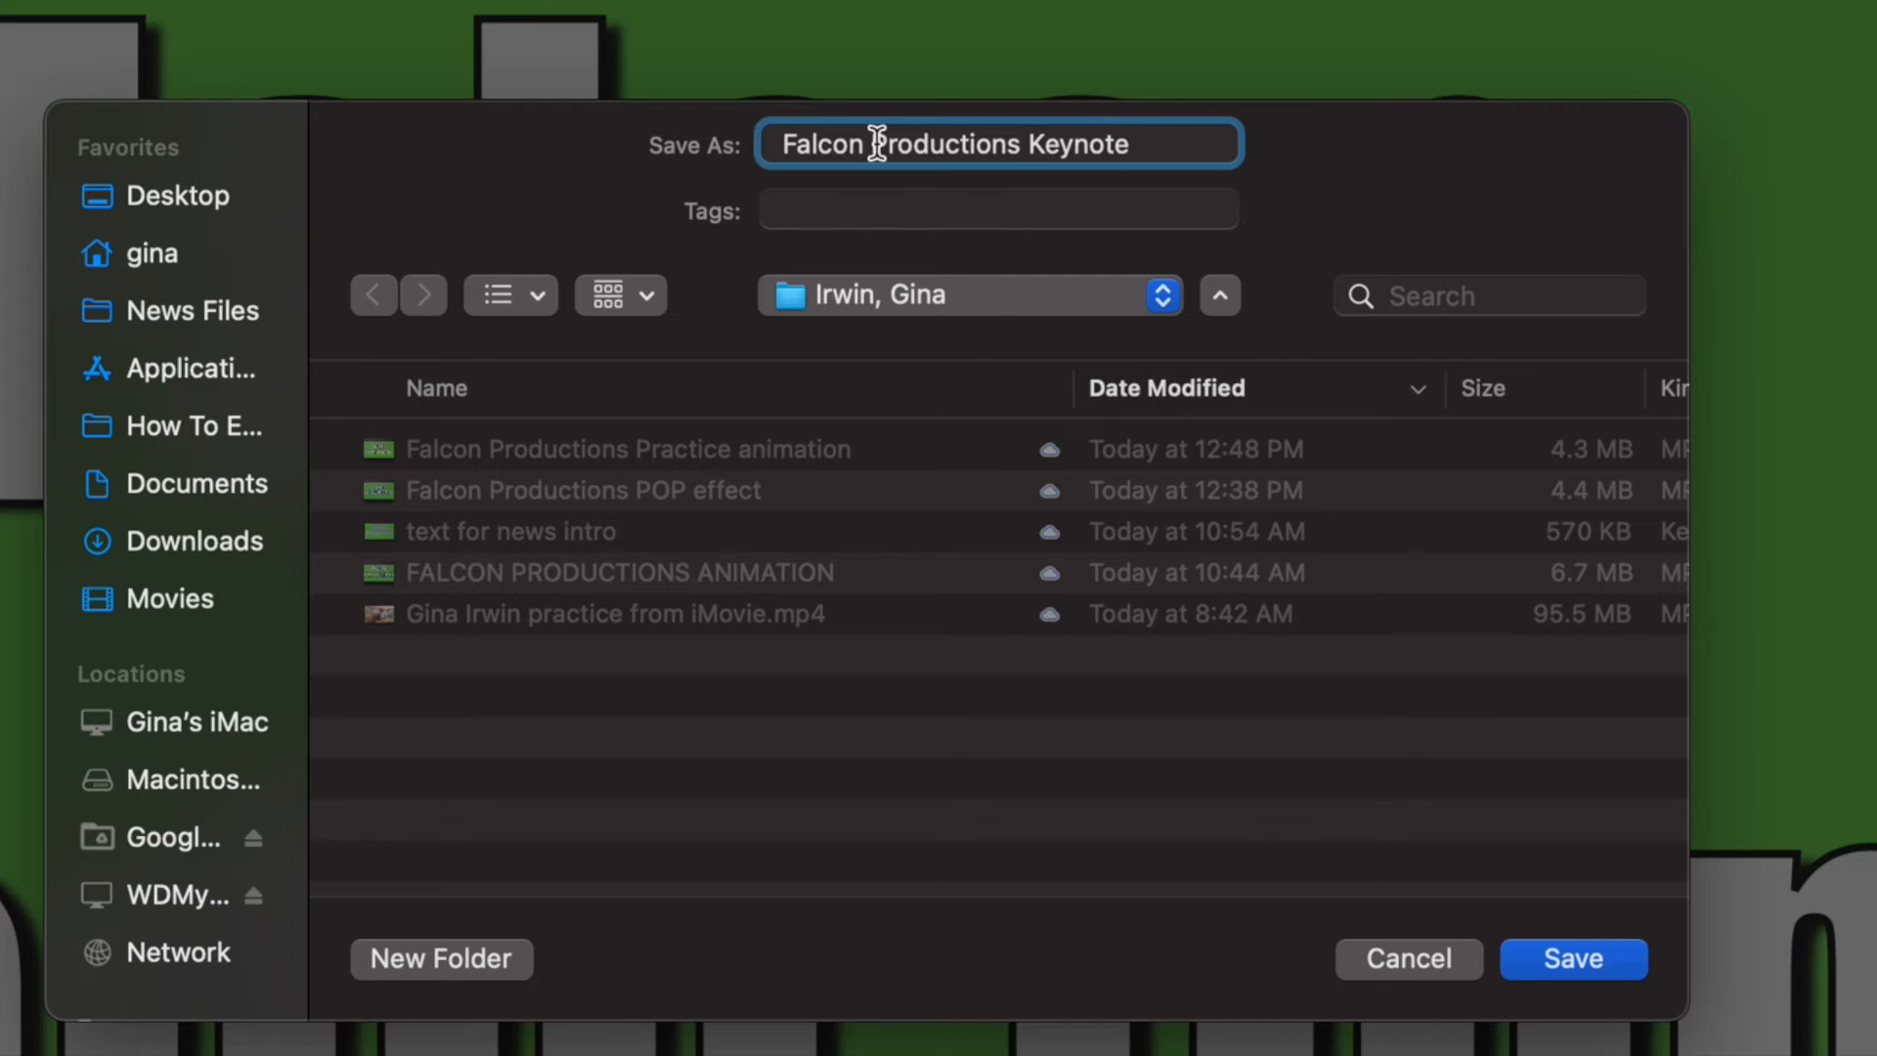
pyautogui.click(1572, 959)
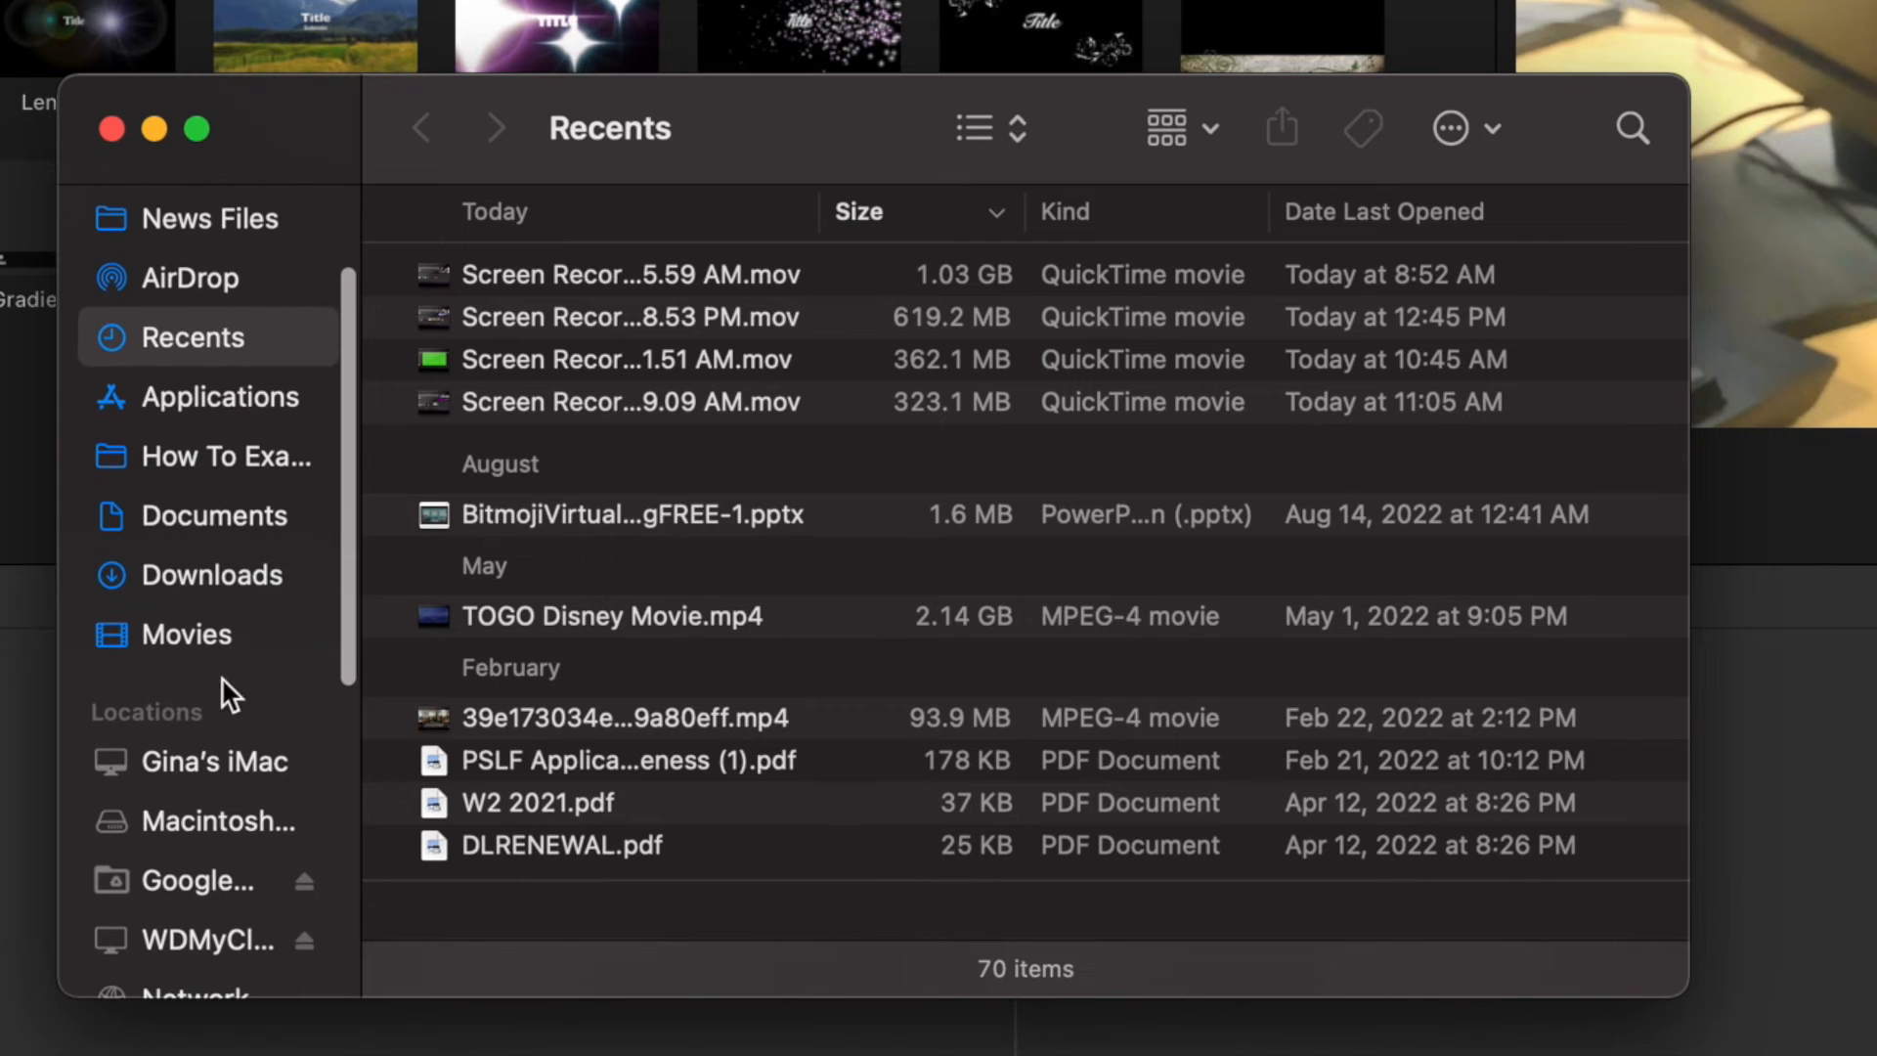
# Step: In Finder, browse Google Drive > 401 Files > Digital Media > Footage 2022-23 to the student's folder
pyautogui.click(197, 880)
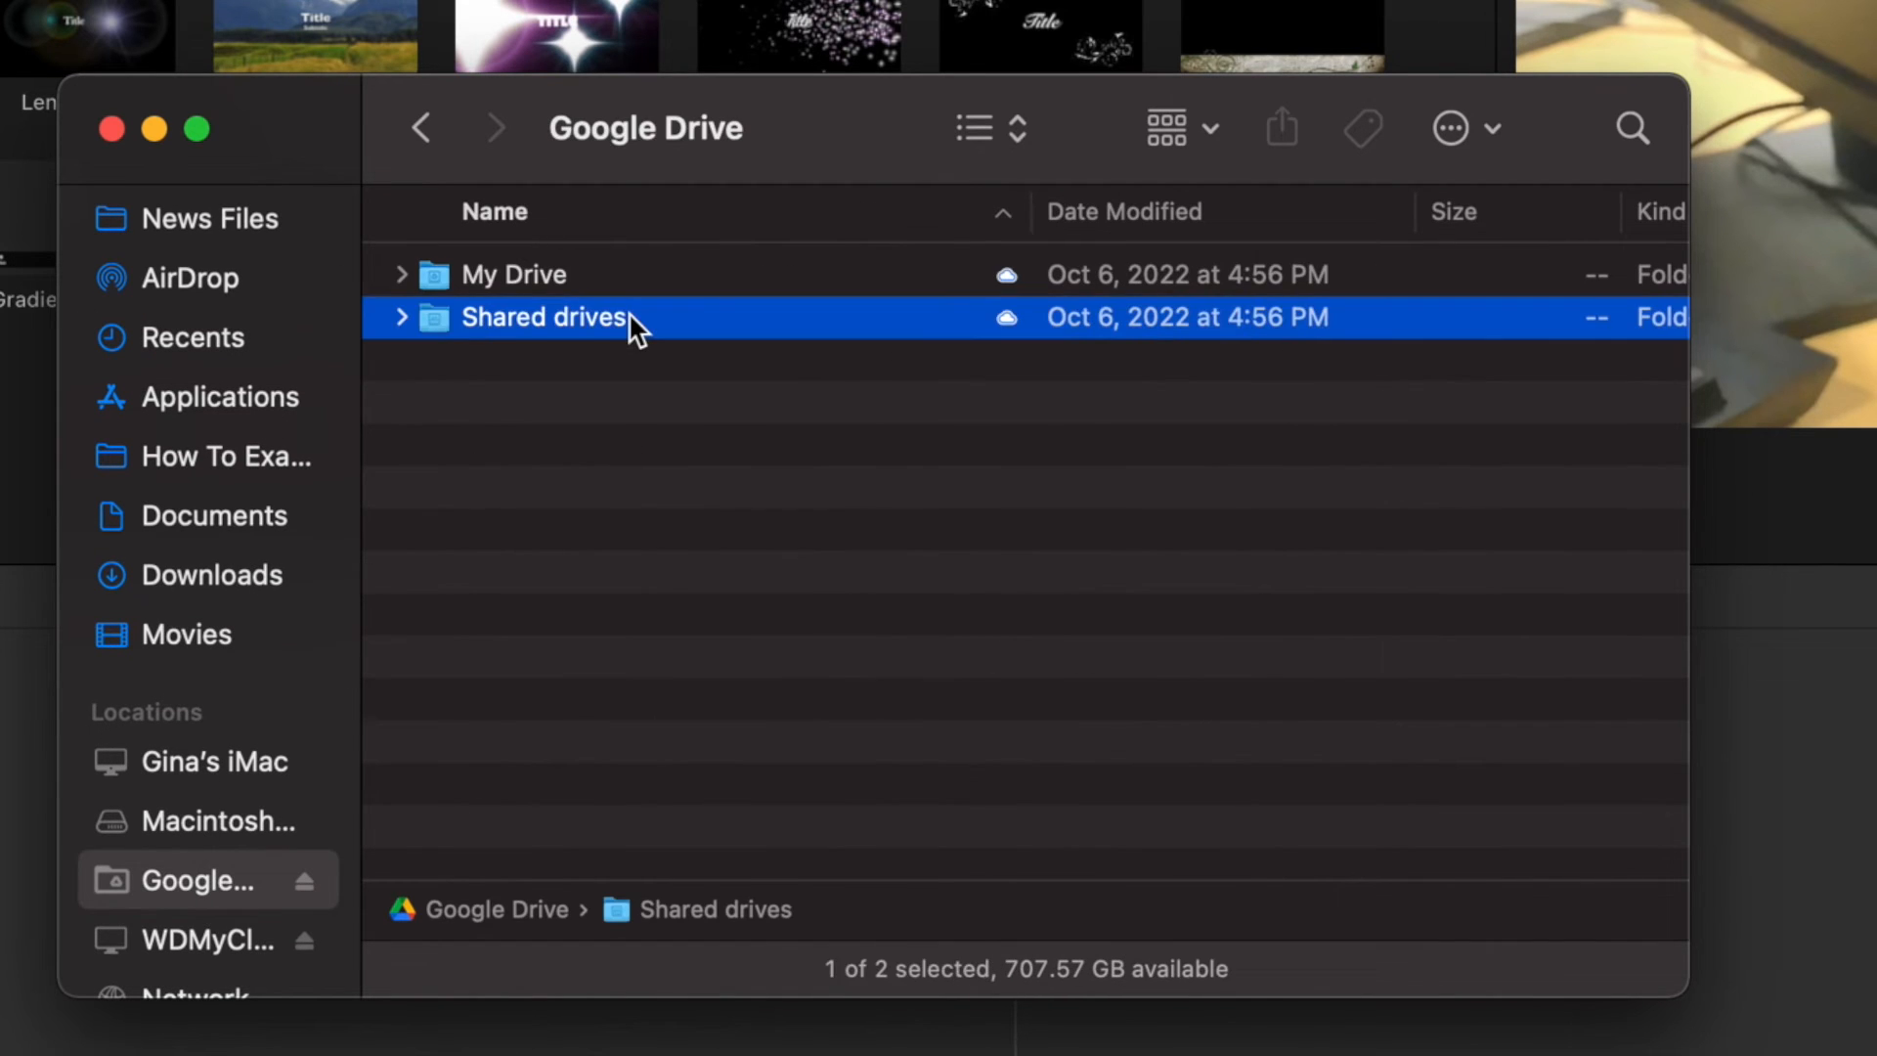
pyautogui.doubleClick(542, 317)
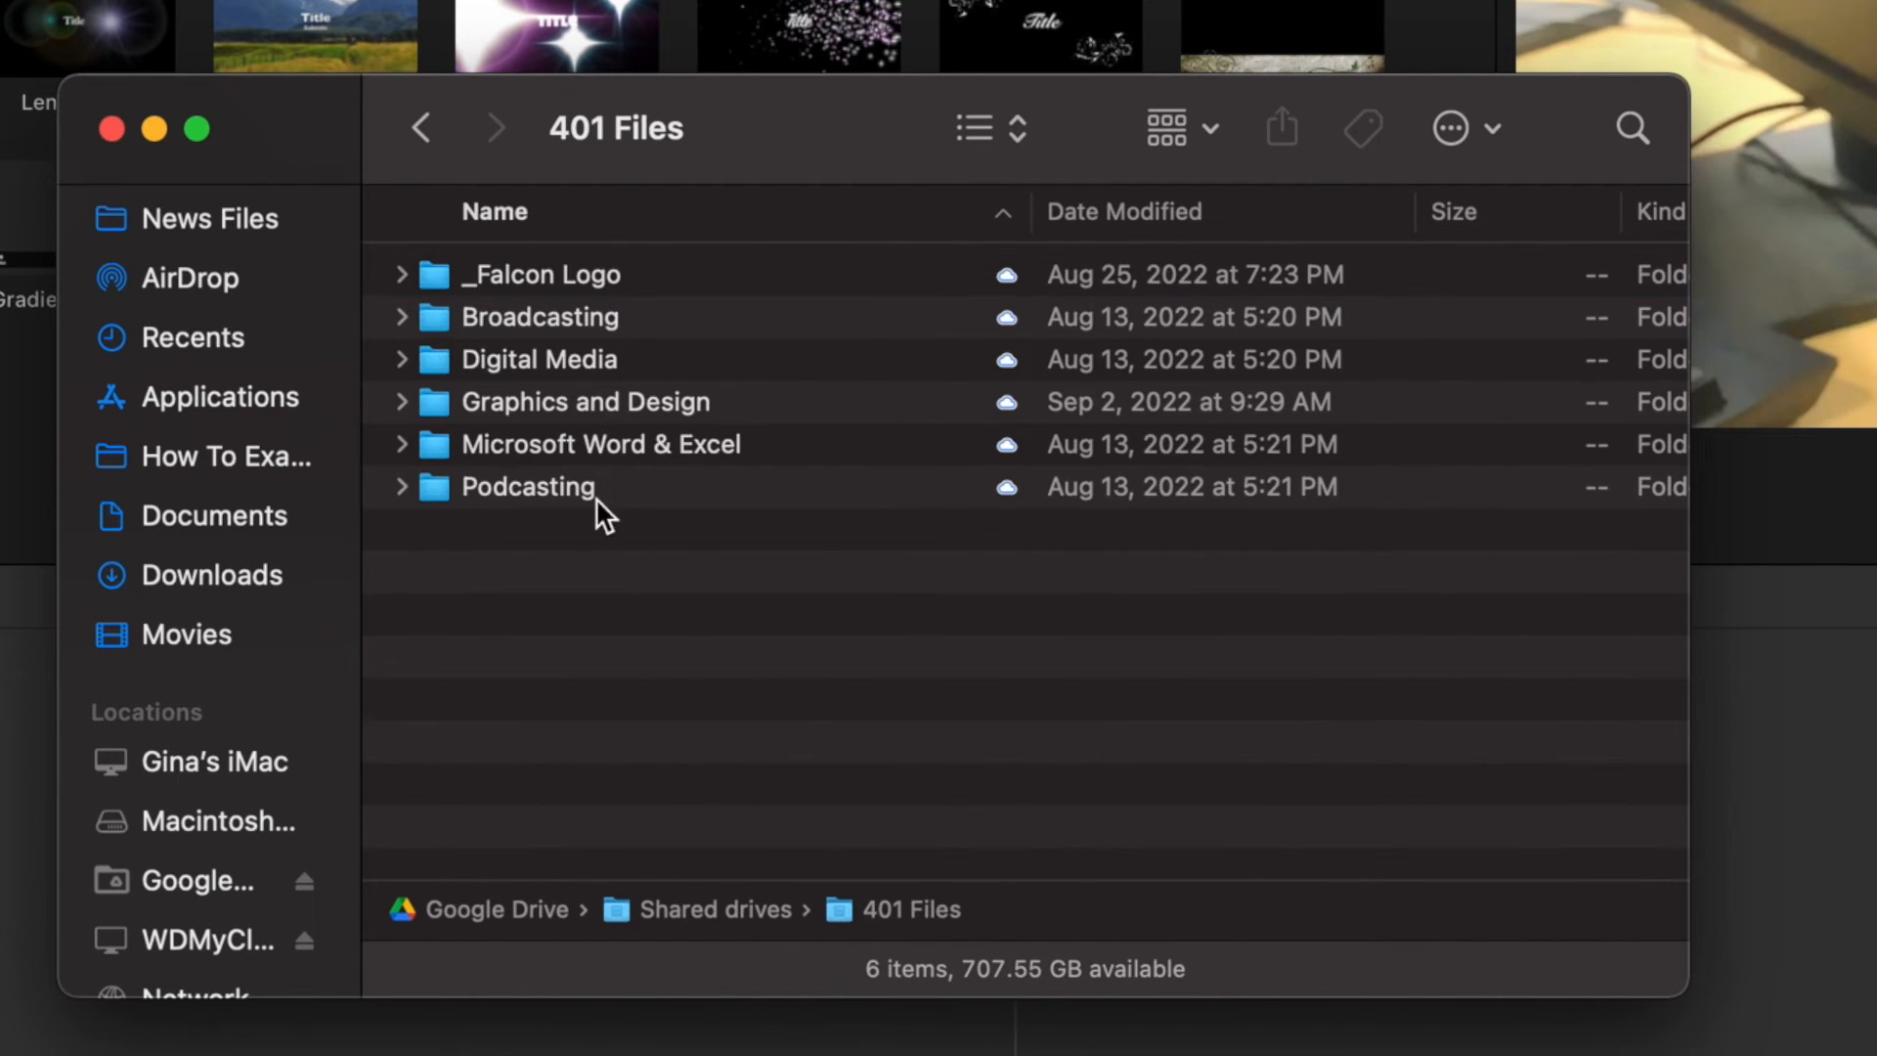
pyautogui.doubleClick(535, 360)
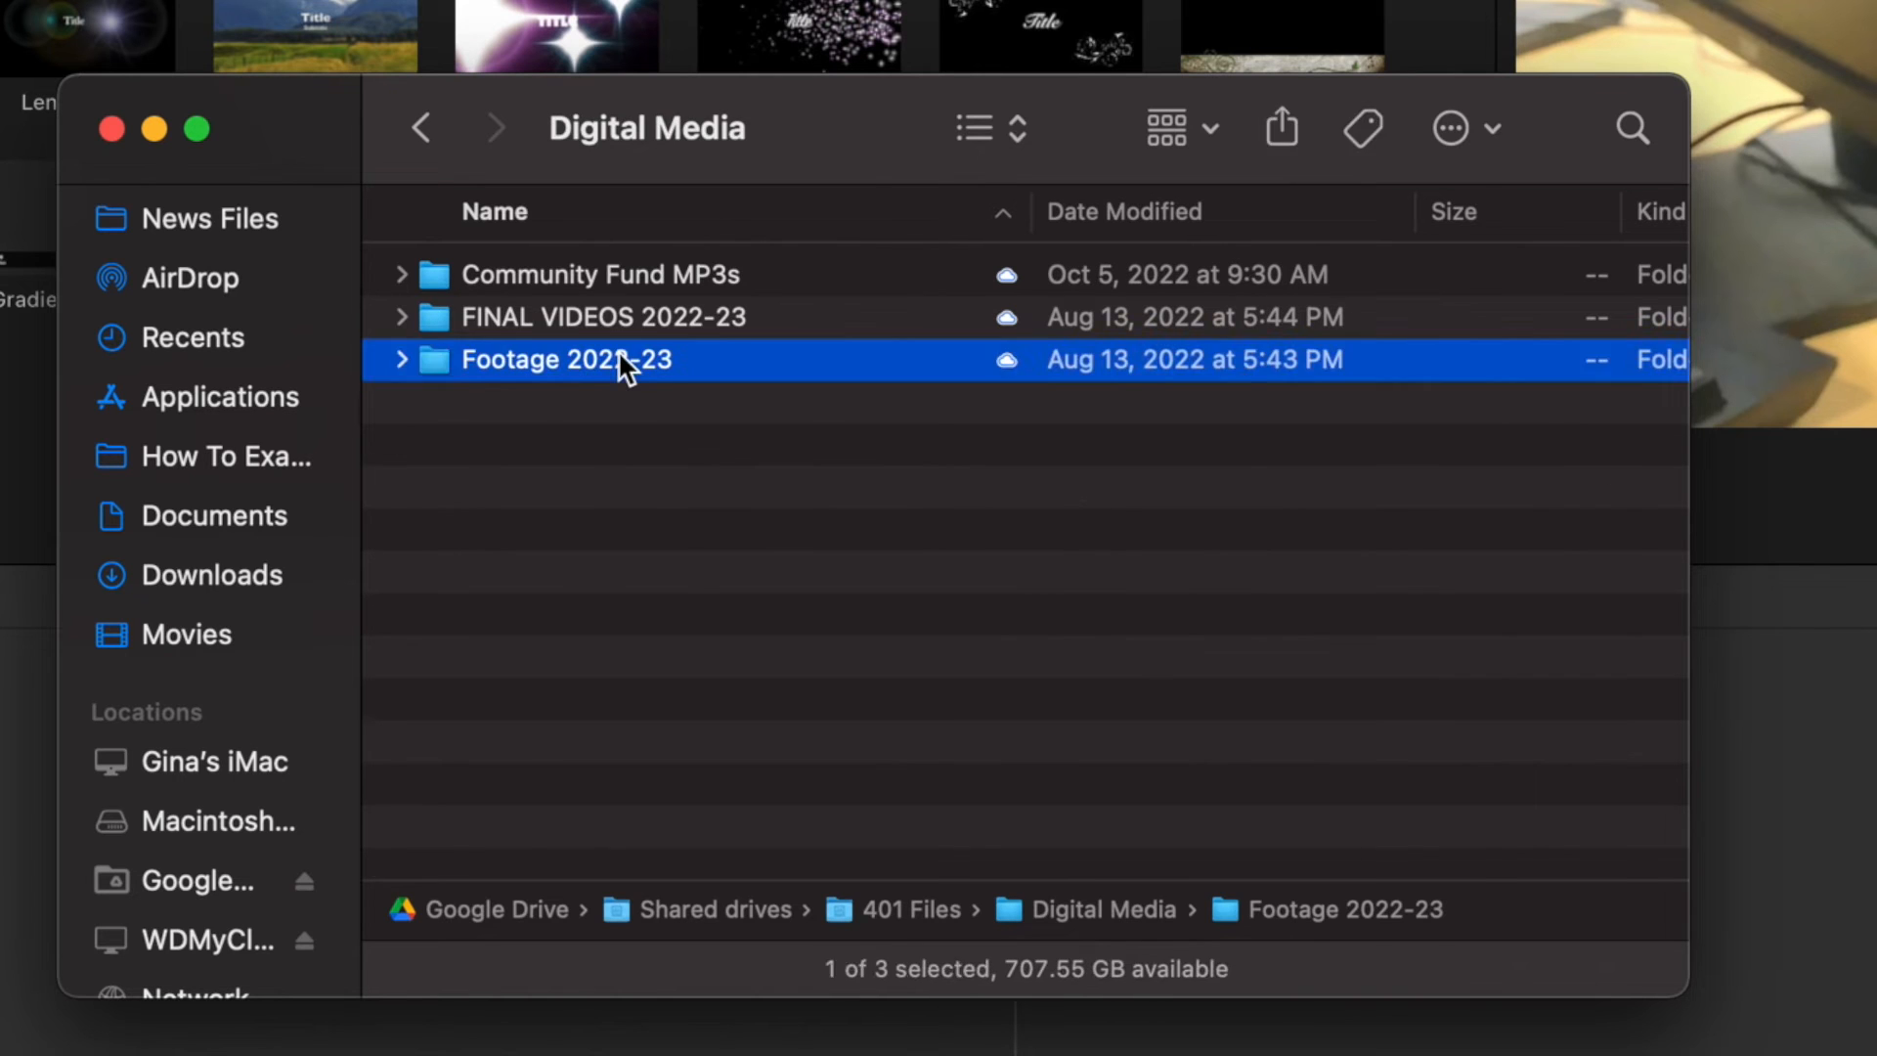
pyautogui.doubleClick(565, 359)
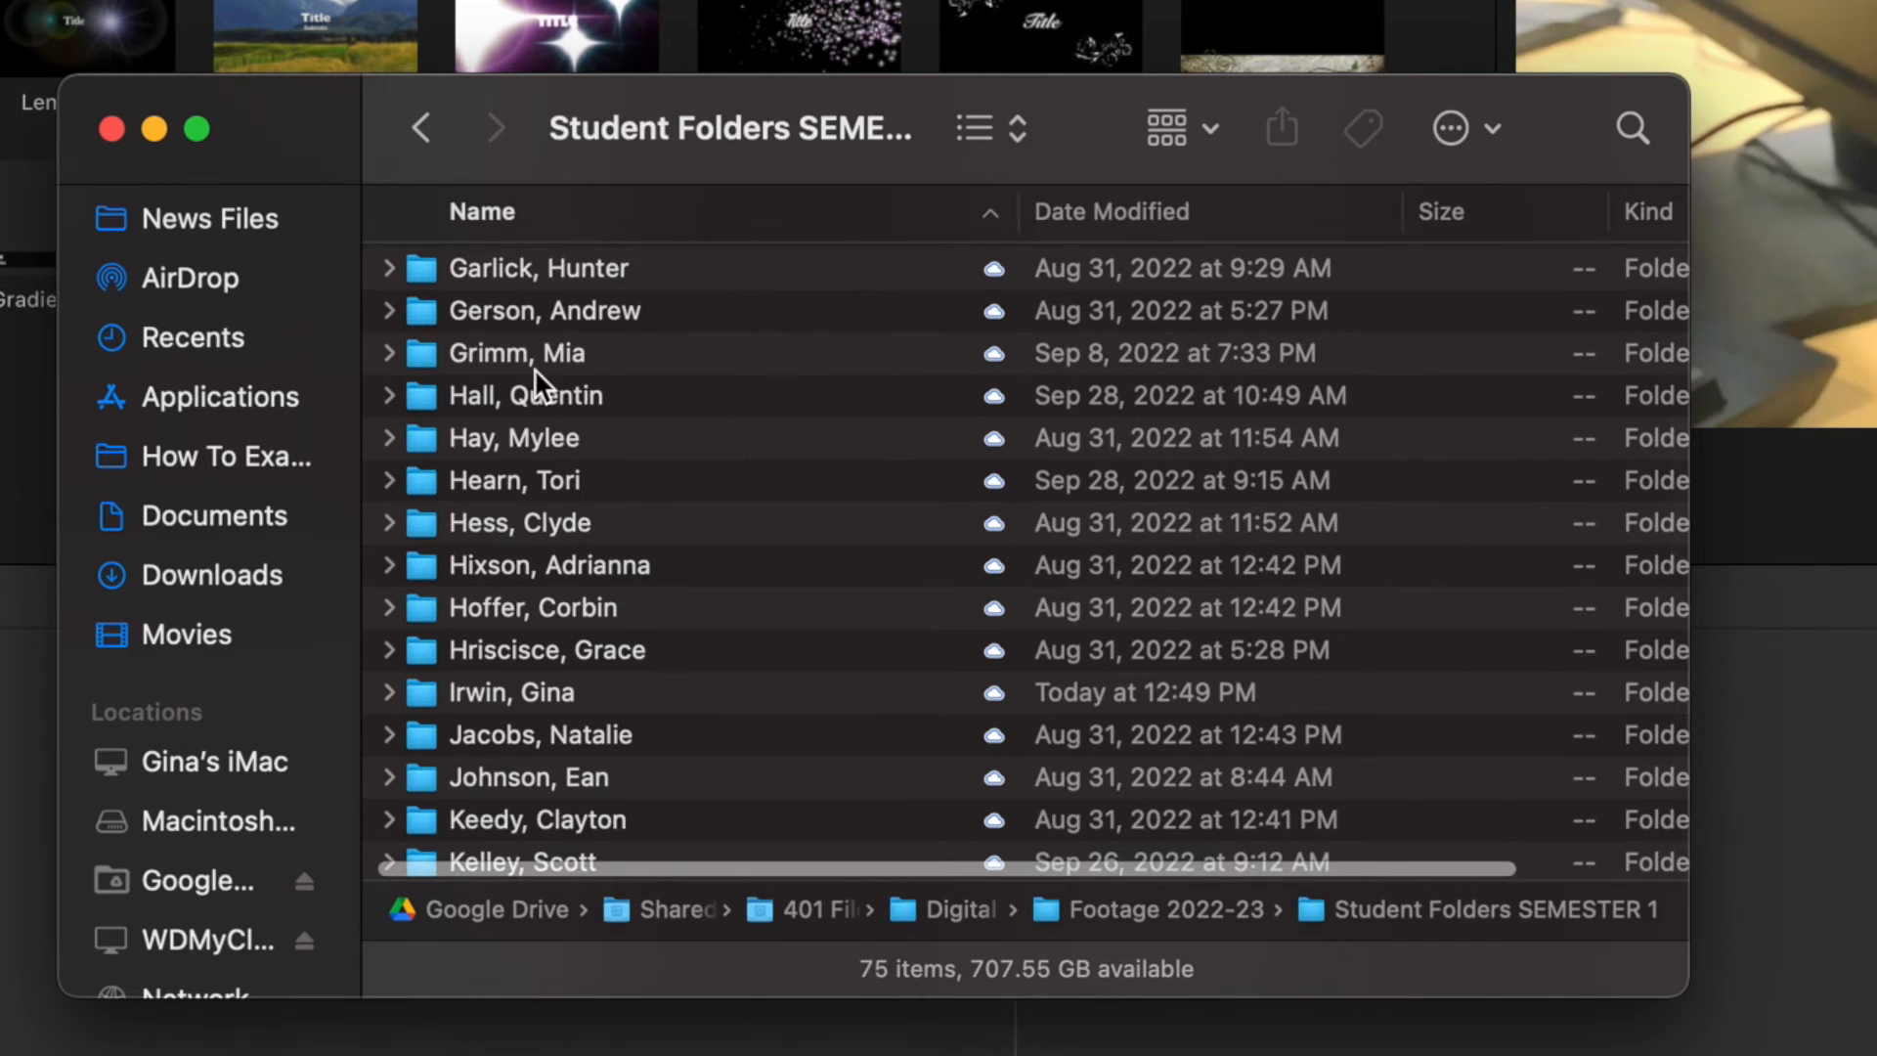
pyautogui.doubleClick(510, 693)
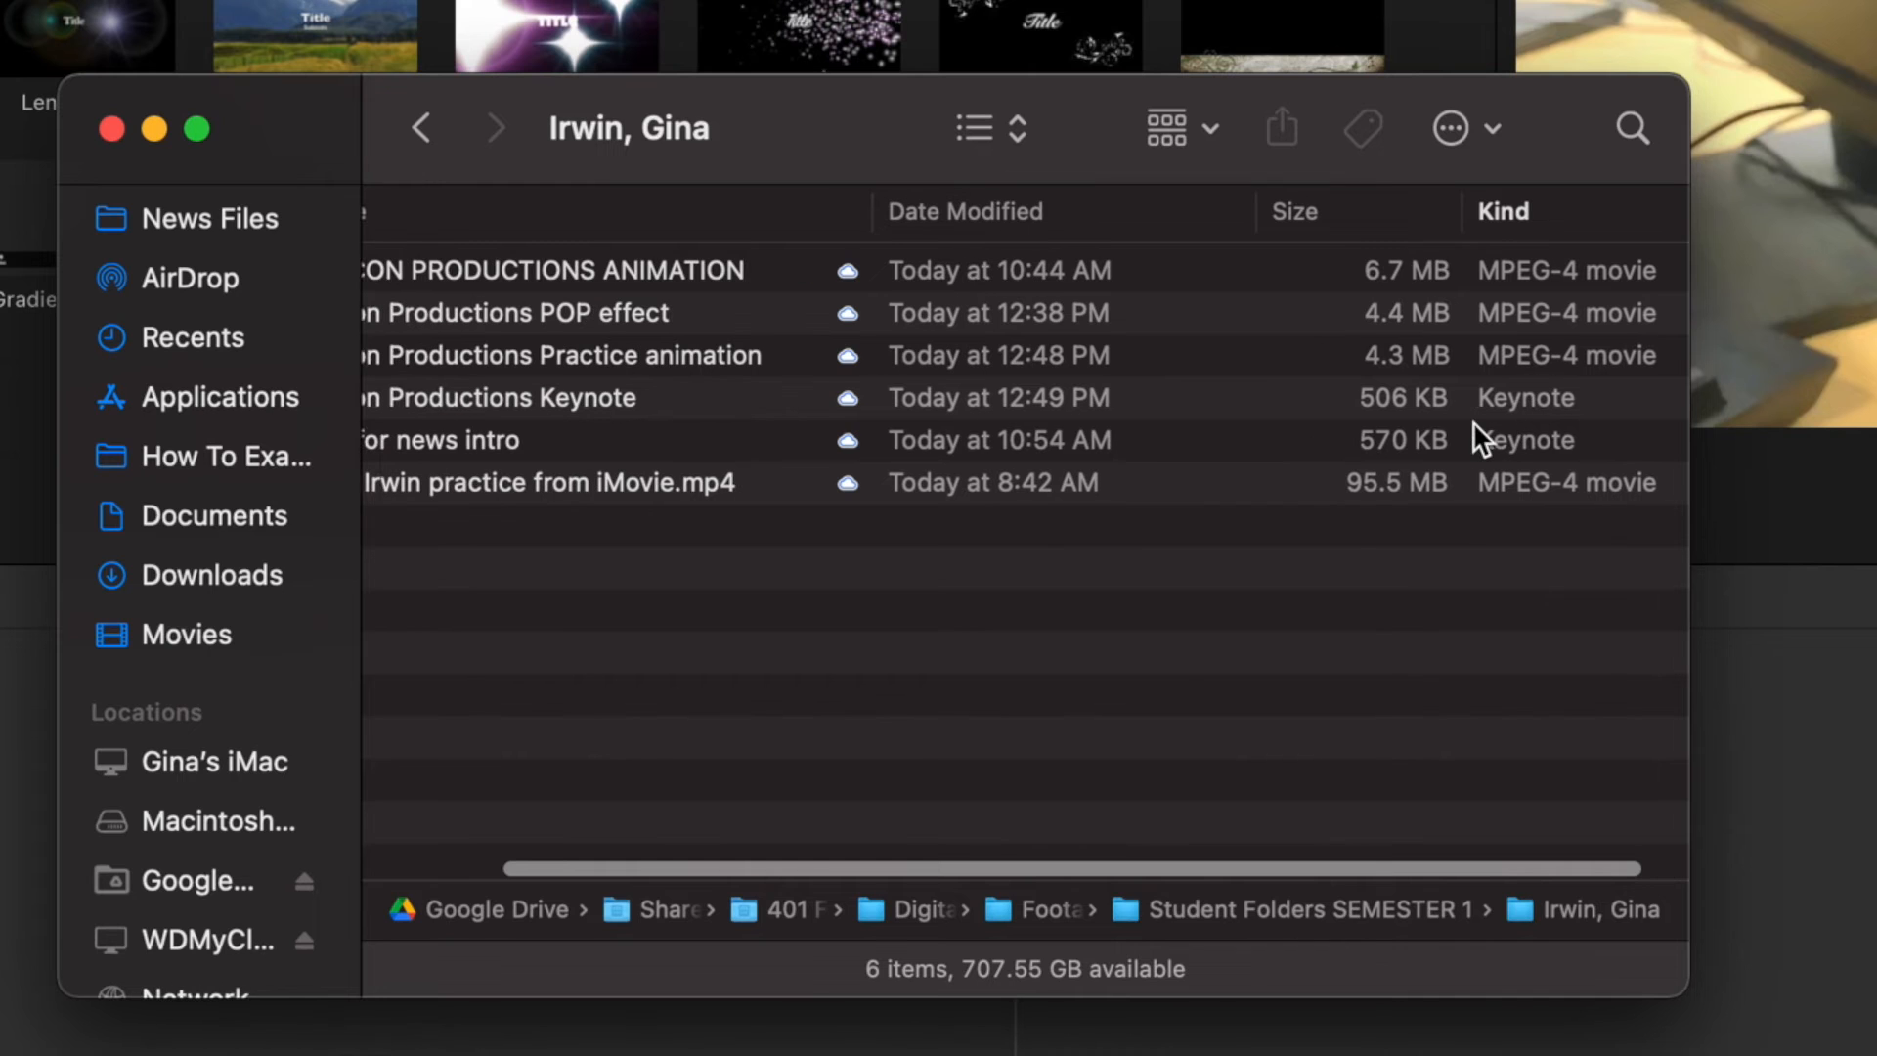
# Step: Locate the FALCON PRODUCTIONS ANIMATION movie among the folder's Falcon files
pyautogui.click(599, 272)
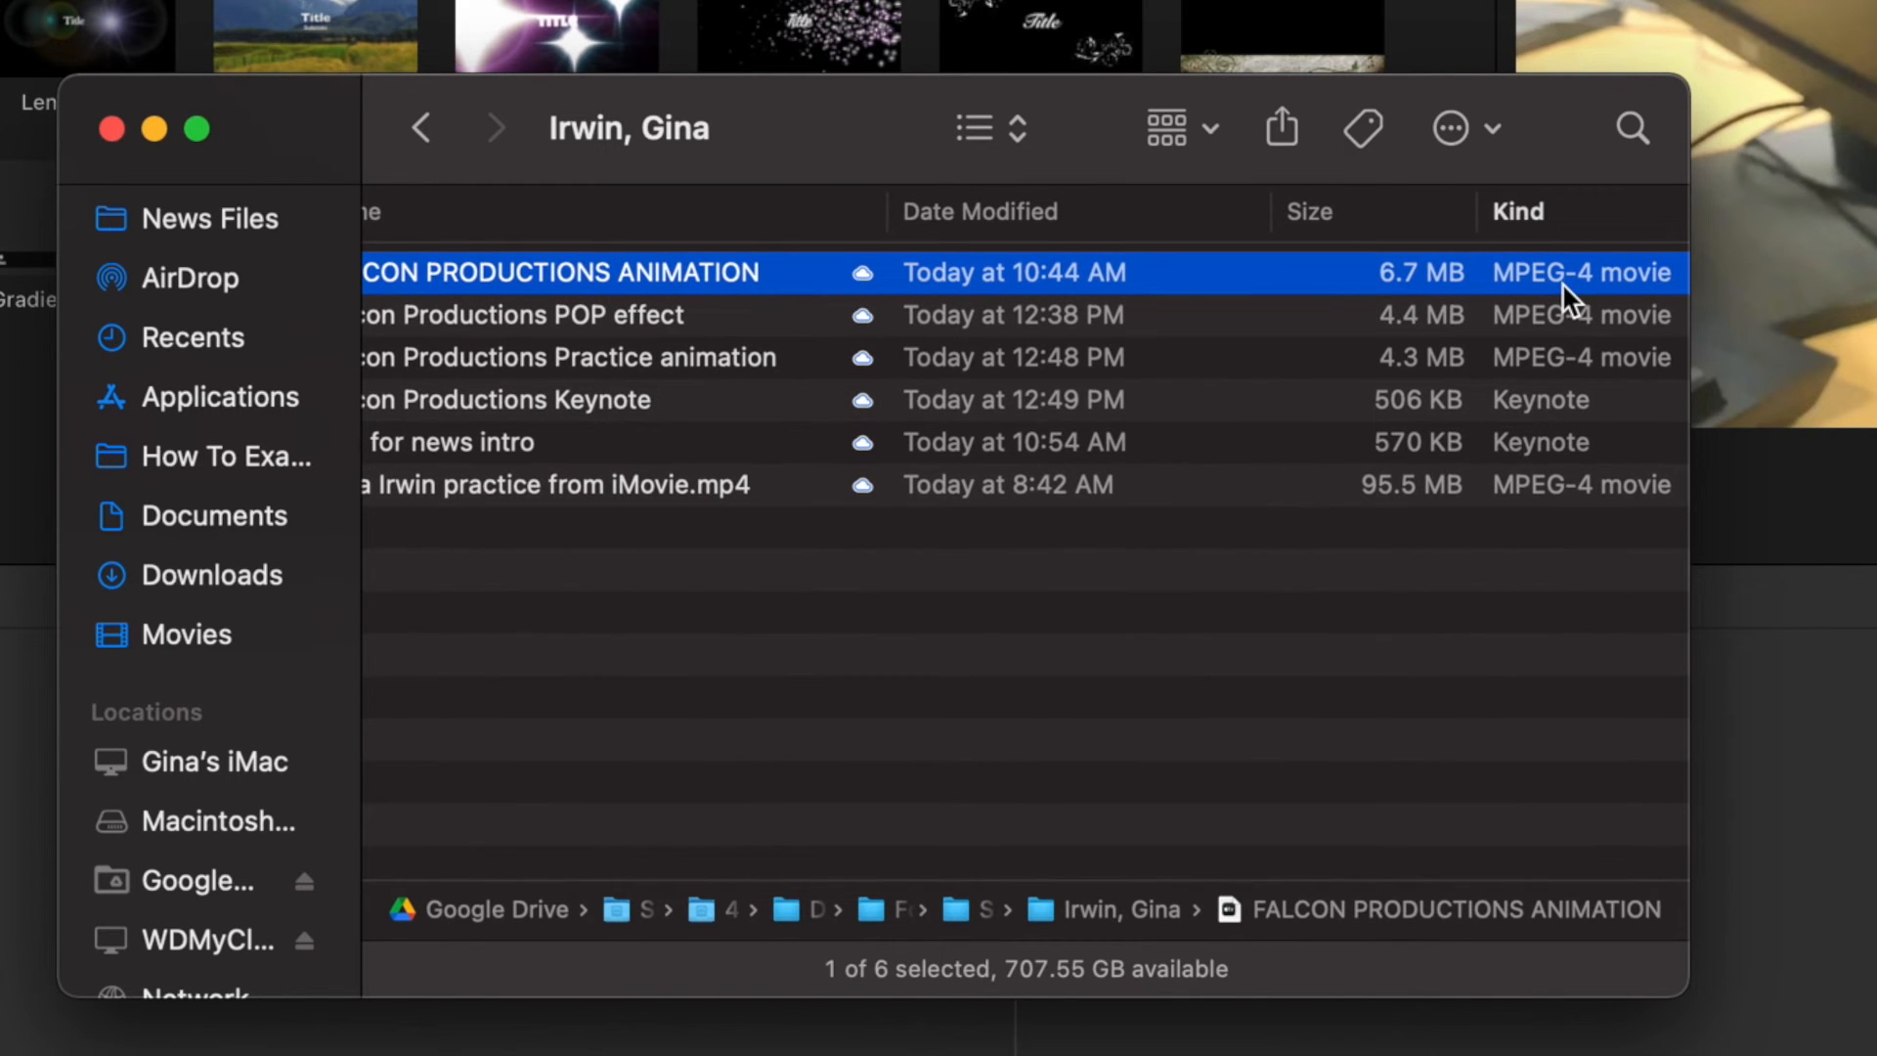
pyautogui.click(1518, 211)
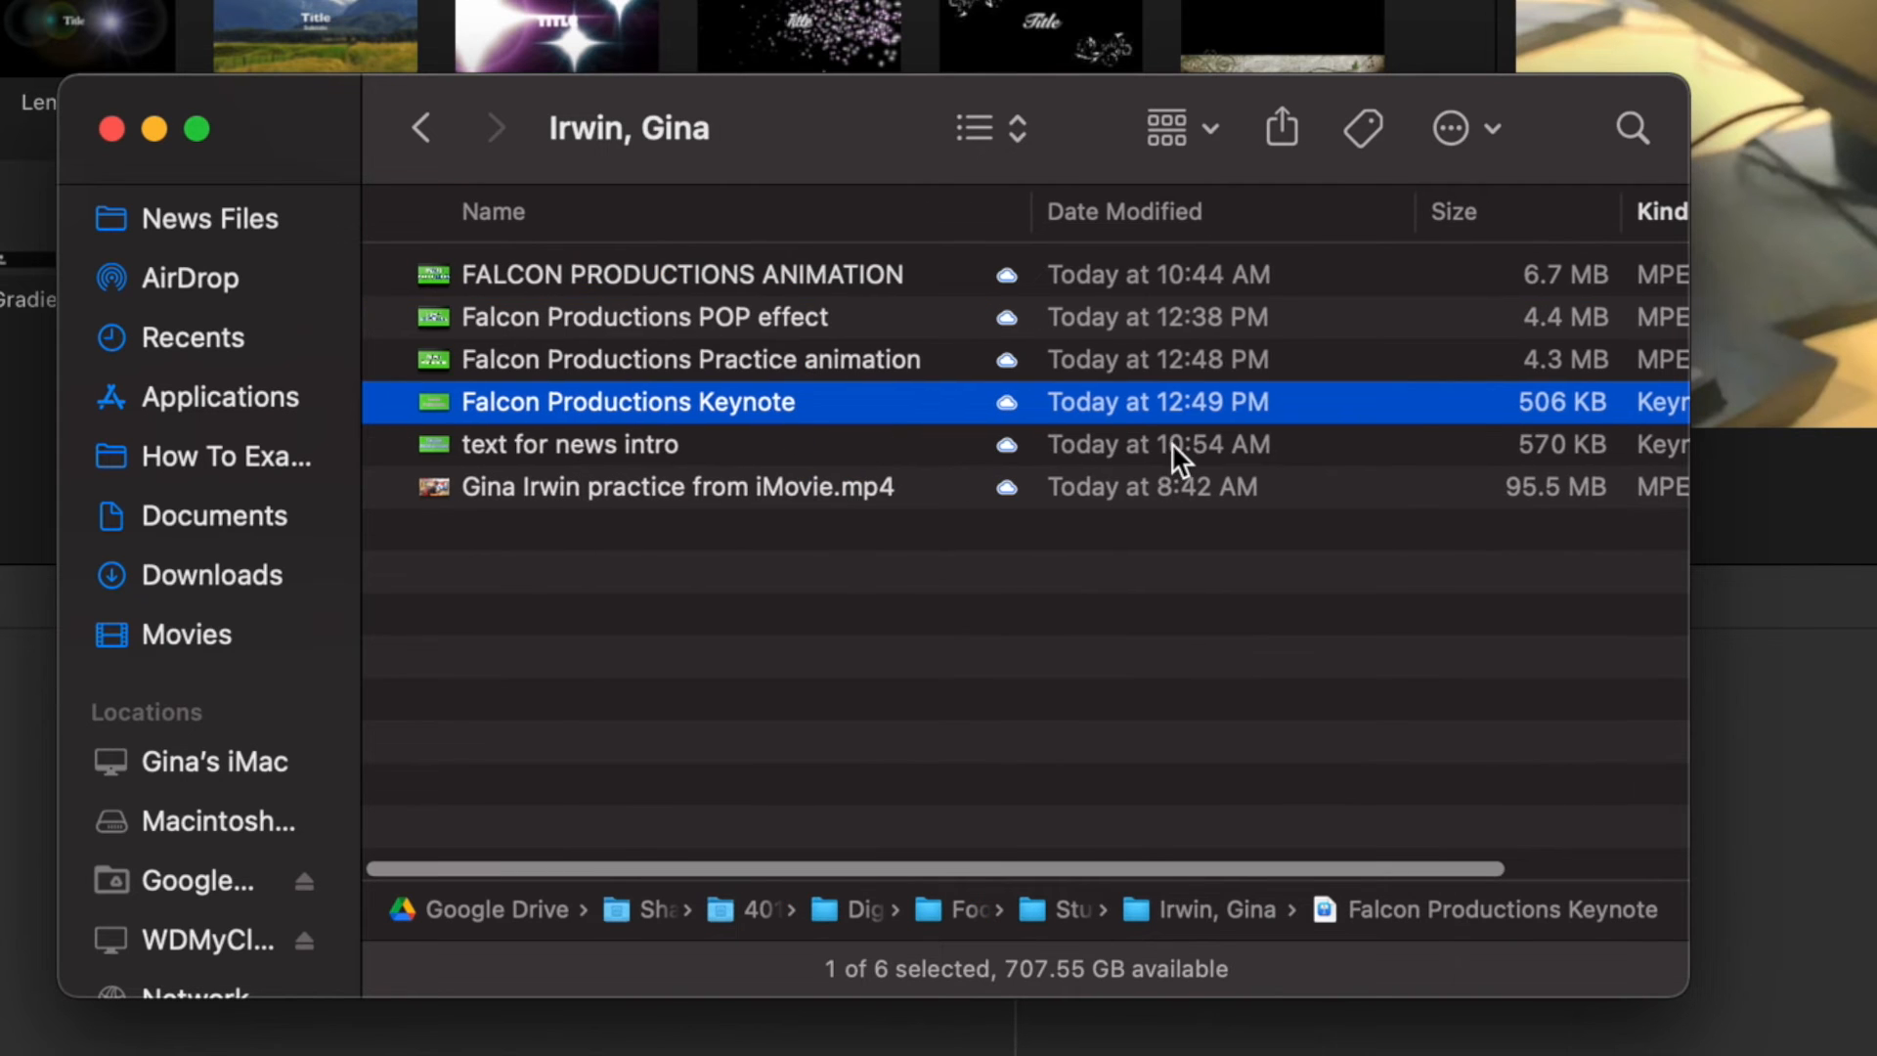
pyautogui.click(571, 444)
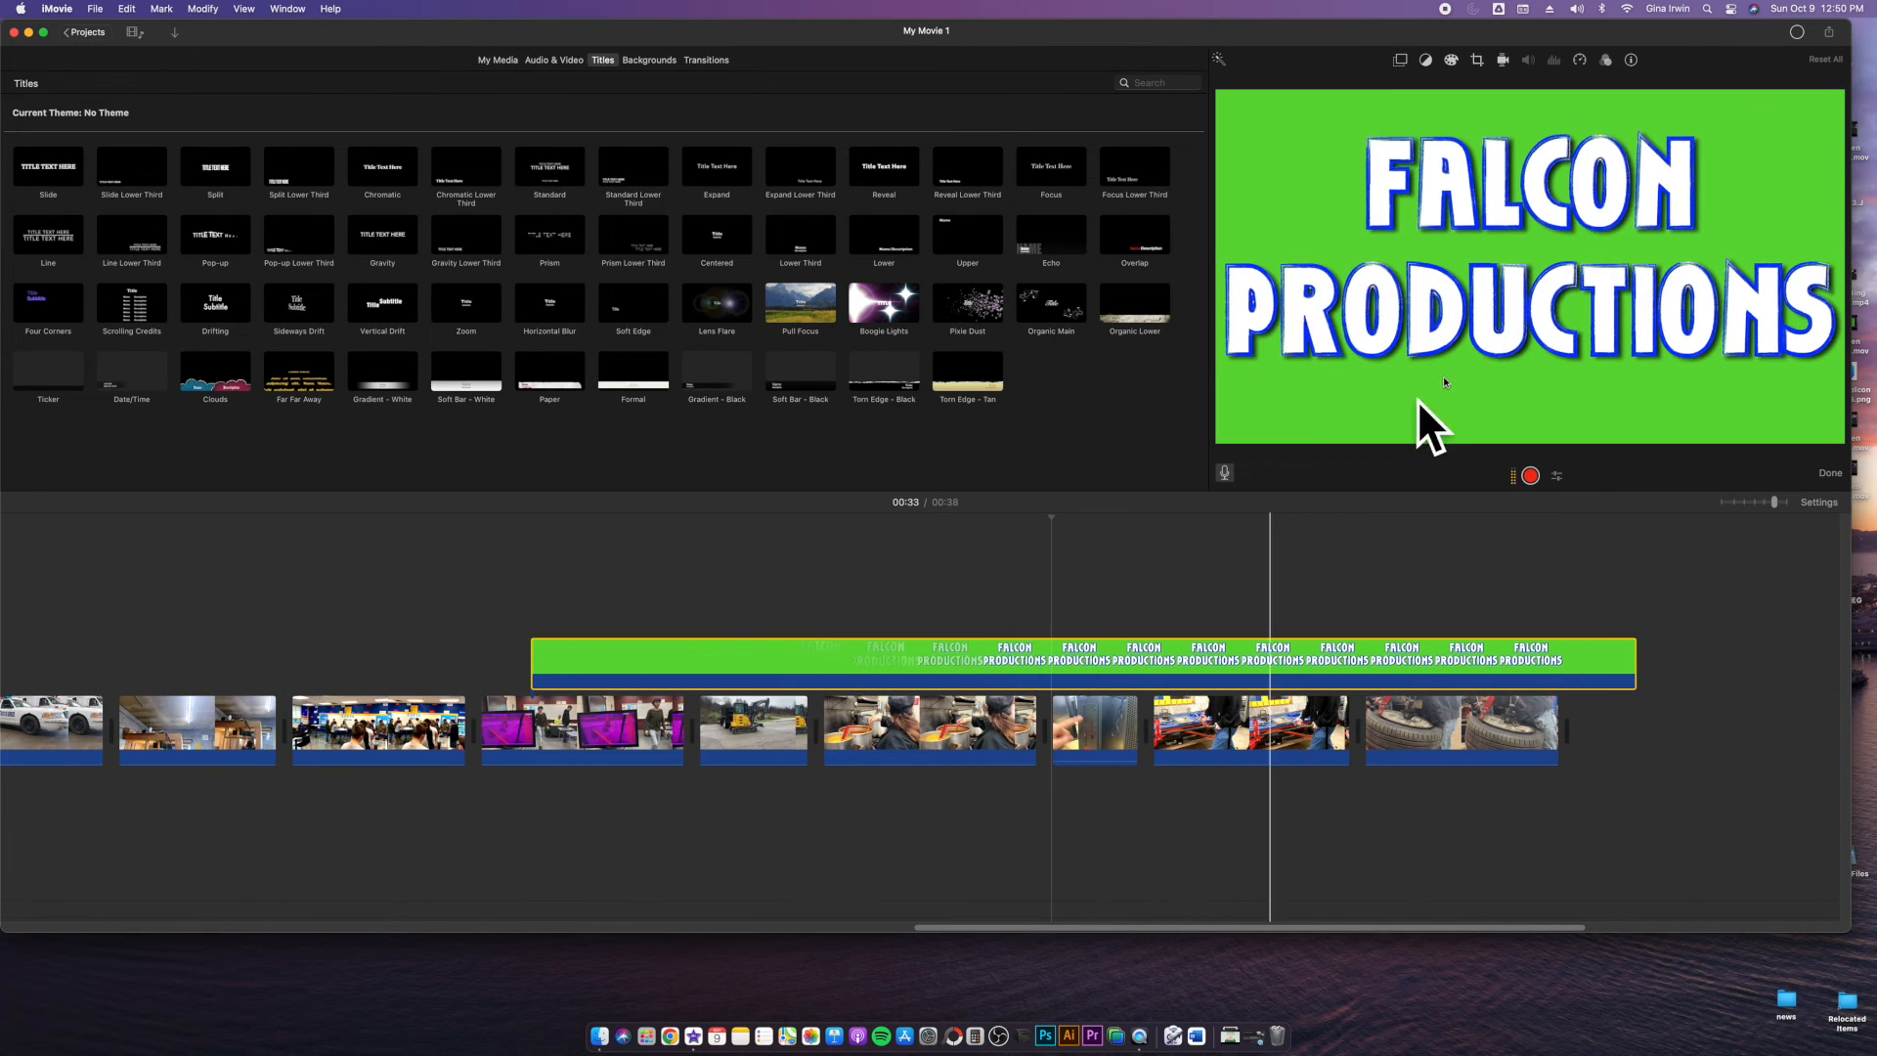
# Step: Replace the timeline overlay with the FALCON PRODUCTIONS ANIMATION movie above the footage
pyautogui.click(1087, 659)
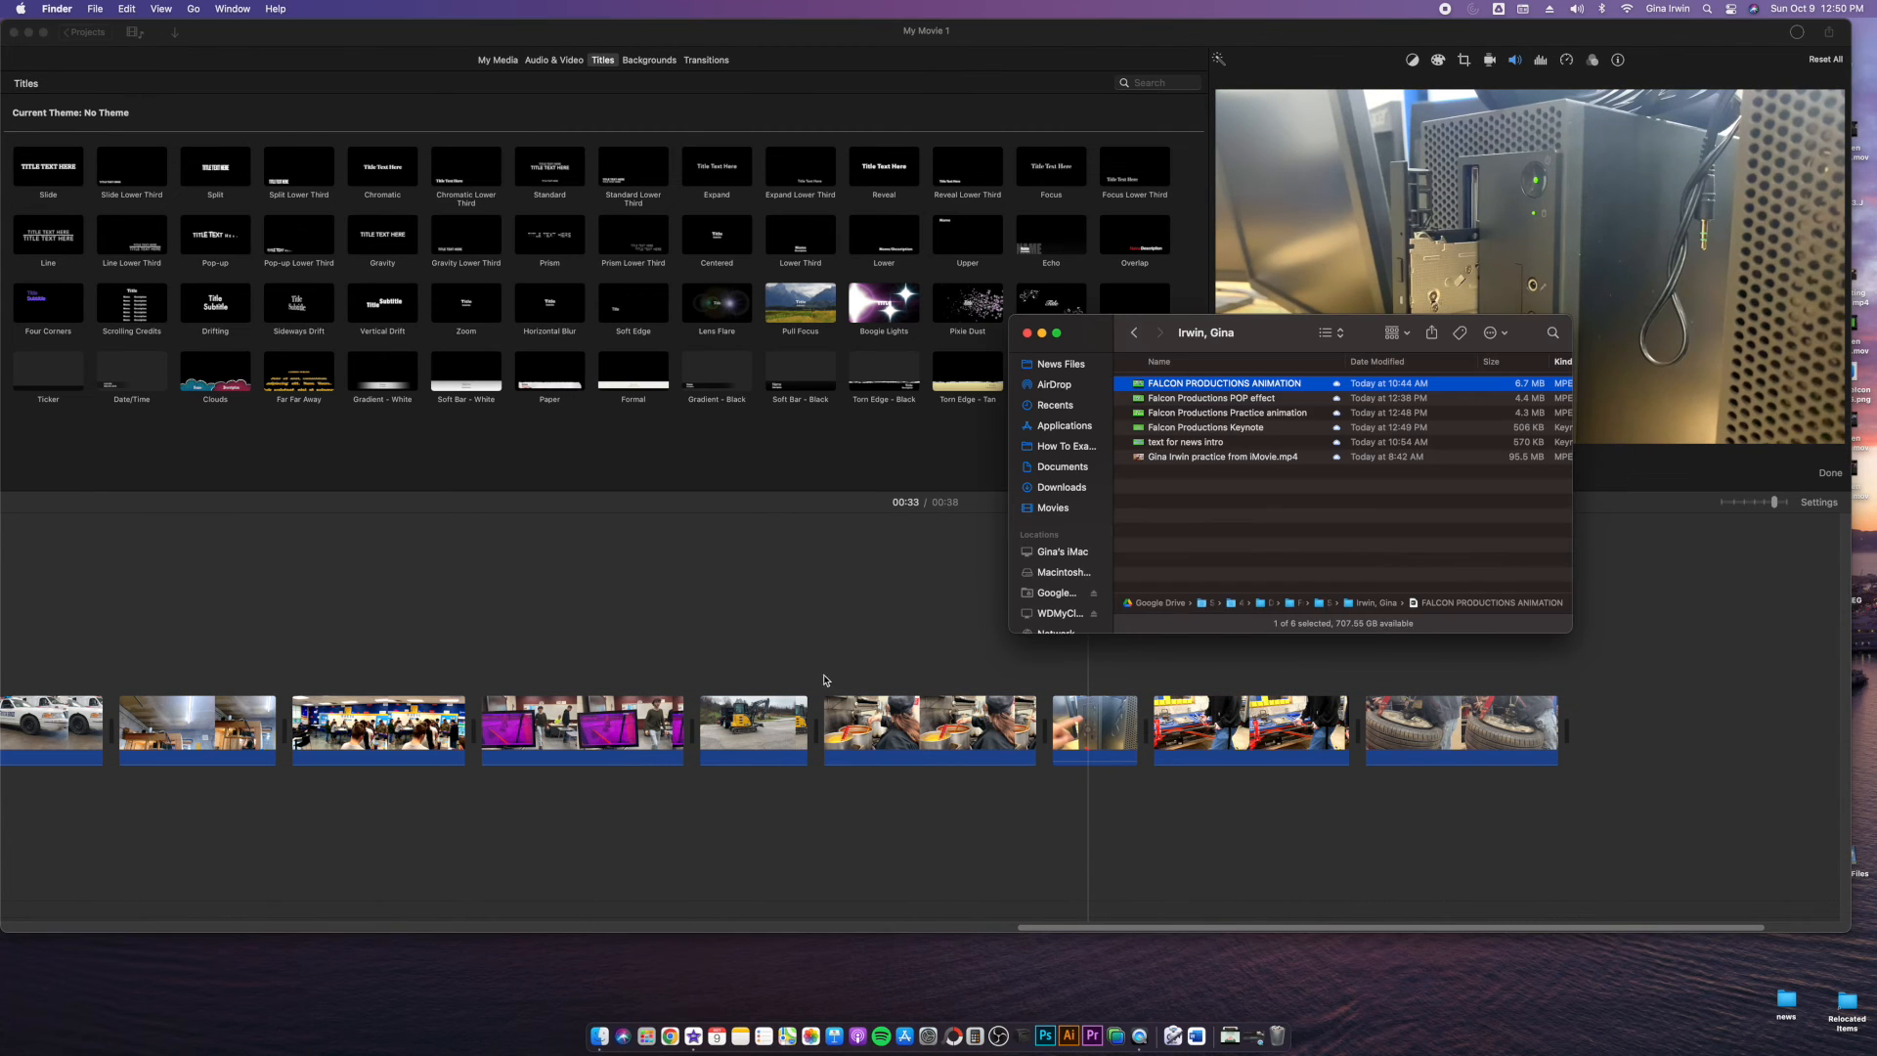
pyautogui.click(1226, 413)
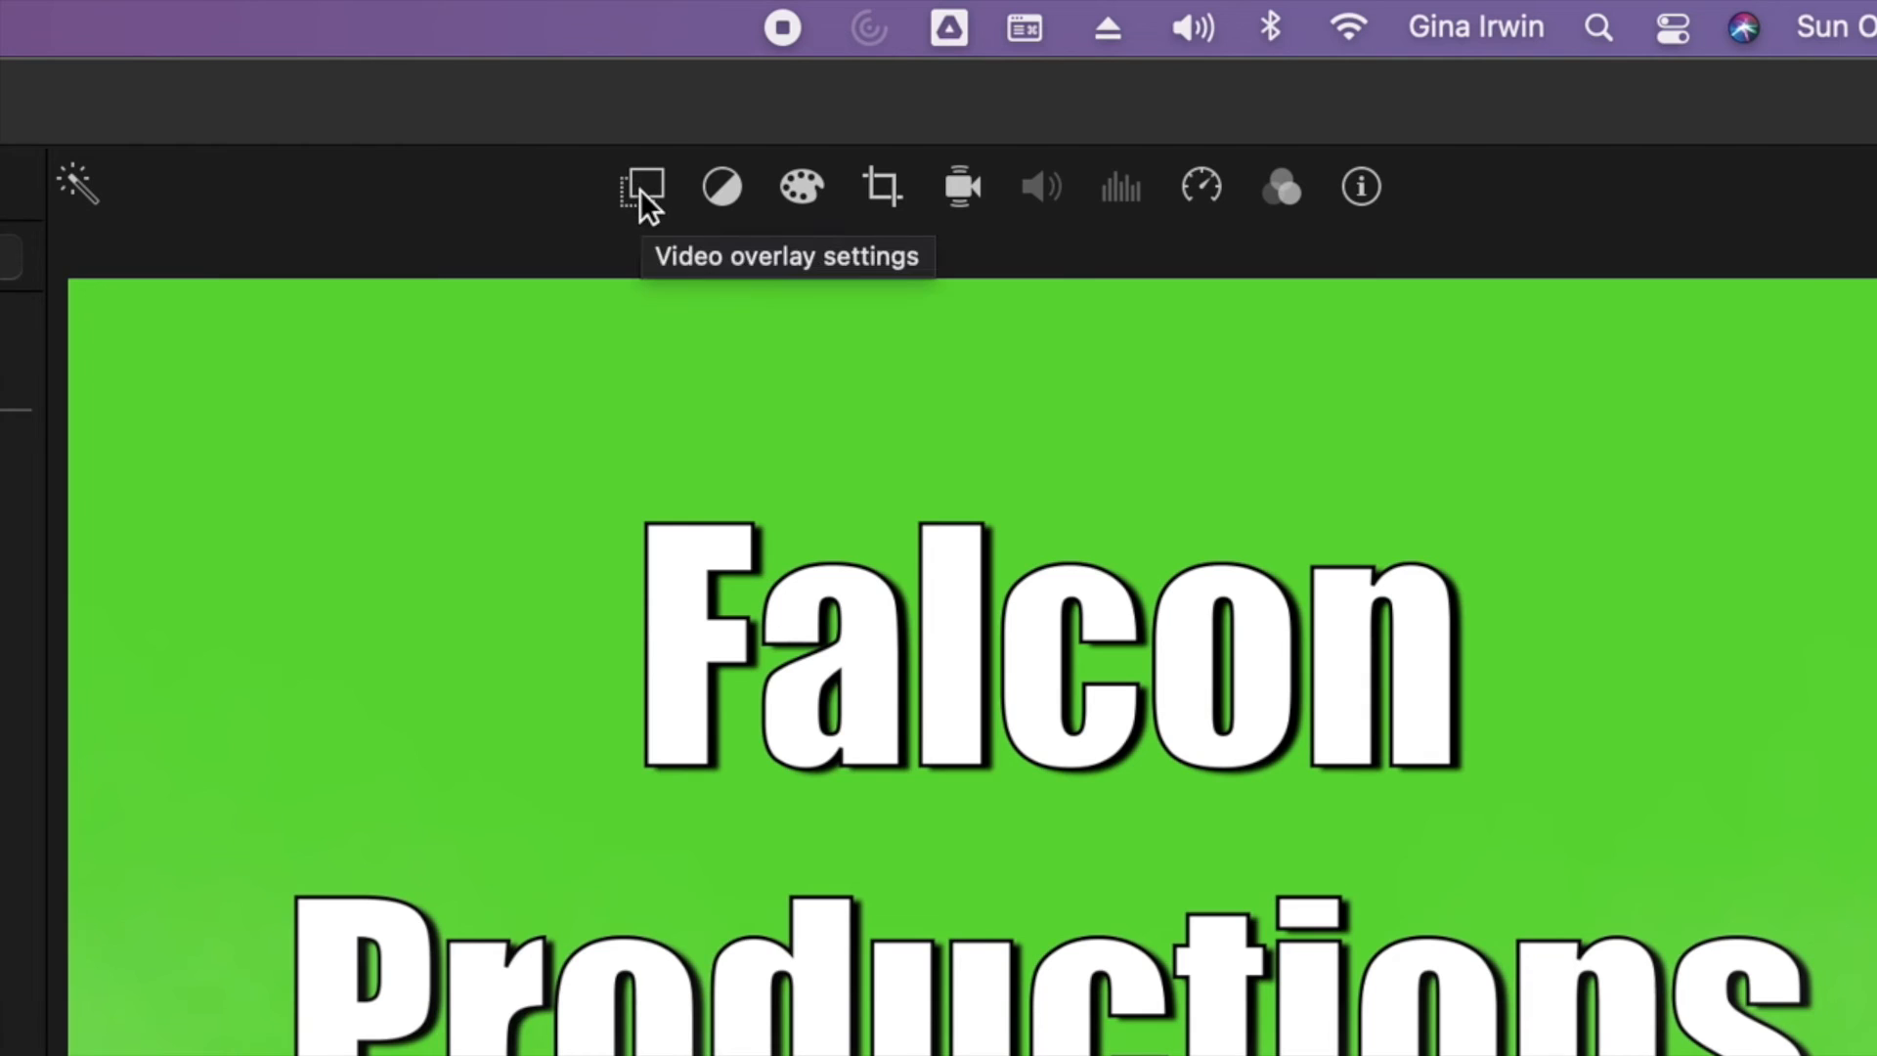
# Step: Set the overlay clip's style to Green/Blue Screen so the title keys over the footage
pyautogui.click(641, 188)
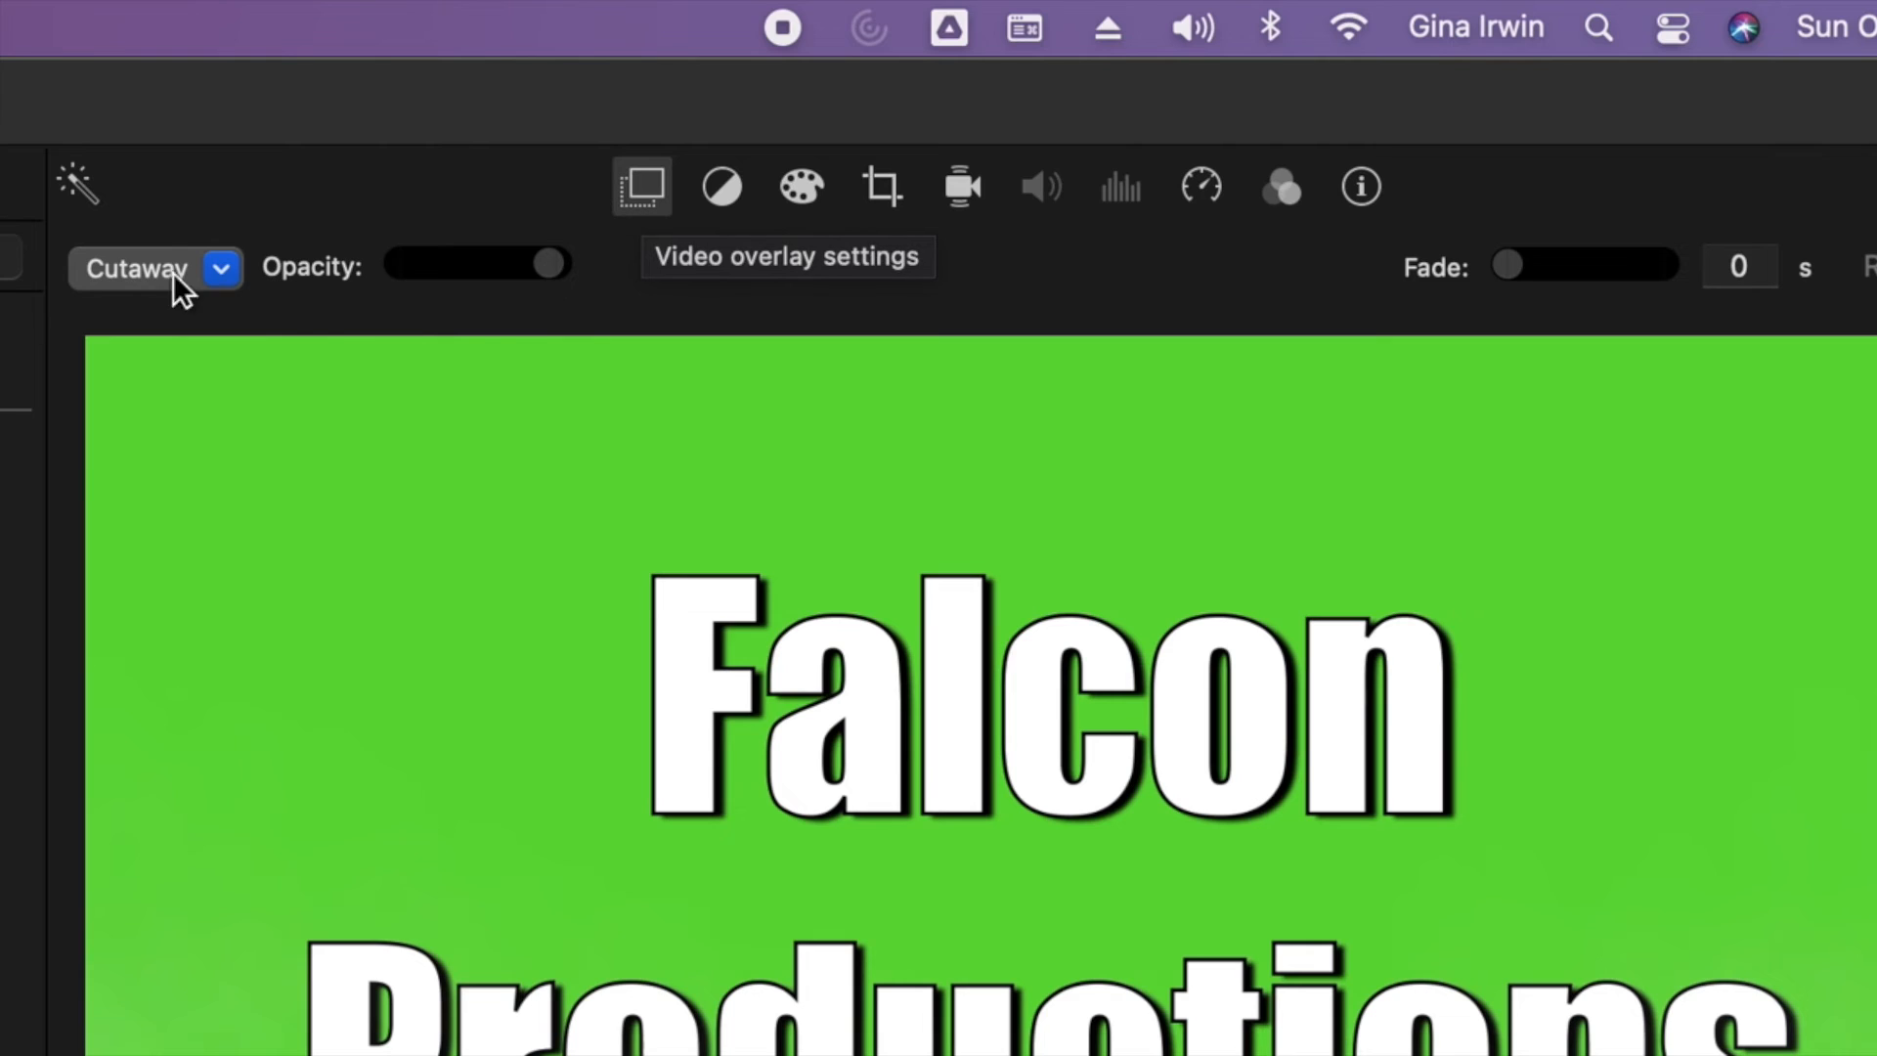
pyautogui.click(219, 268)
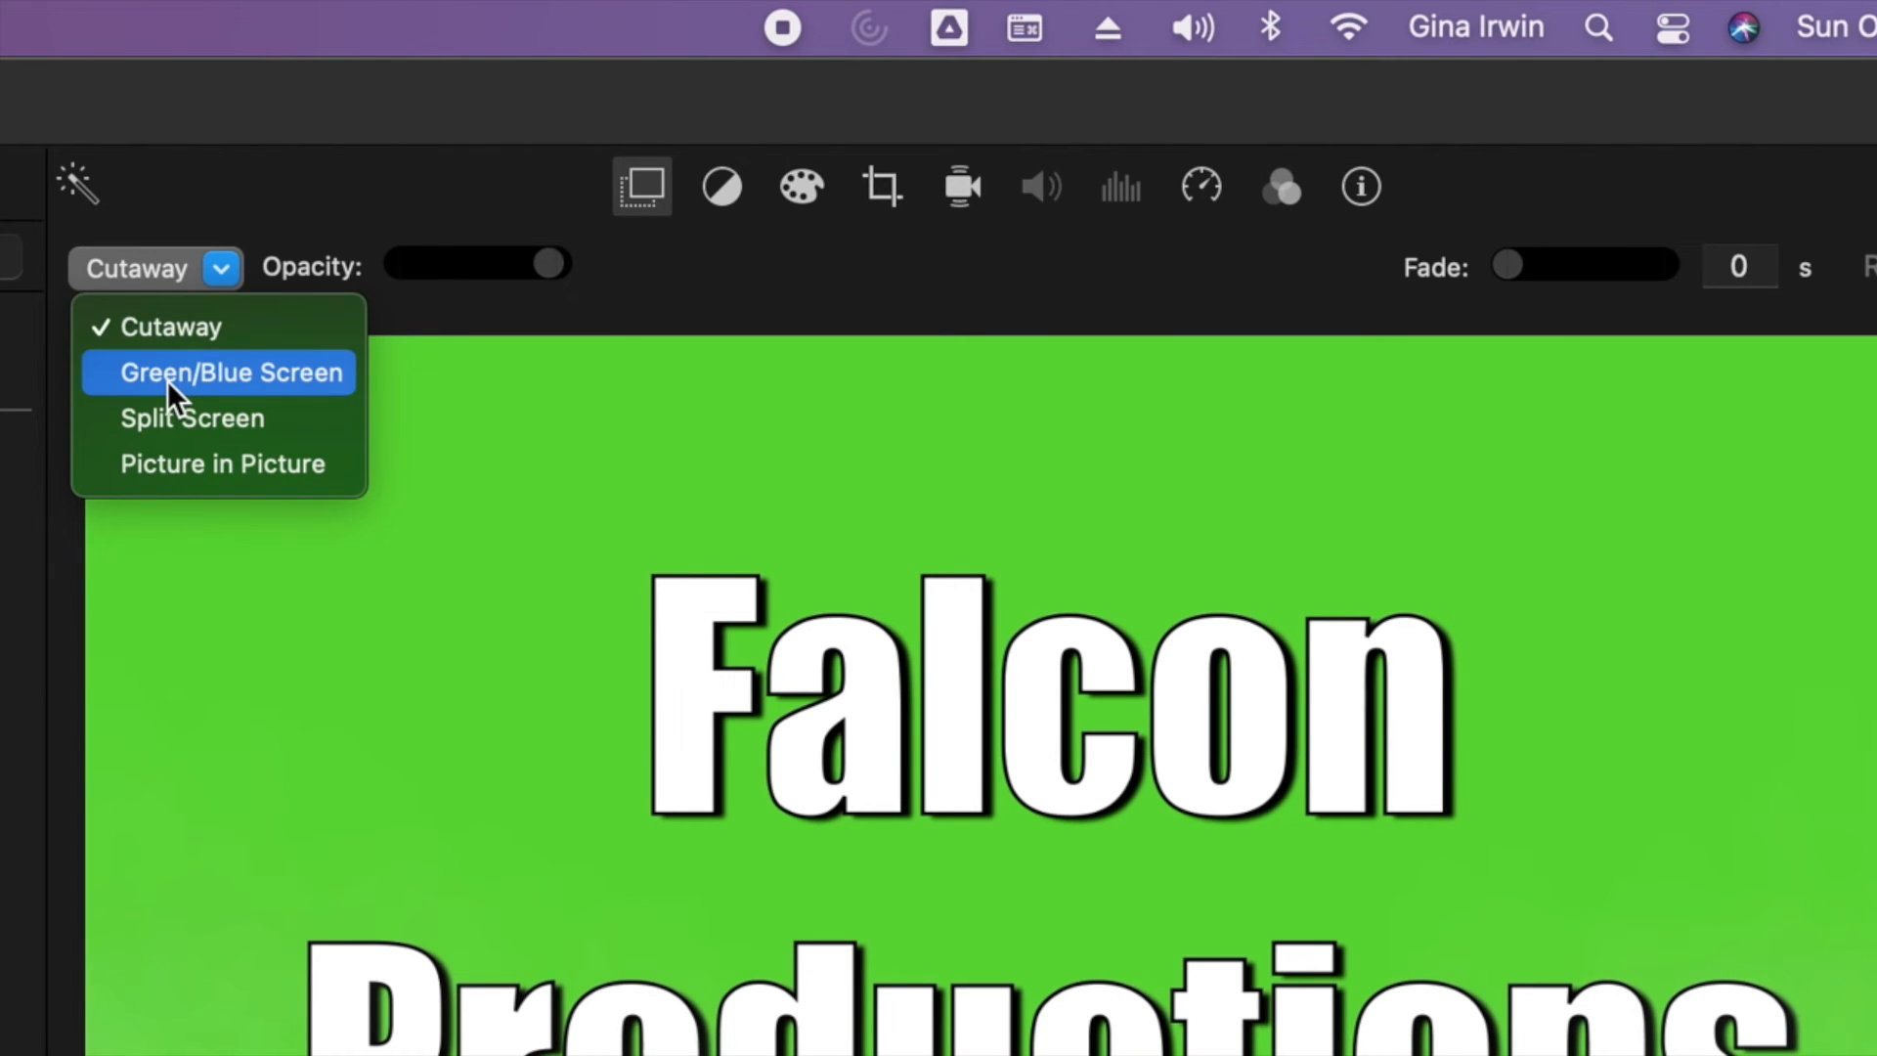
pyautogui.click(233, 372)
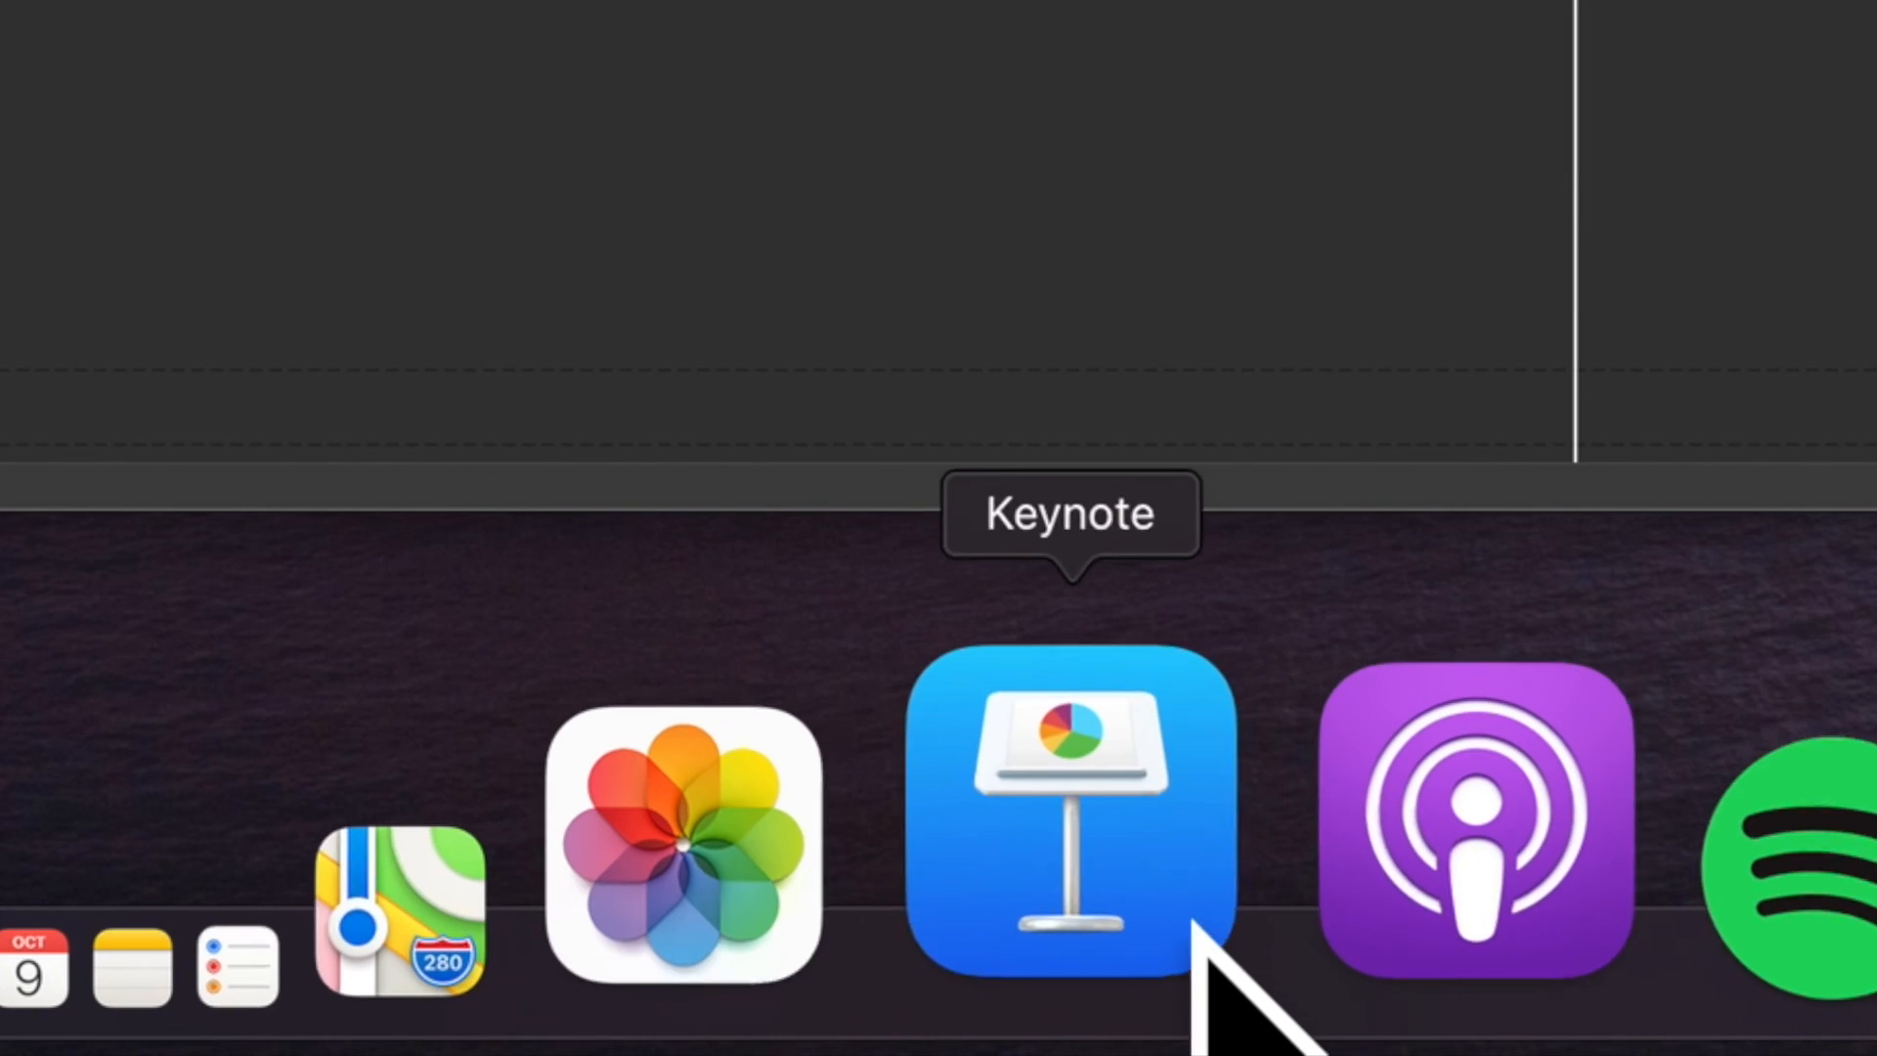
pyautogui.moveTo(1342, 825)
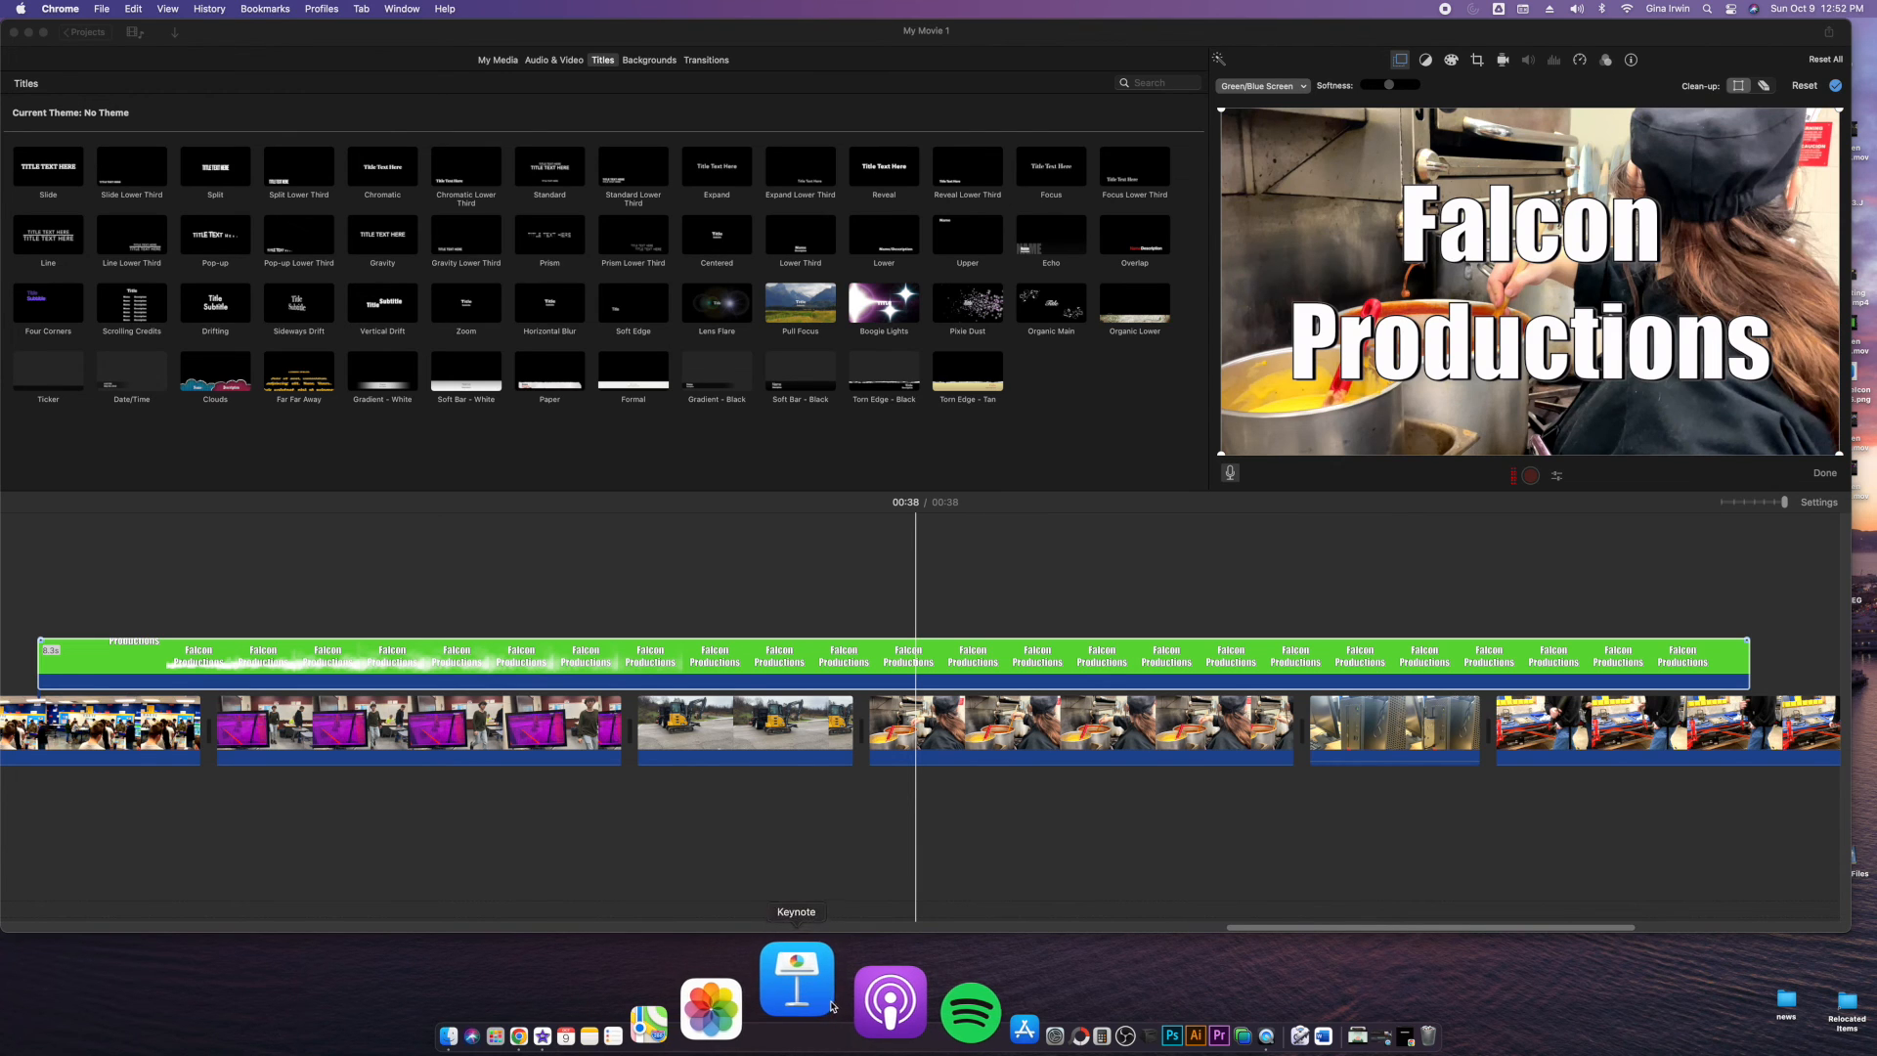
# Step: Launch Keynote from the Dock and begin opening an existing file
pyautogui.click(796, 980)
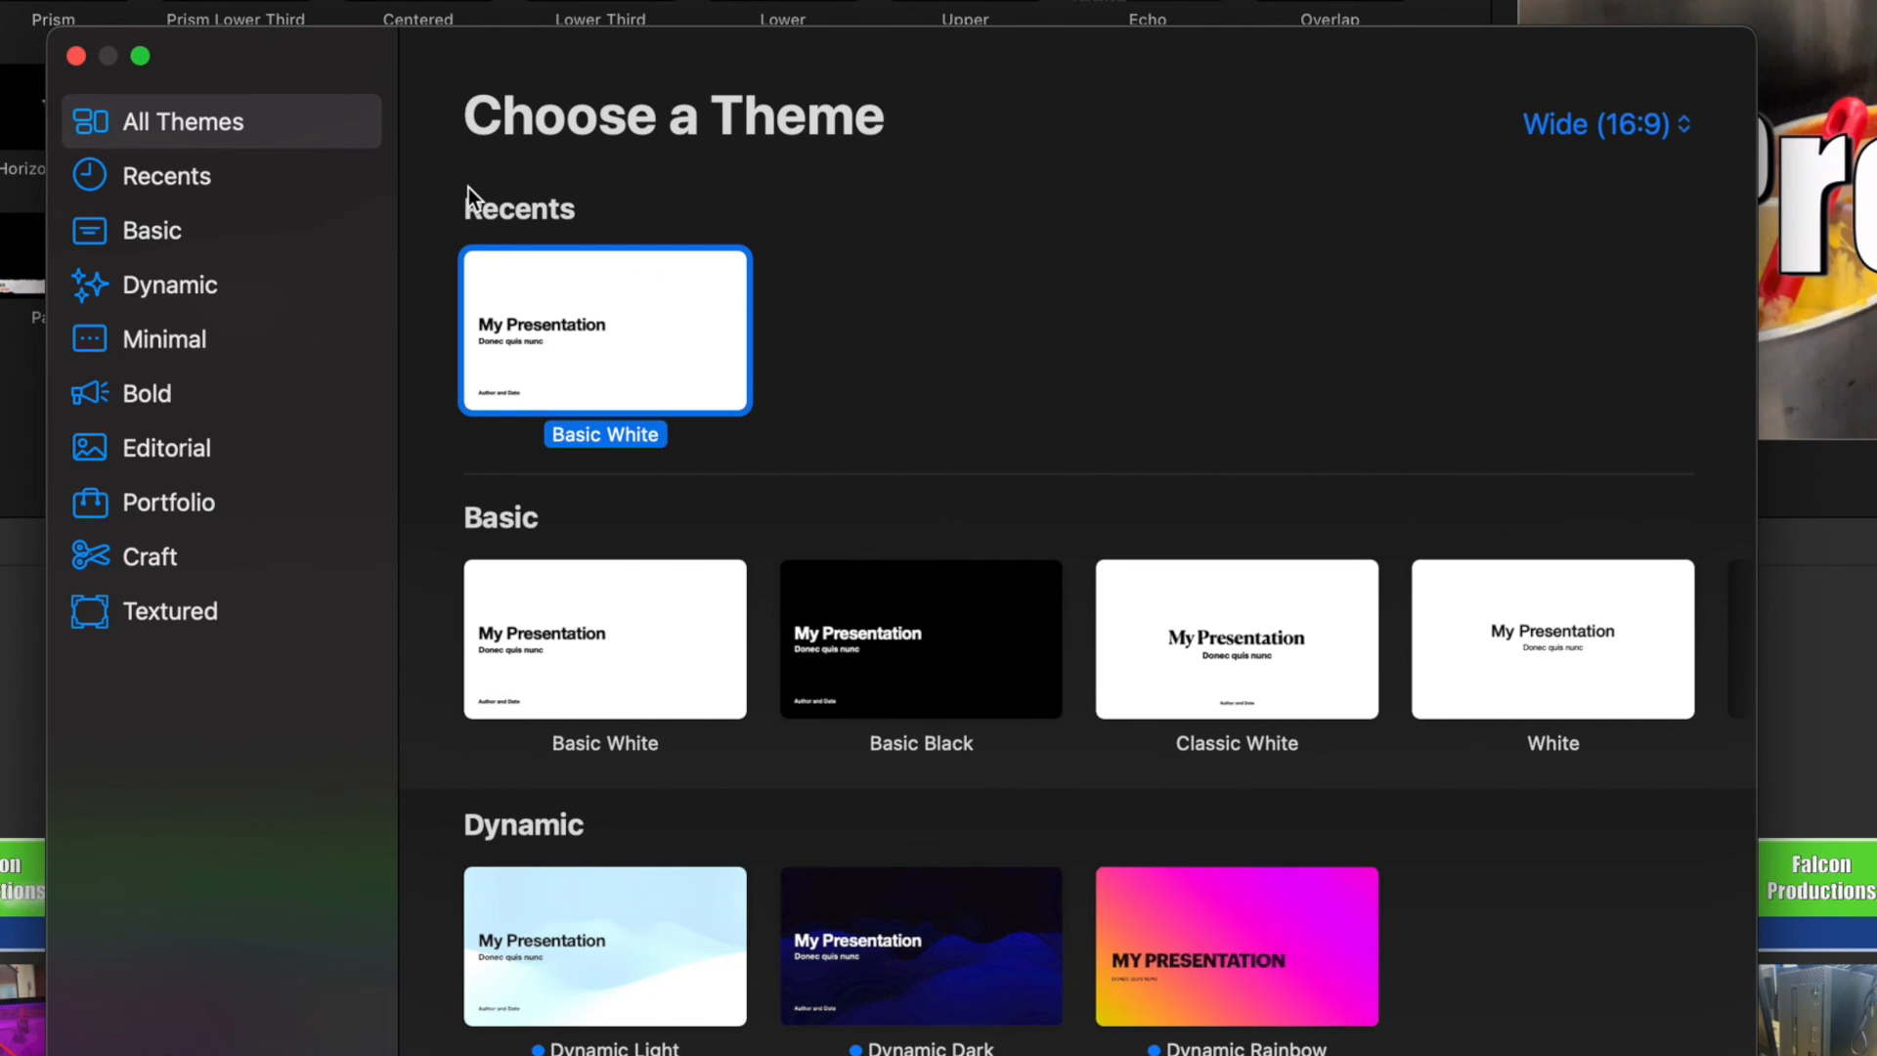
pyautogui.moveTo(450, 383)
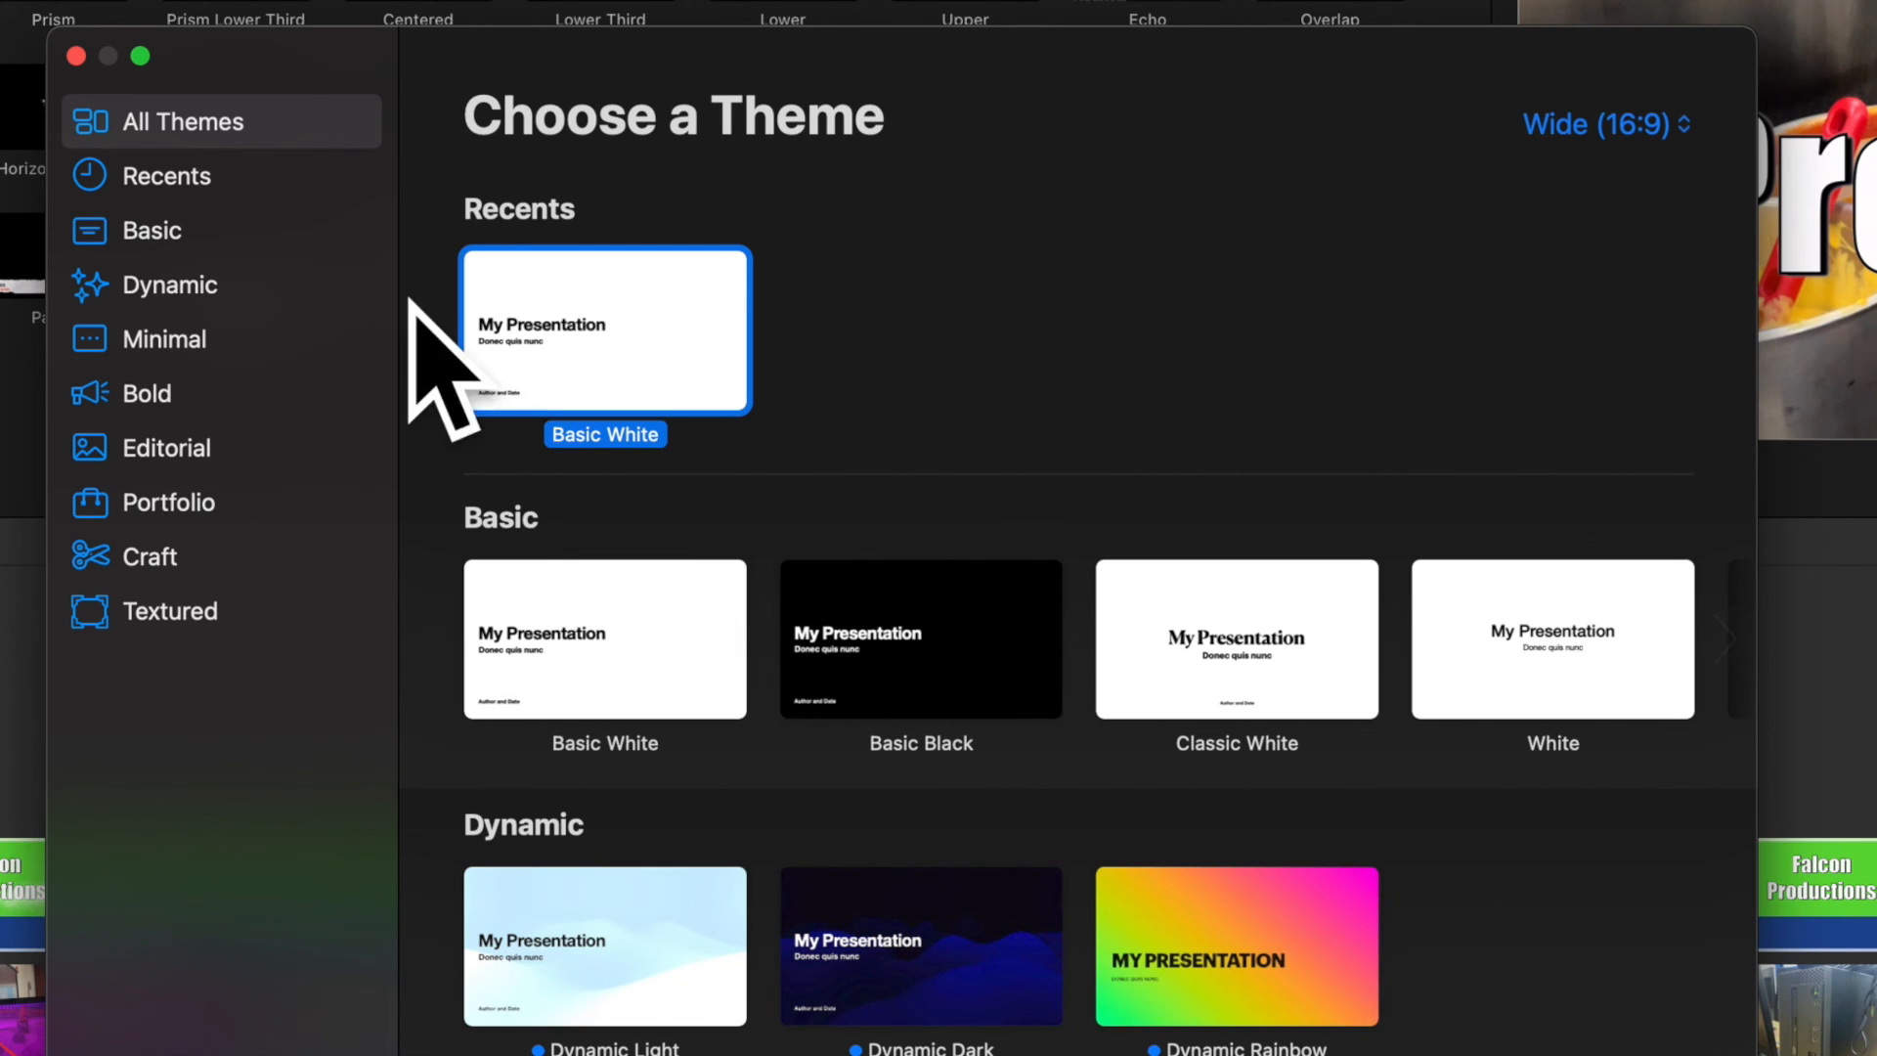
pyautogui.click(323, 27)
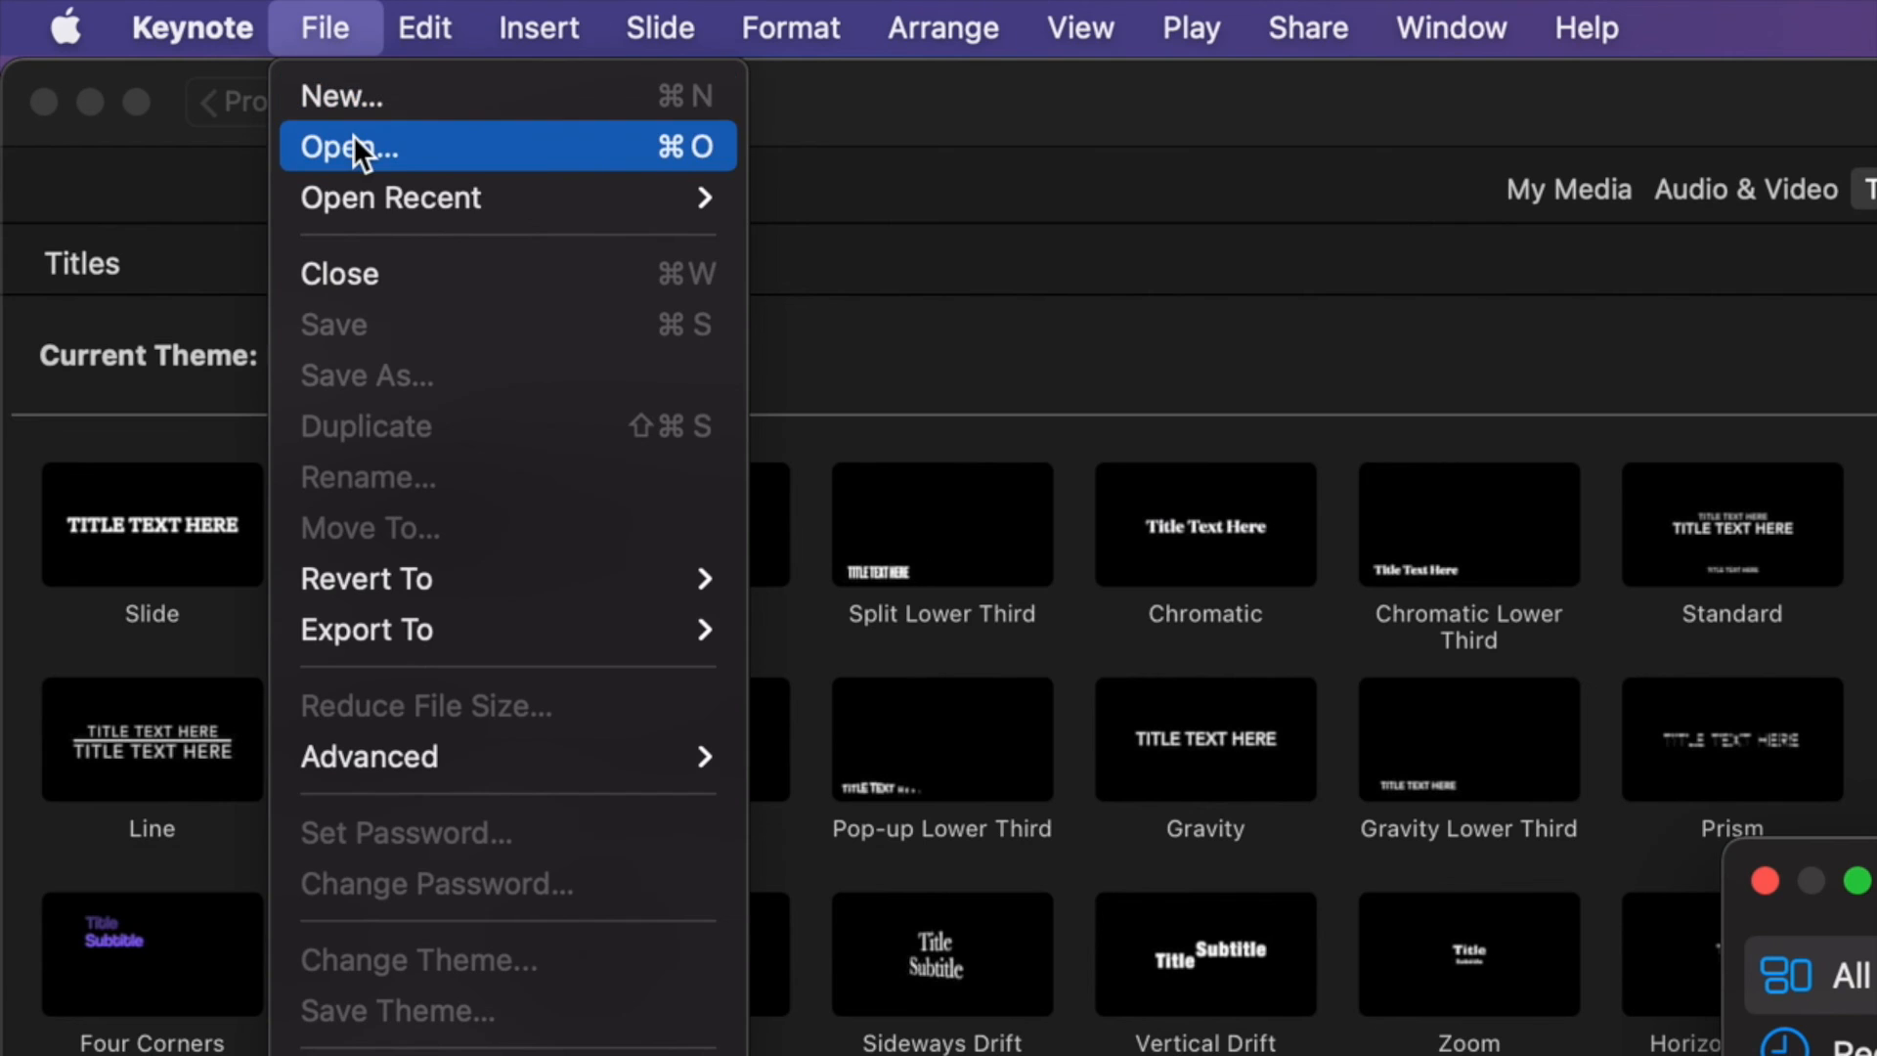
# Step: Begin opening a presentation with the browse location set to the Google Drive top level
pyautogui.click(346, 146)
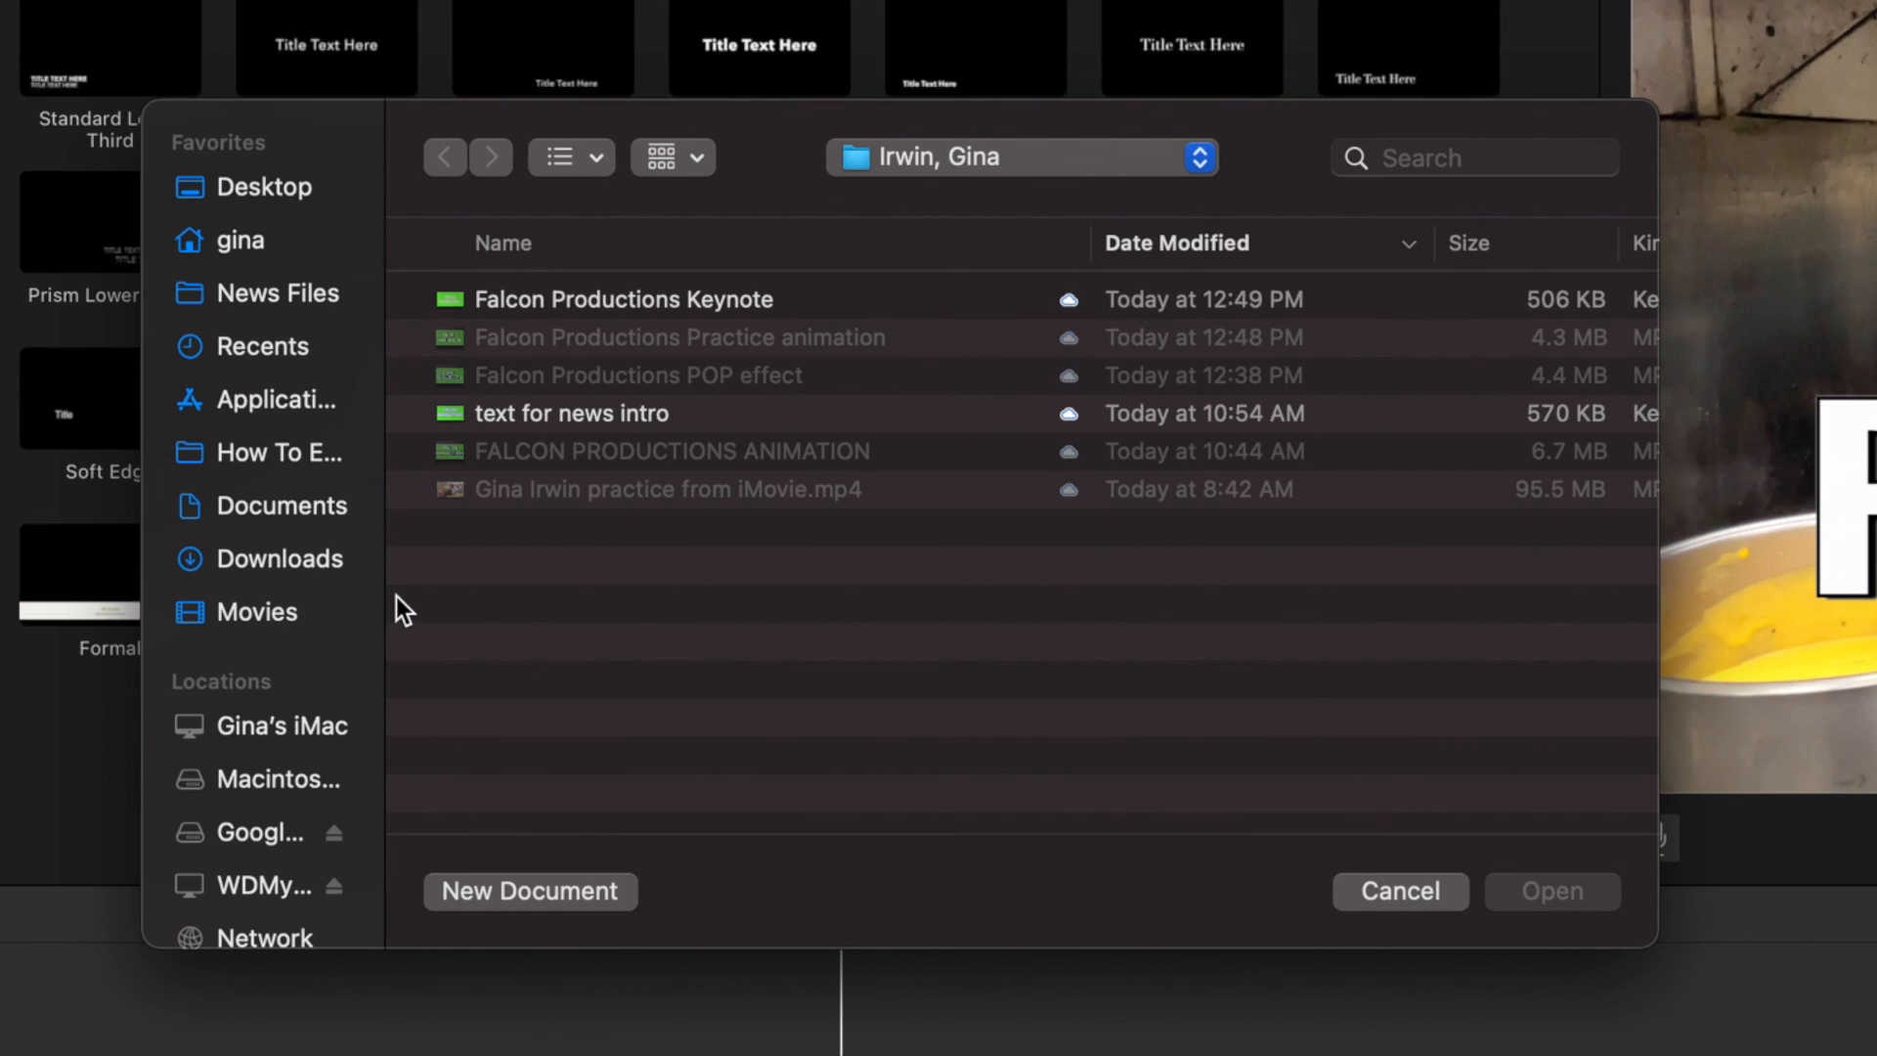
pyautogui.moveTo(647, 281)
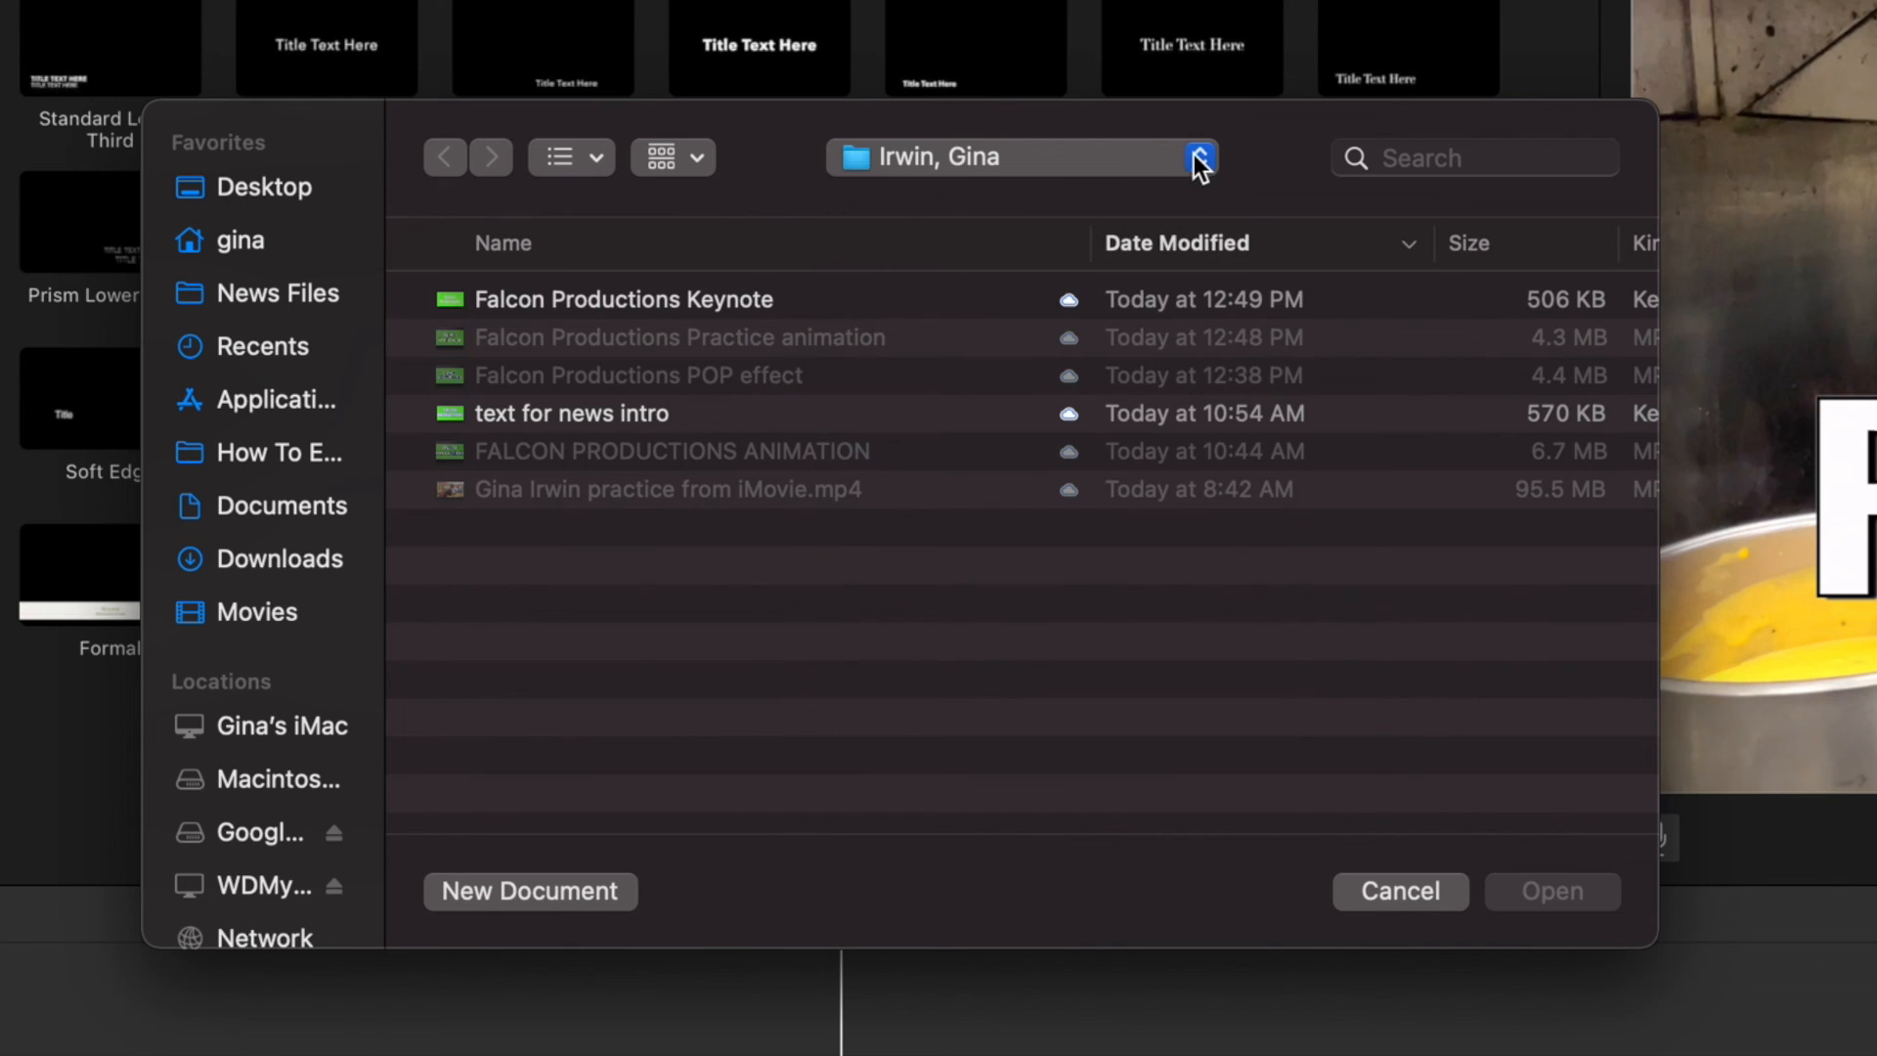
pyautogui.click(1201, 157)
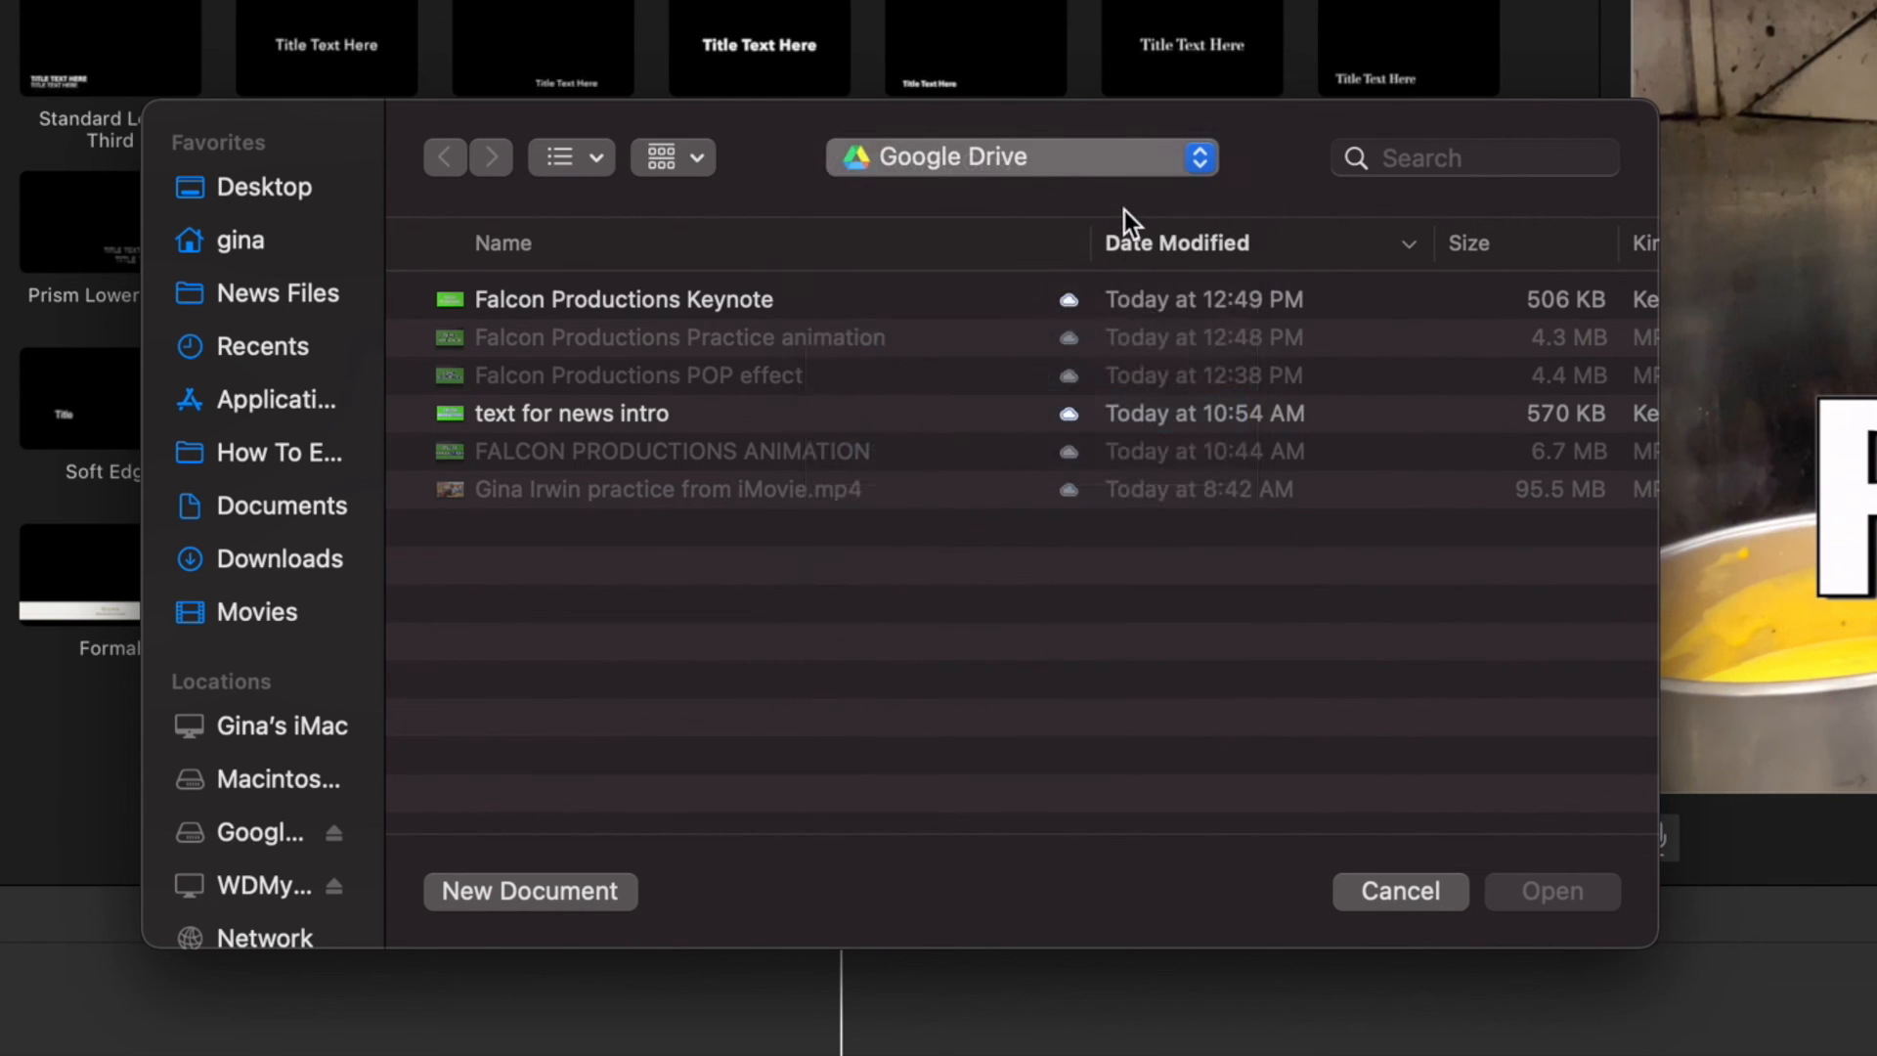
pyautogui.click(1021, 157)
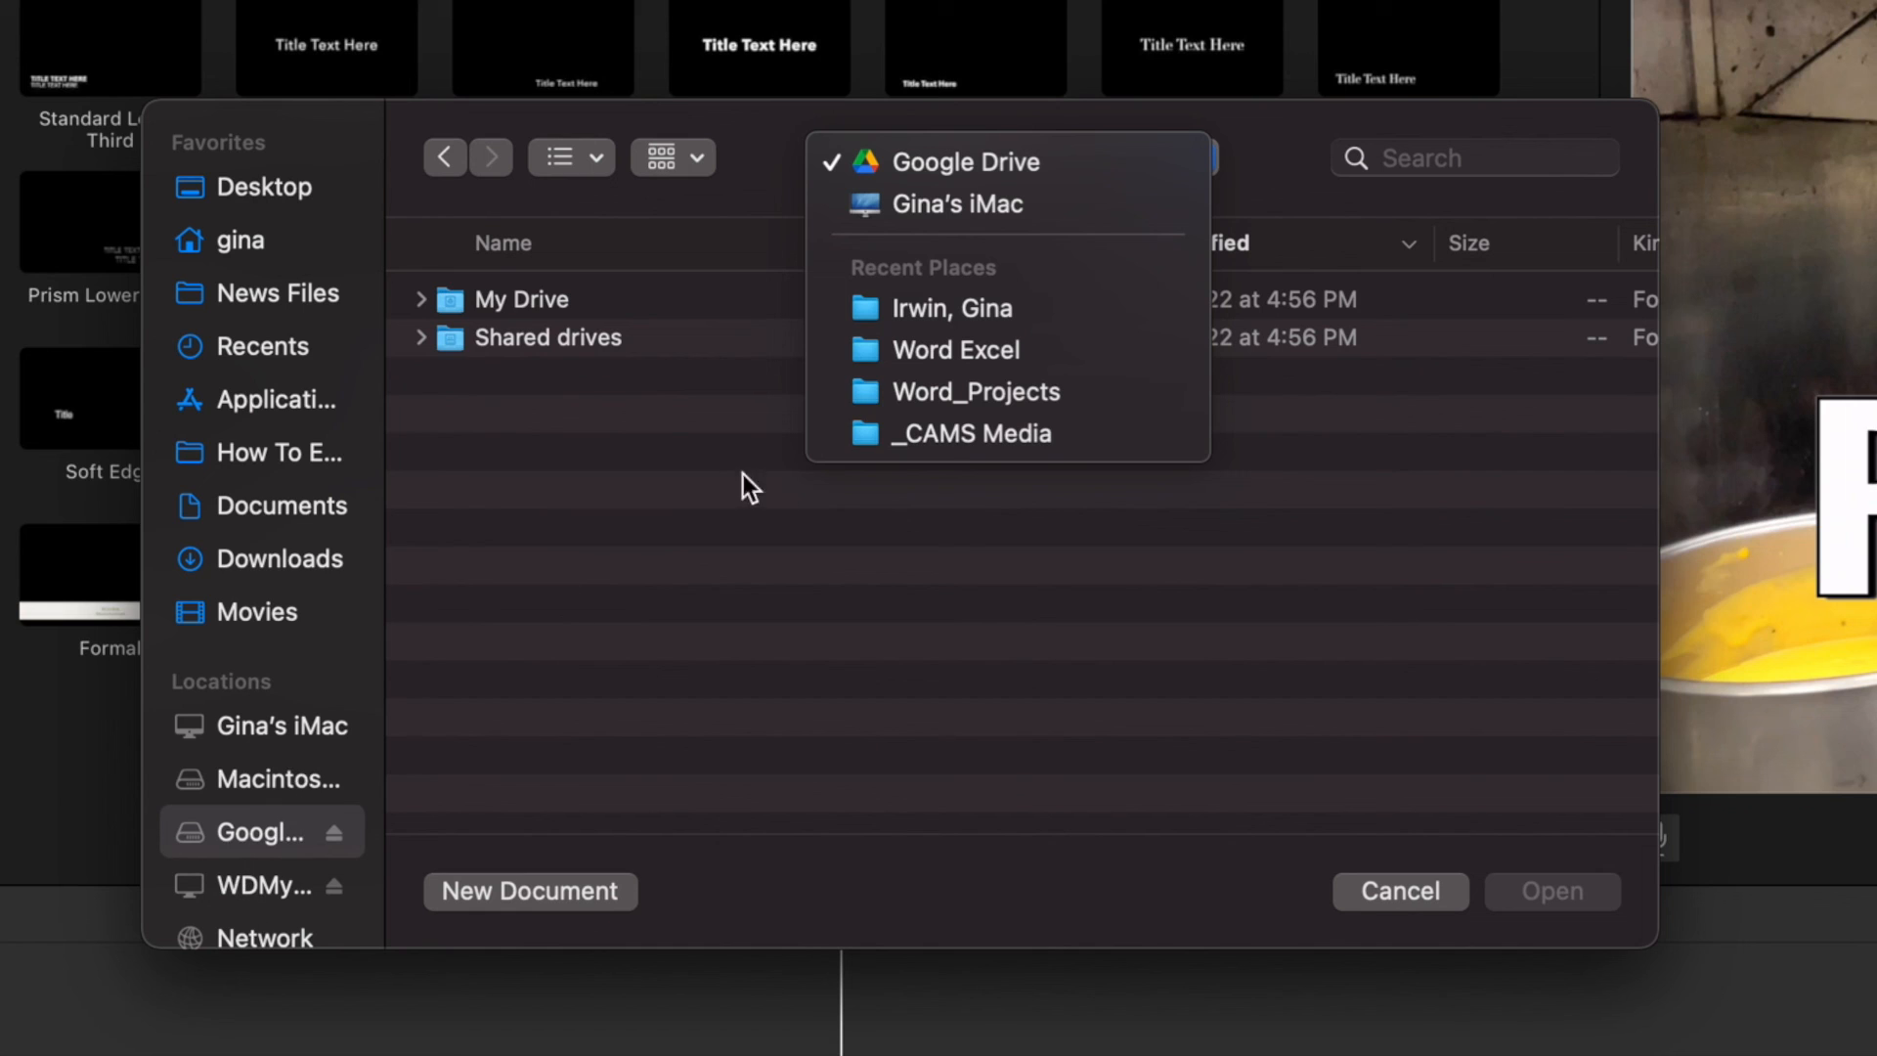
# Step: Navigate through Shared drives into the student's own folder to find the presentation
pyautogui.click(548, 336)
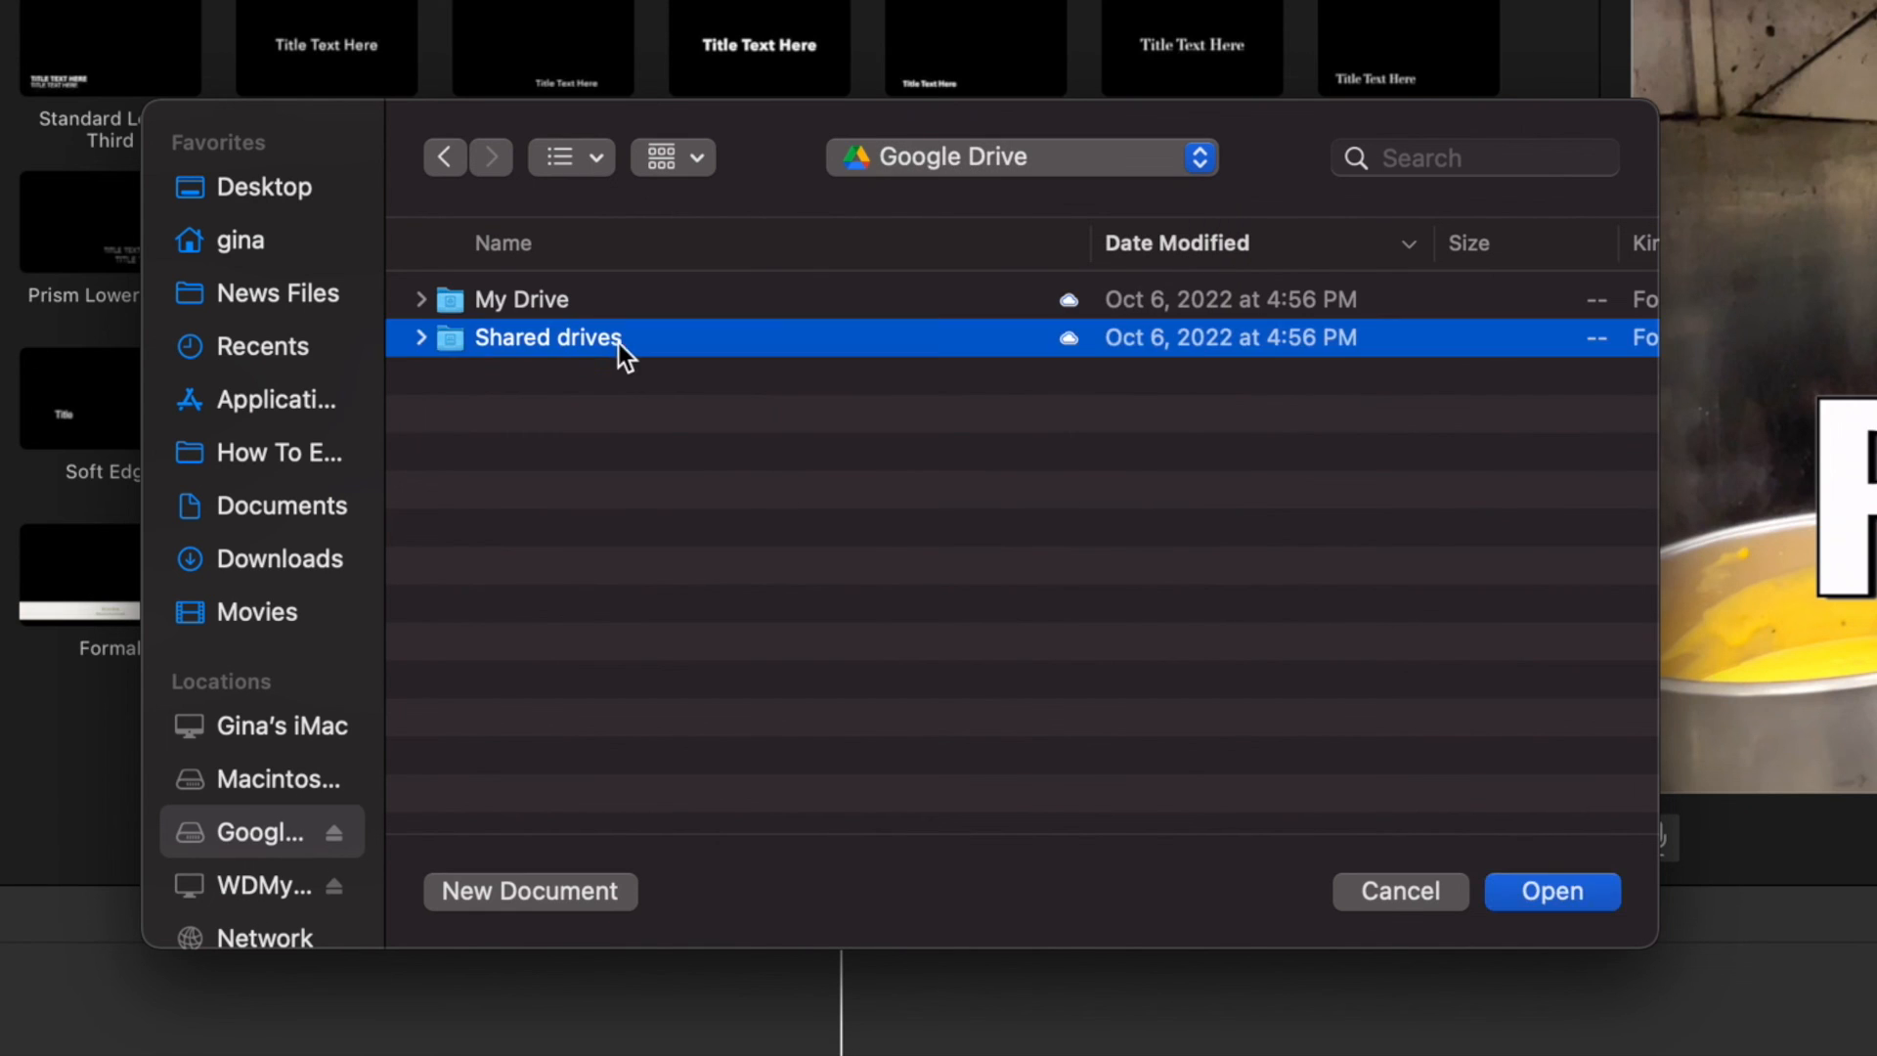
pyautogui.doubleClick(548, 336)
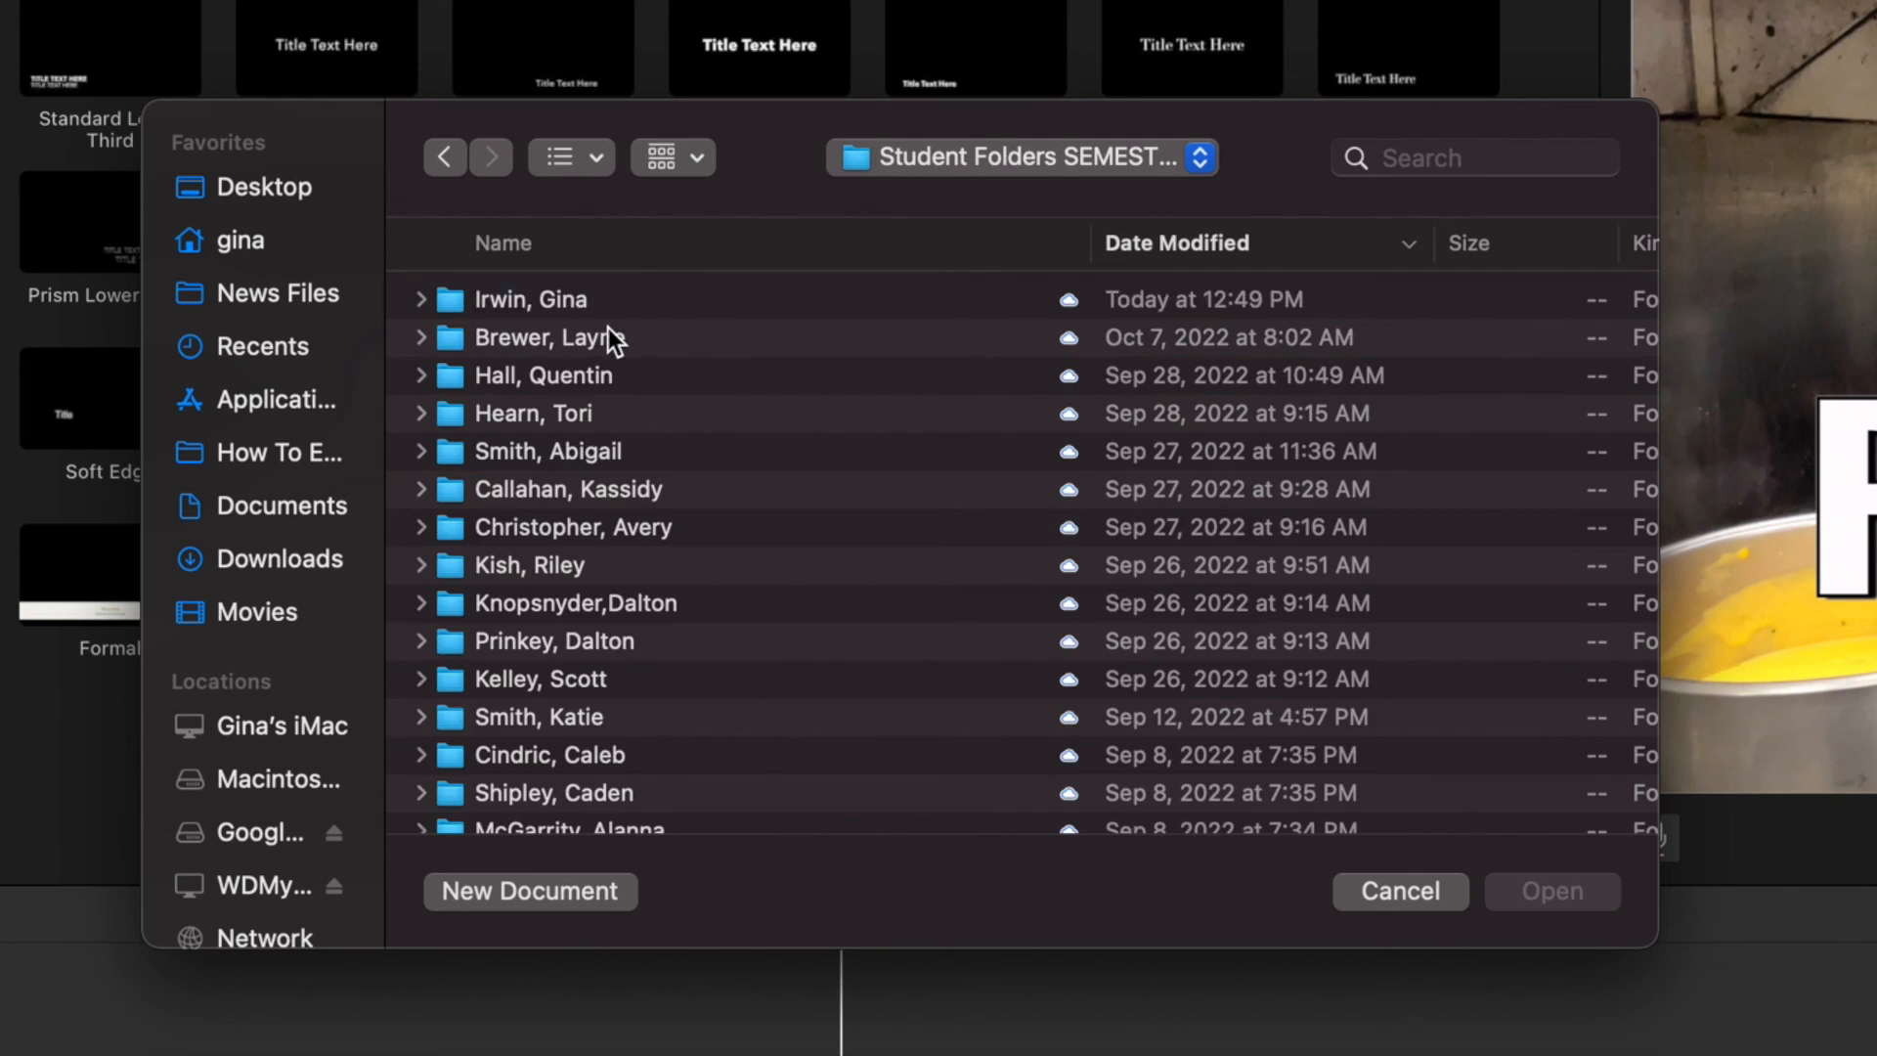
pyautogui.doubleClick(524, 299)
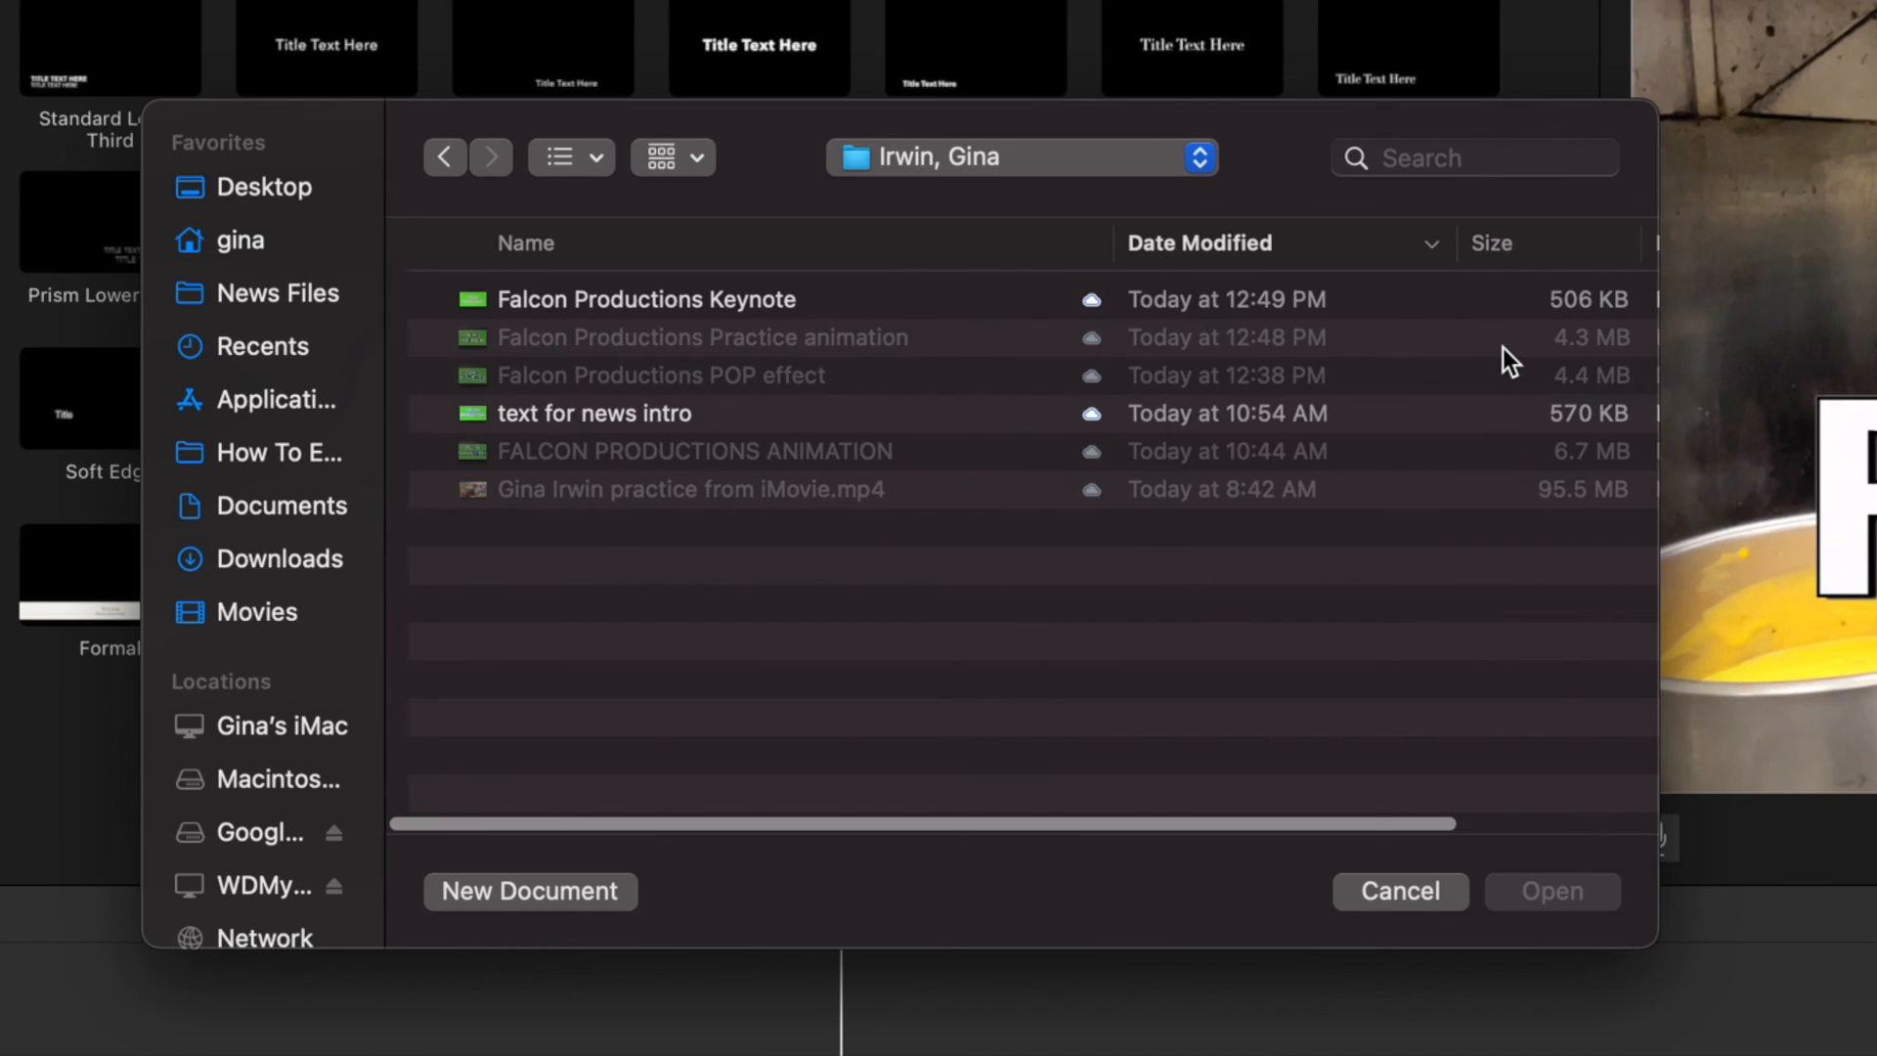
pyautogui.hscroll(3)
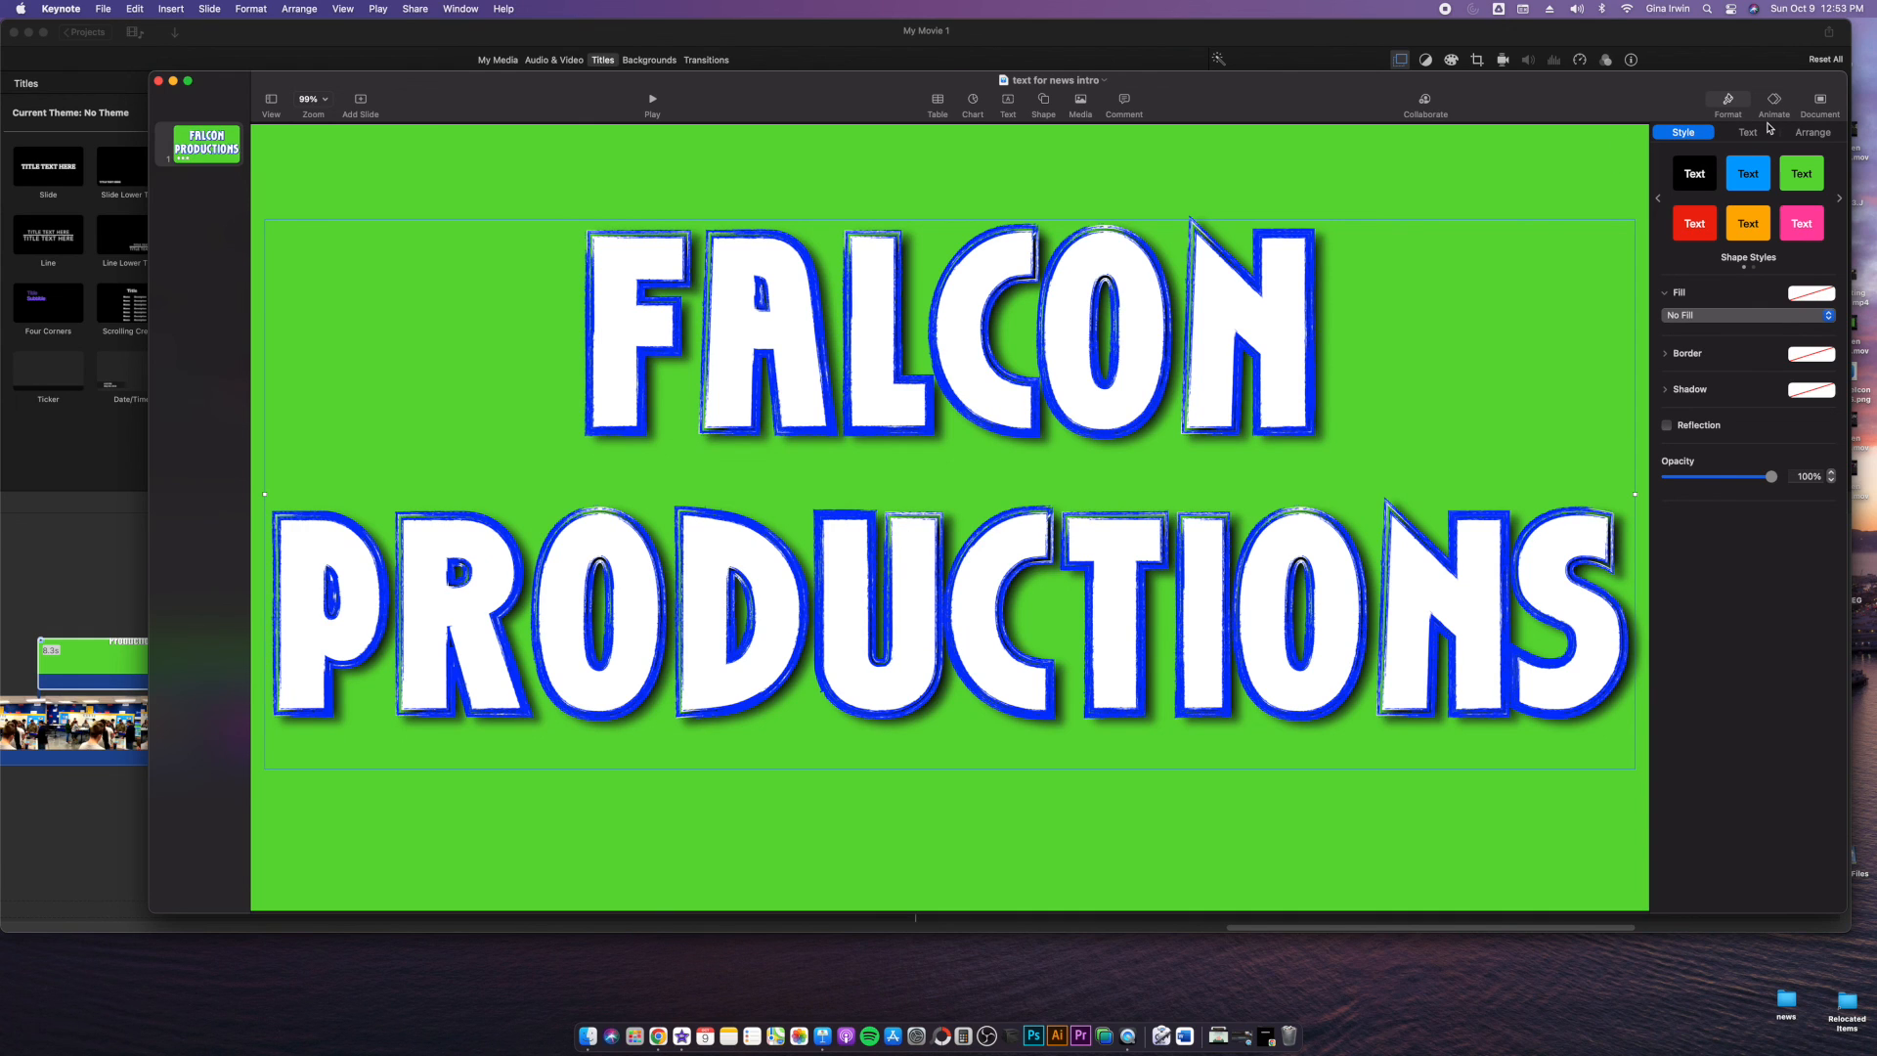
pyautogui.moveTo(1756, 135)
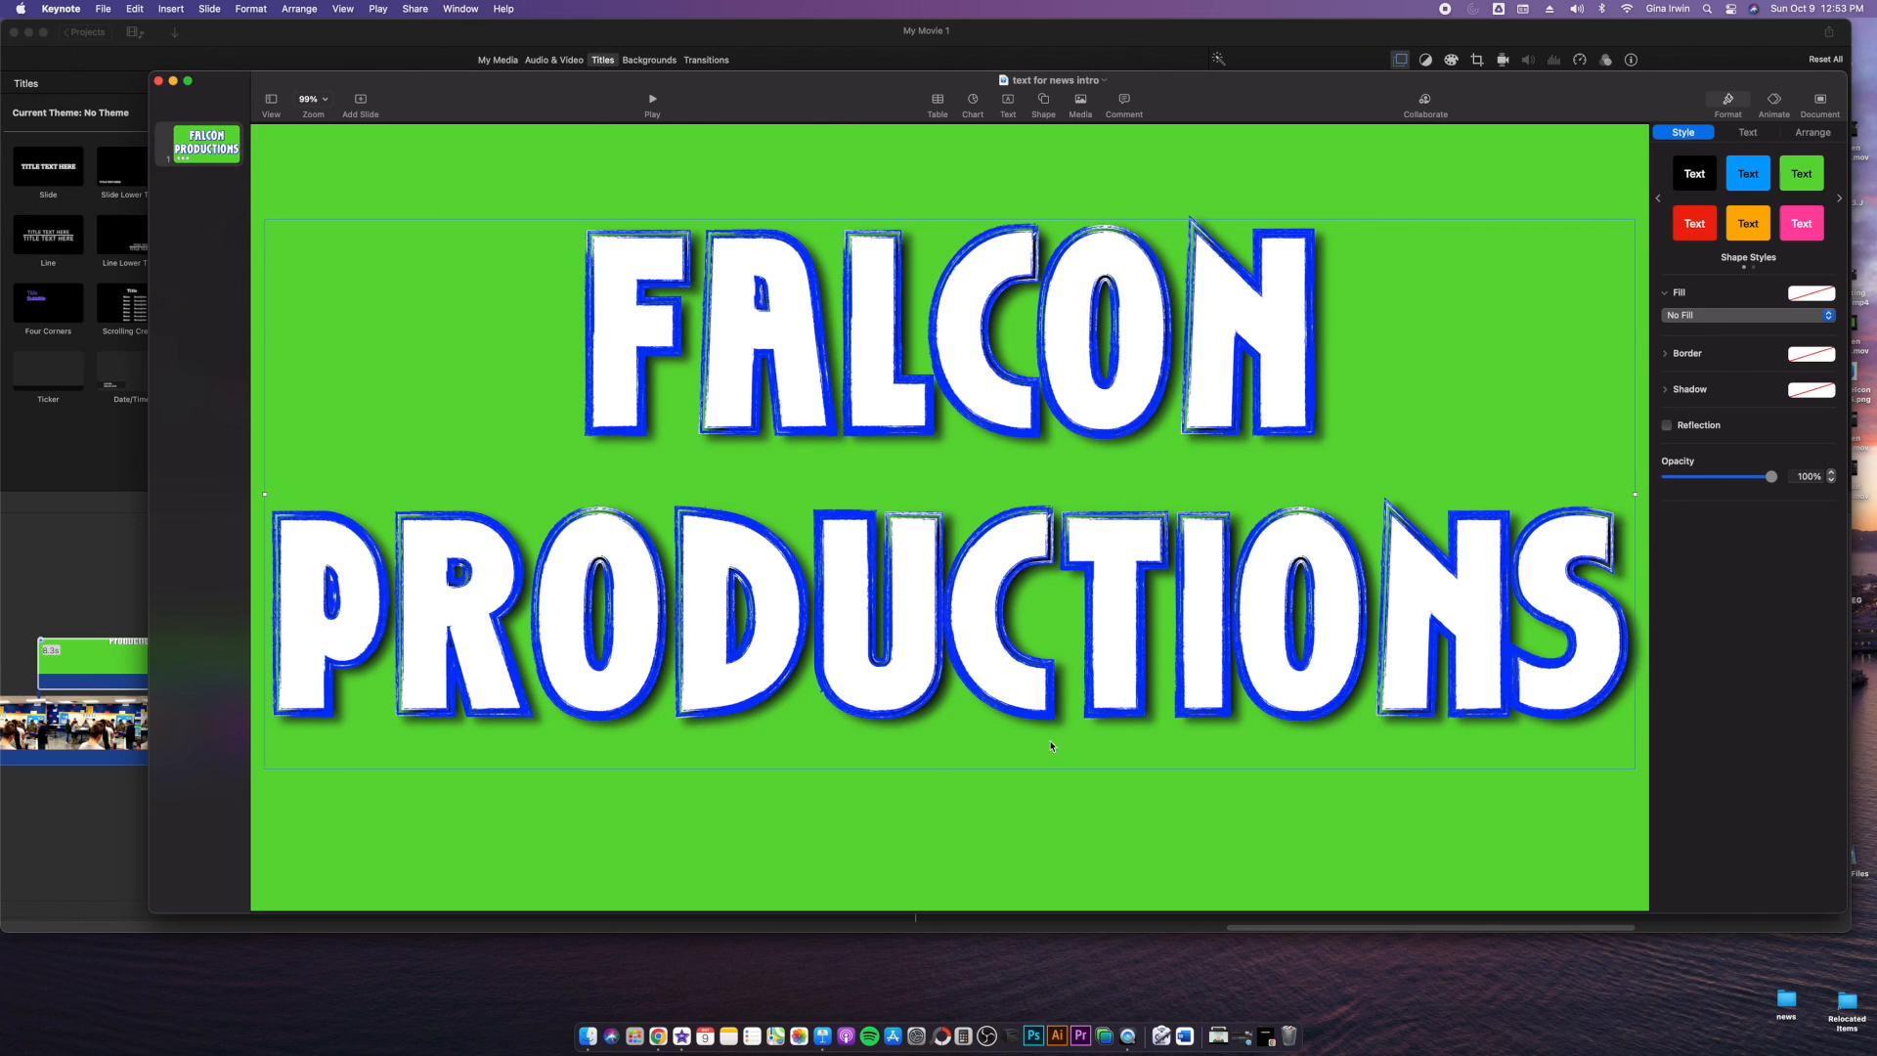
pyautogui.moveTo(1066, 729)
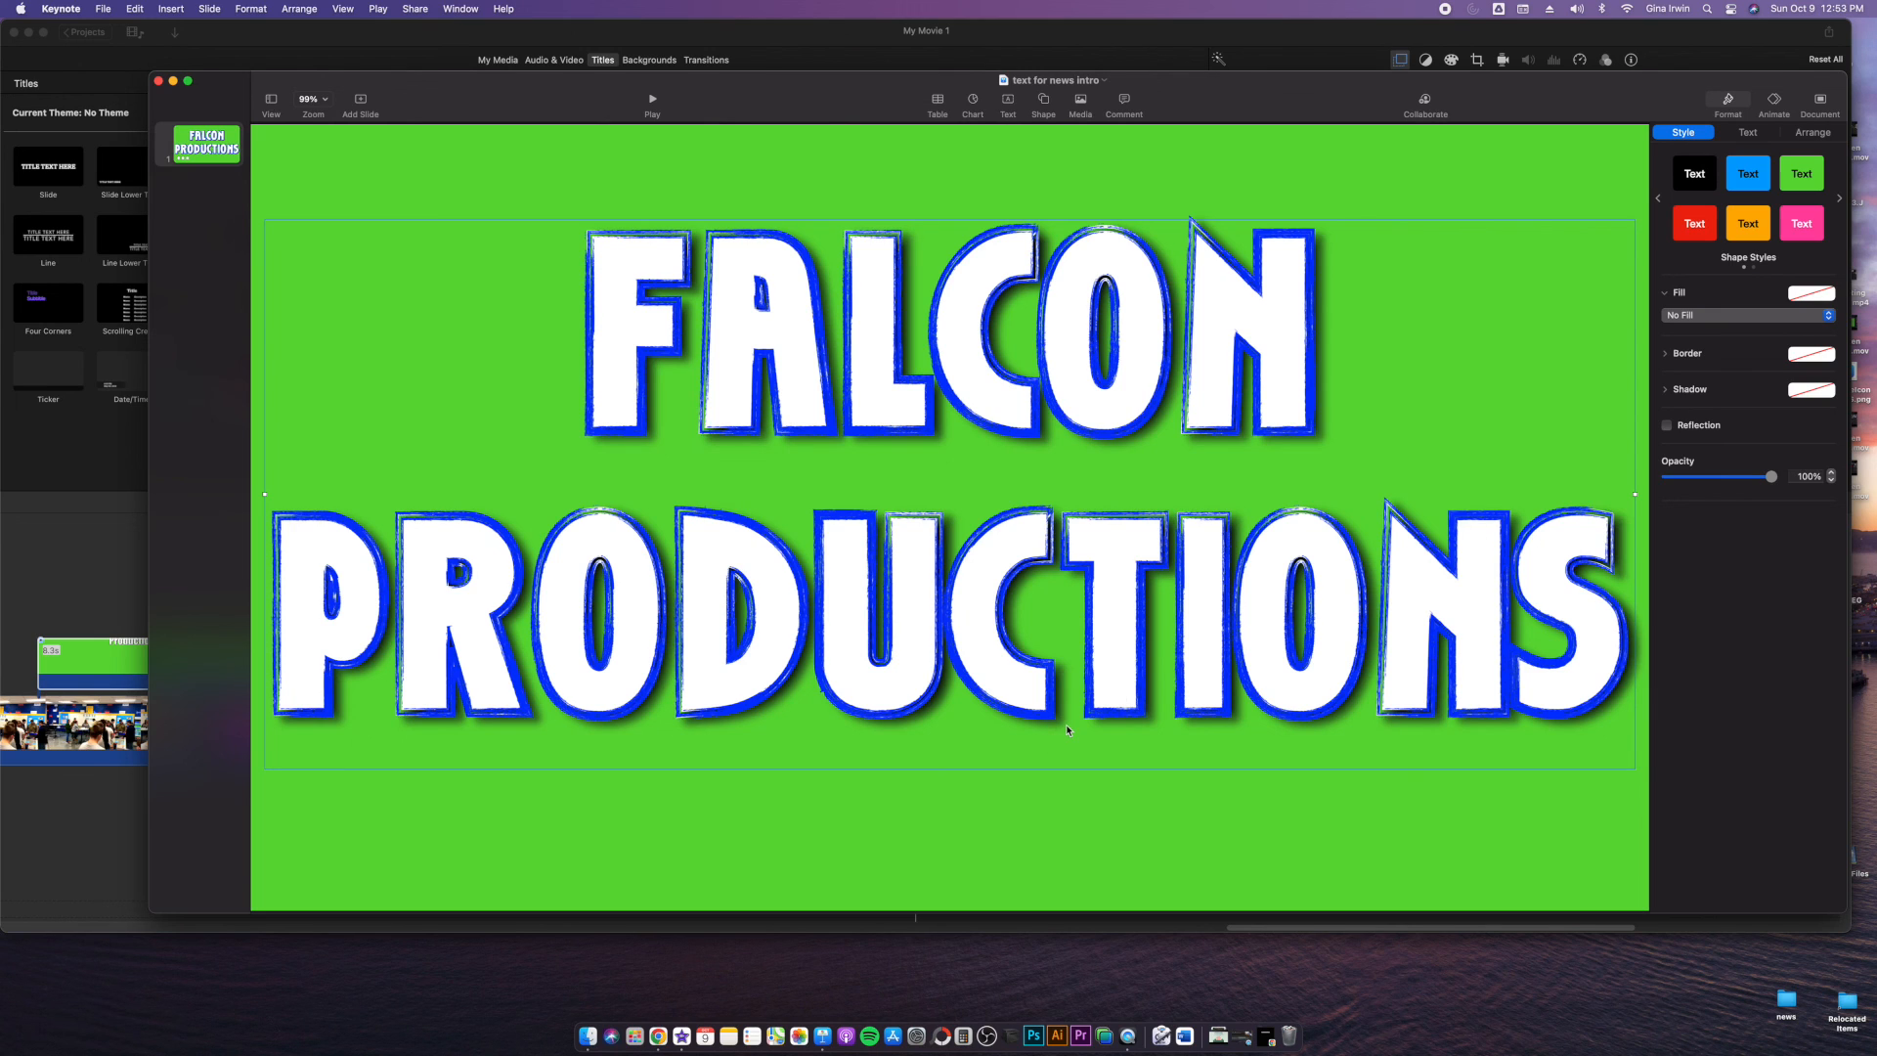